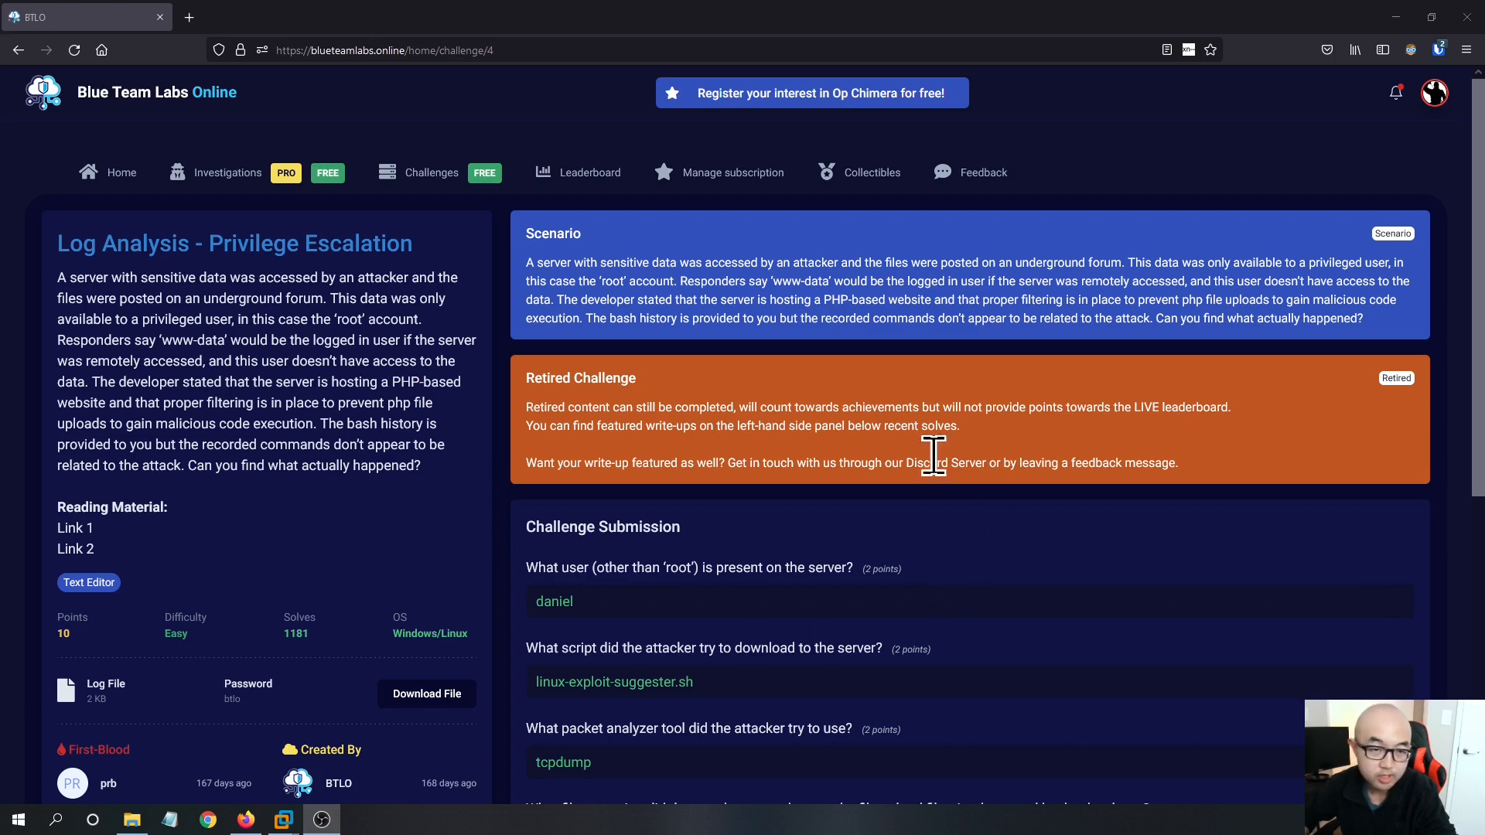
mouse_move(634, 393)
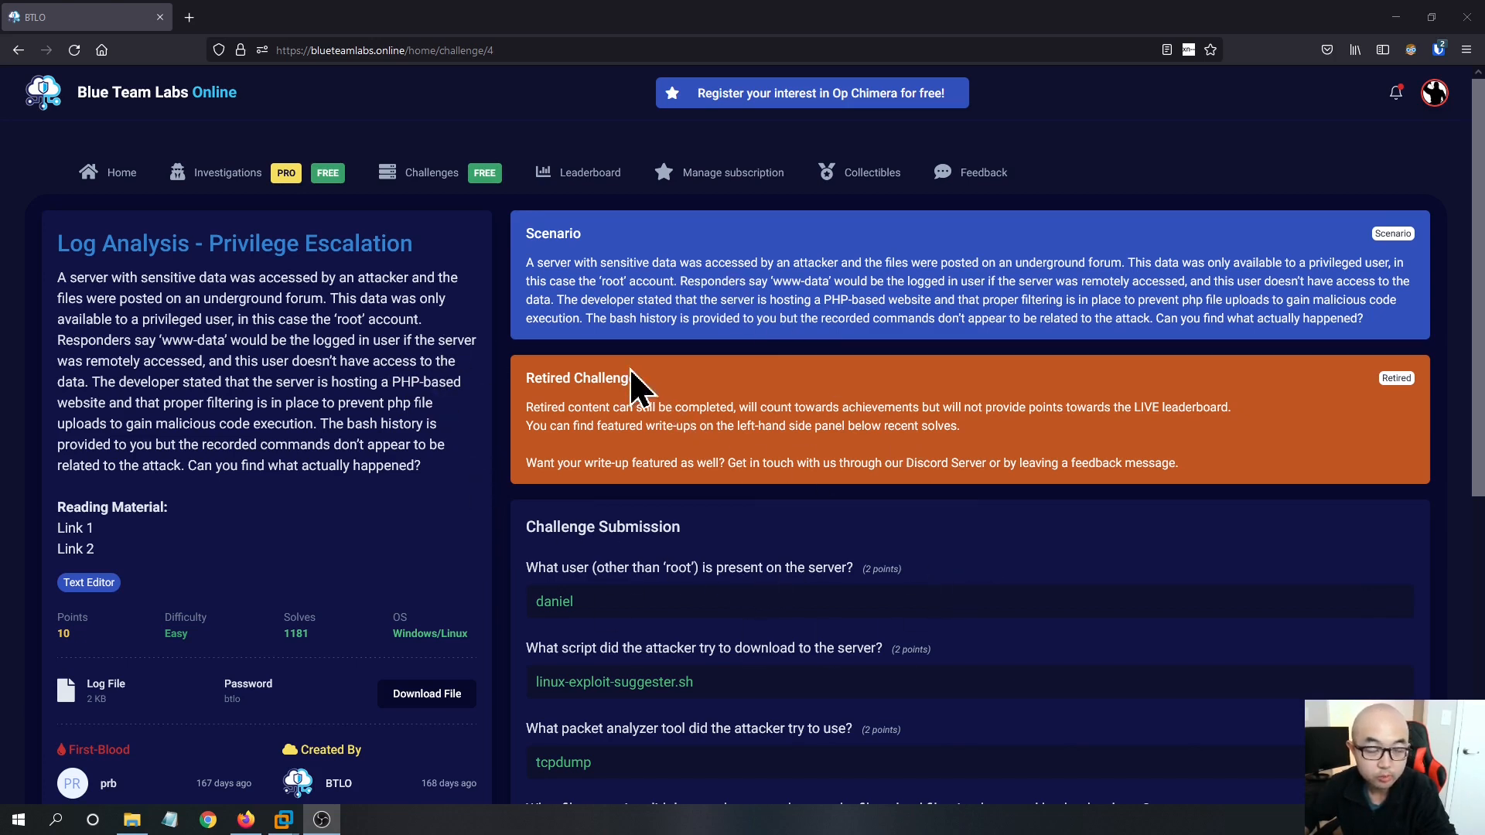
mouse_move(359, 425)
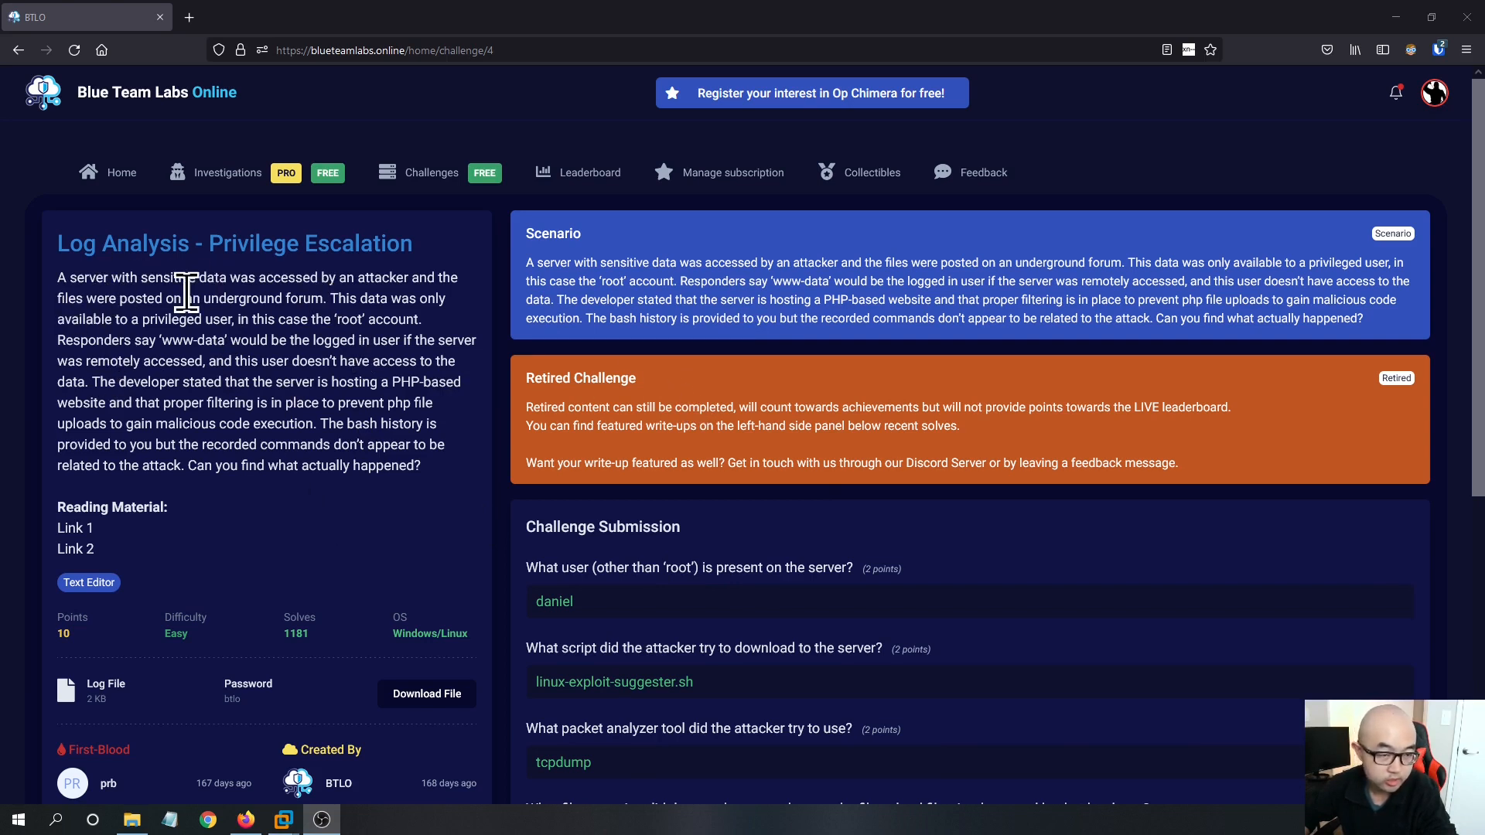
mouse_move(407, 298)
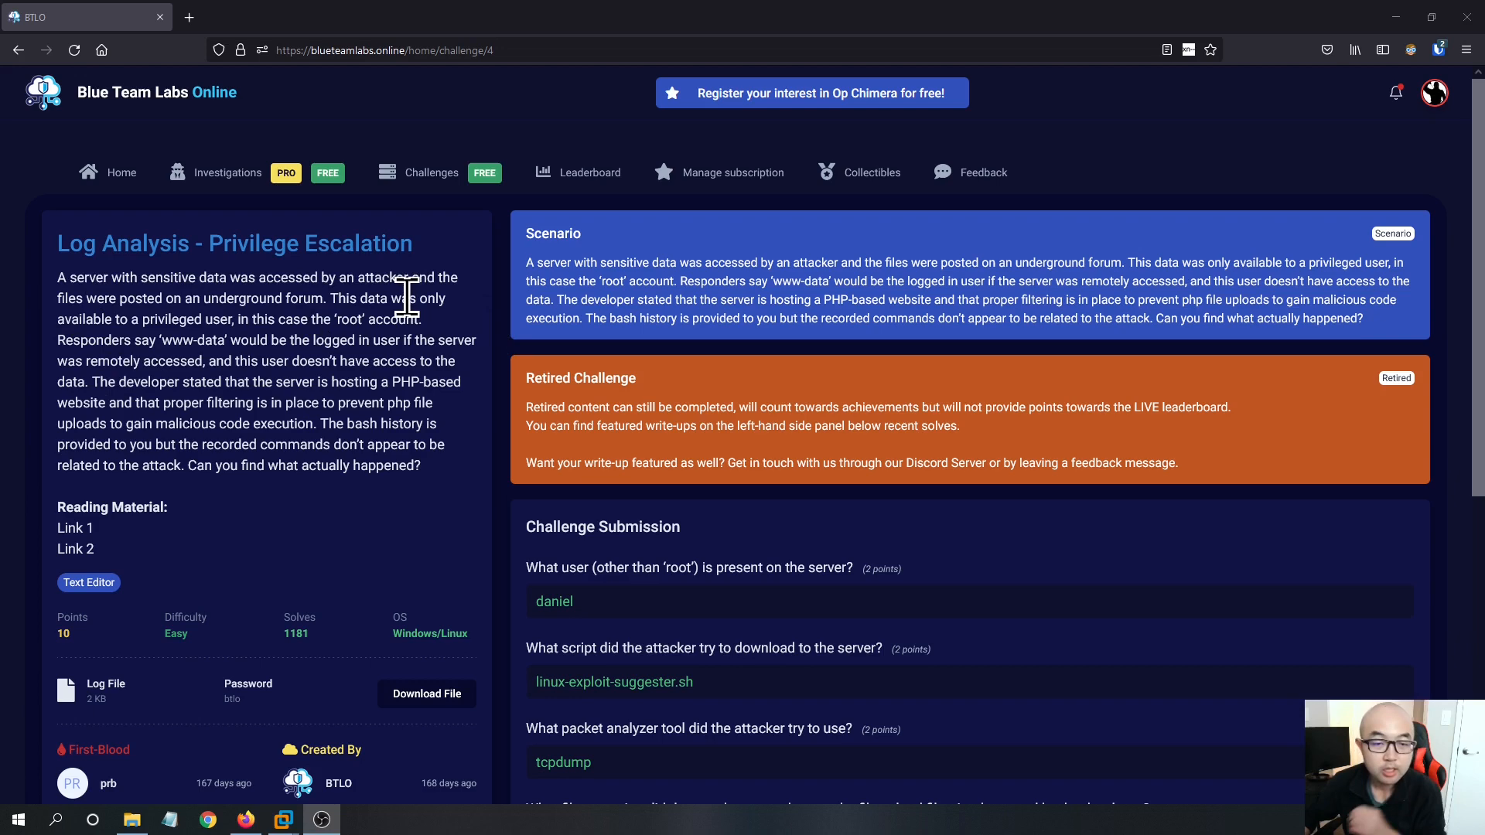
mouse_move(575, 389)
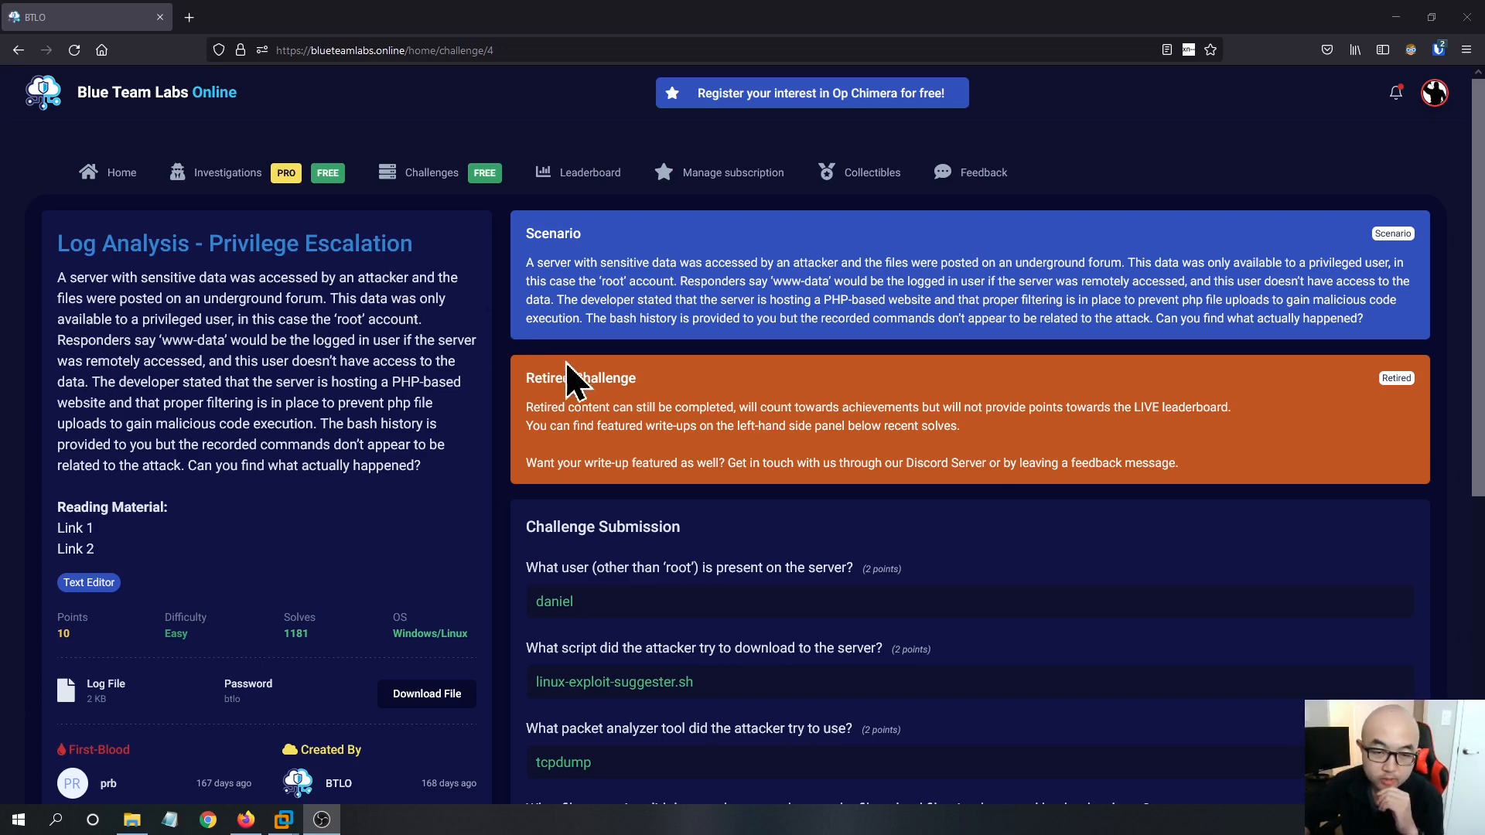
Open the attacker's bash_history in Text Editor, then bring up the Ubuntu applications list.
scroll("down", 3)
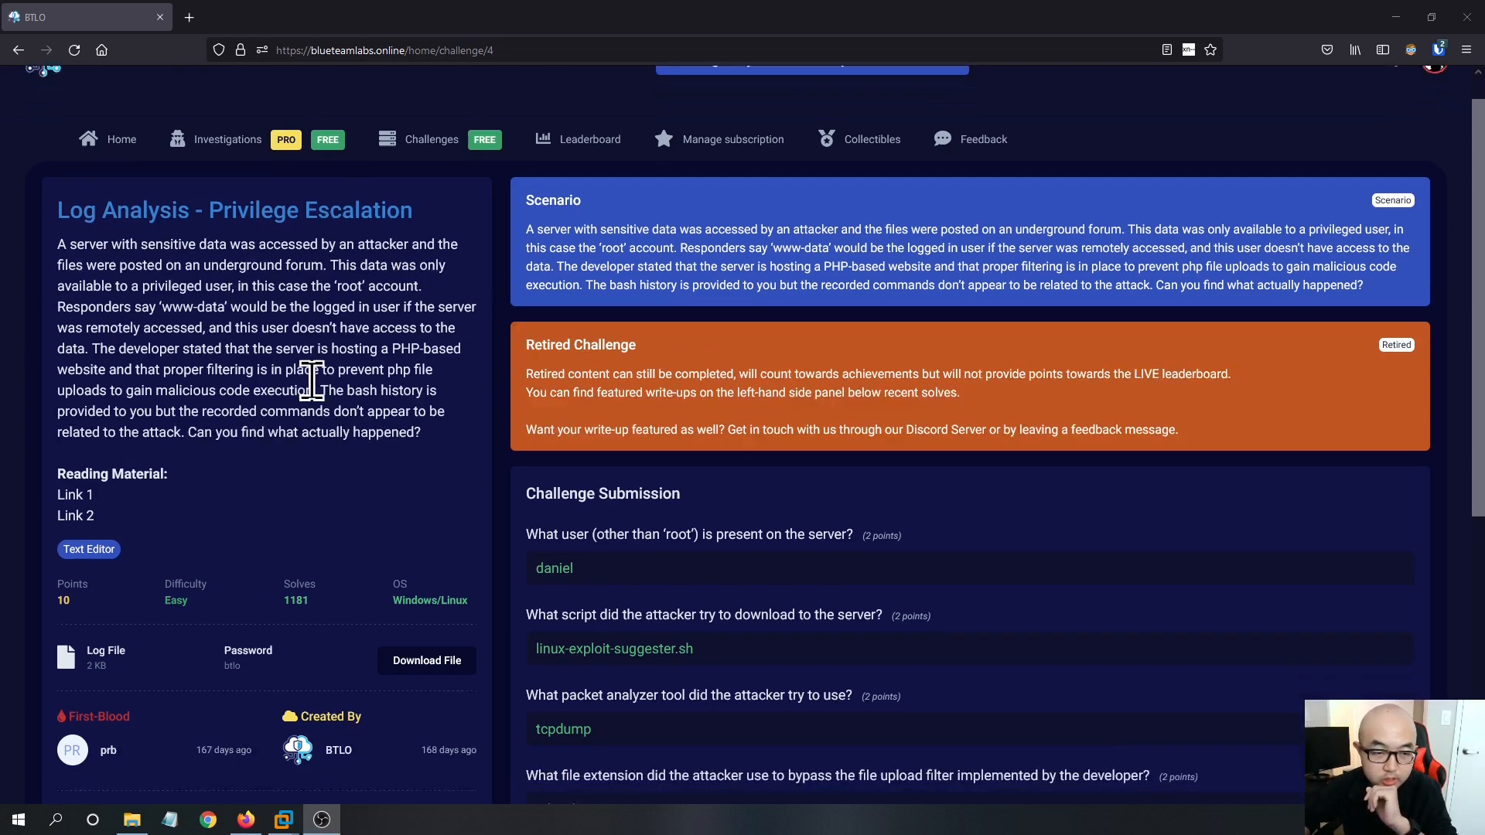
scroll("down", 3)
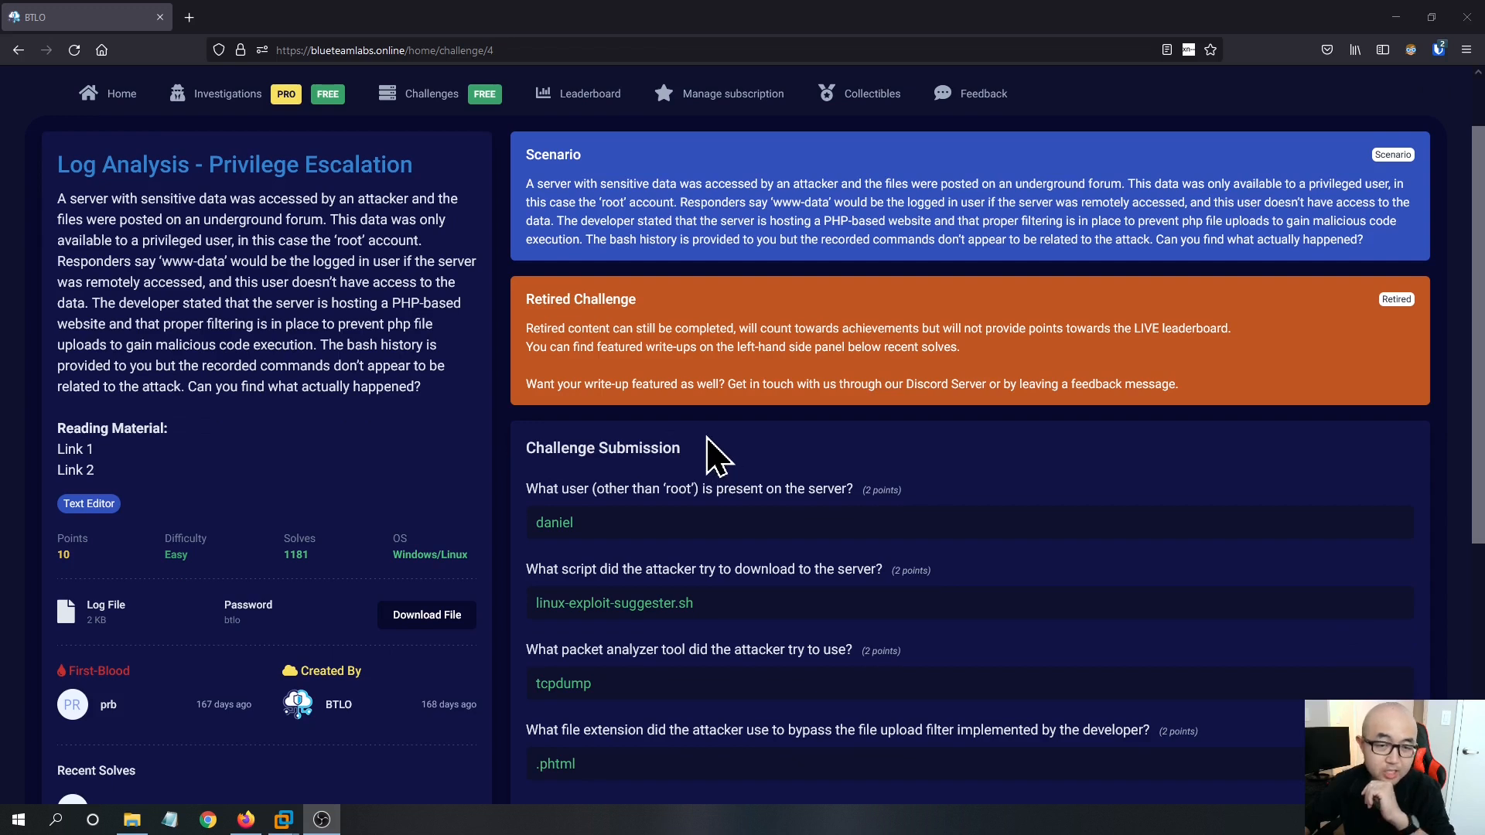
mouse_move(328, 461)
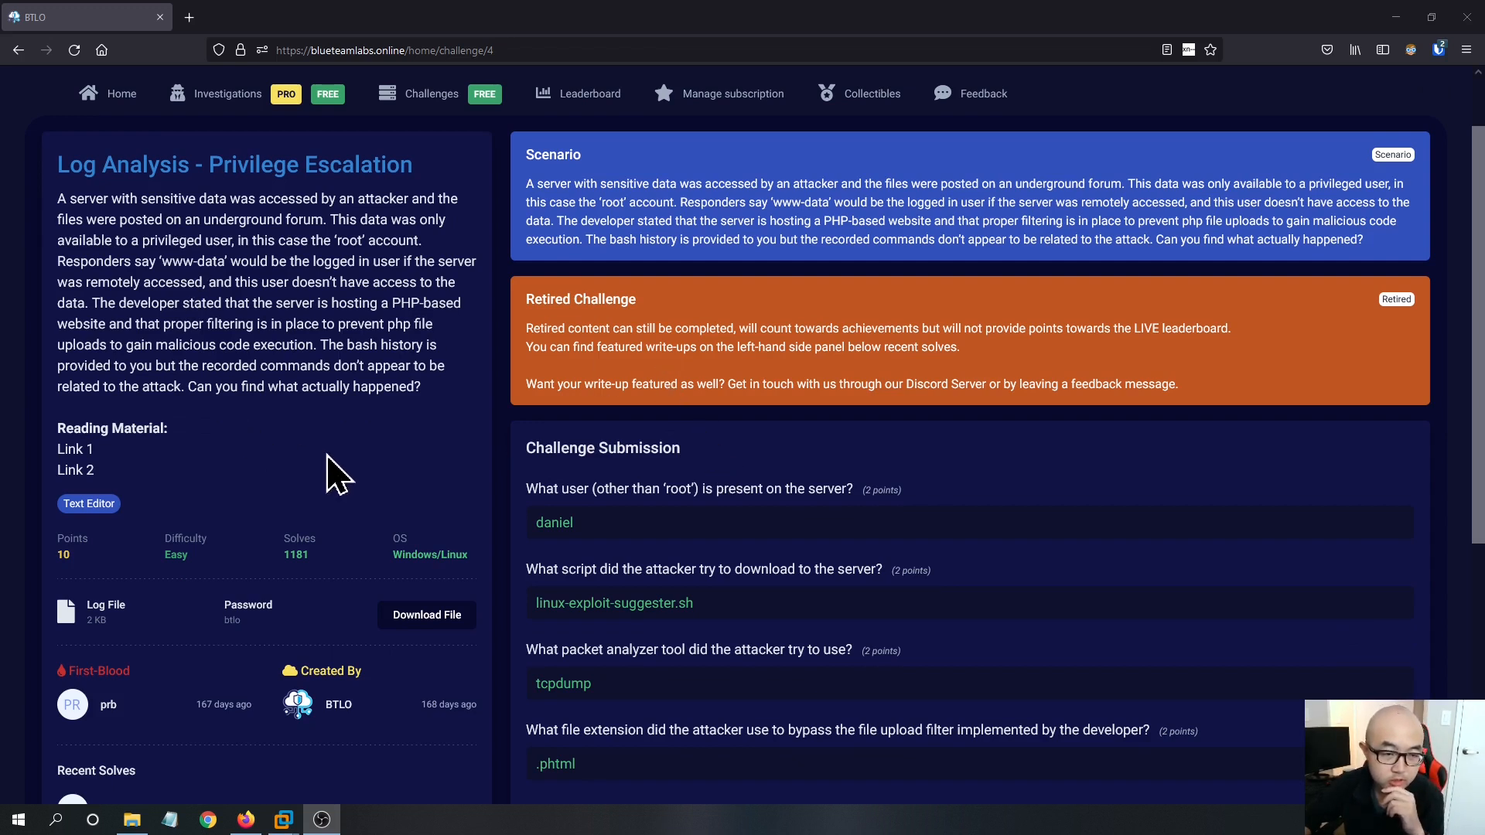
mouse_move(636, 388)
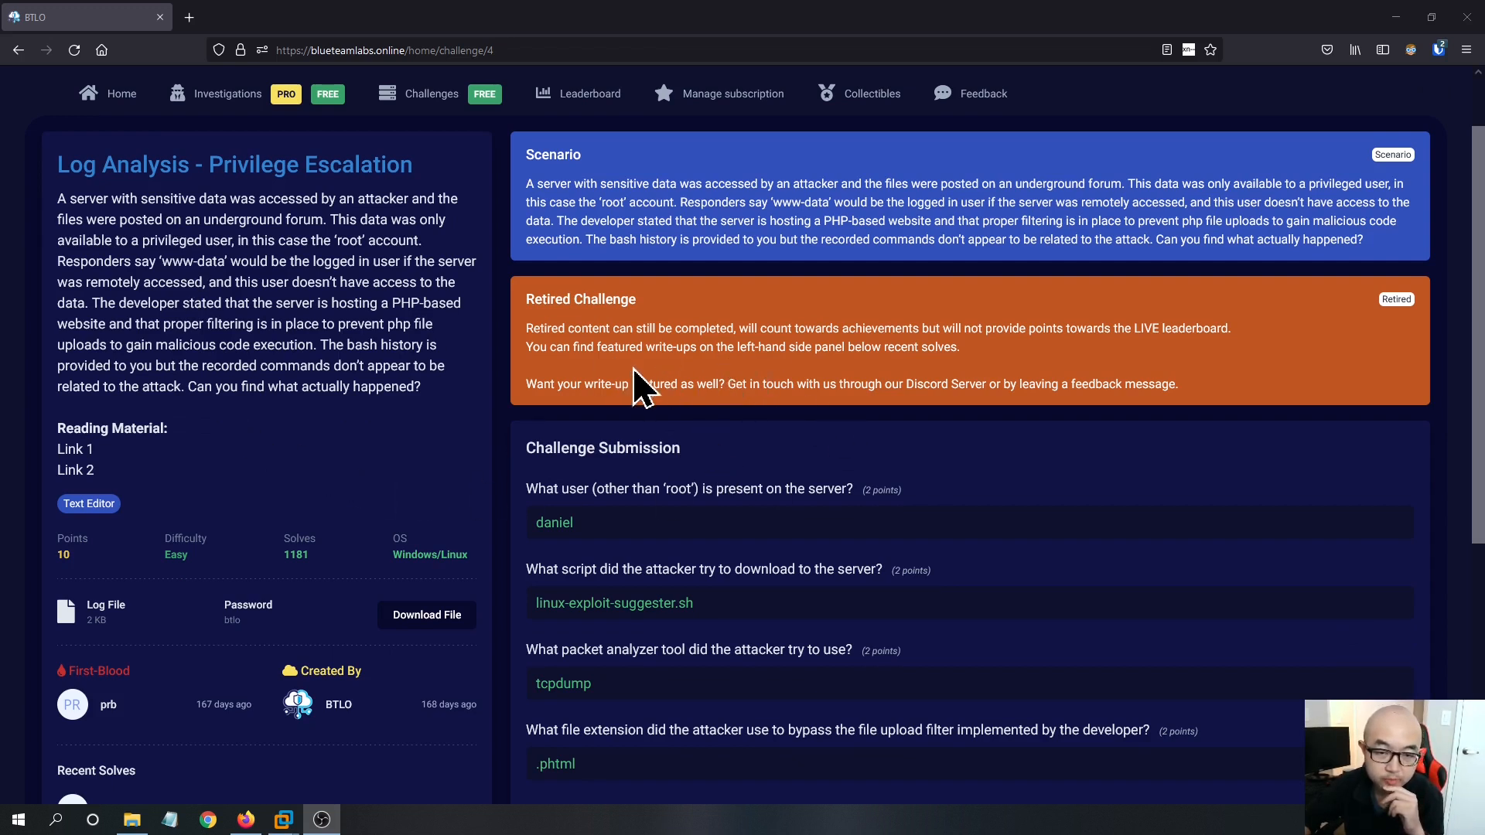
mouse_move(758, 384)
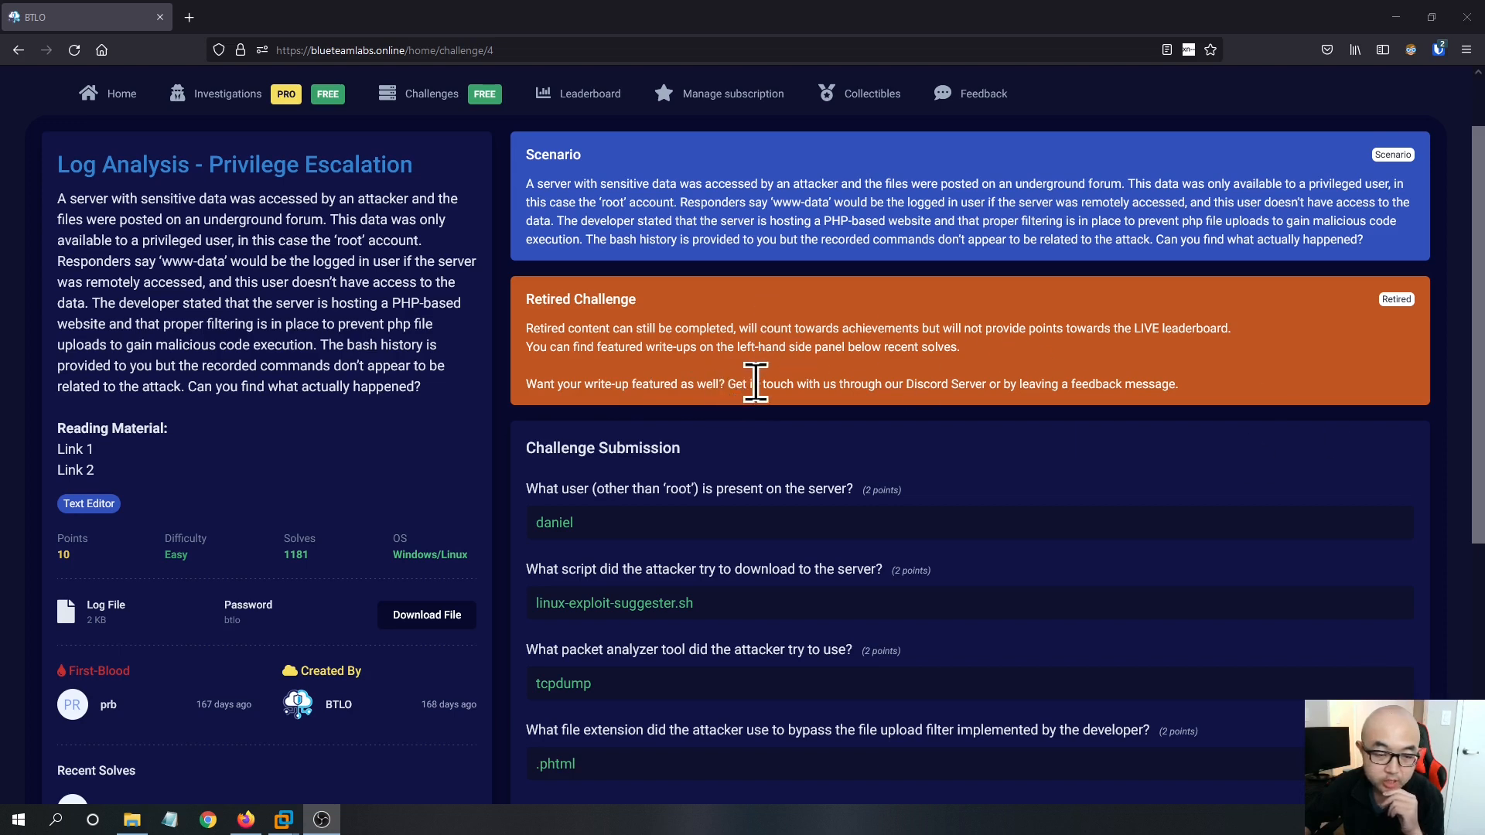
mouse_move(376, 516)
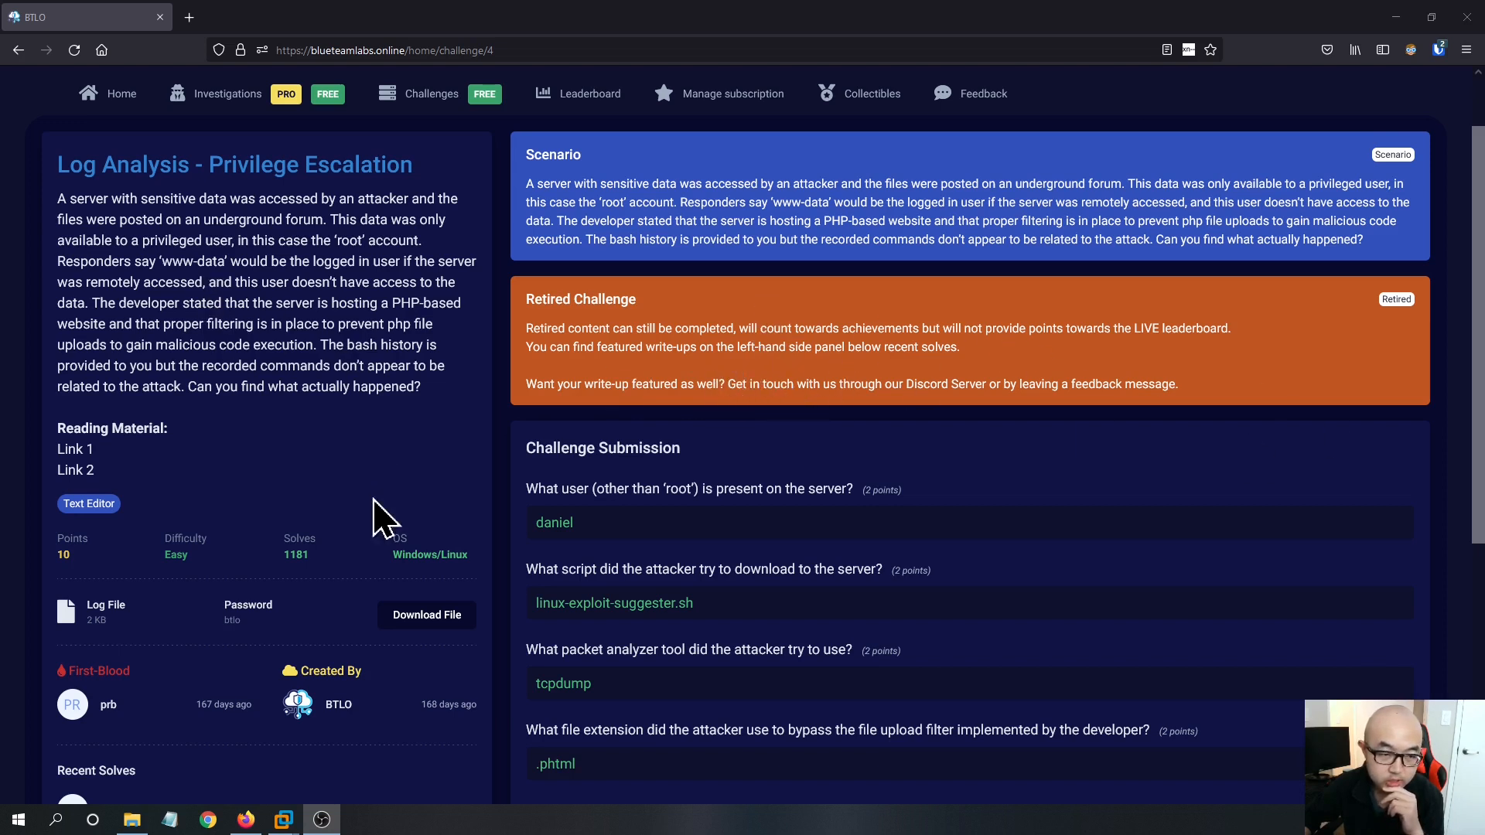
mouse_move(105, 316)
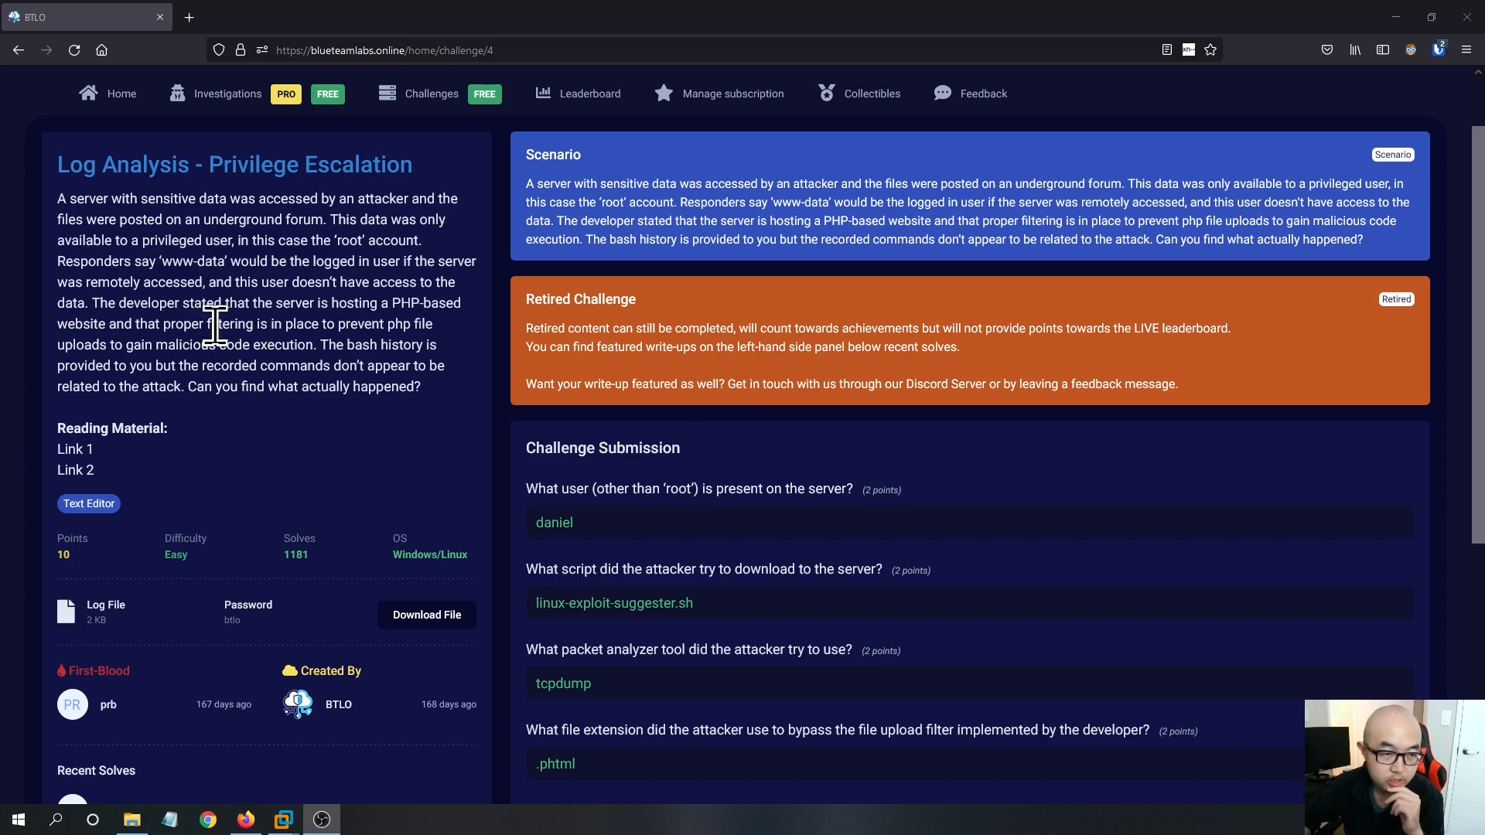
mouse_move(463, 350)
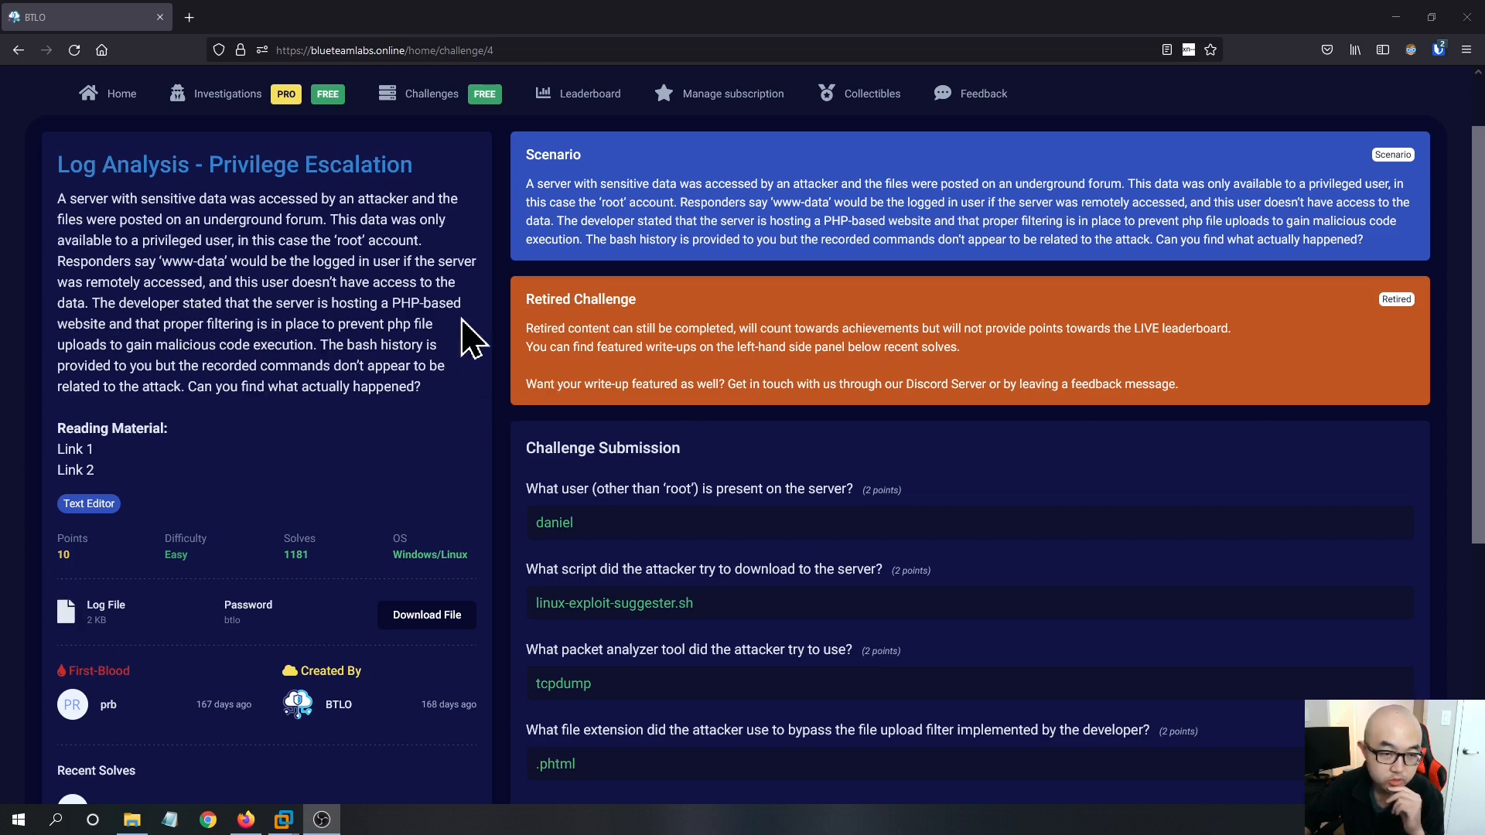
mouse_move(360, 445)
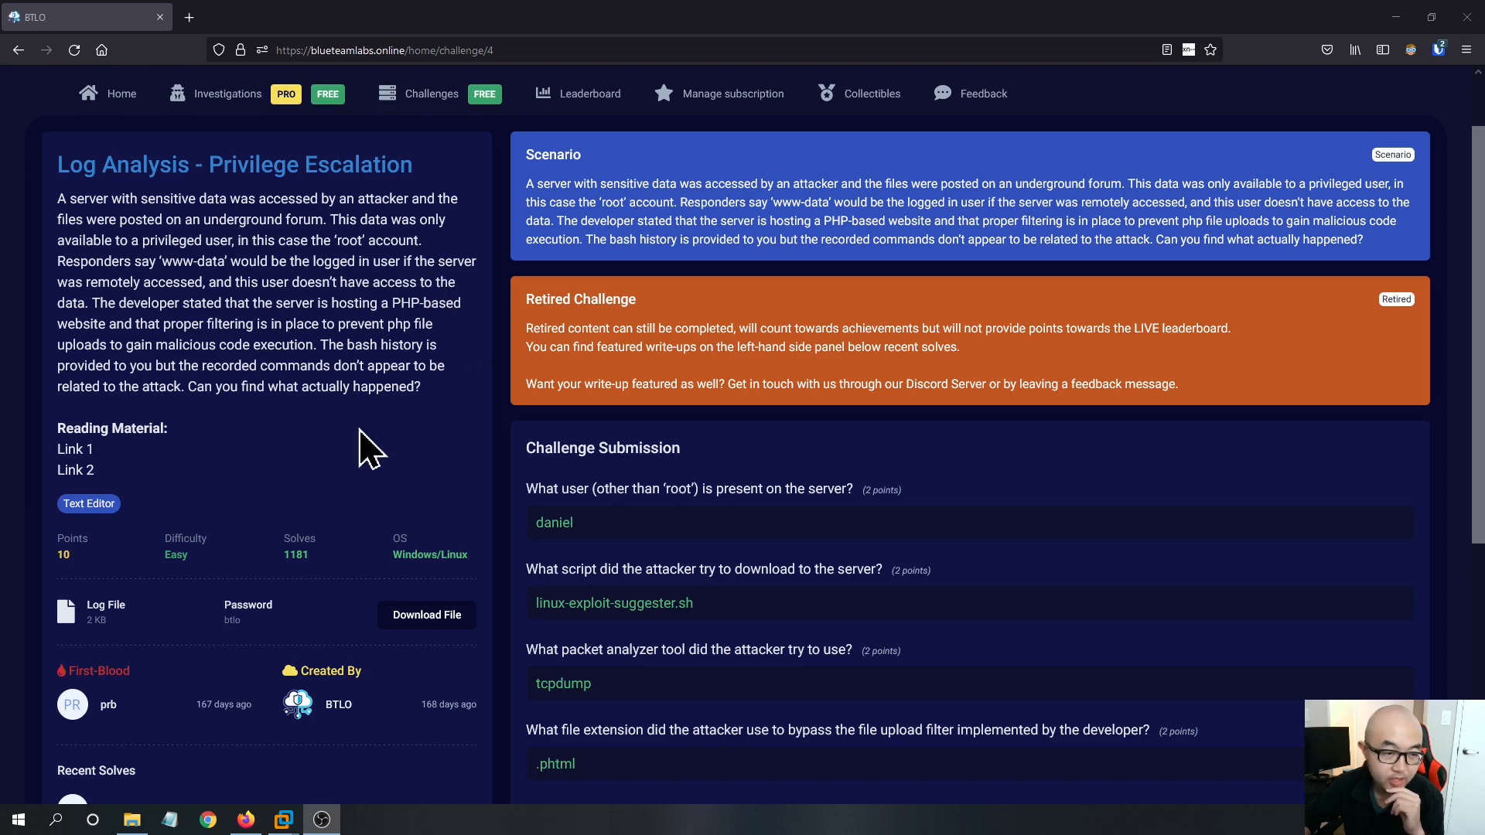
scroll("down", 3)
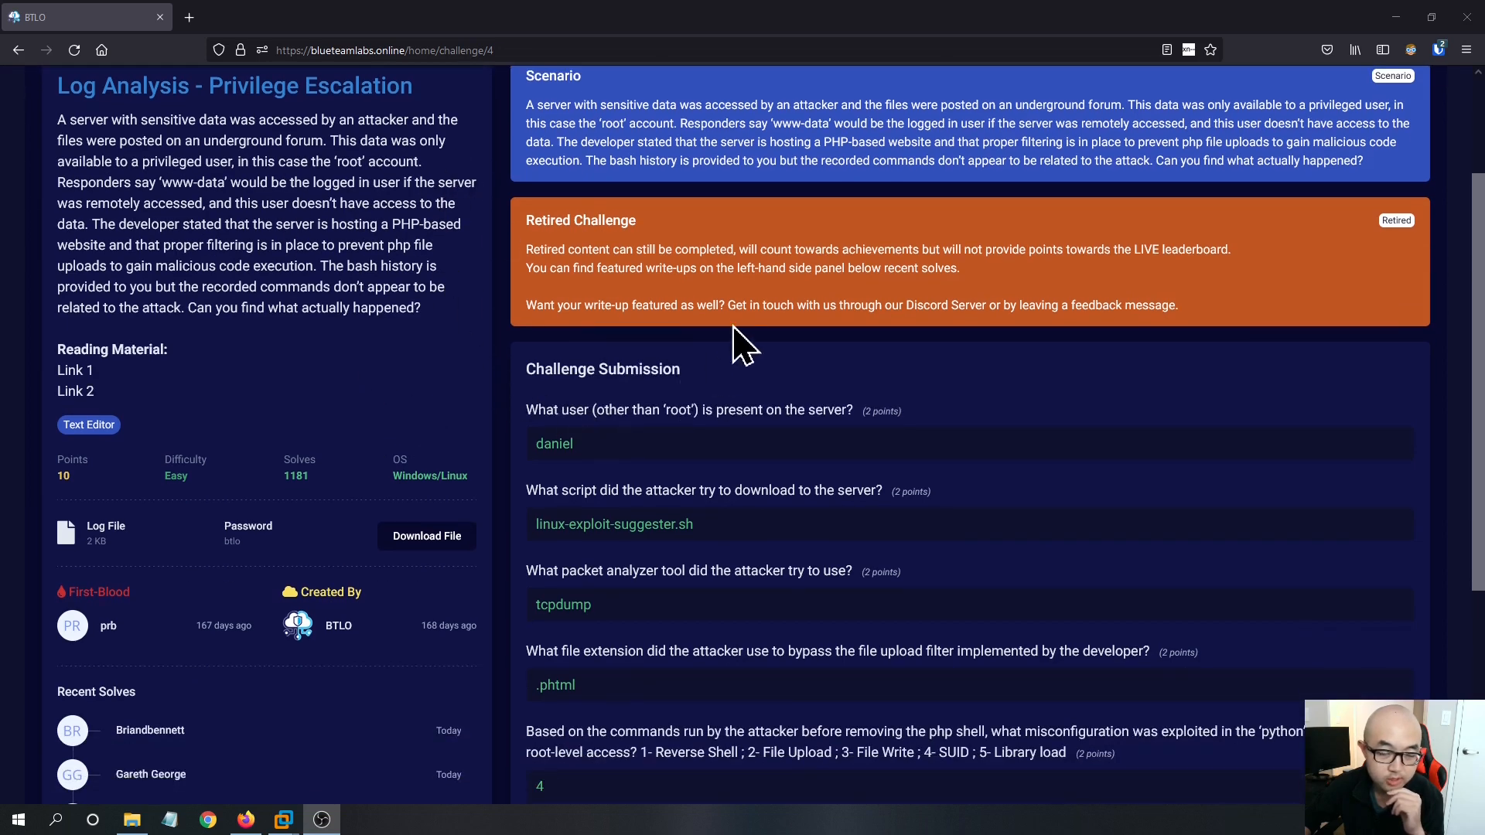
mouse_move(554, 337)
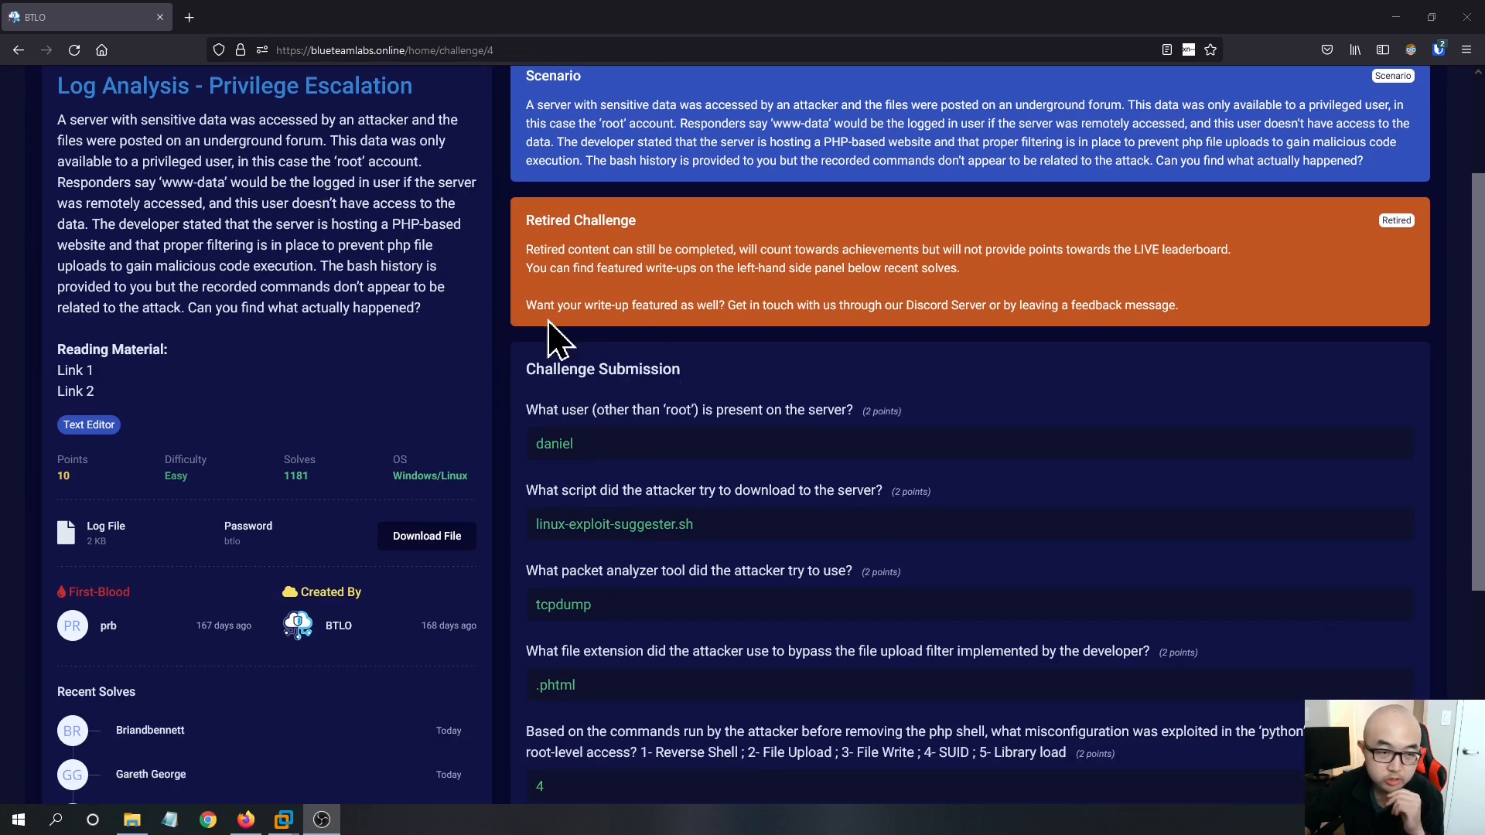
mouse_move(365, 390)
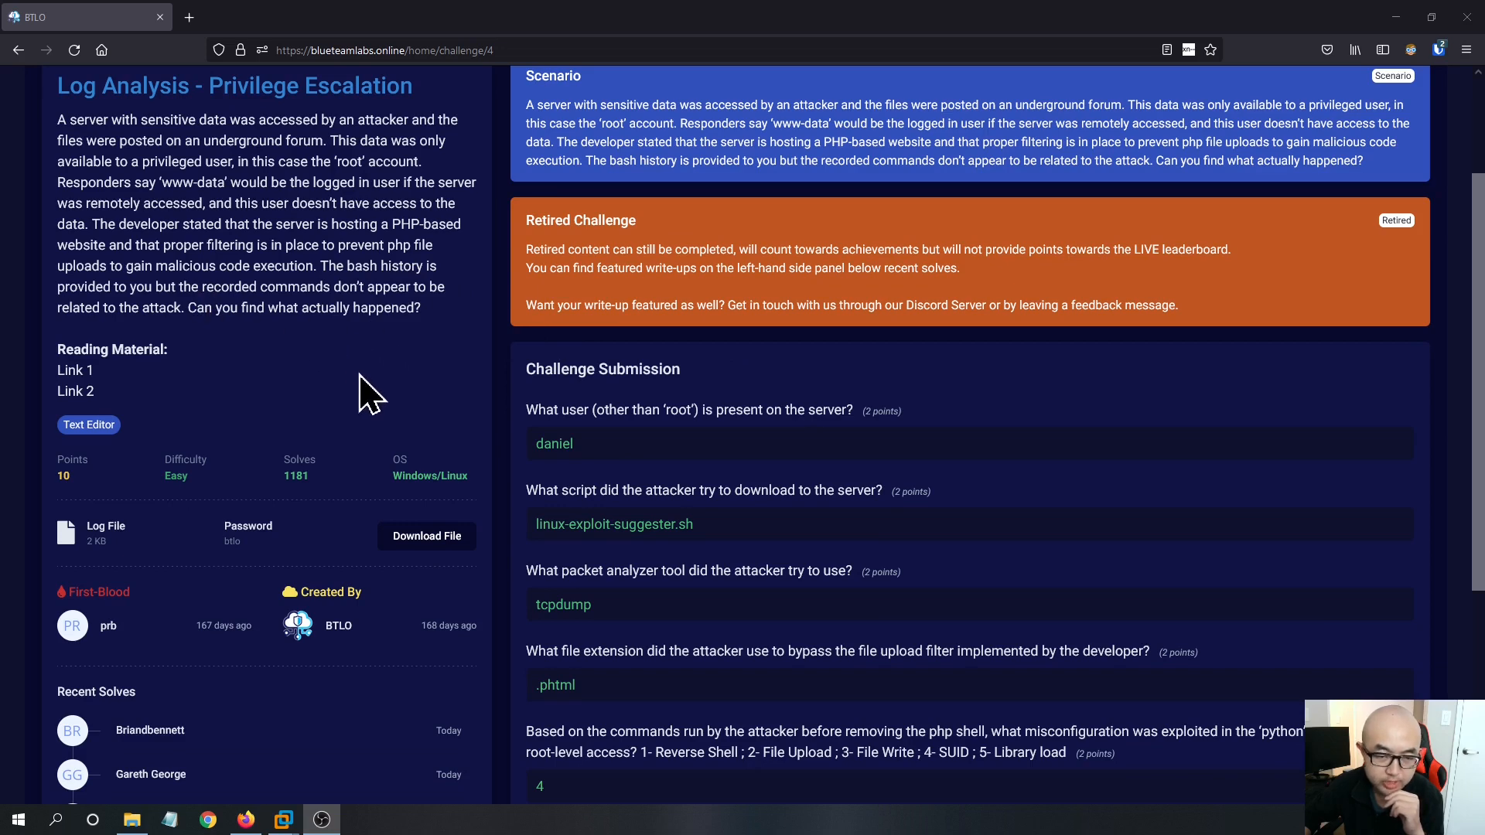
scroll("down", 3)
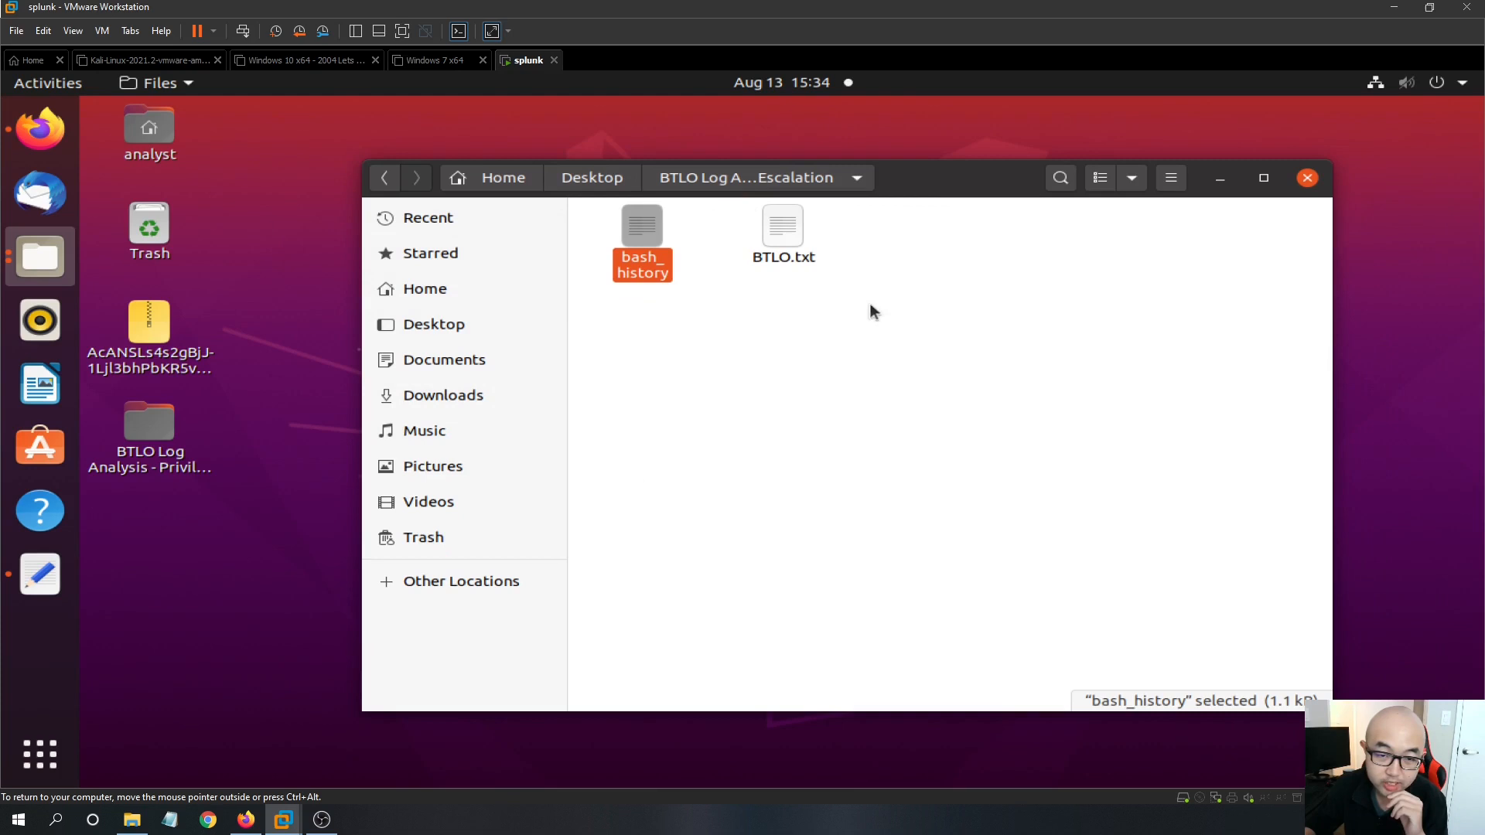
mouse_move(668, 483)
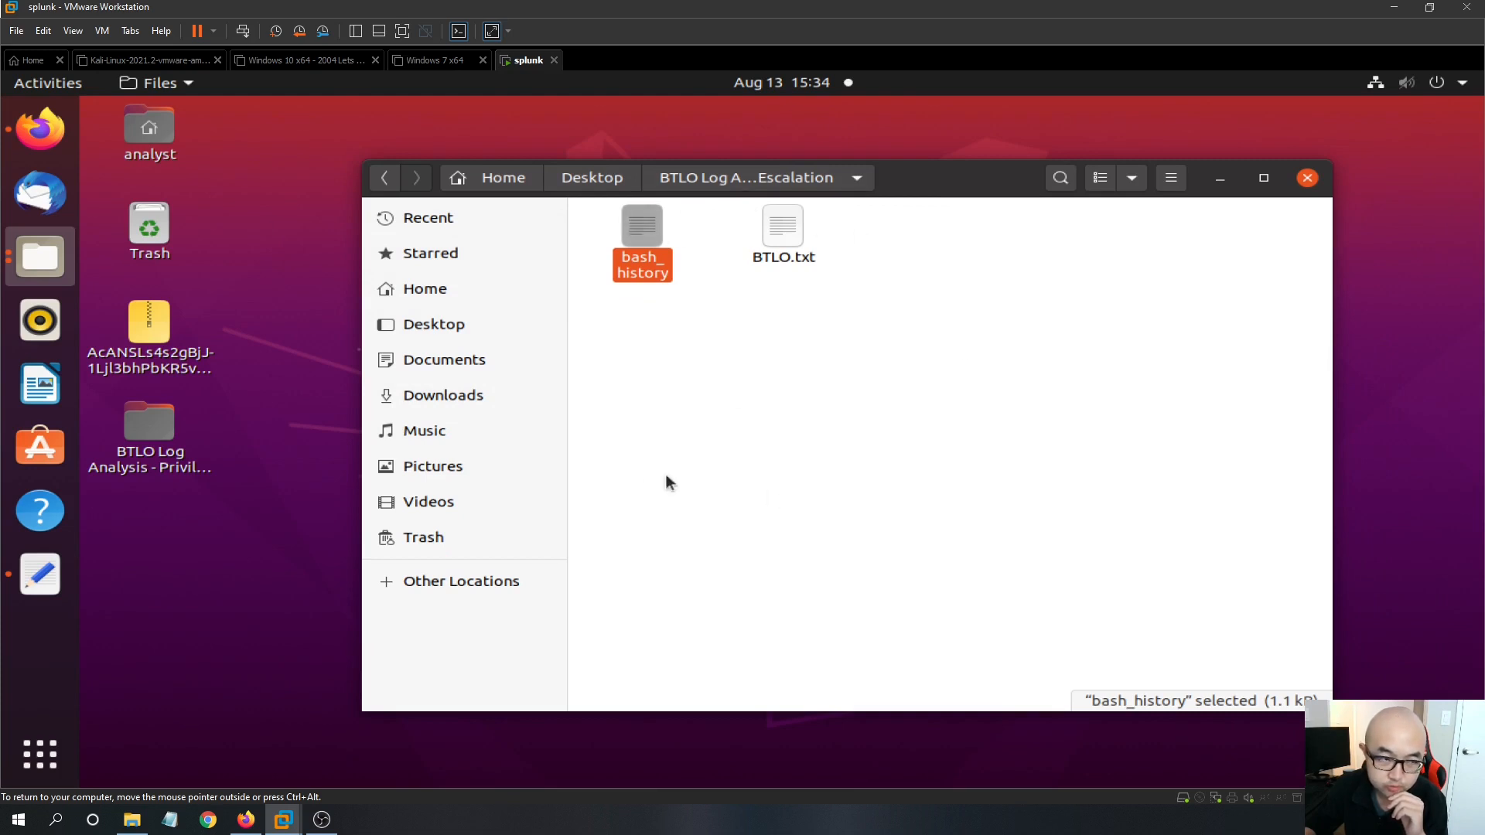
double_click(642, 226)
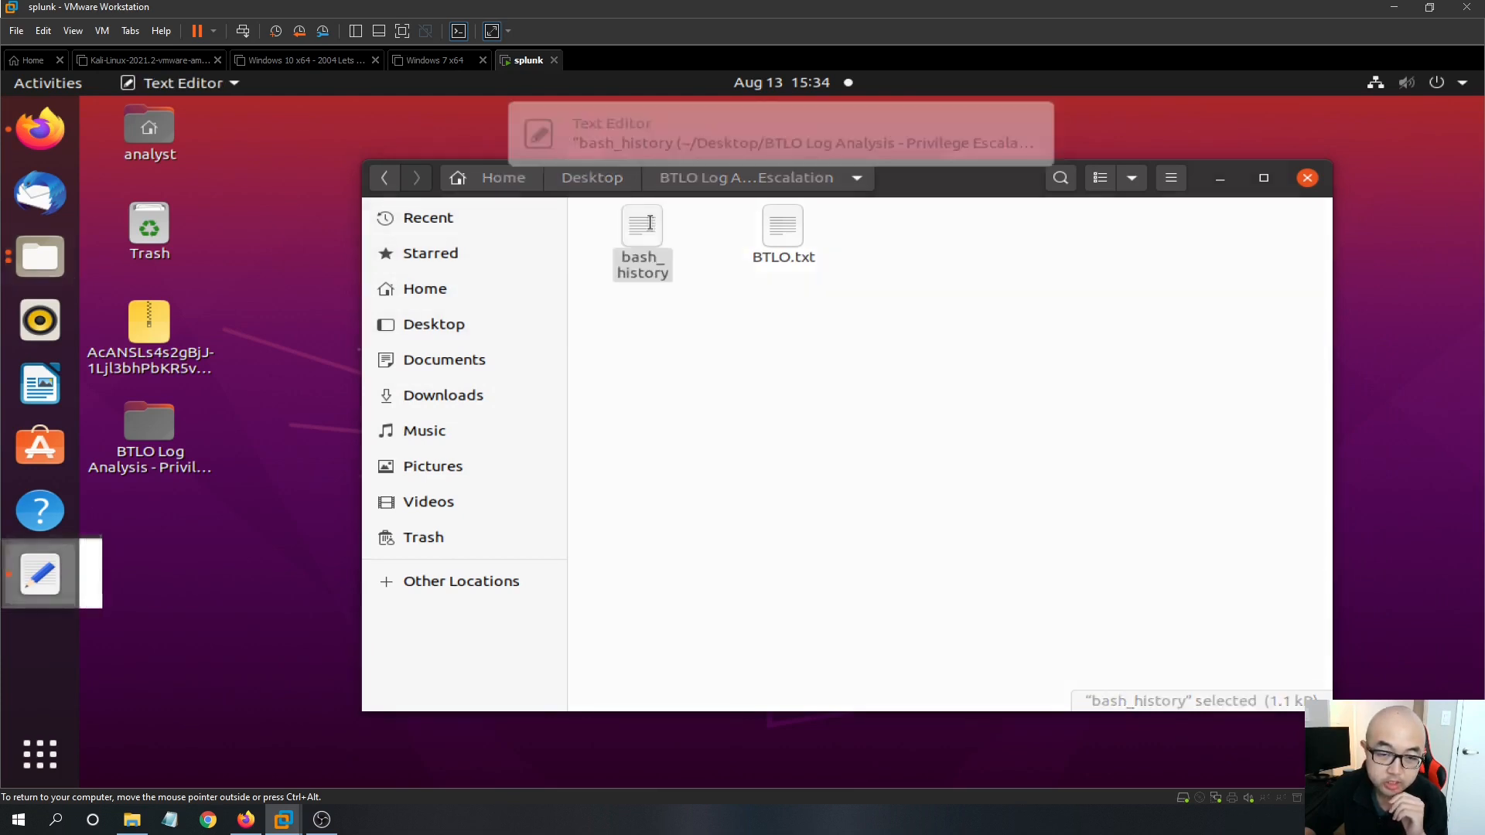
double_click(642, 224)
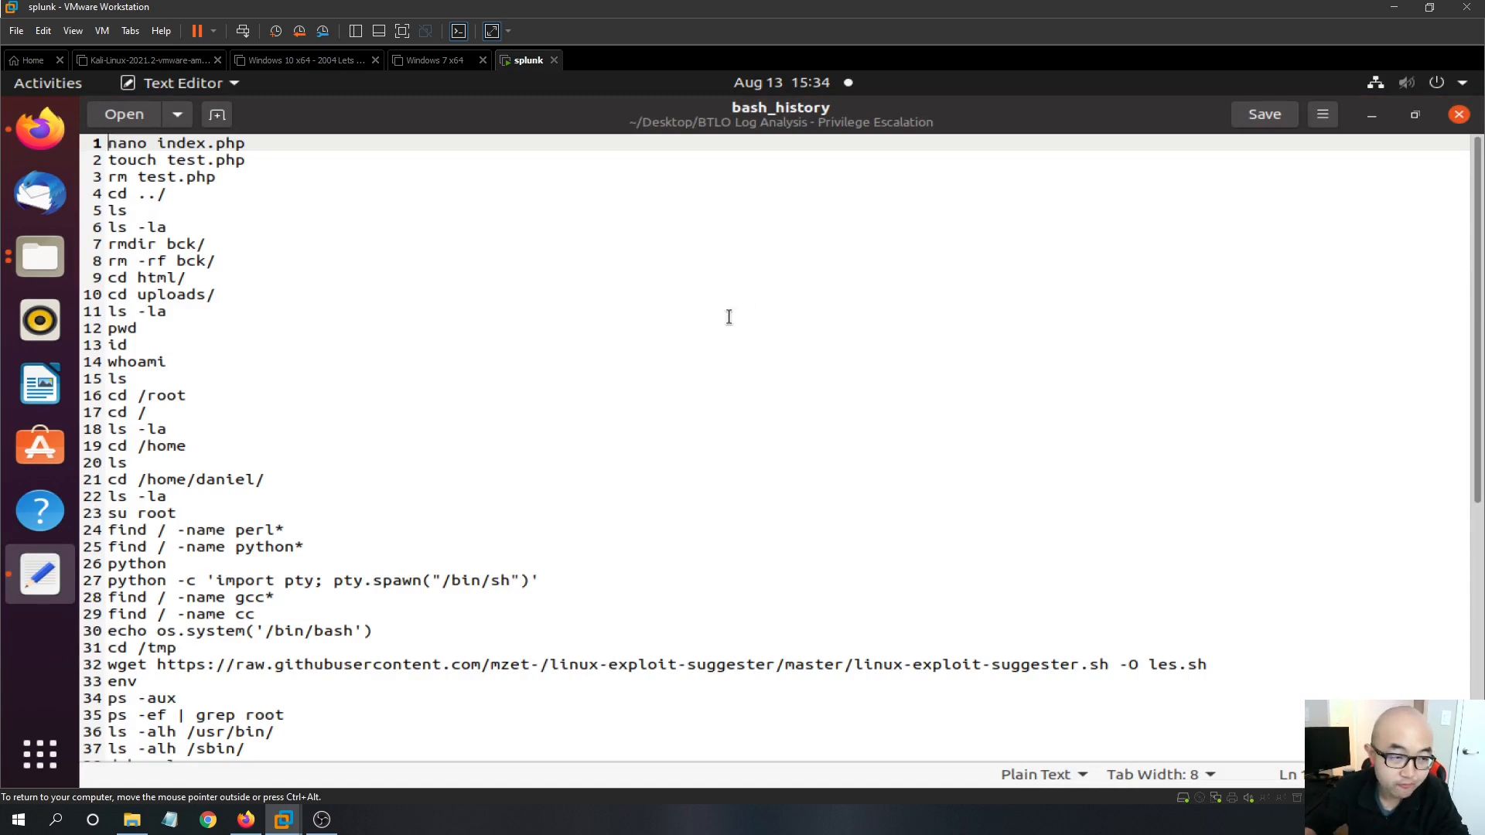
mouse_move(337, 182)
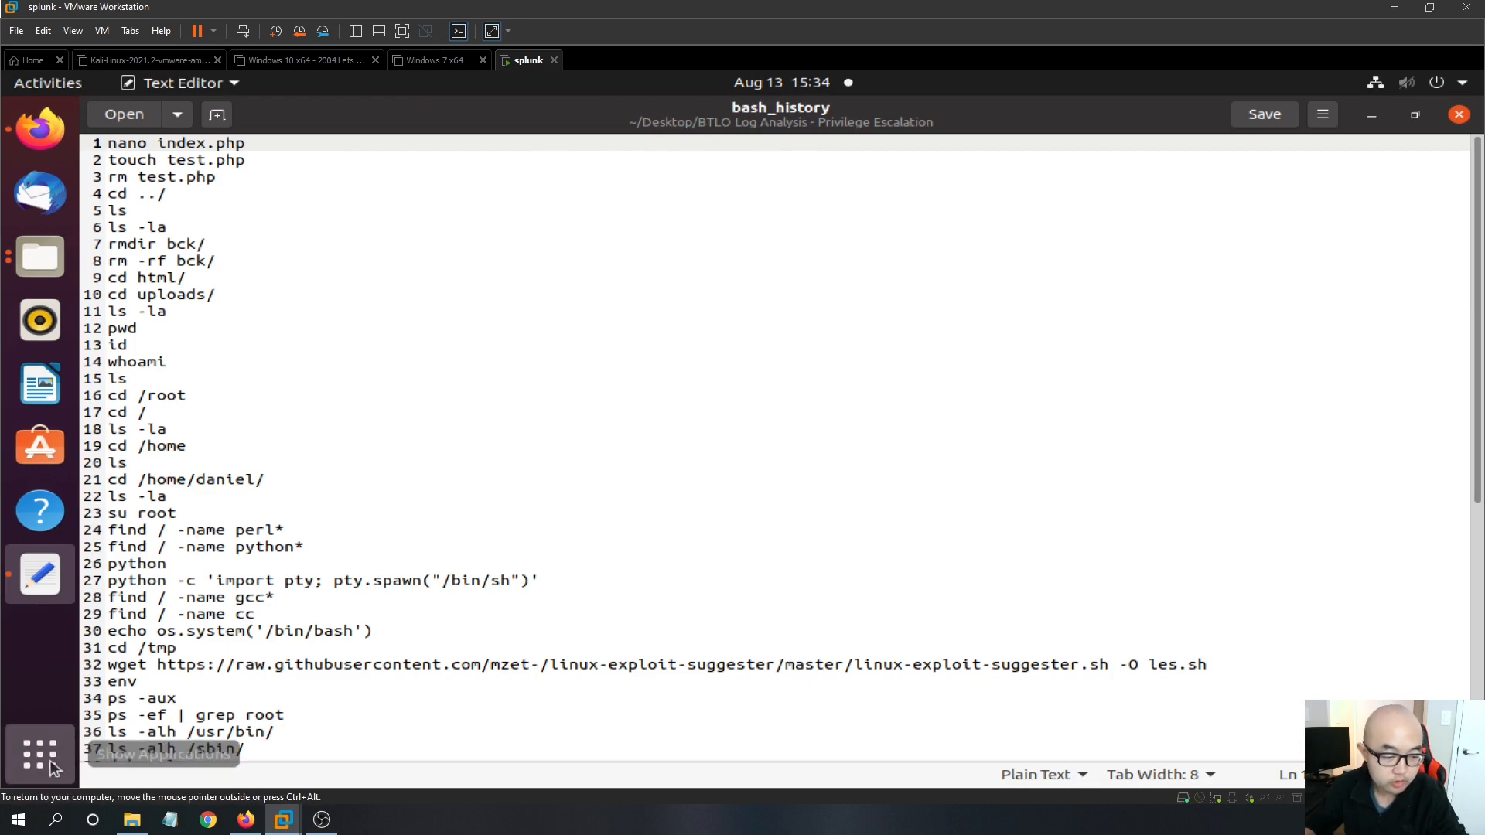
left_click(41, 755)
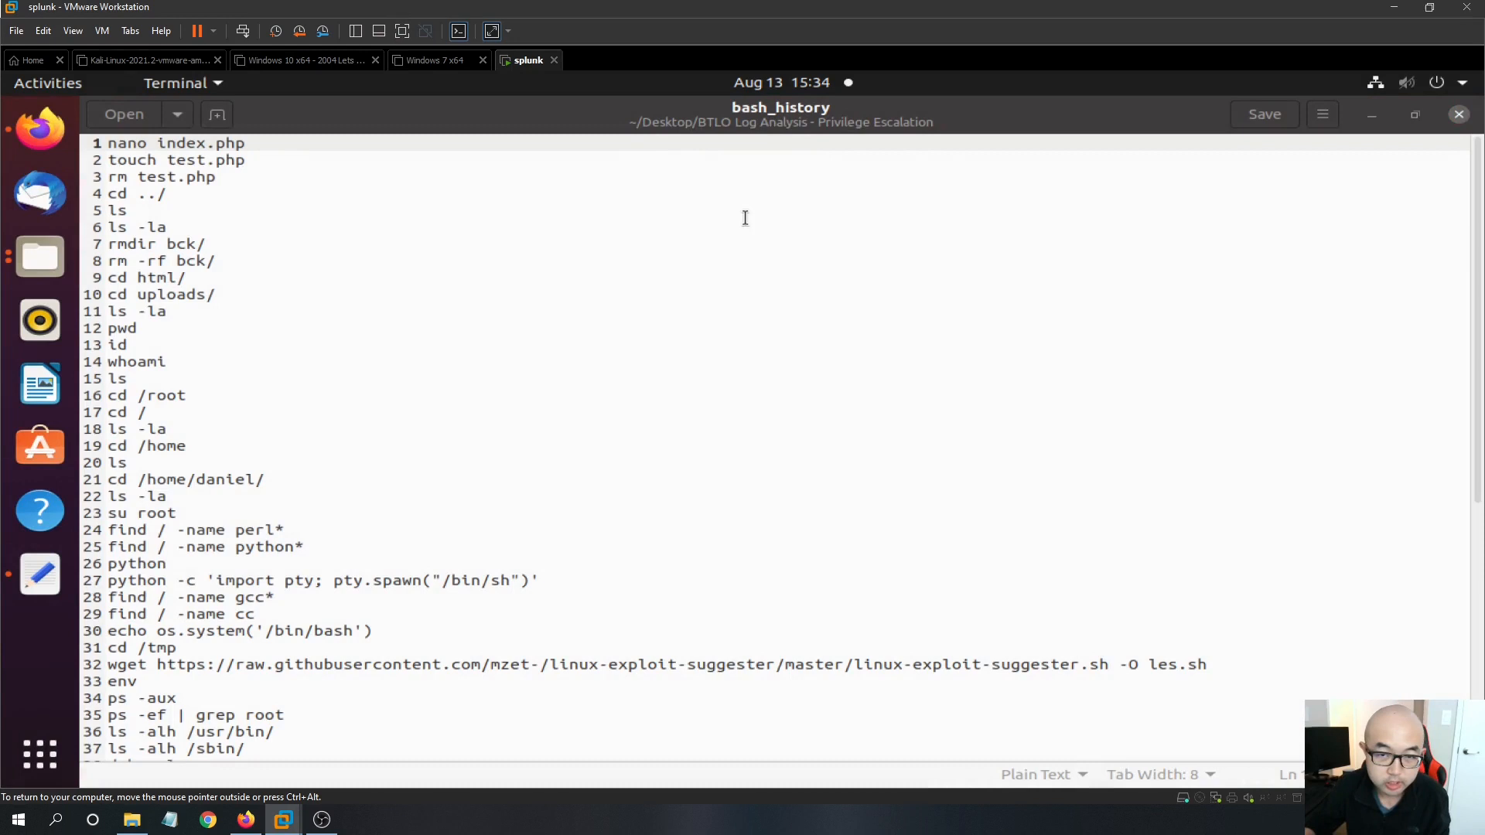
Launch a full-screen terminal and list the analyst's home directory, spotting .bash_history.
left_click(40, 636)
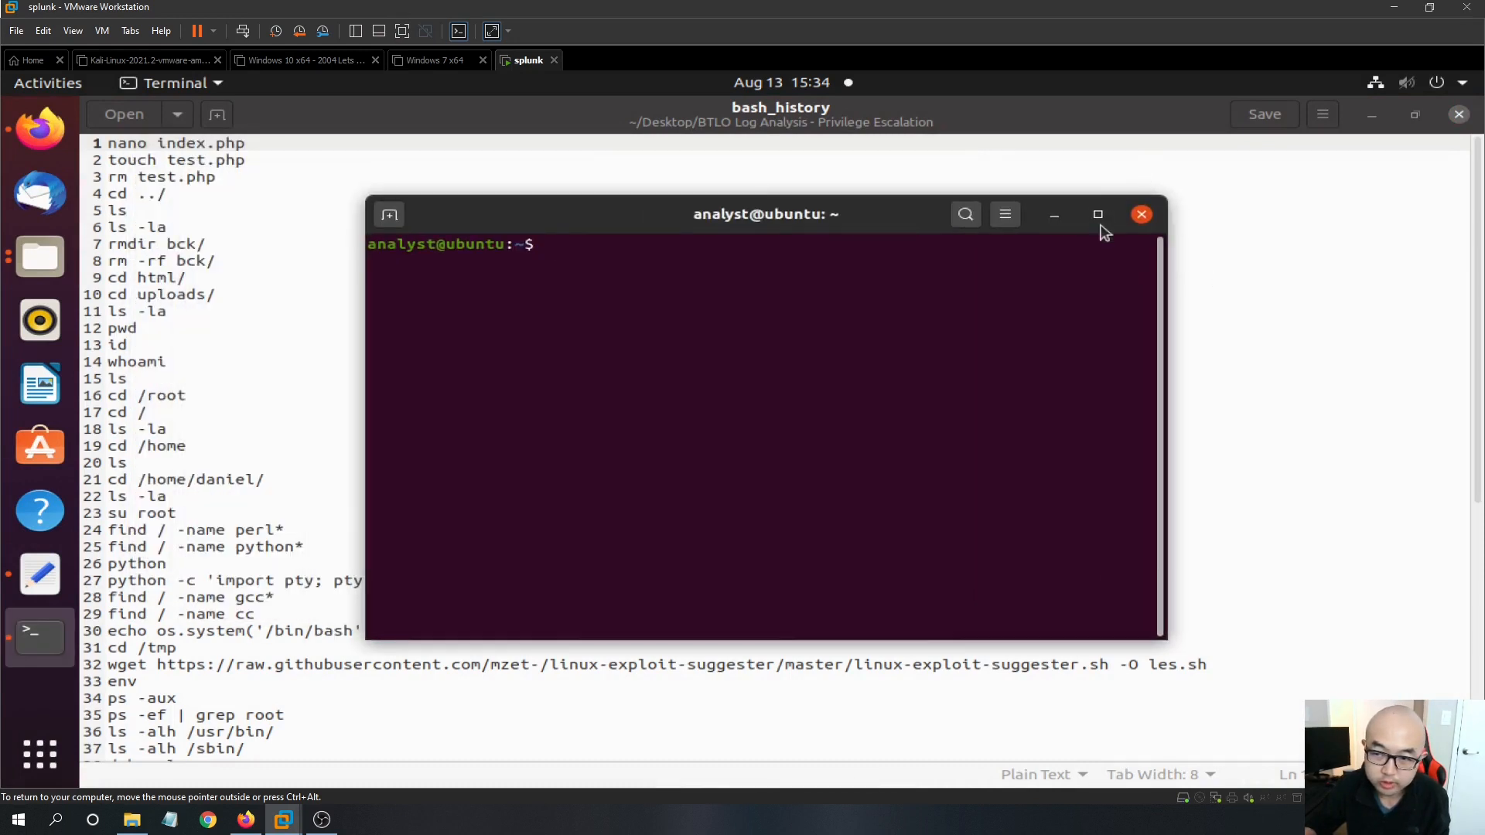
left_click(1099, 213)
type("pwd")
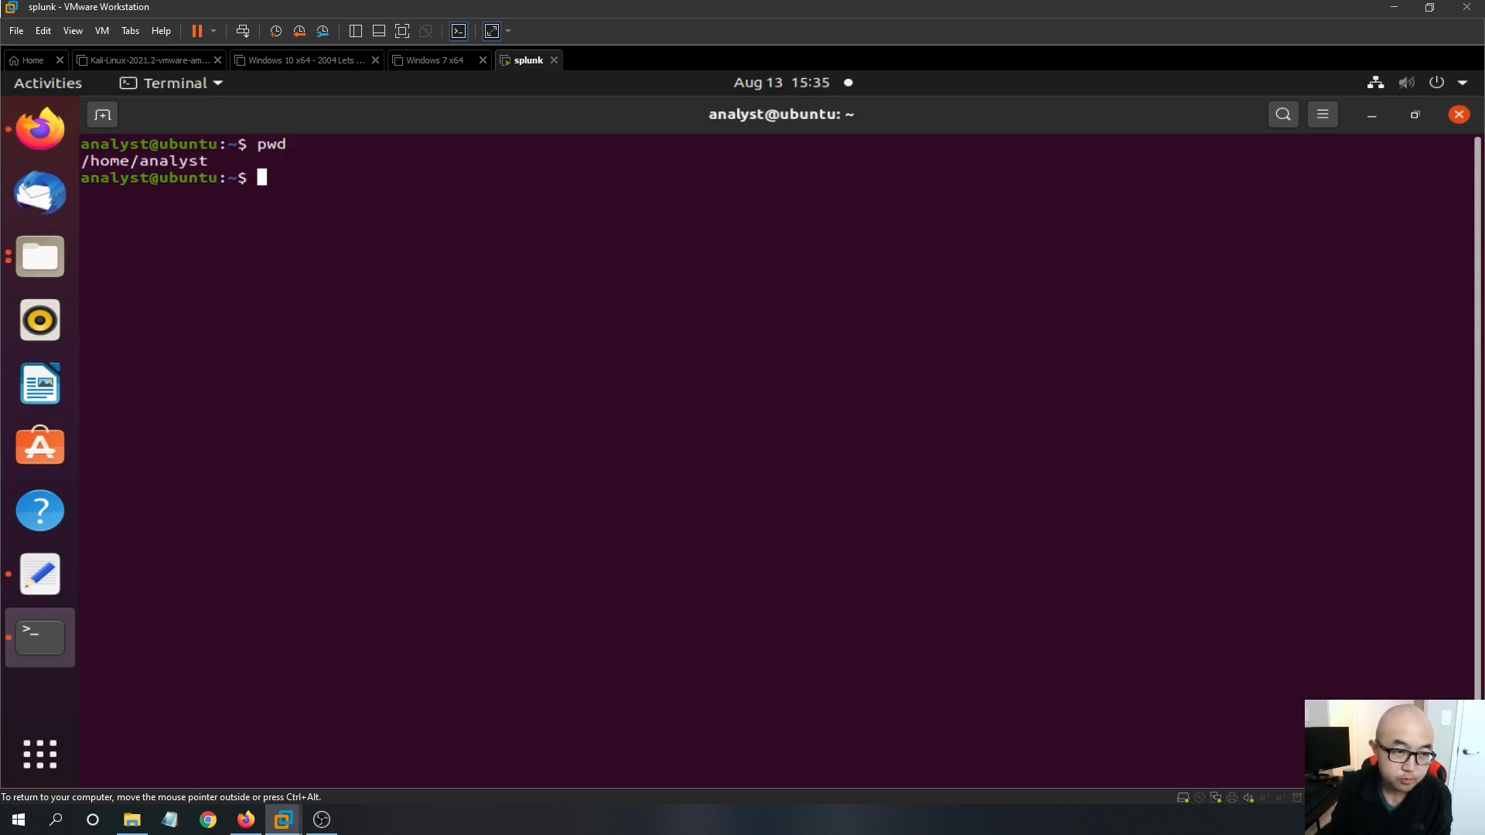
mouse_move(391, 186)
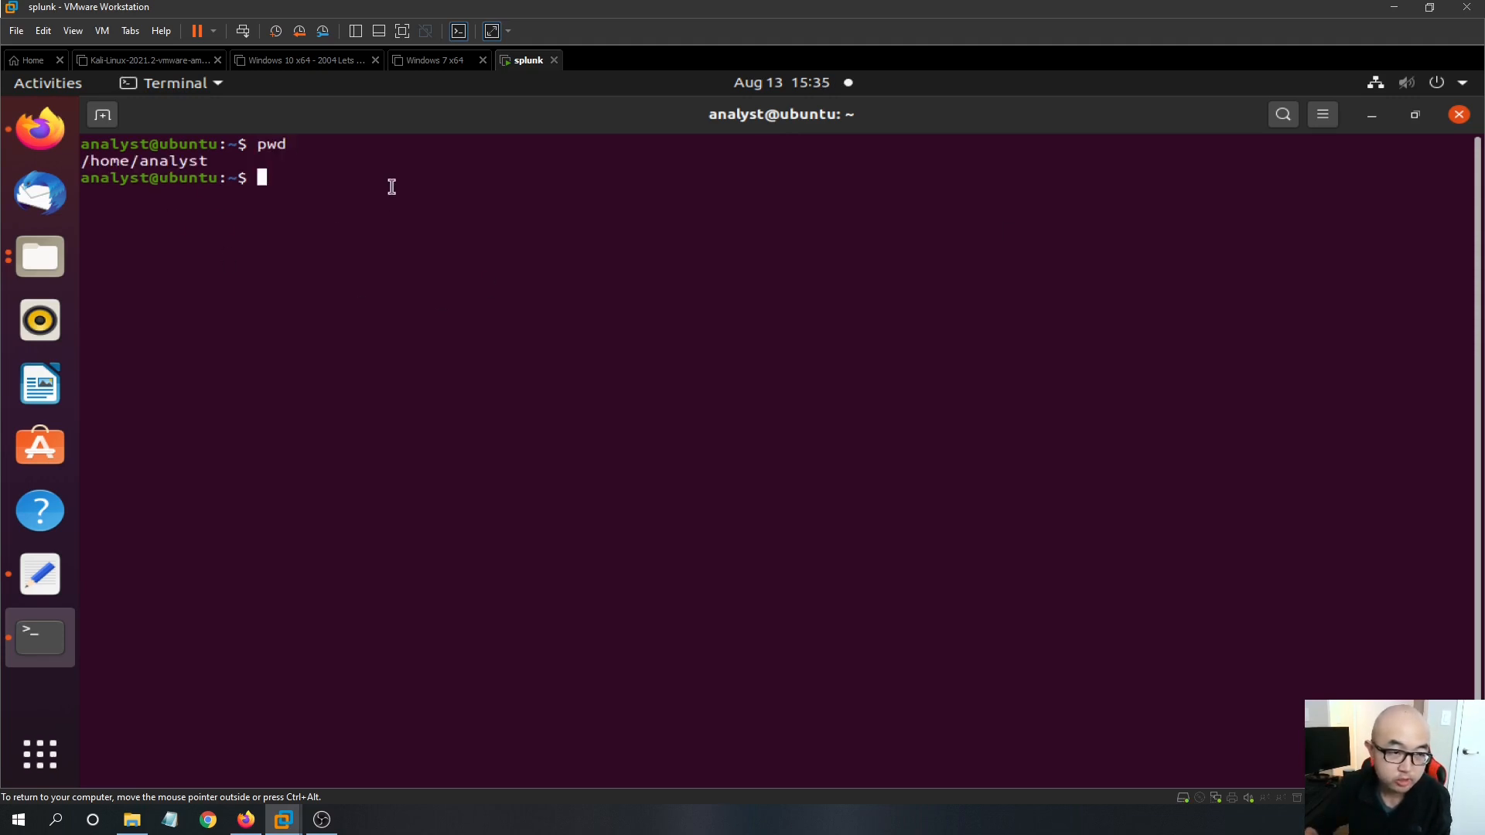
type("ls -la")
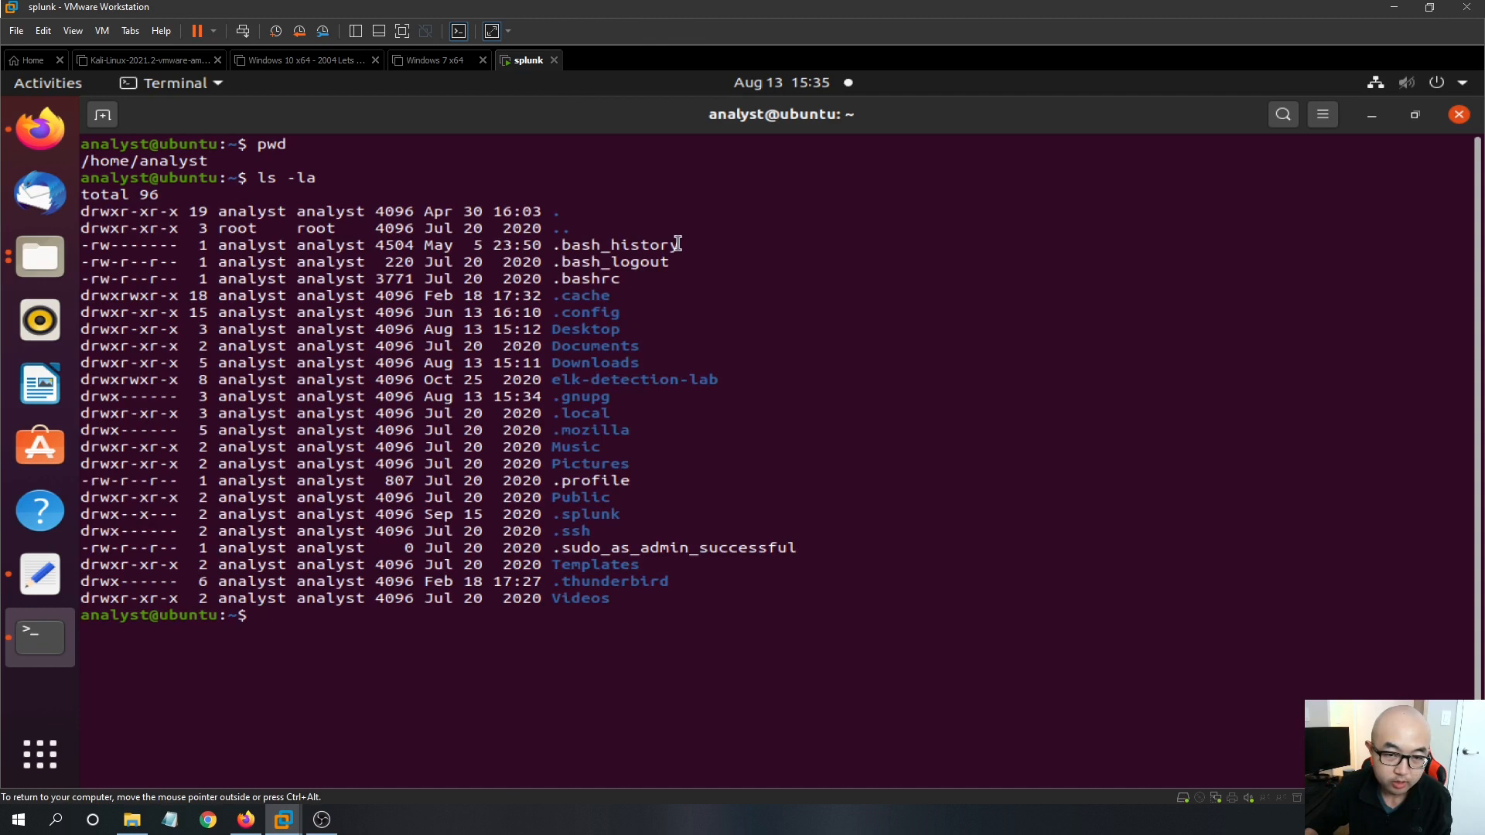
double_click(617, 244)
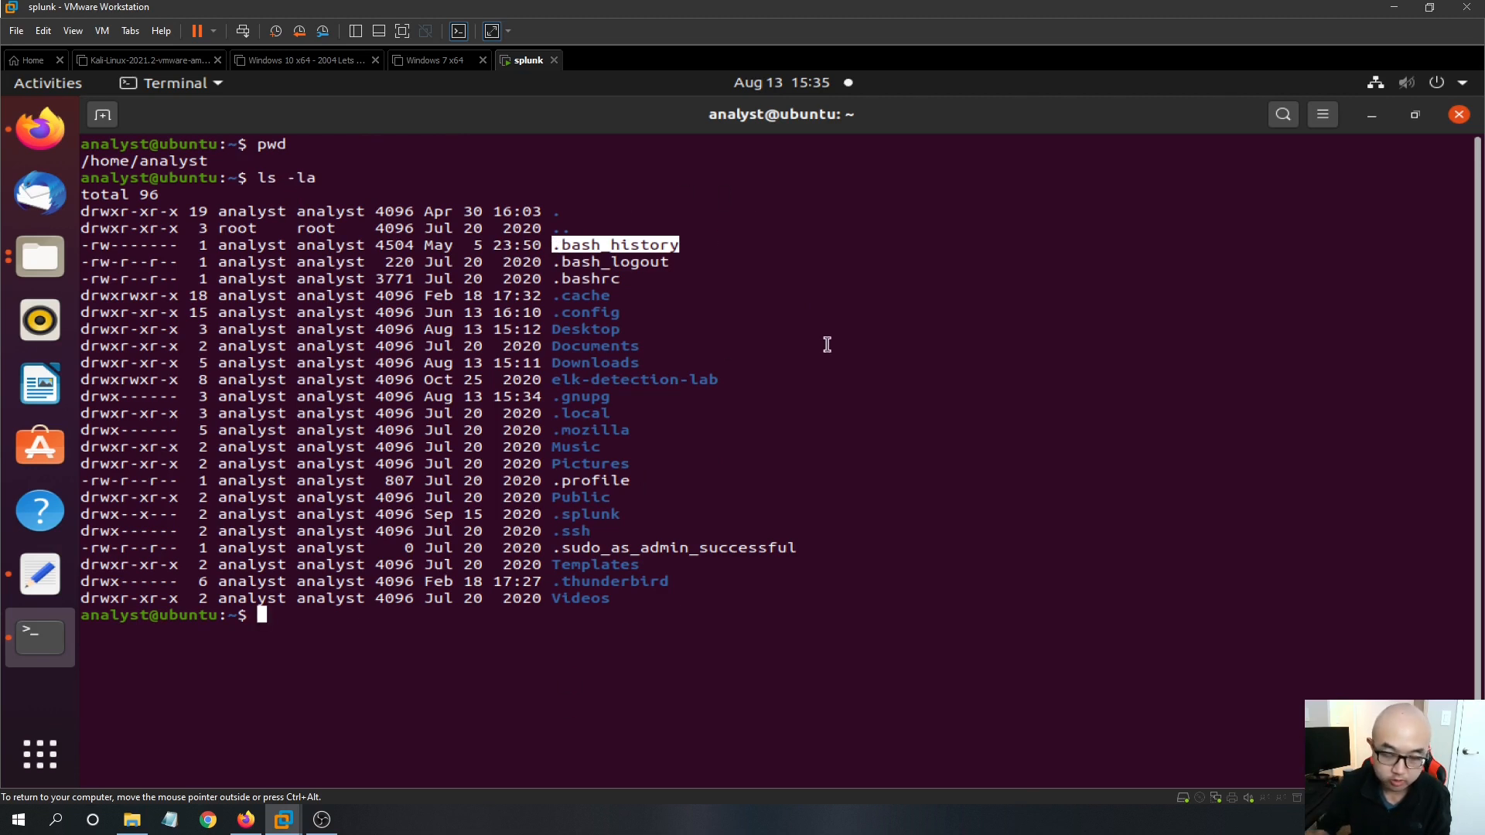
Print the analyst's own .bash_history with cat, read through it, then clear the screen.
type("cat /")
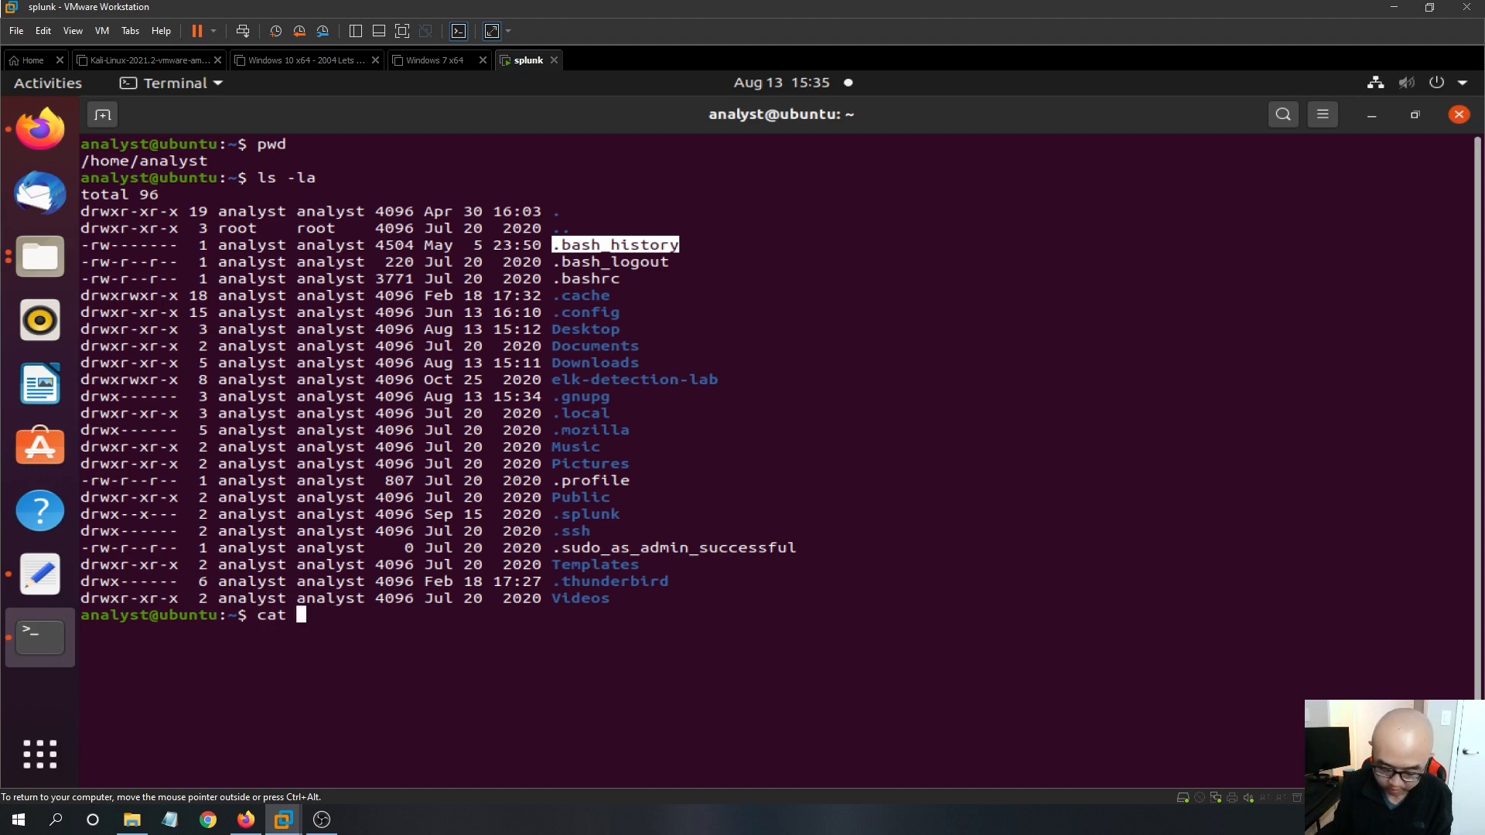
type(".bashs")
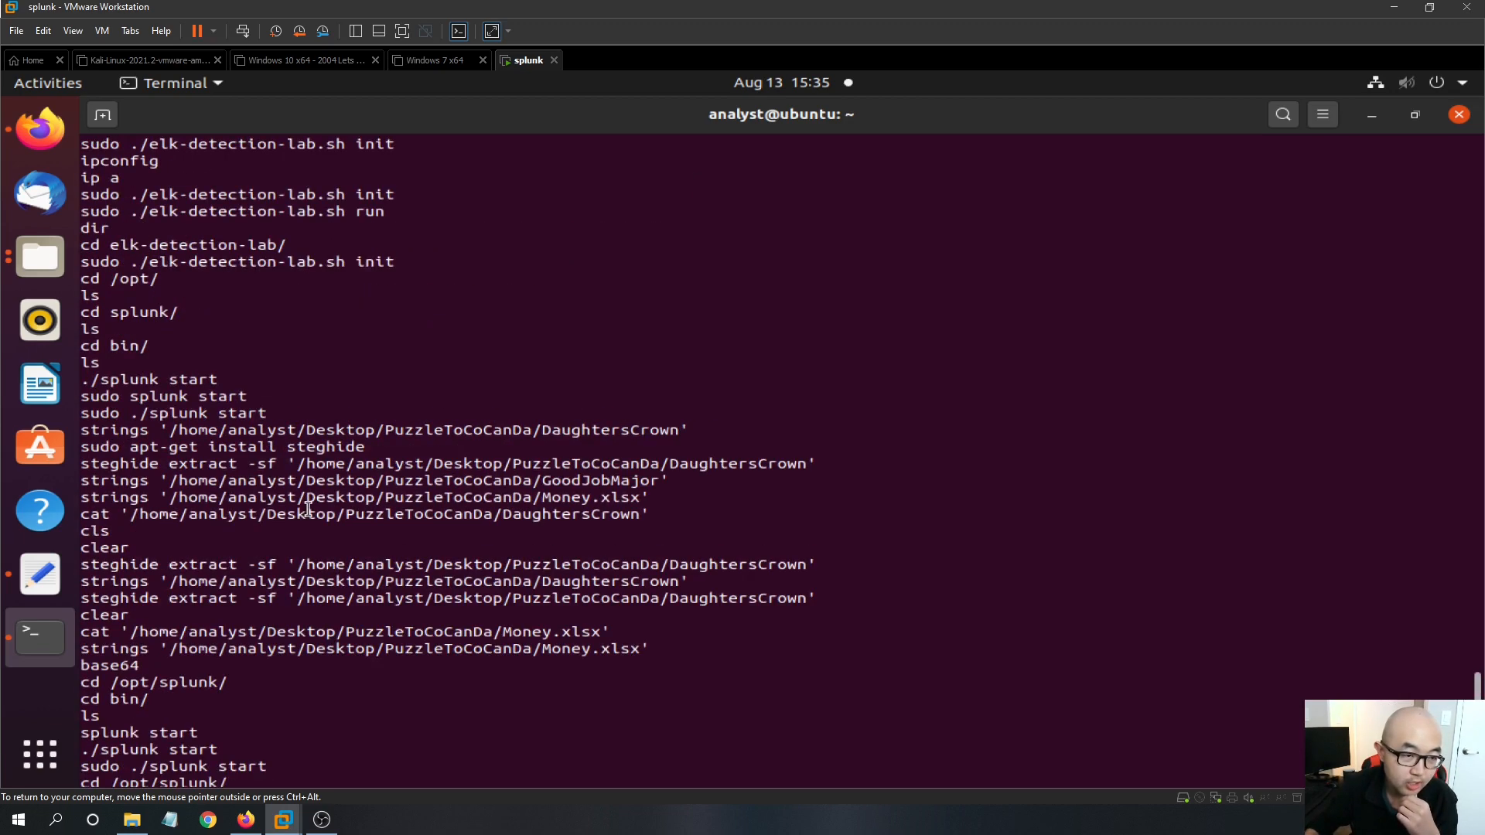
scroll("down", 3)
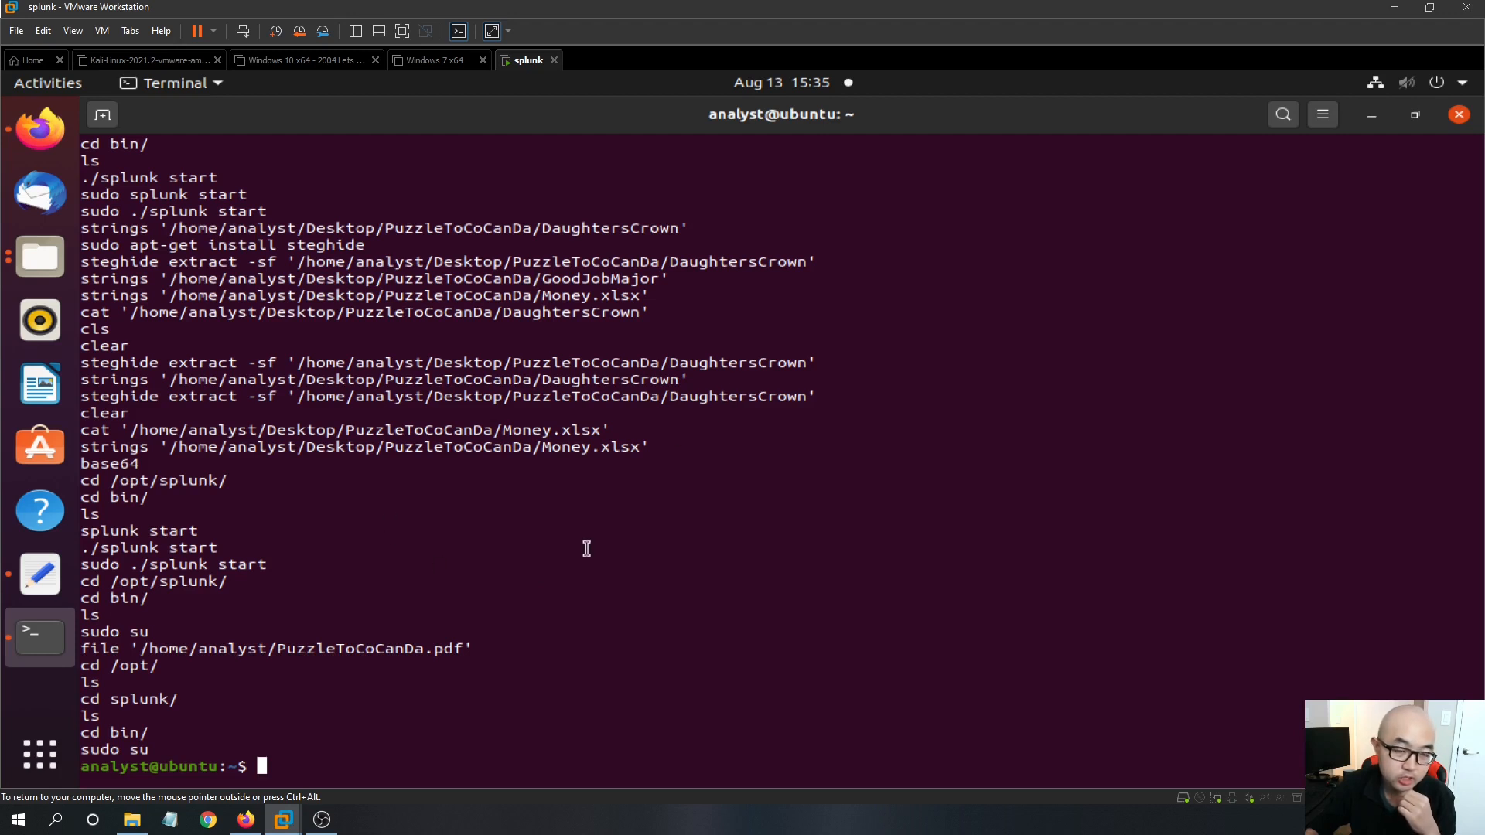
mouse_move(558, 492)
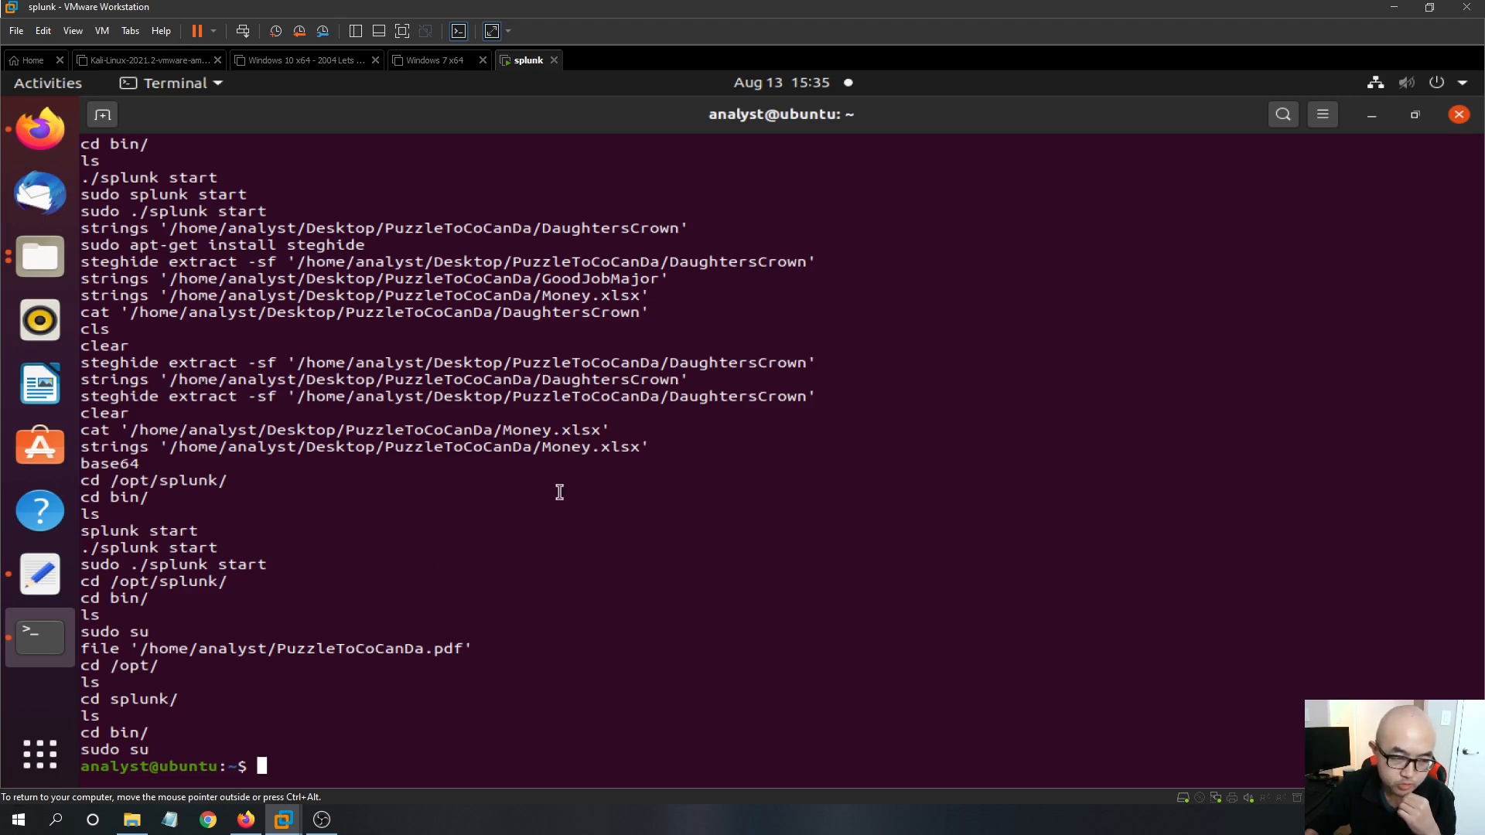
mouse_move(599, 356)
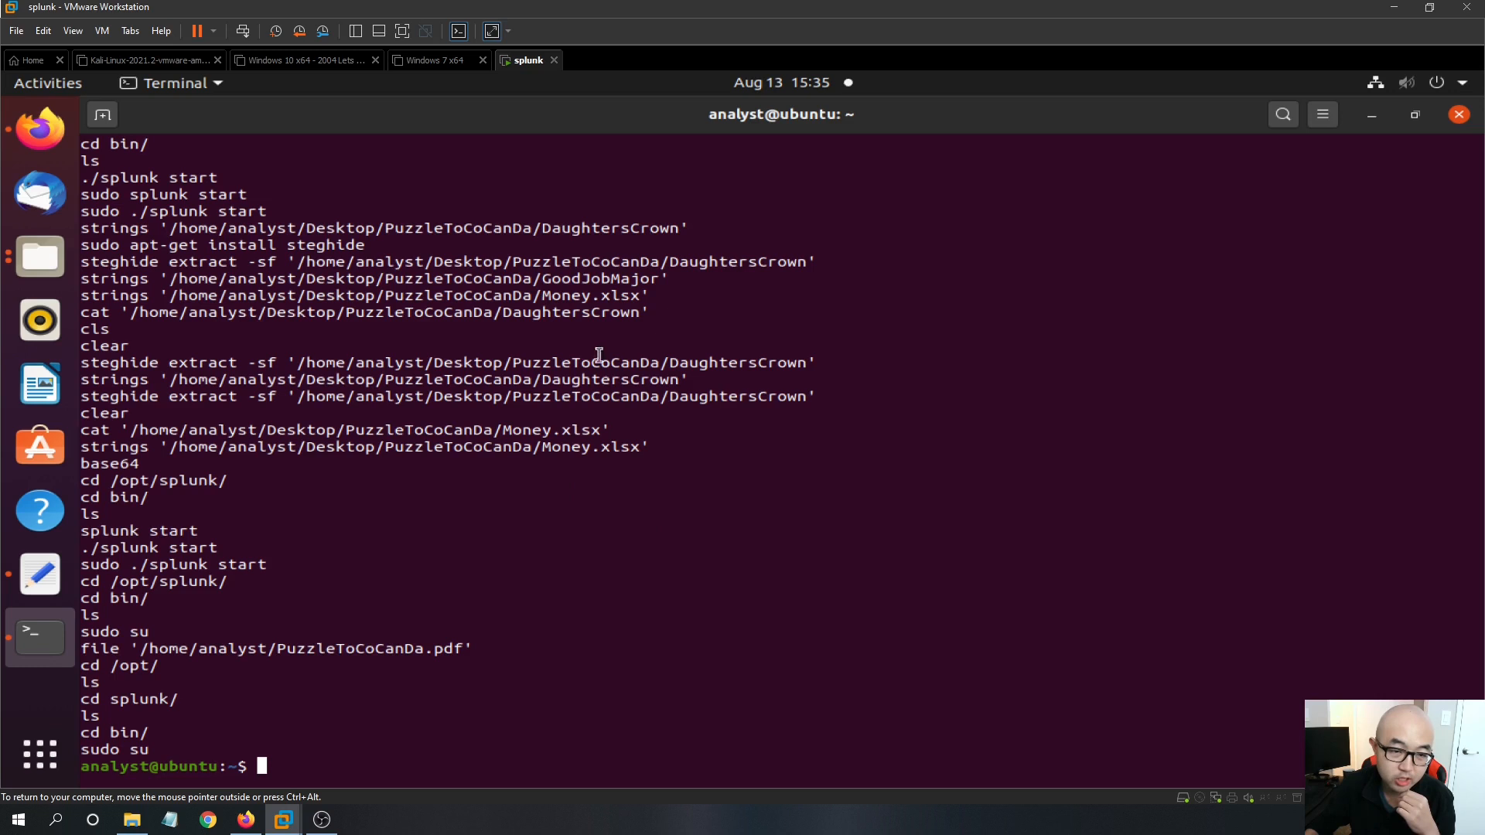
mouse_move(458, 401)
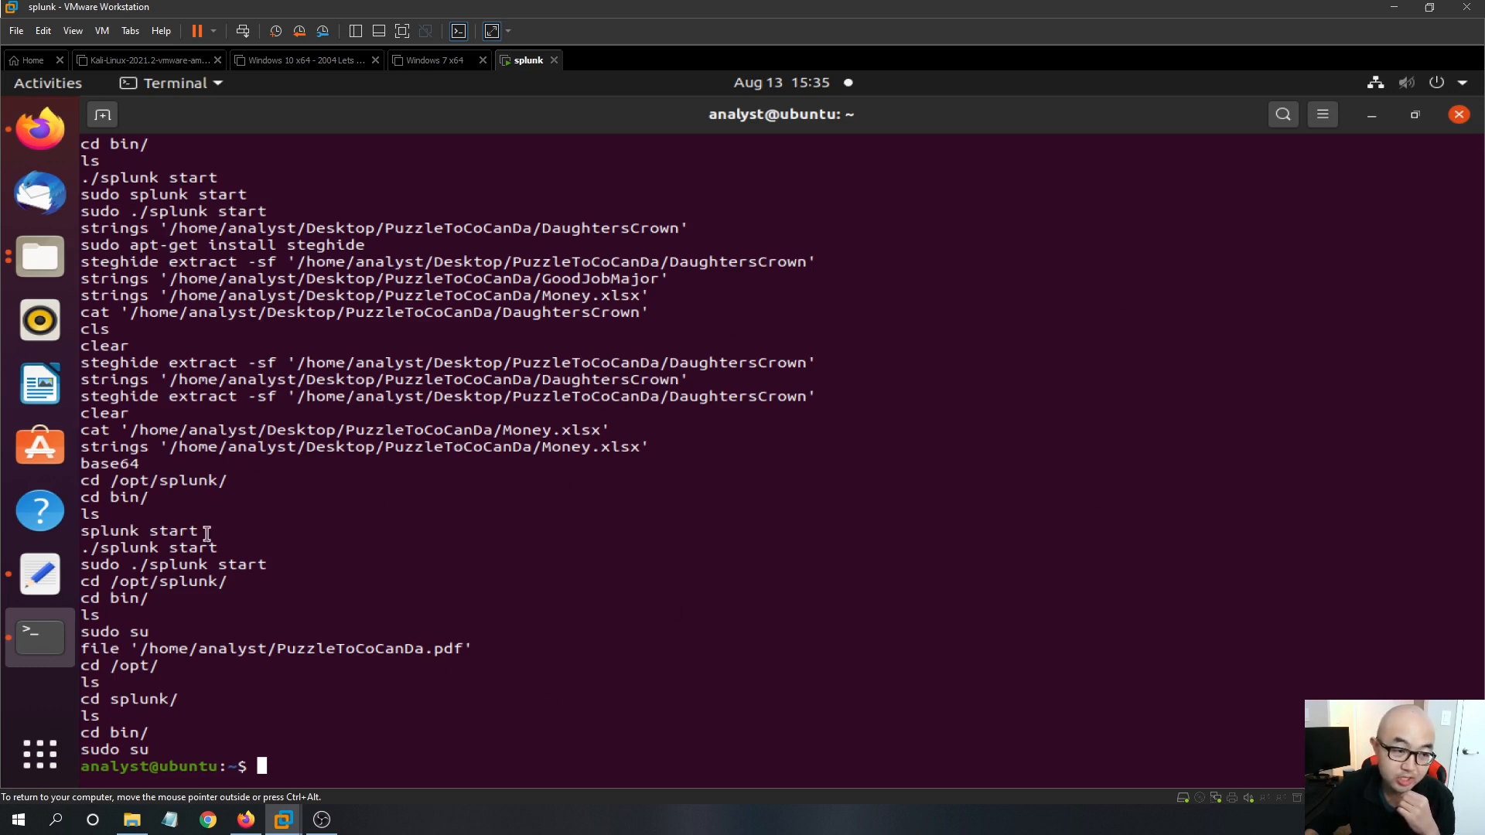
mouse_move(716, 506)
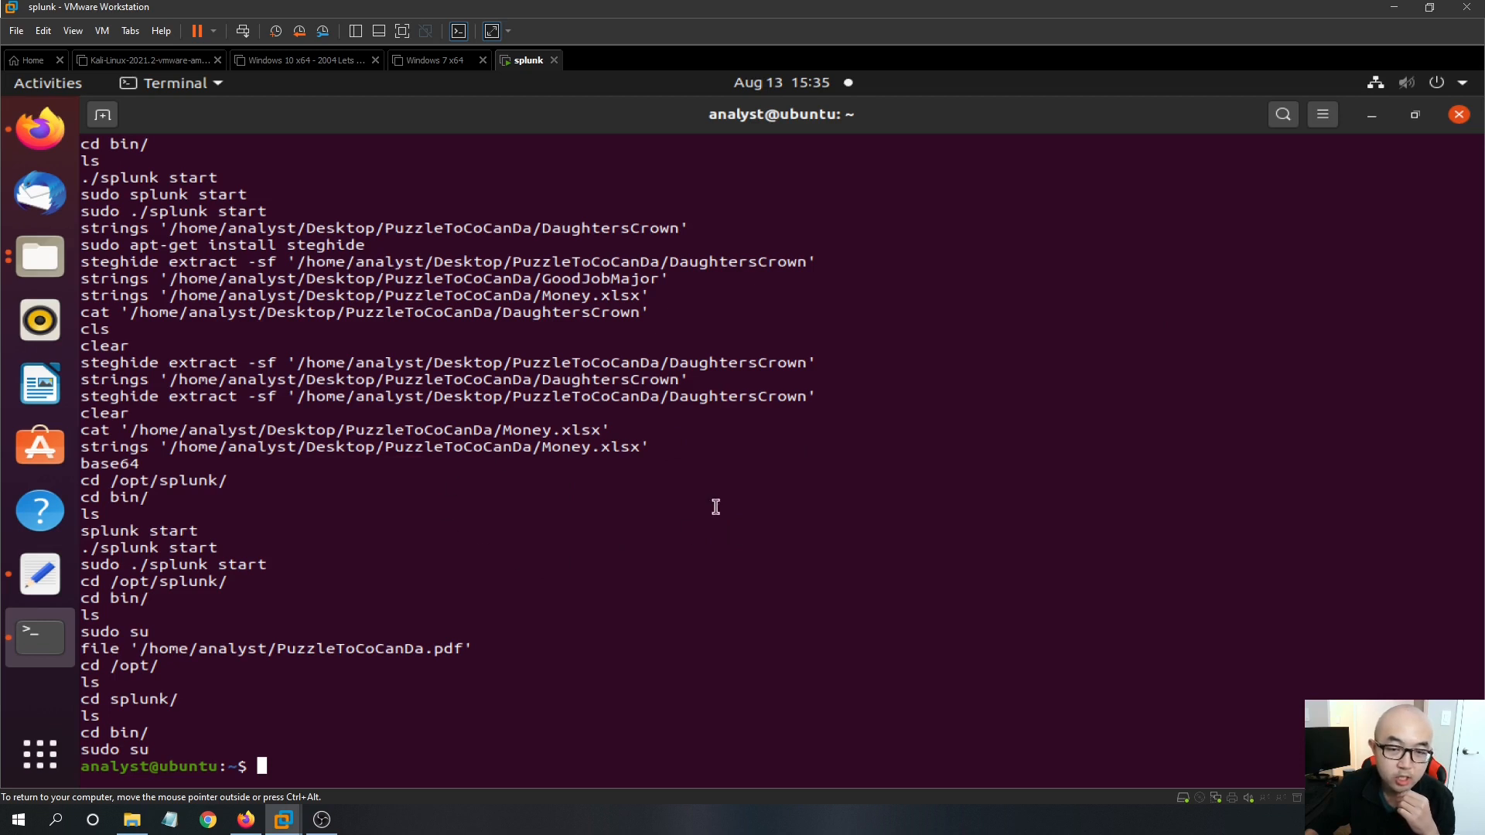
type("c")
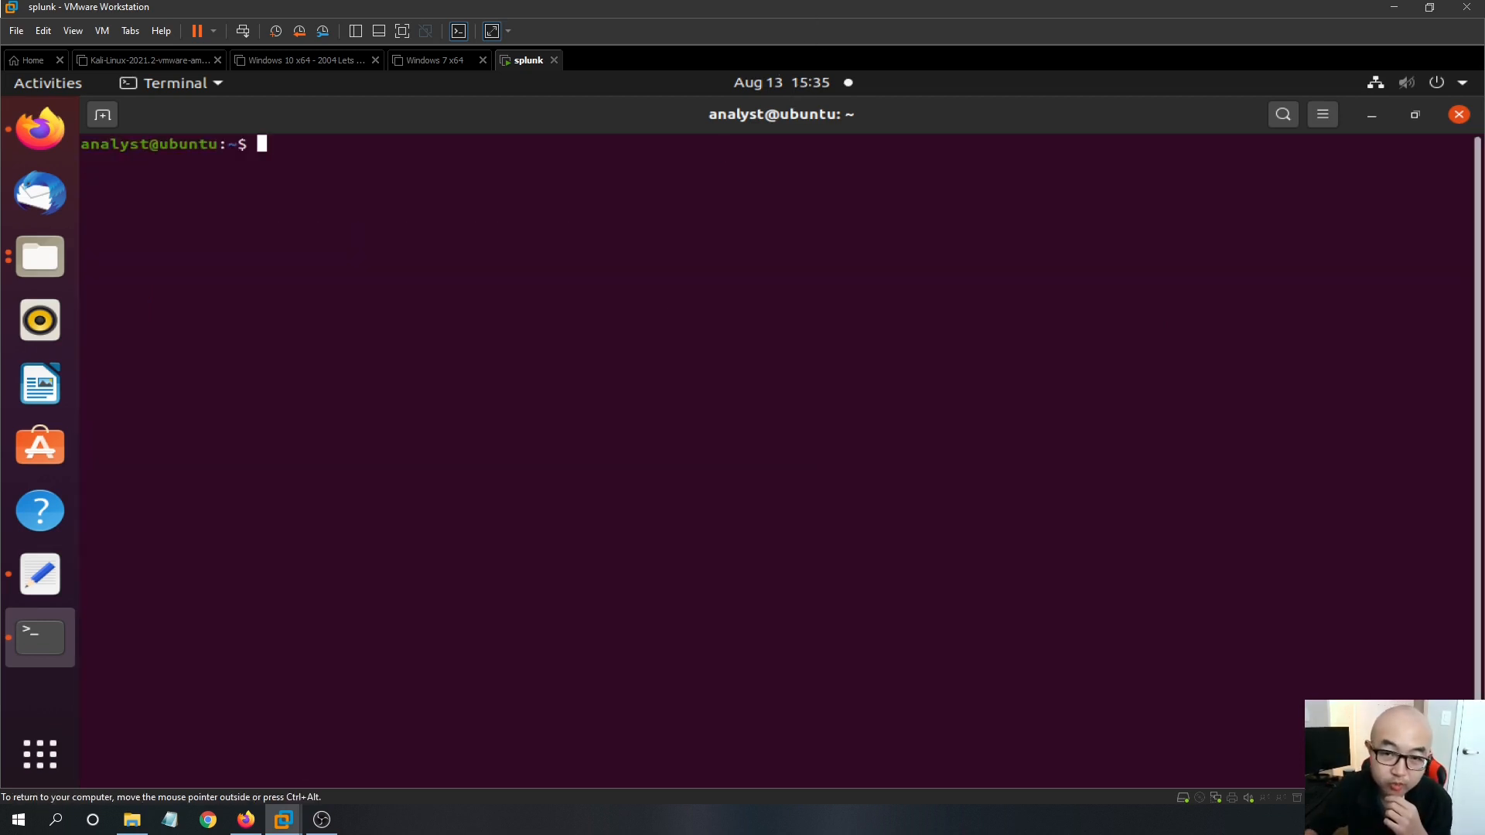
mouse_move(495, 308)
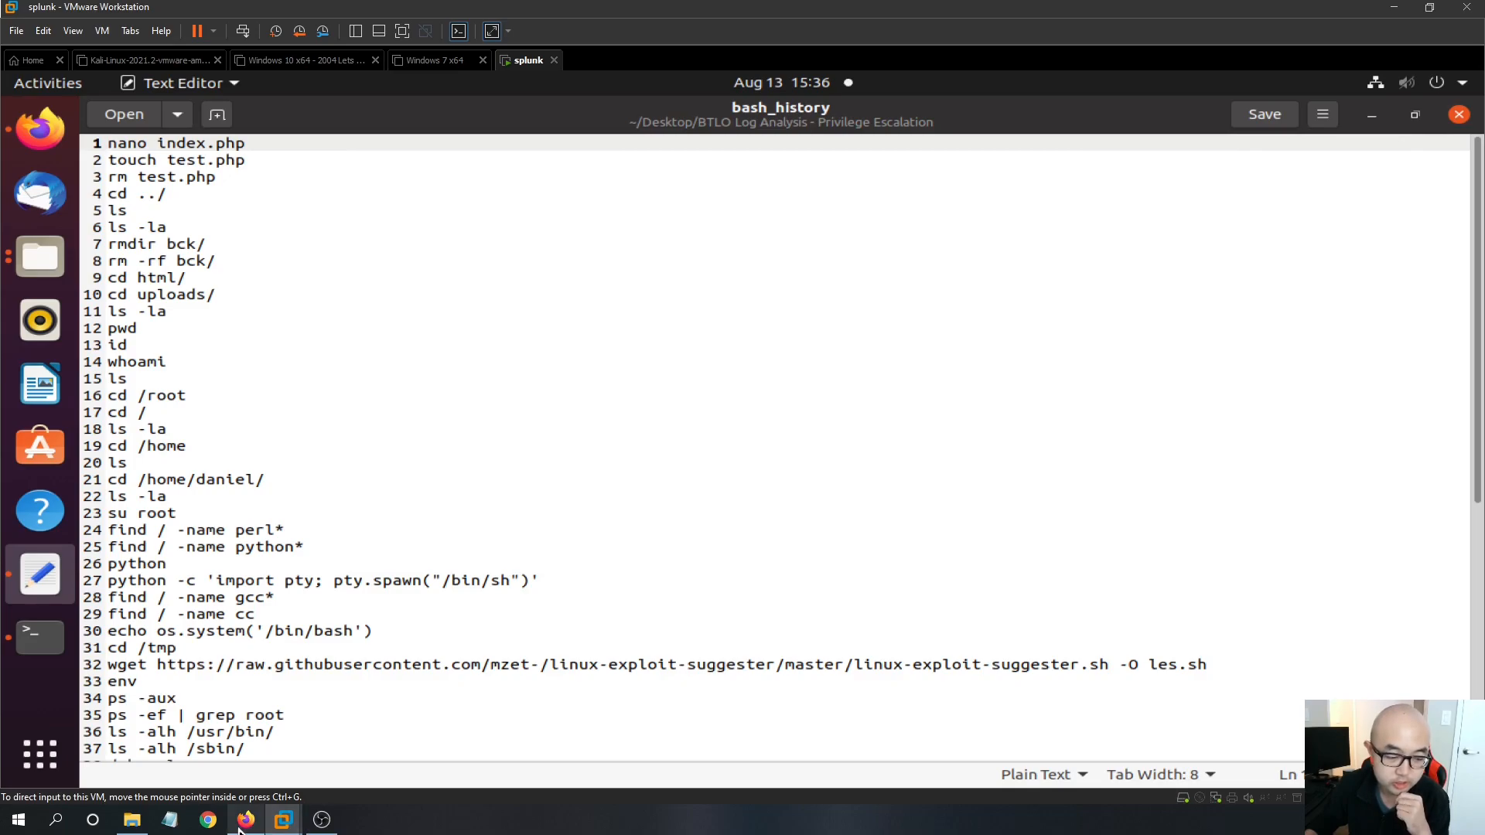
Show the BTLO Challenge Submission section with its answered questions in Firefox.
left_click(246, 820)
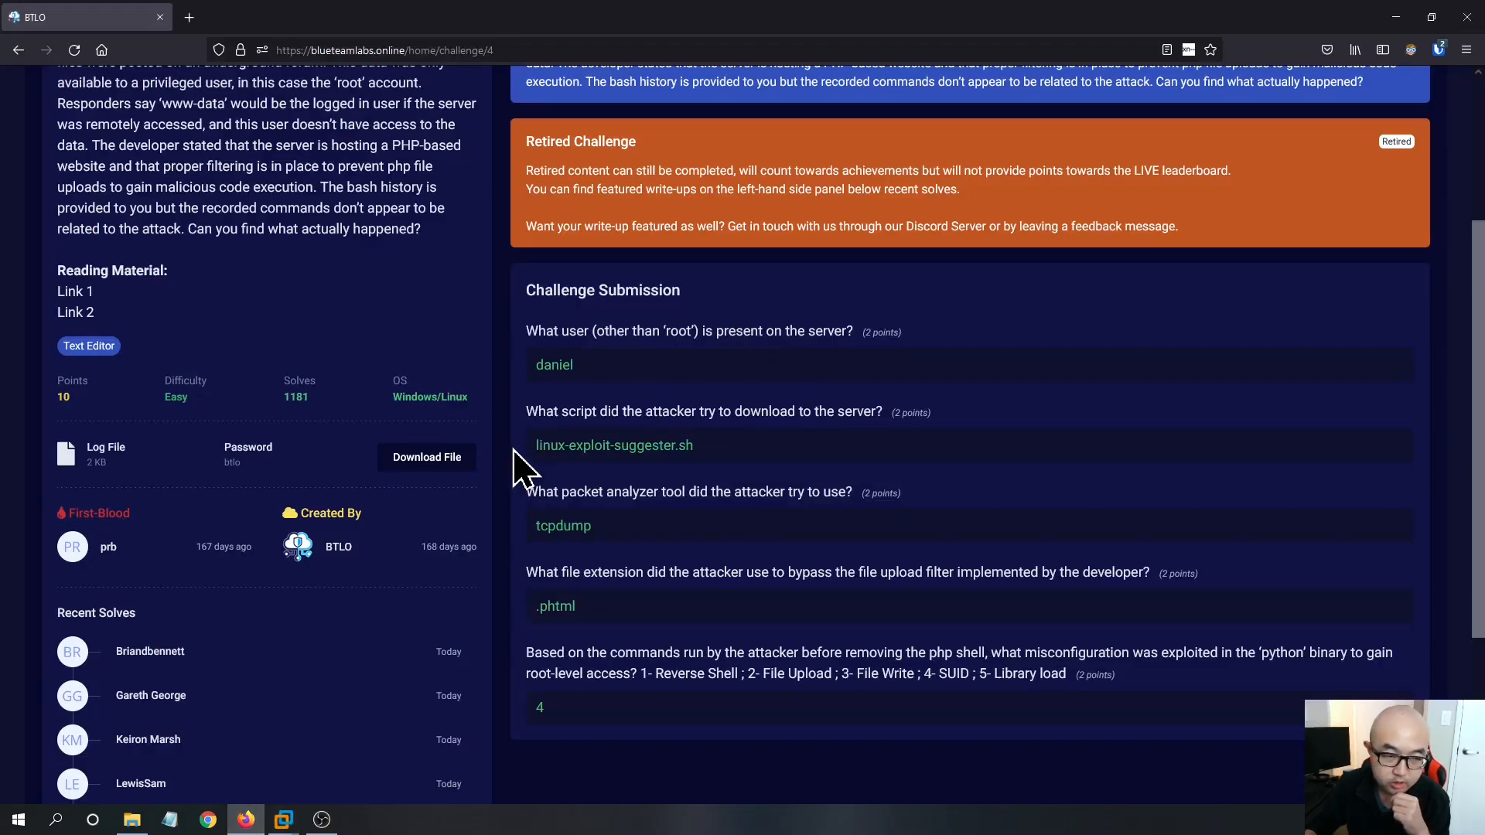
mouse_move(490, 410)
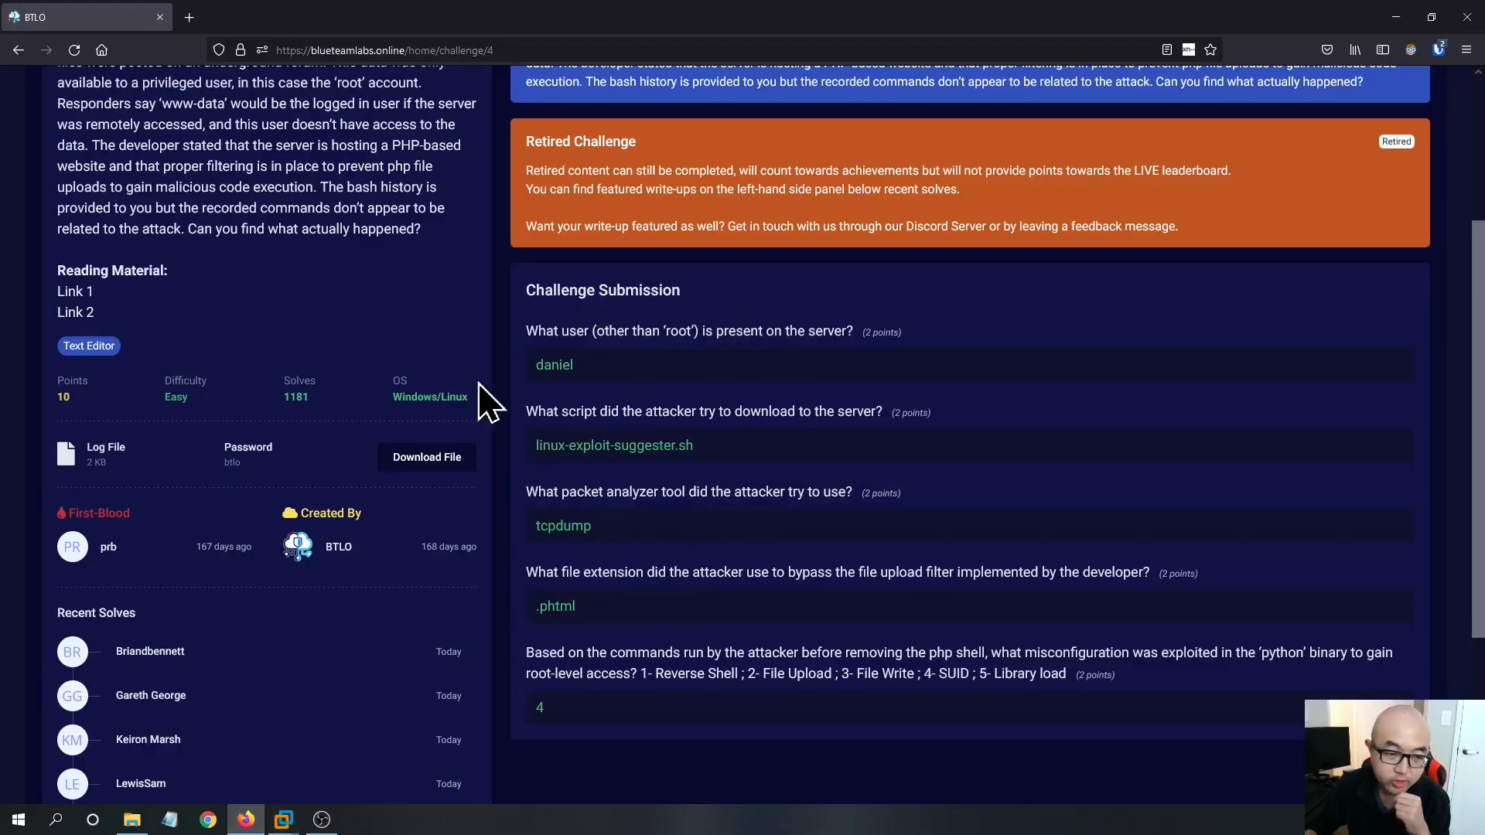
scroll("up", 3)
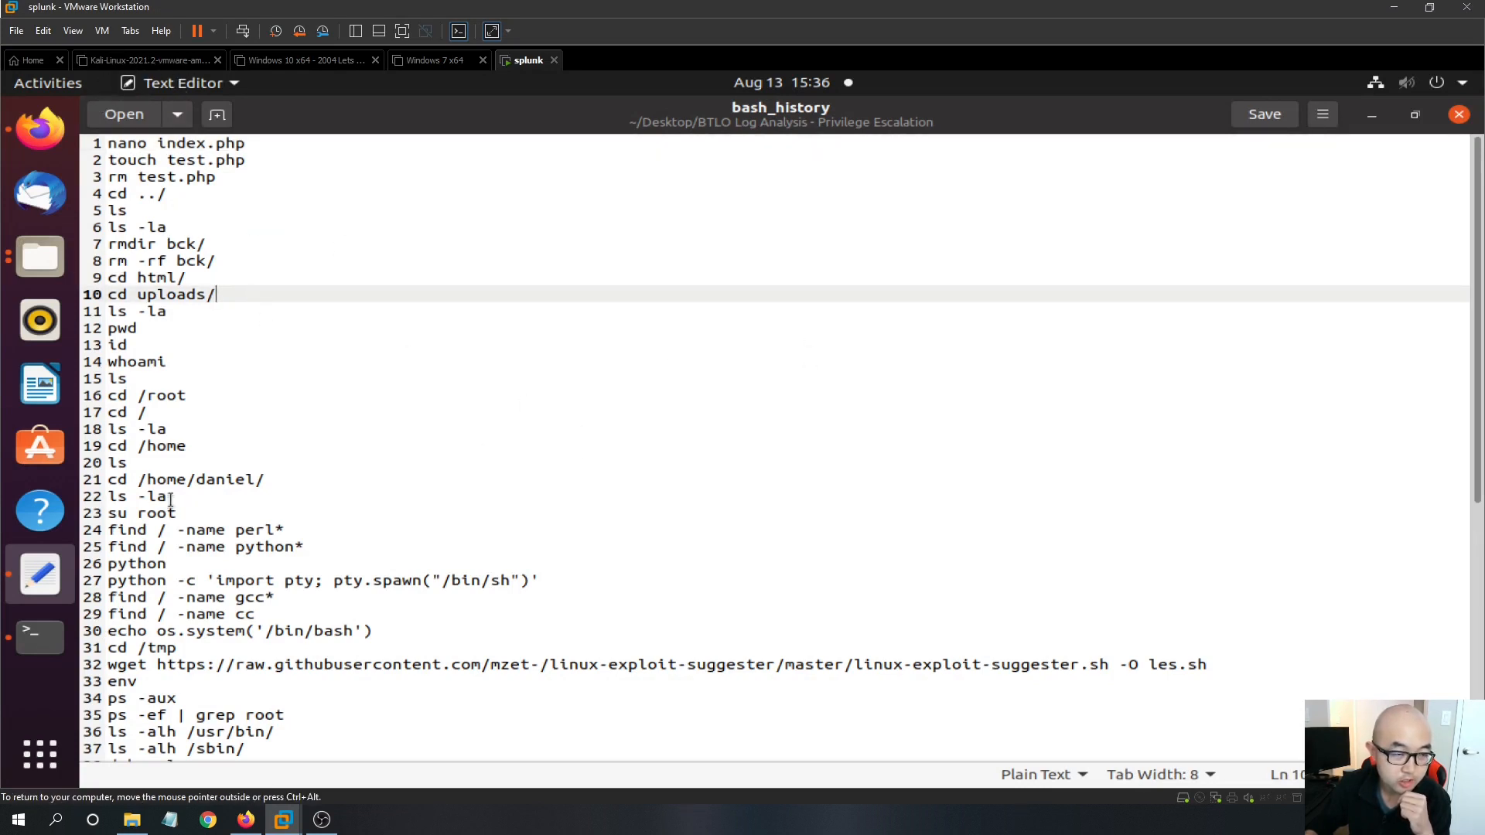
Walk through the attacker's early commands (ls -la, cd /home/daniel/), then return to the terminal.
double_click(130, 225)
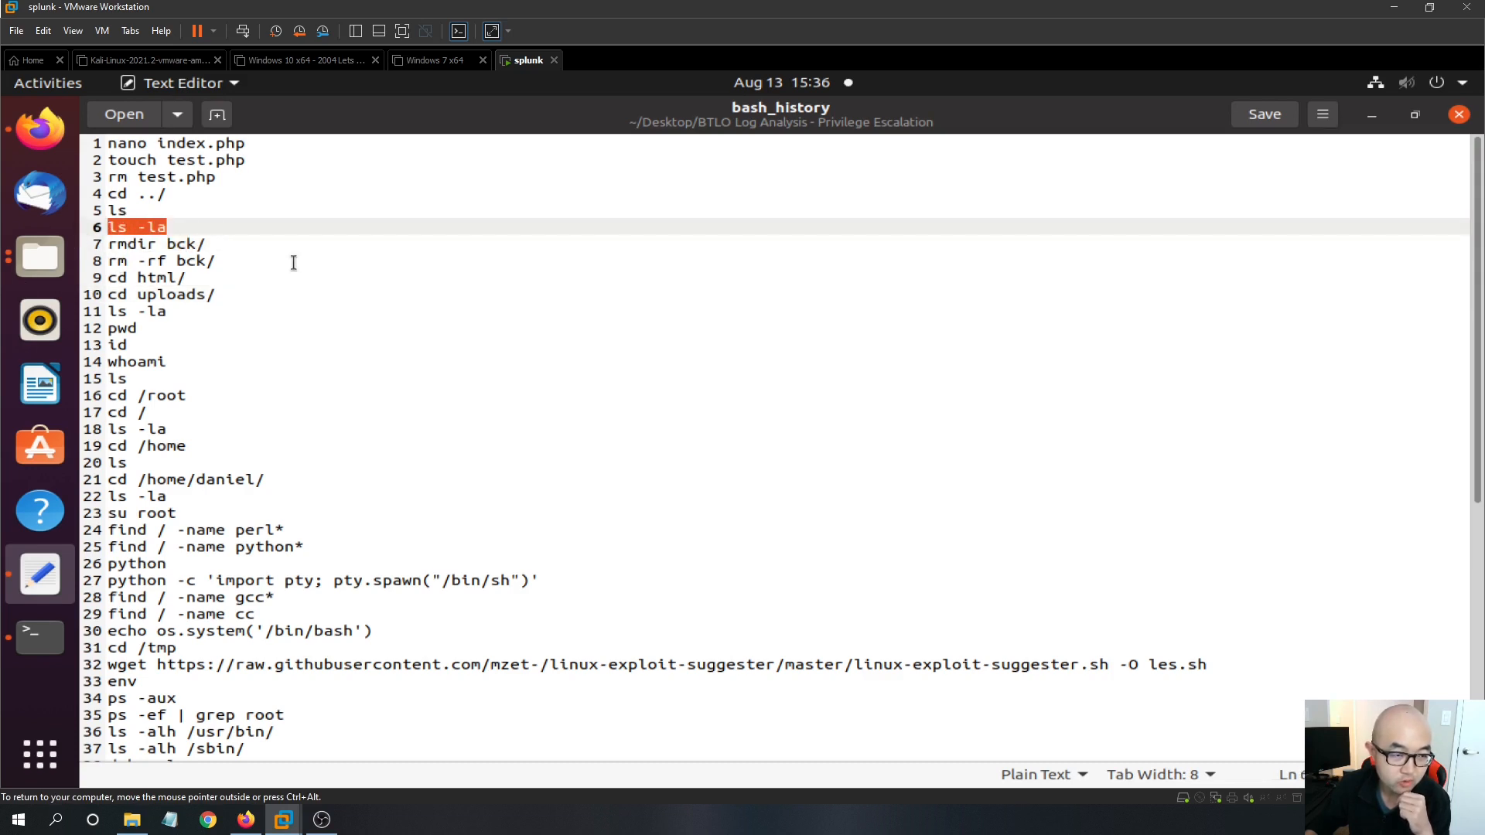
mouse_move(269, 273)
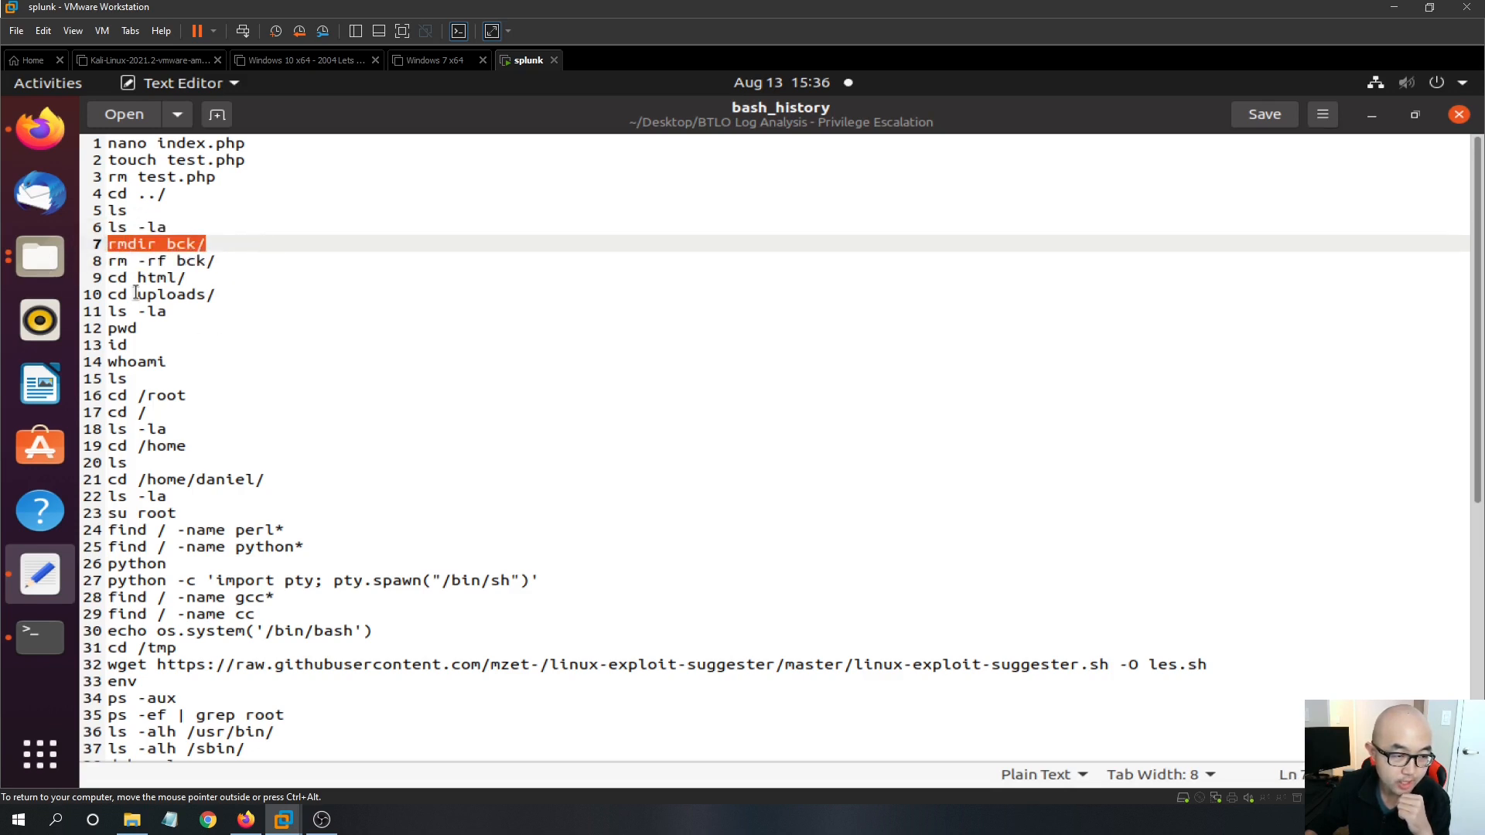
scroll("down", 3)
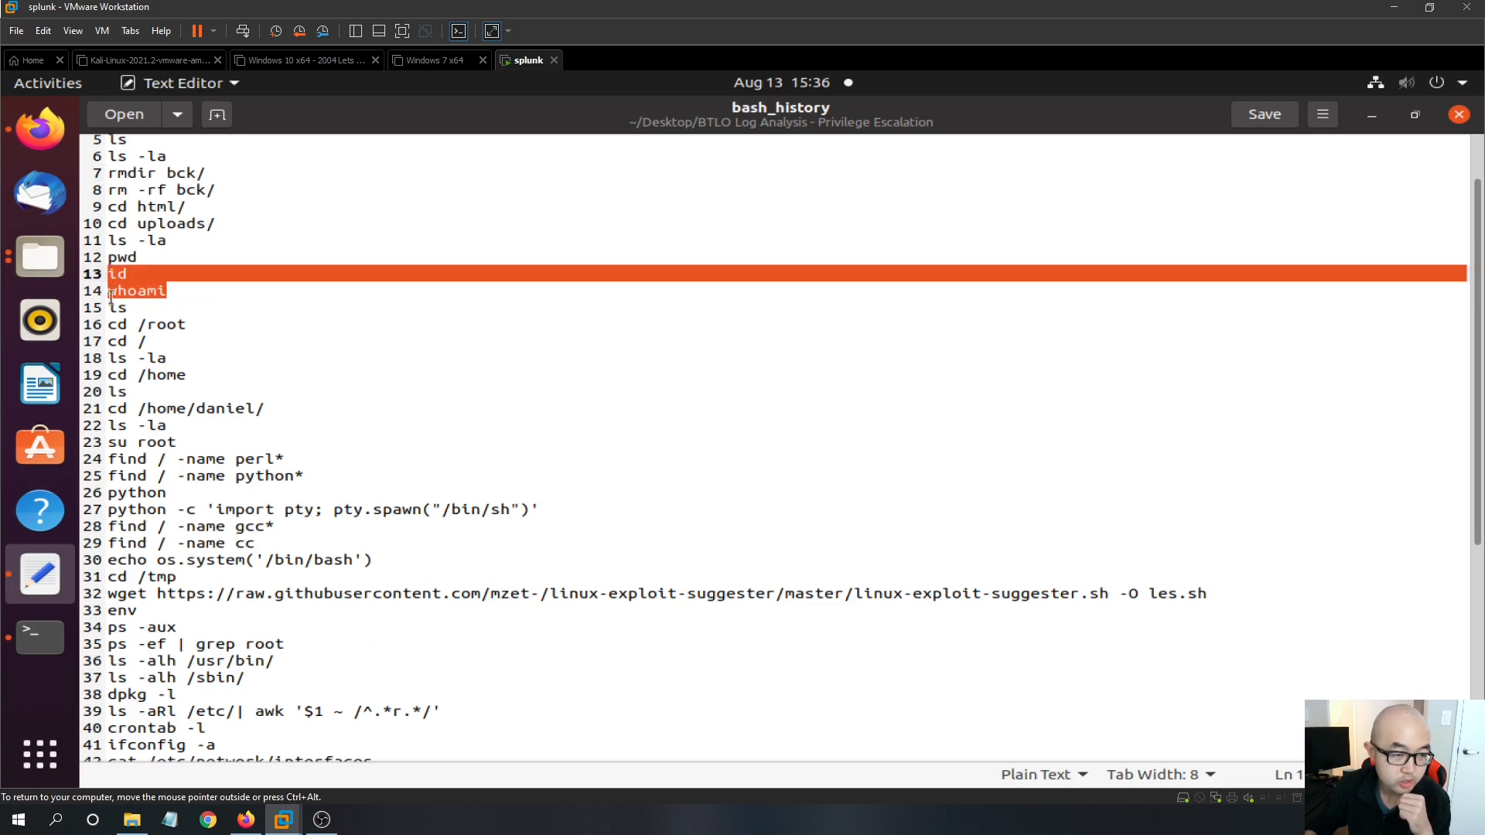
mouse_move(250, 236)
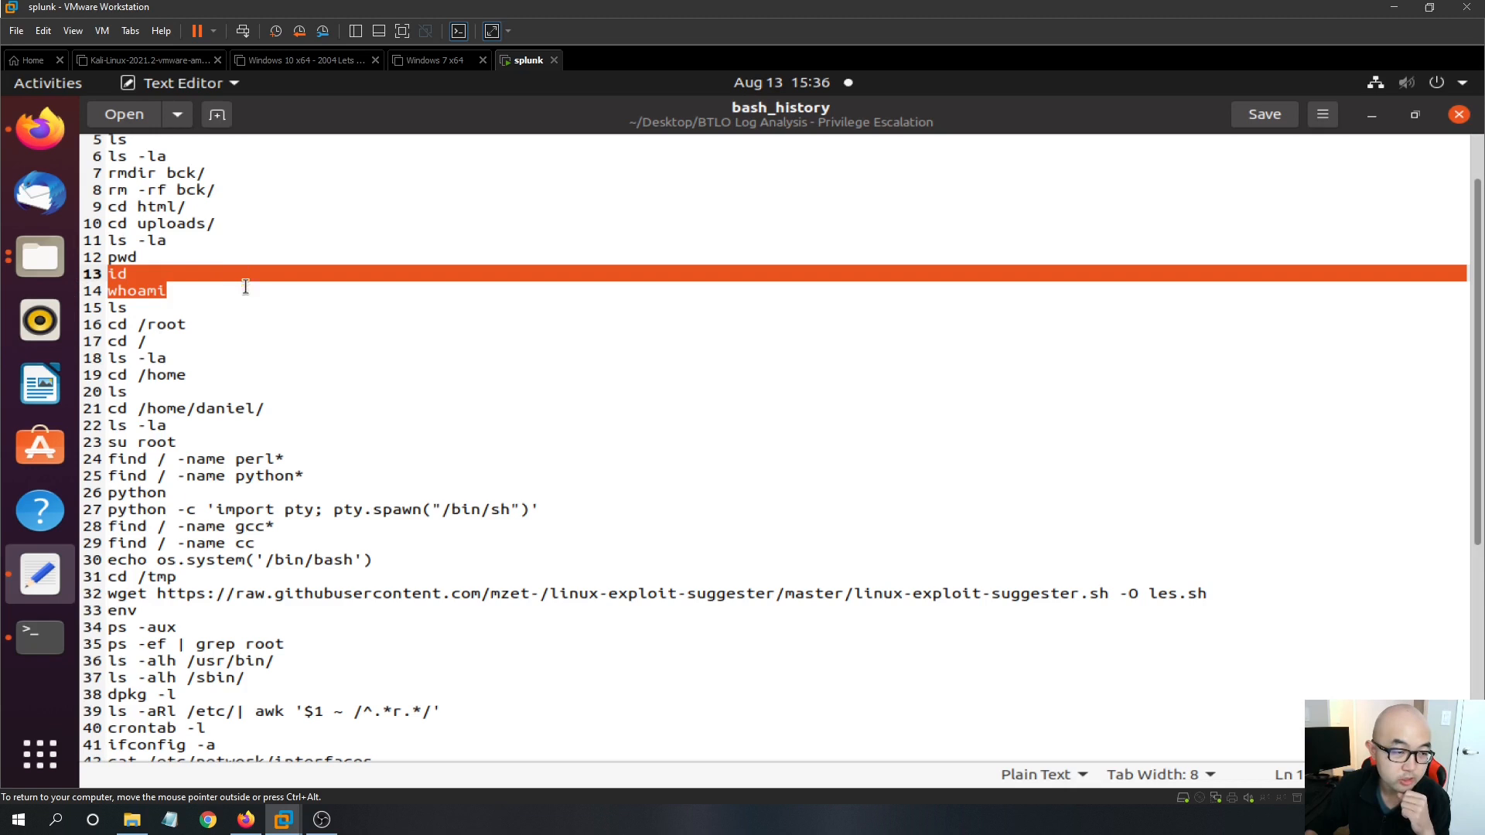
mouse_move(254, 312)
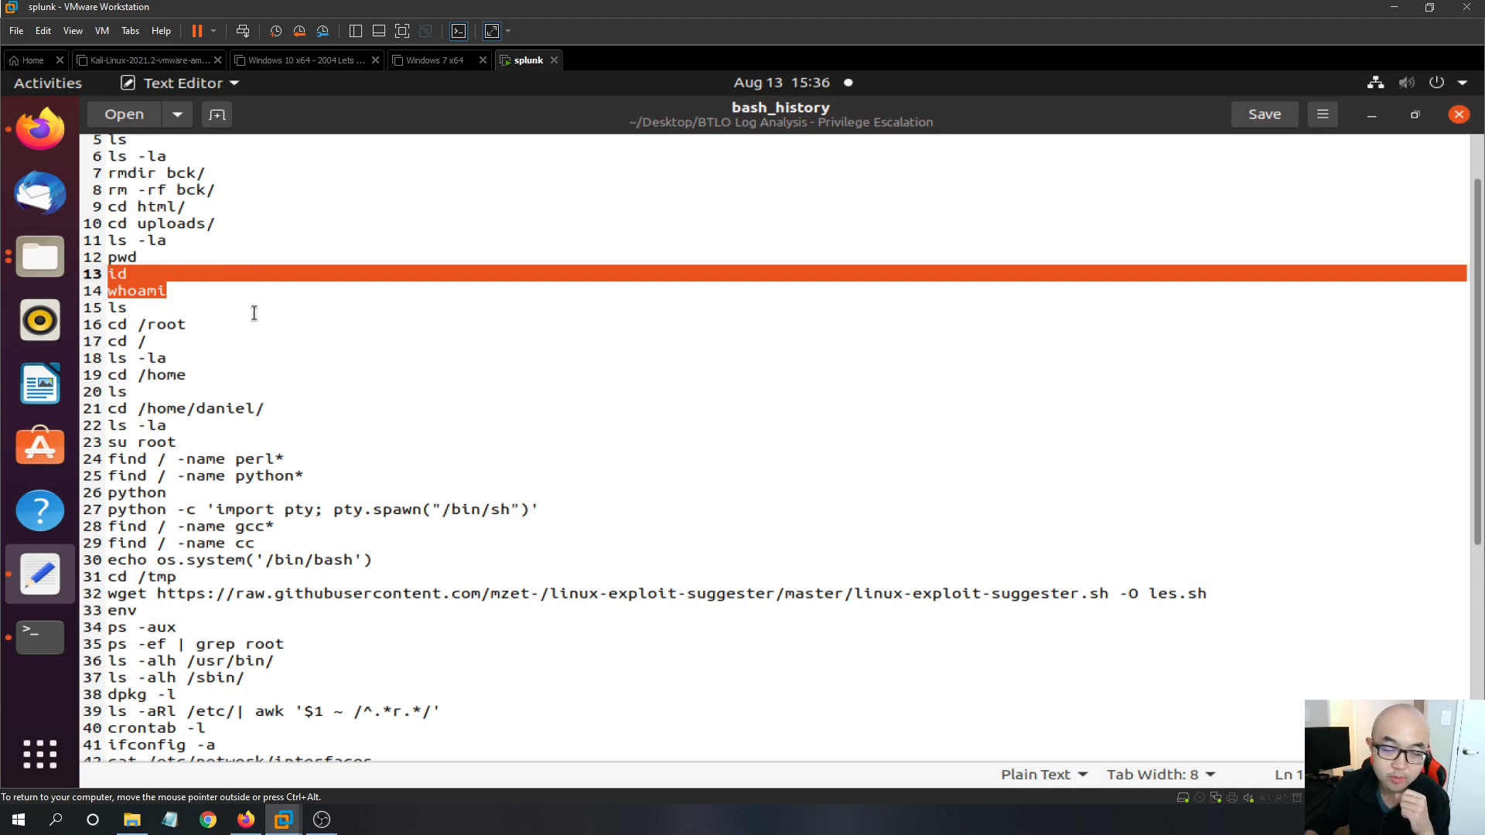
mouse_move(278, 300)
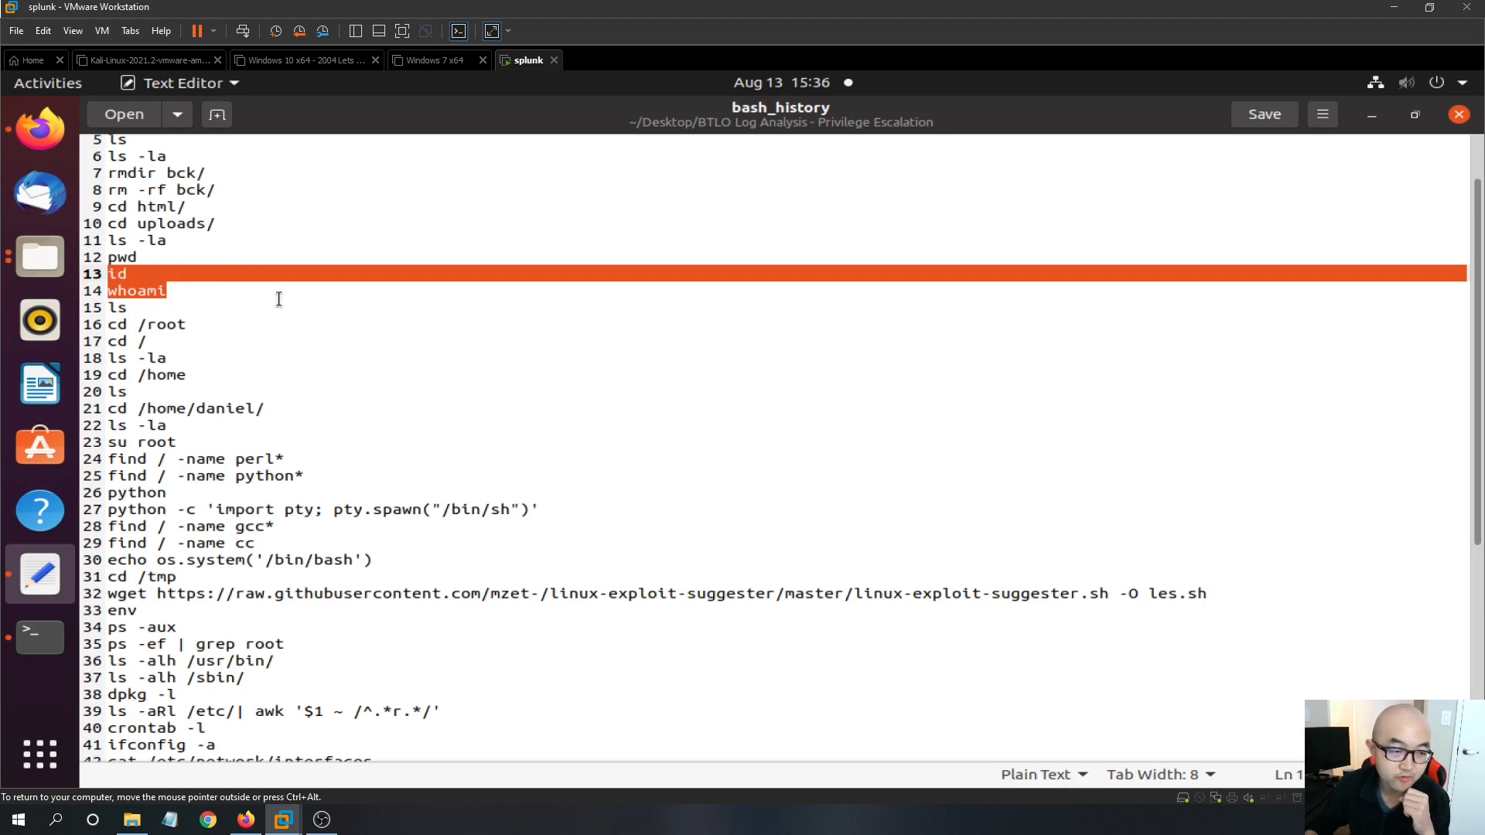
mouse_move(302, 354)
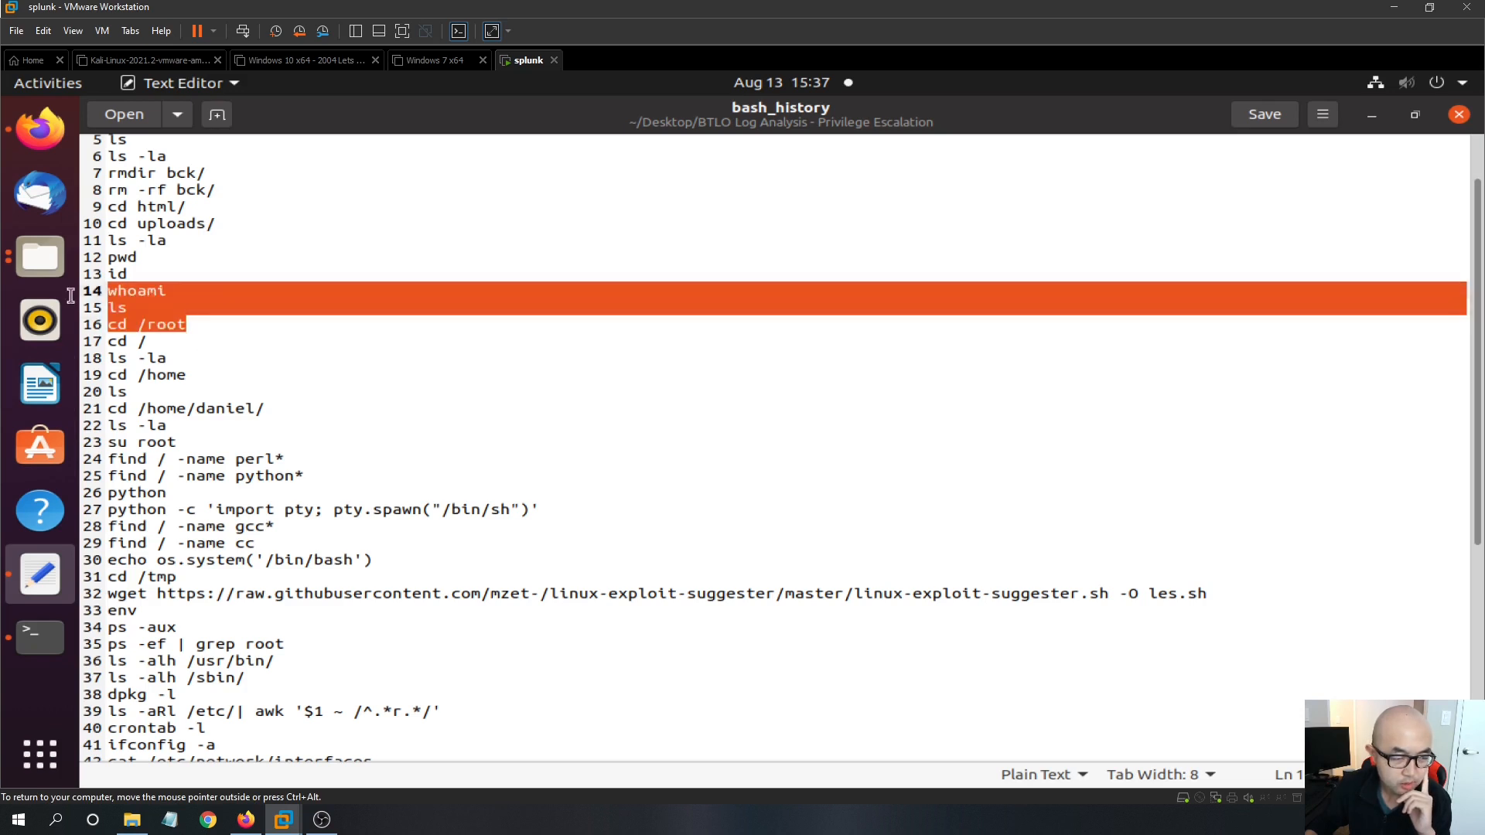
left_click(143, 340)
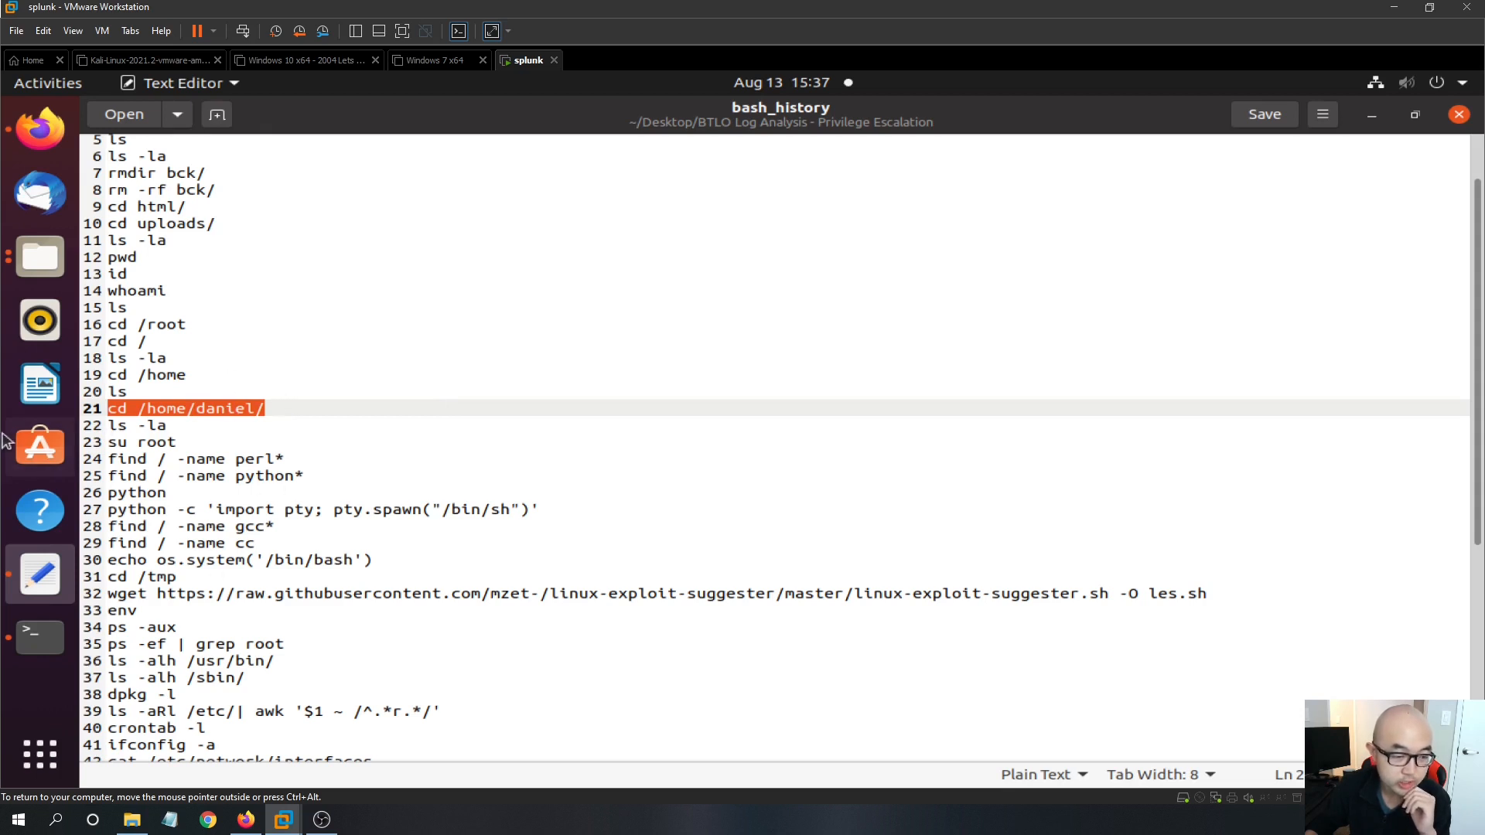
mouse_move(310, 124)
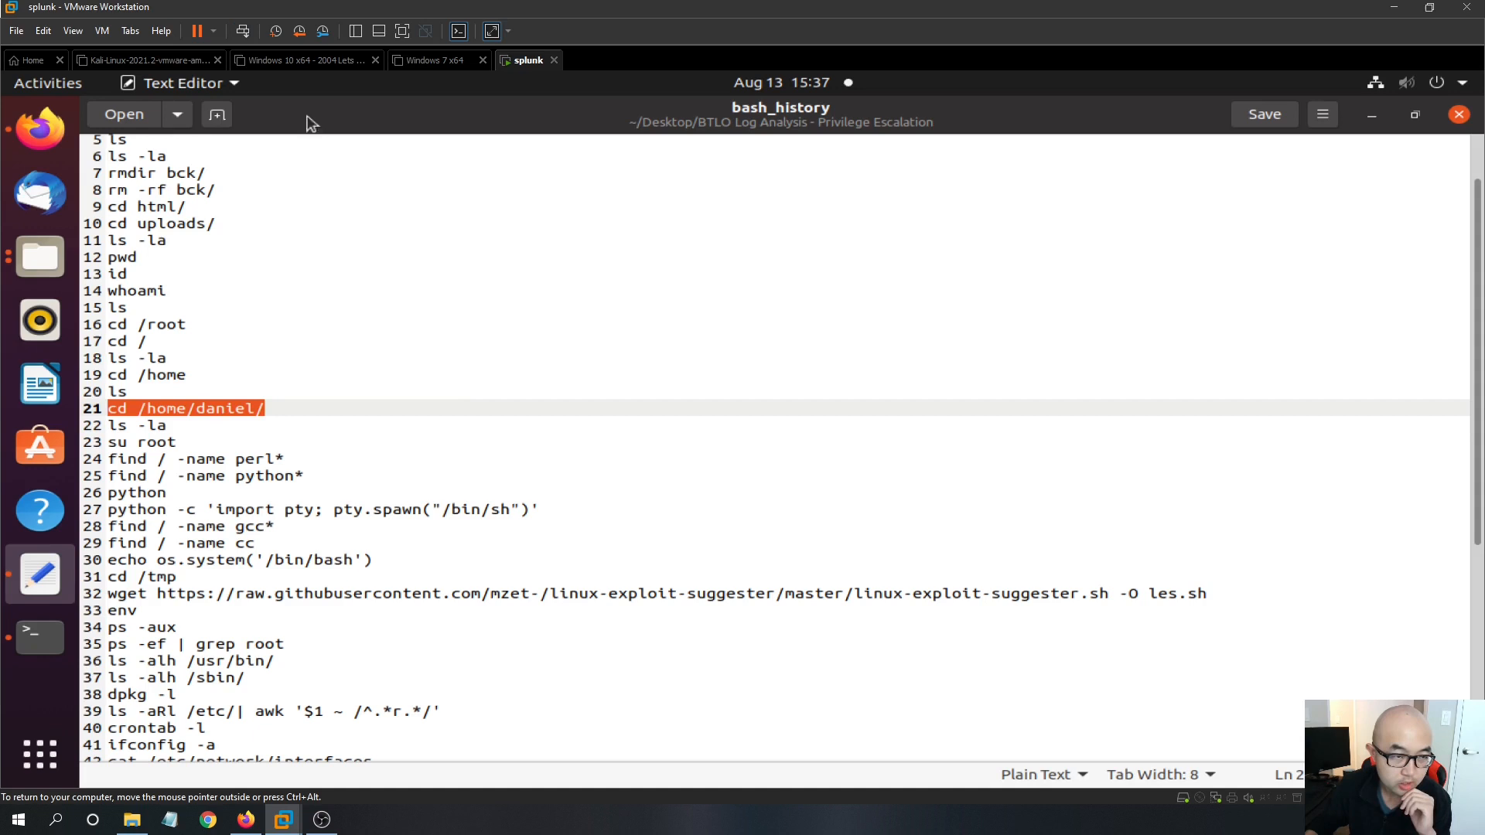
mouse_move(301, 509)
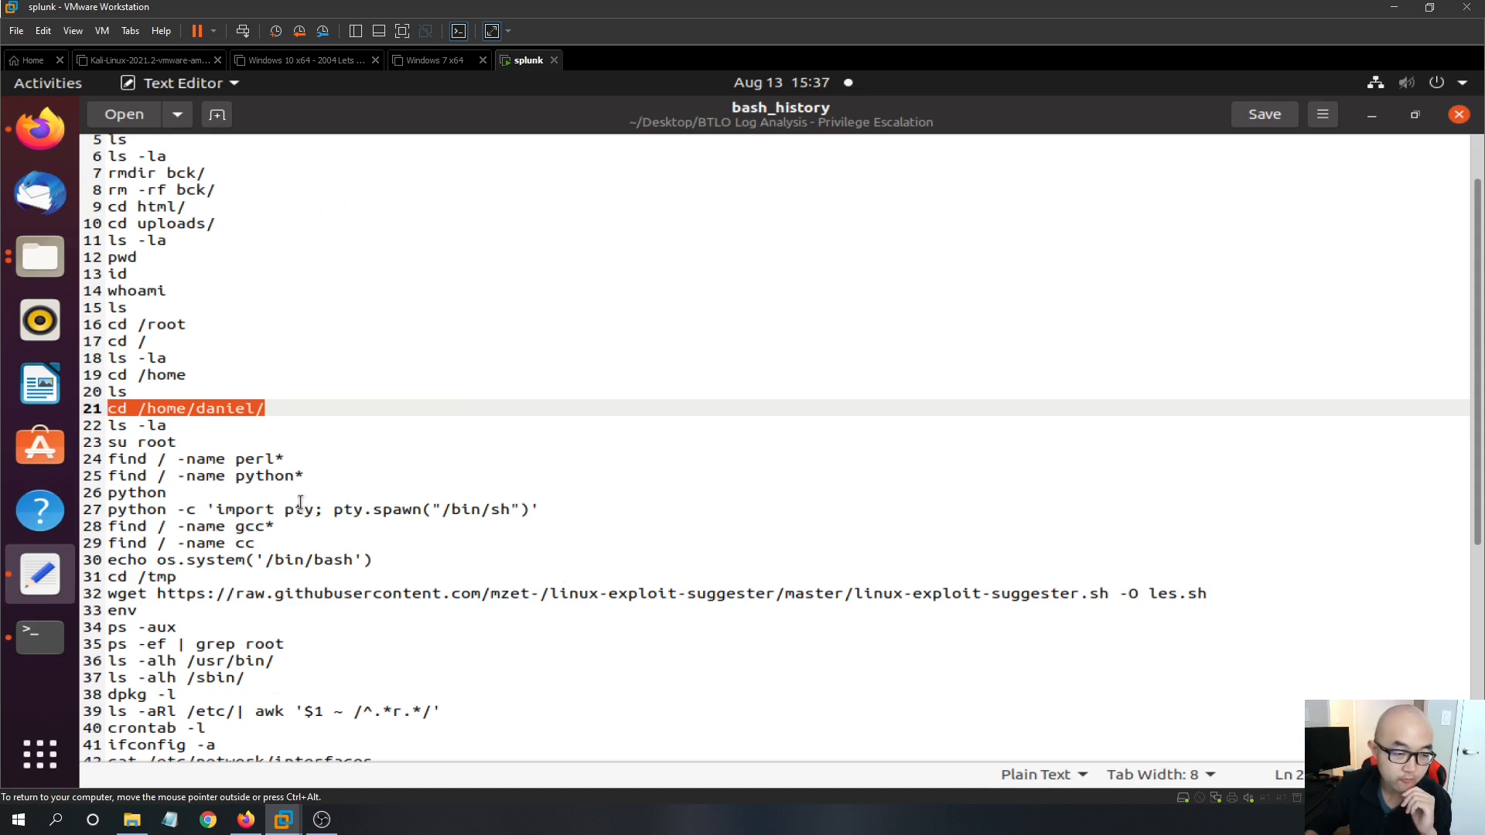
left_click(40, 638)
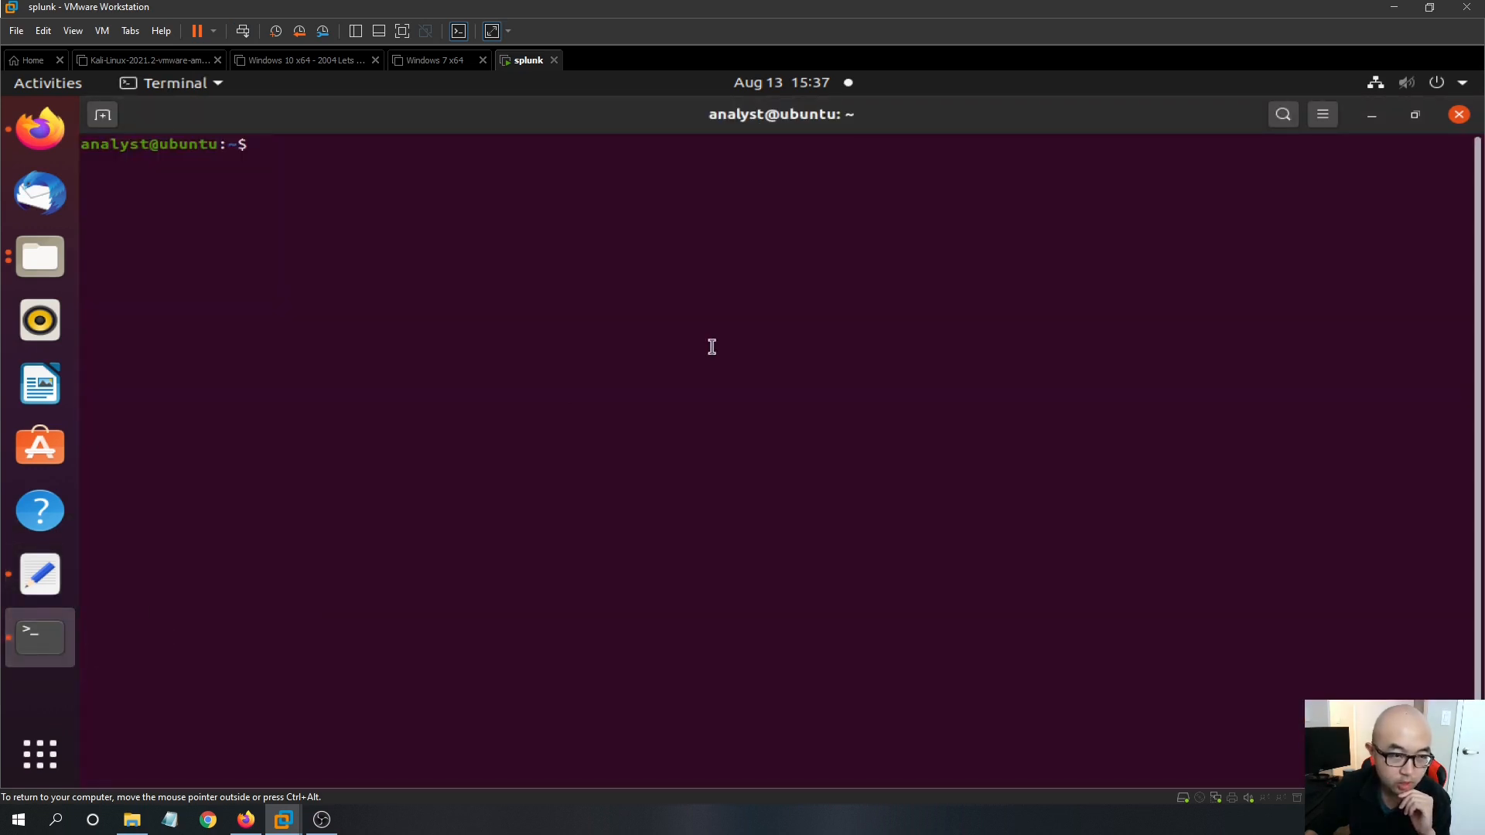
Enter ls -la / at the terminal prompt.
type("ls -la")
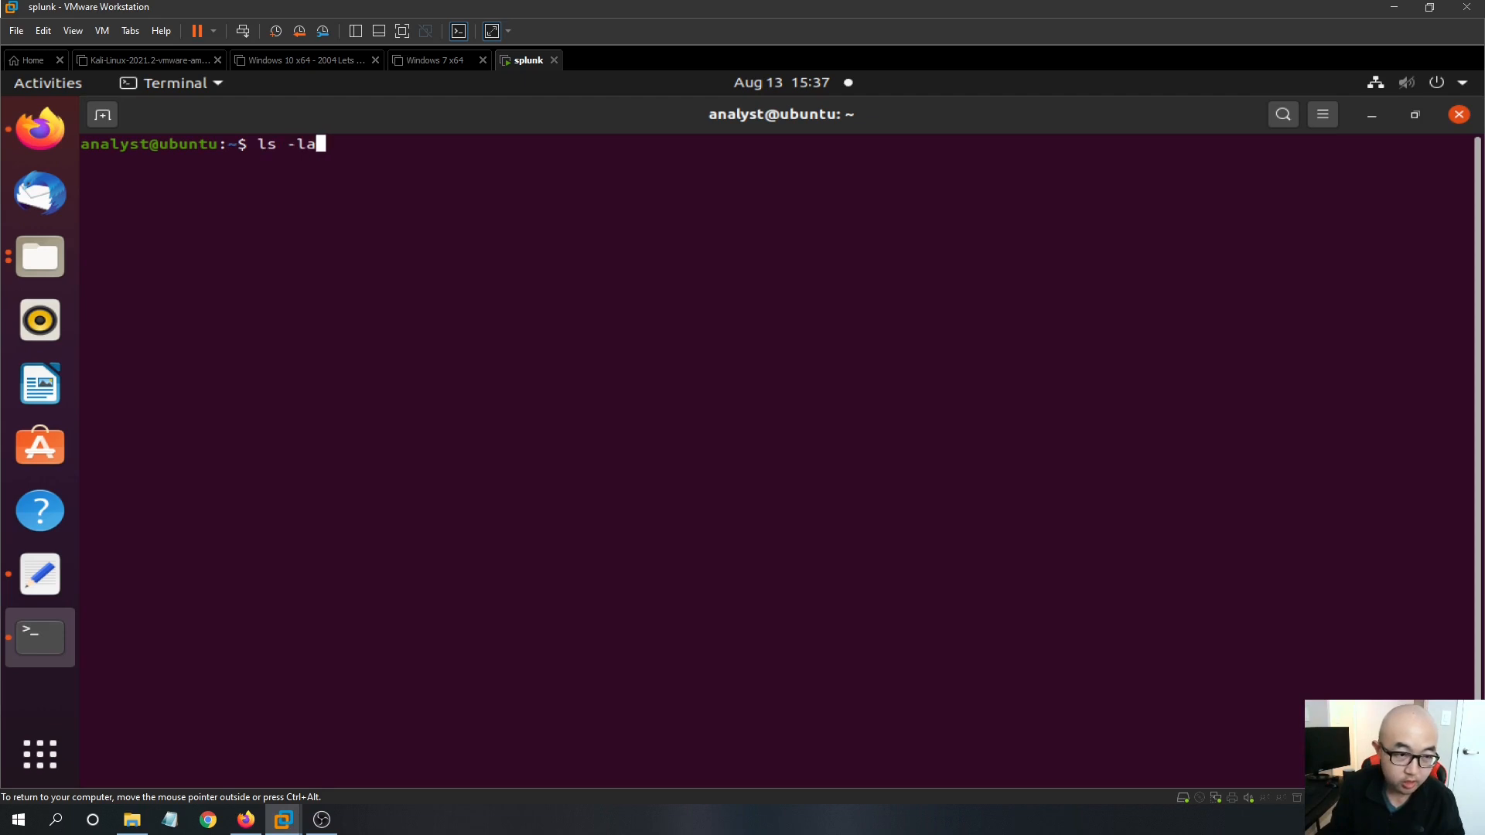
type("/")
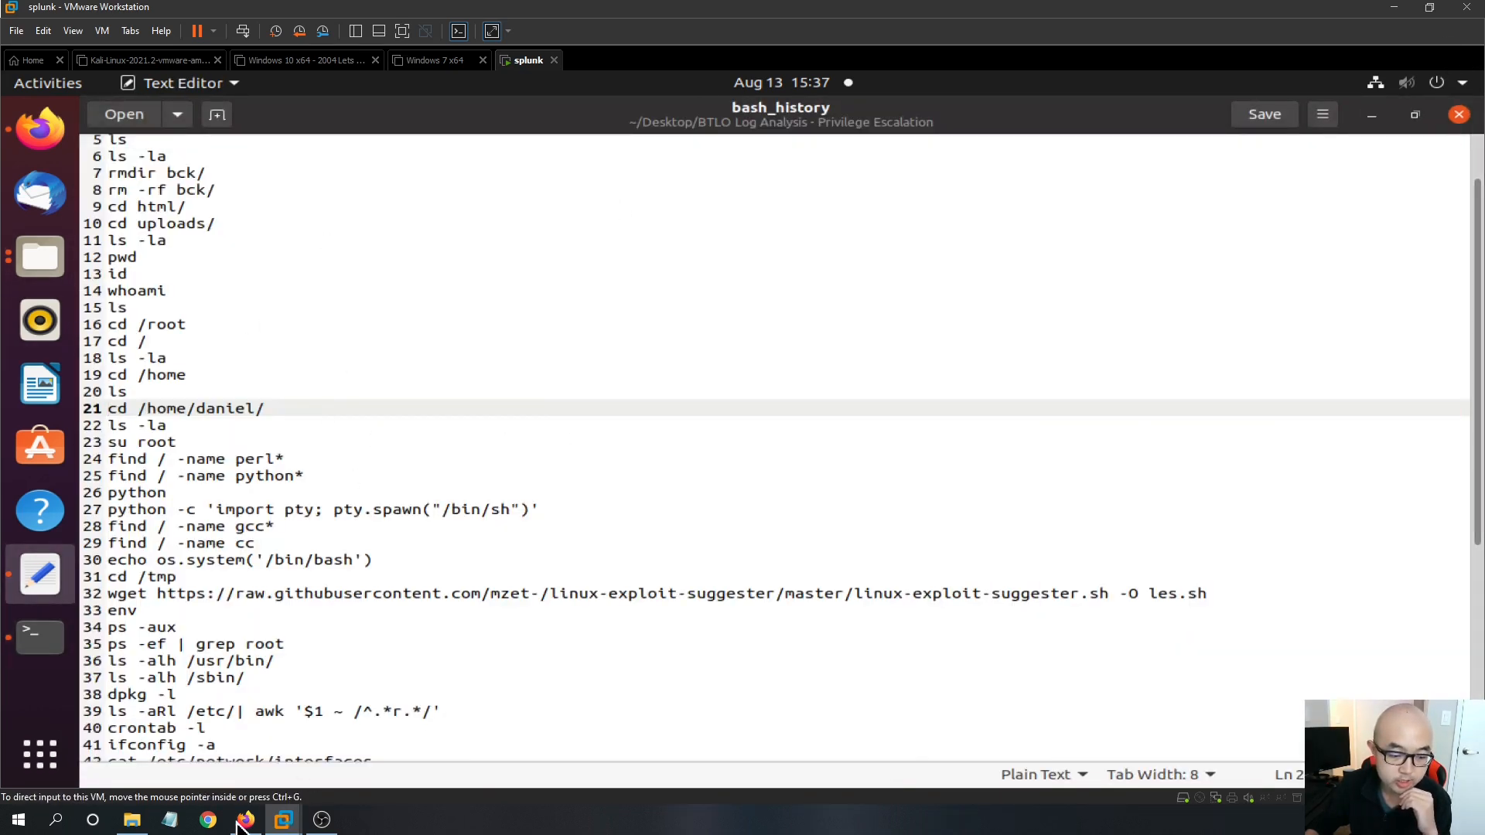
Return to the challenge page and select the answer daniel in the first field.
left_click(246, 820)
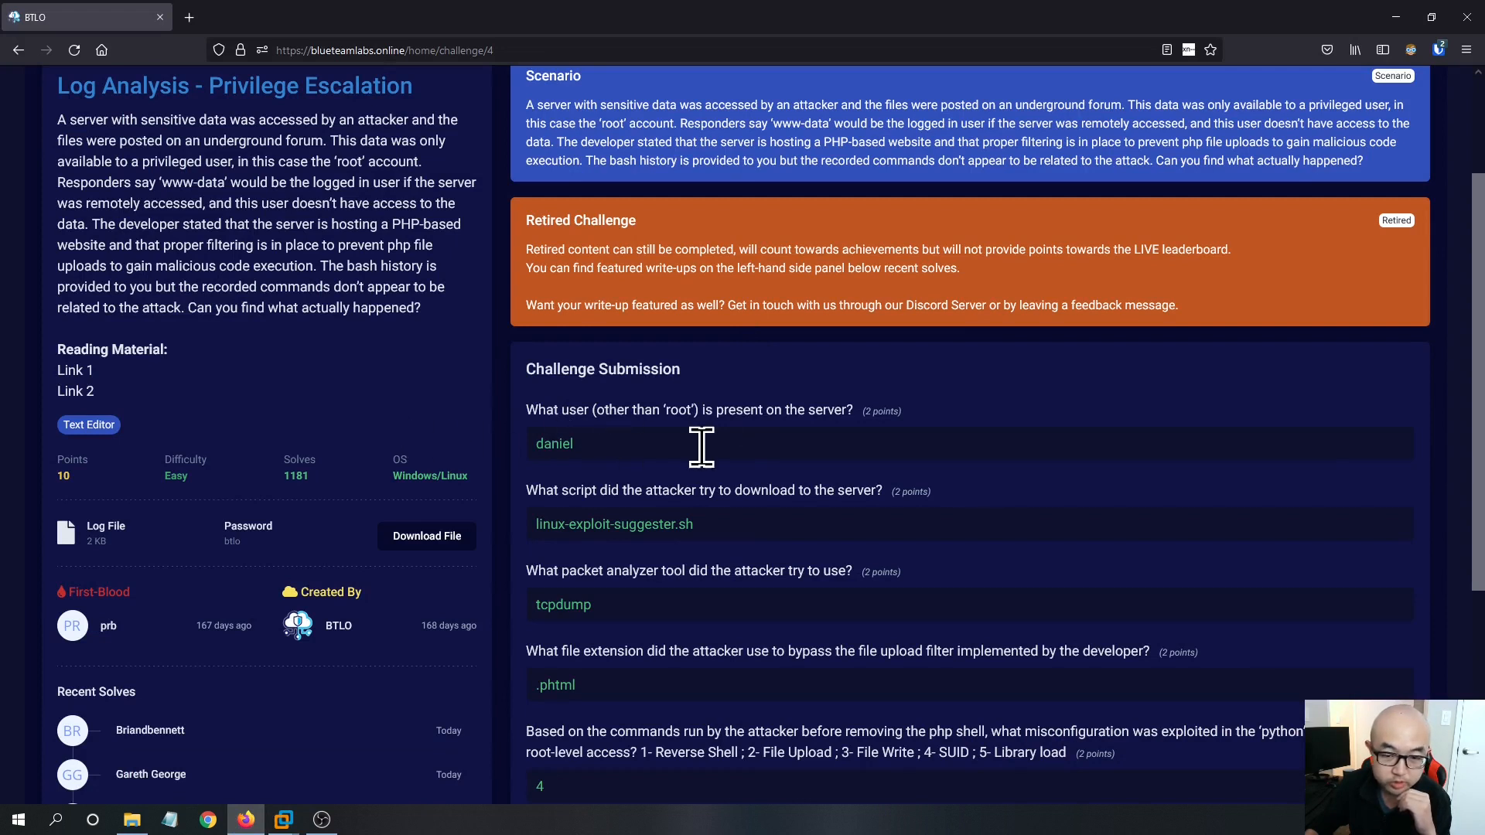
mouse_move(690, 455)
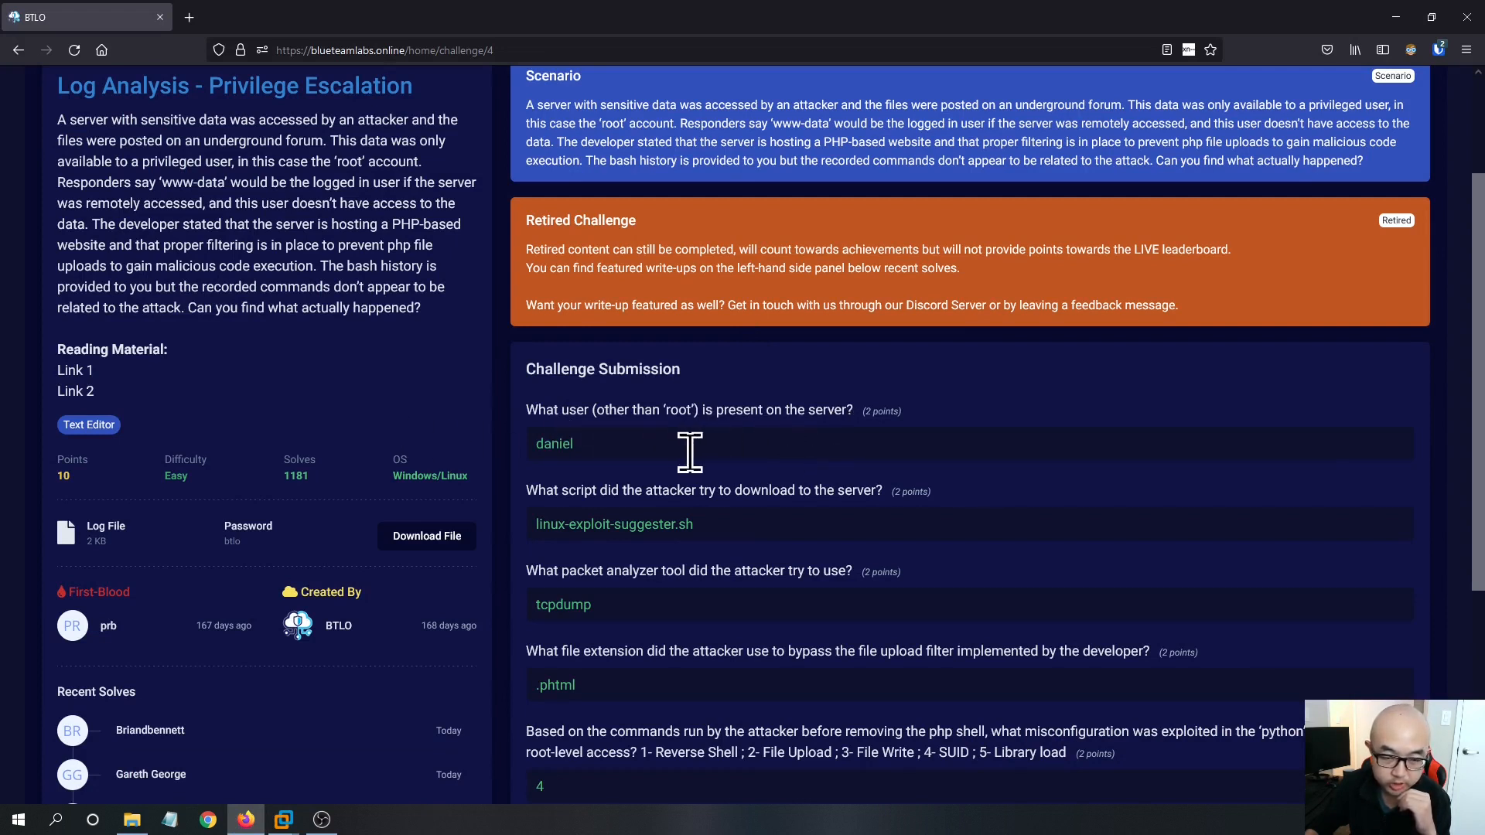
double_click(554, 444)
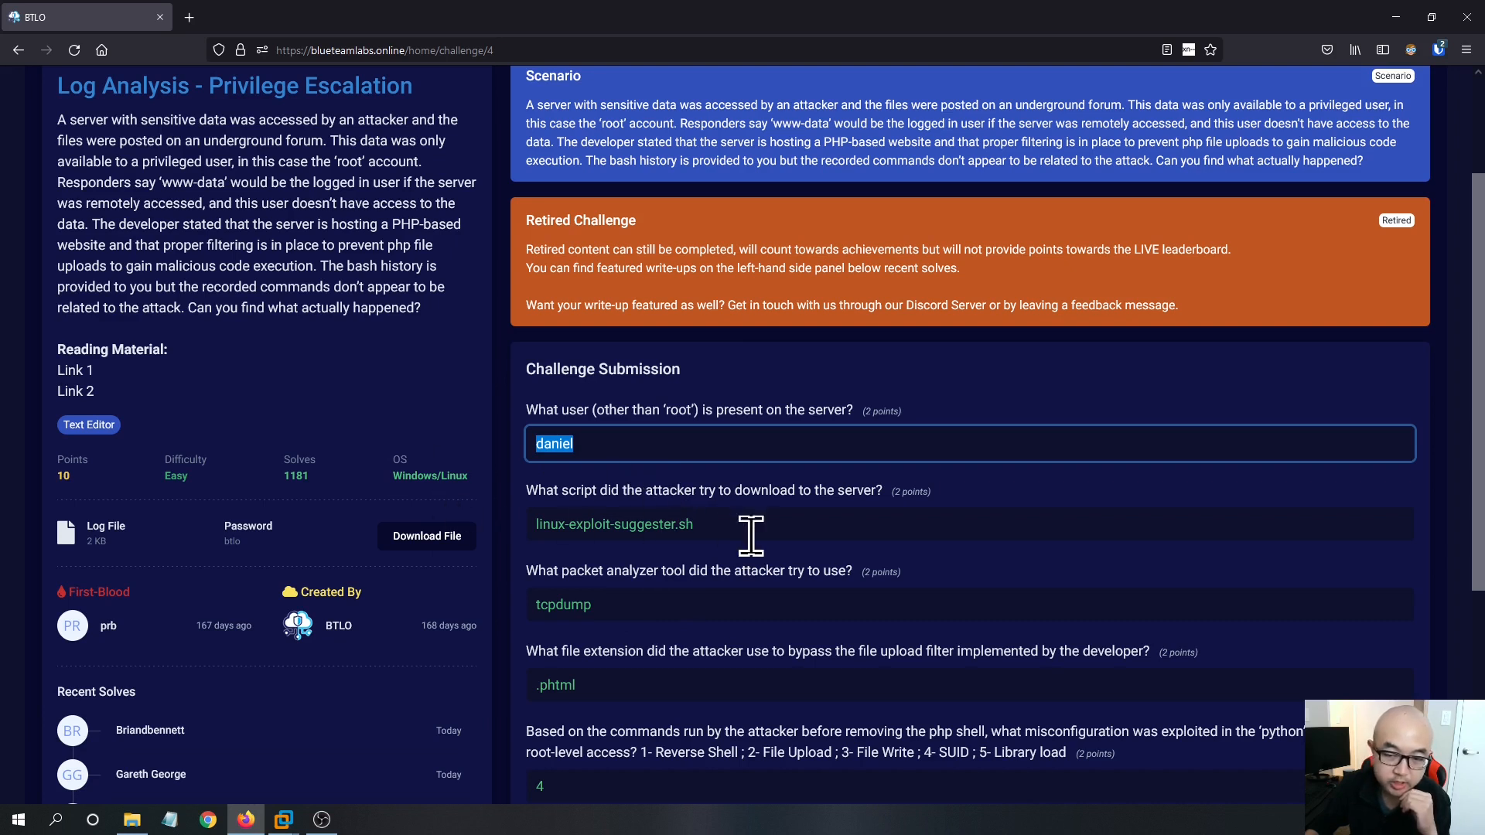
mouse_move(547, 524)
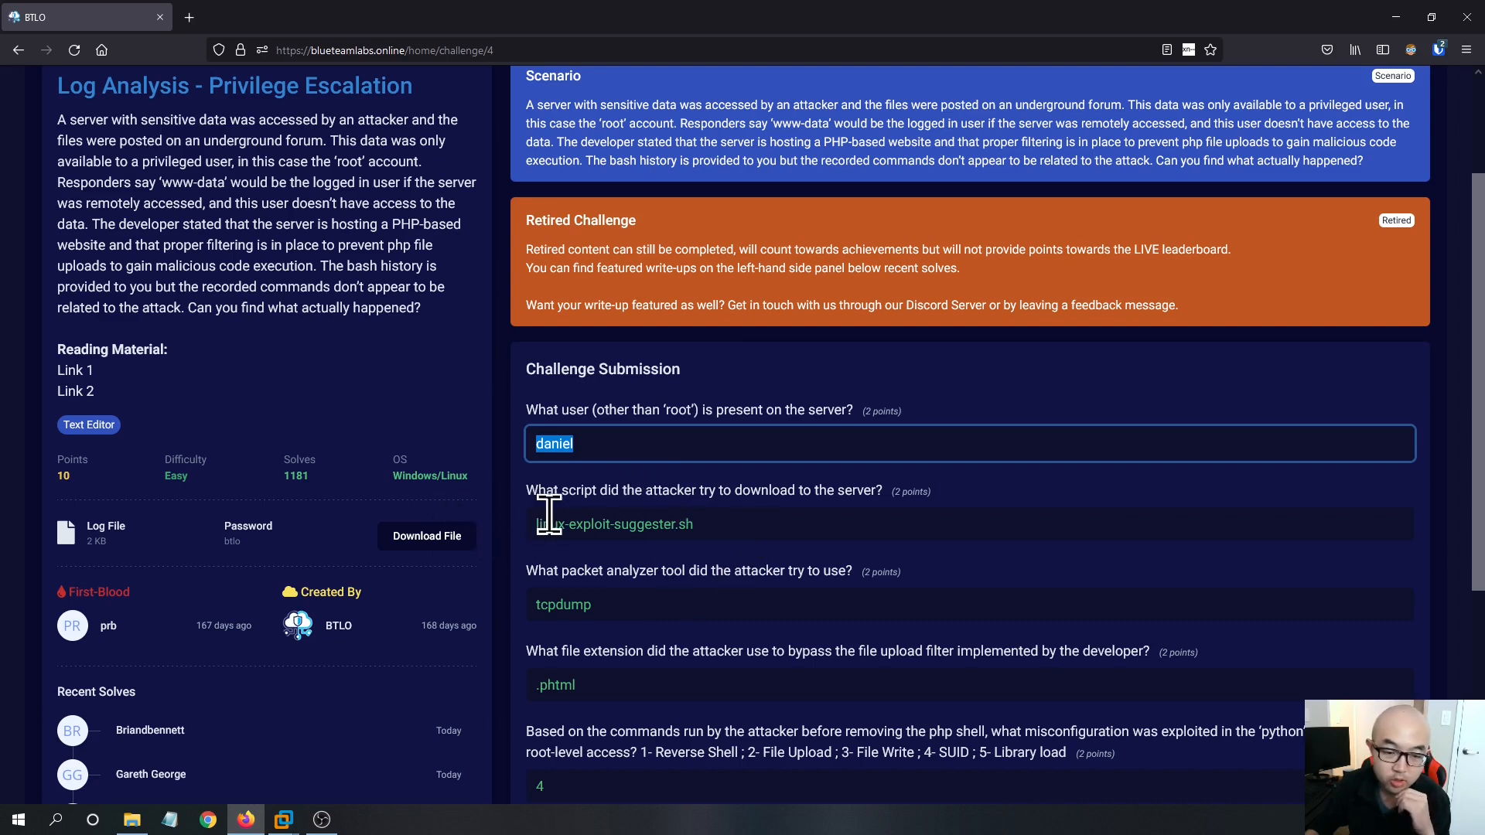
mouse_move(854, 523)
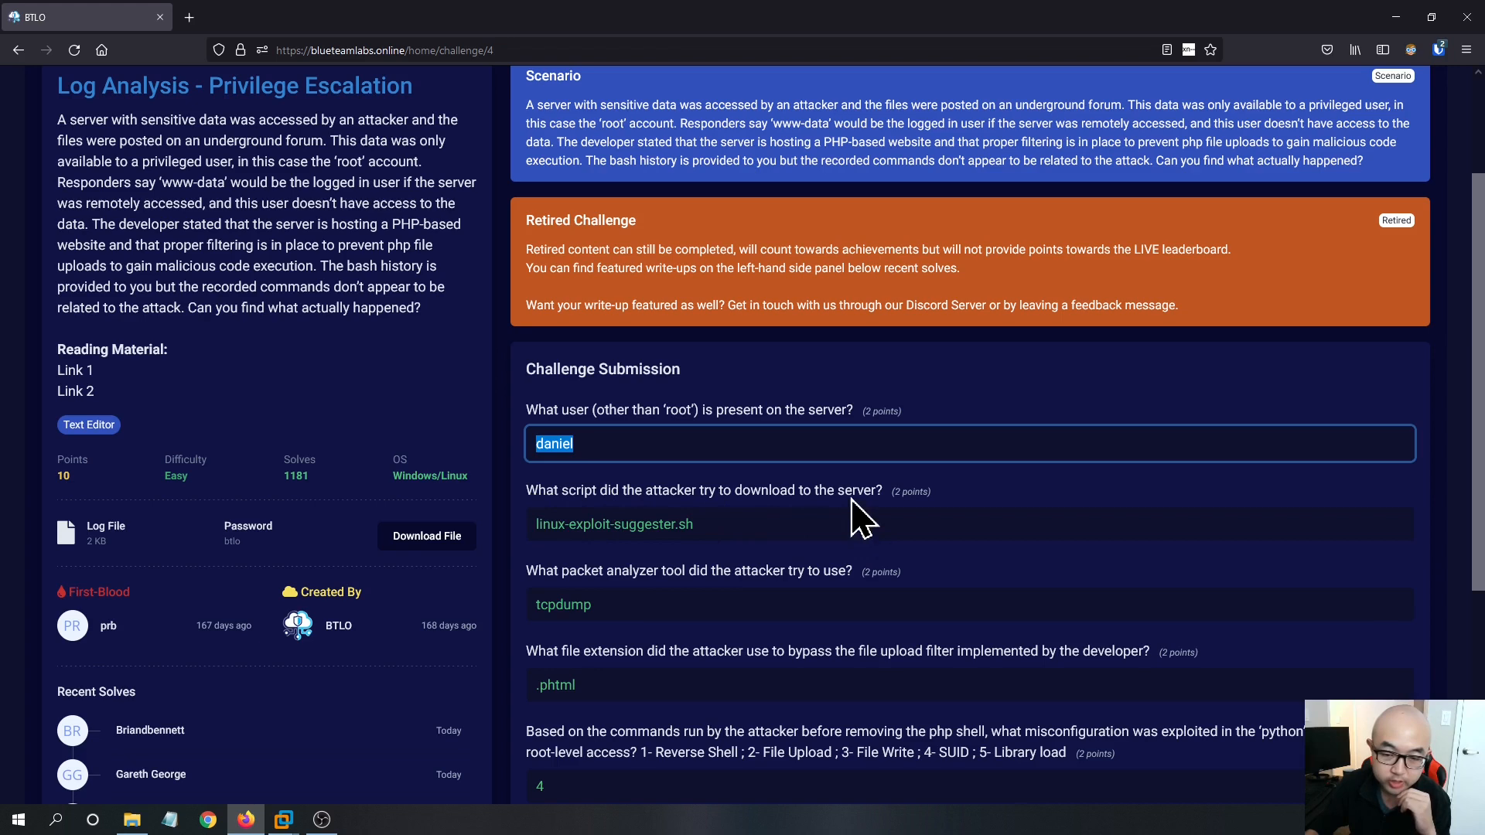
mouse_move(693, 511)
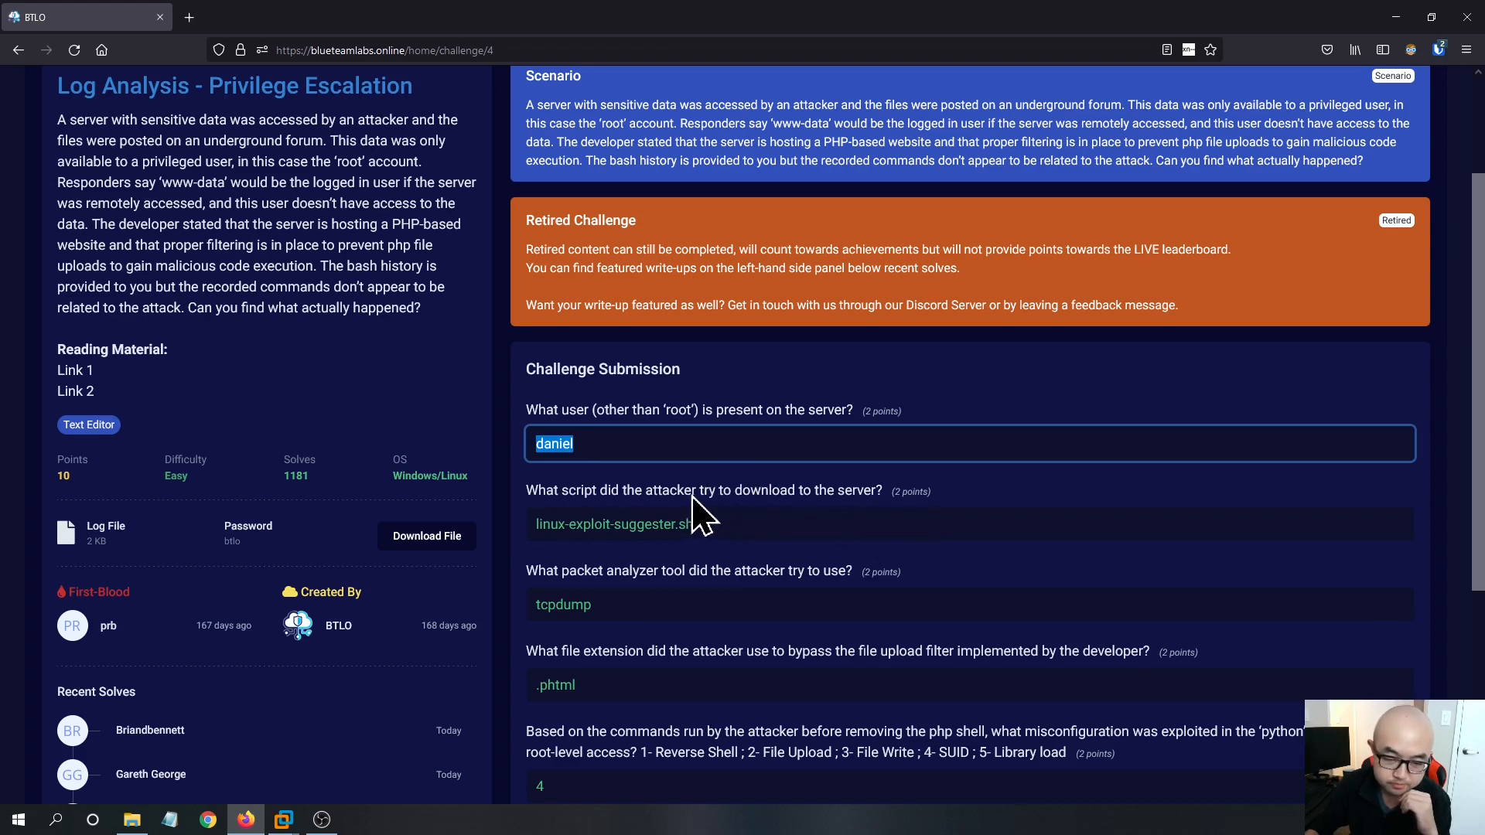
mouse_move(441, 620)
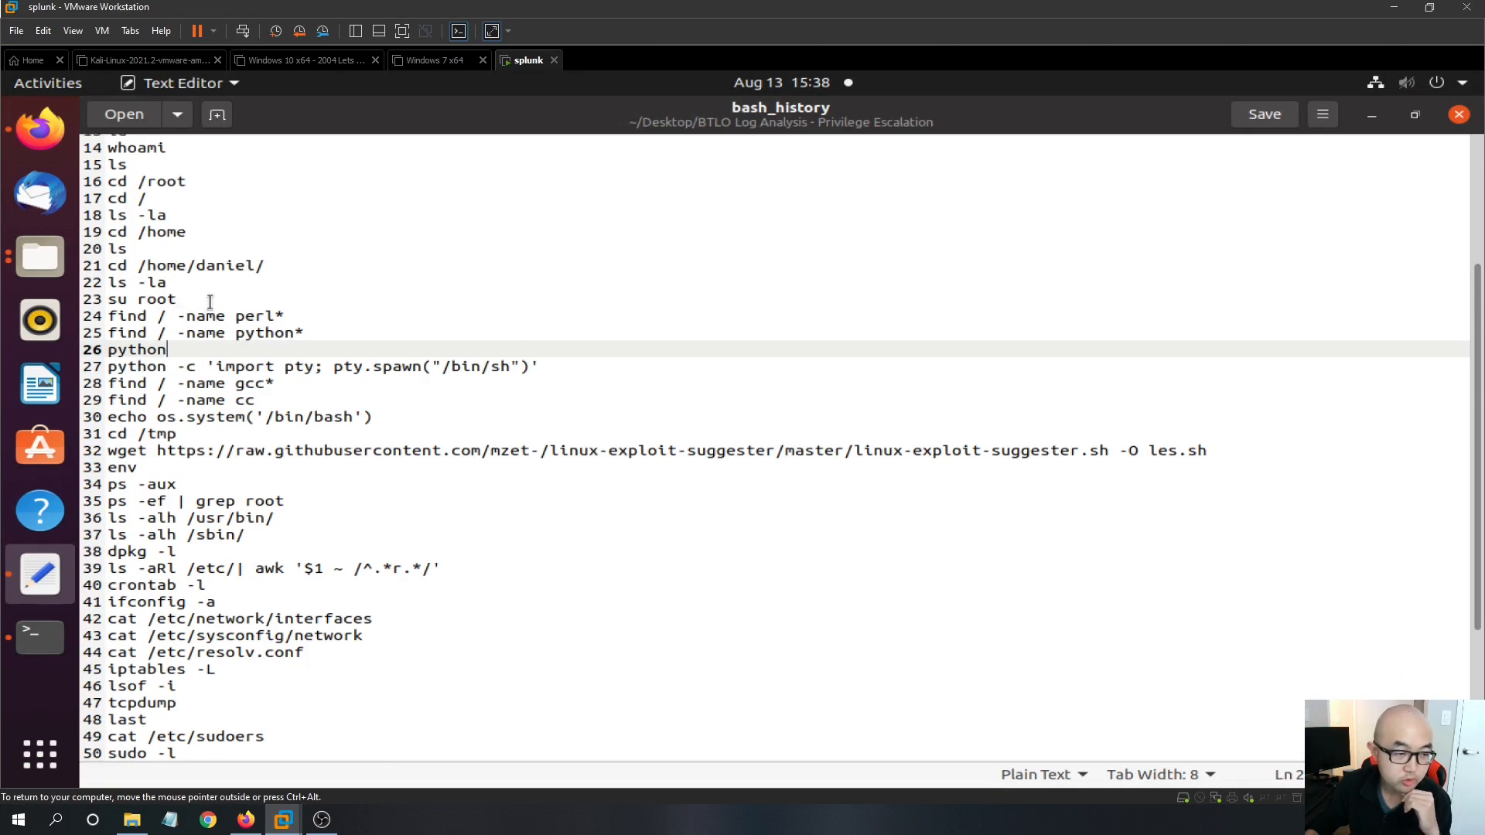
double_click(124, 301)
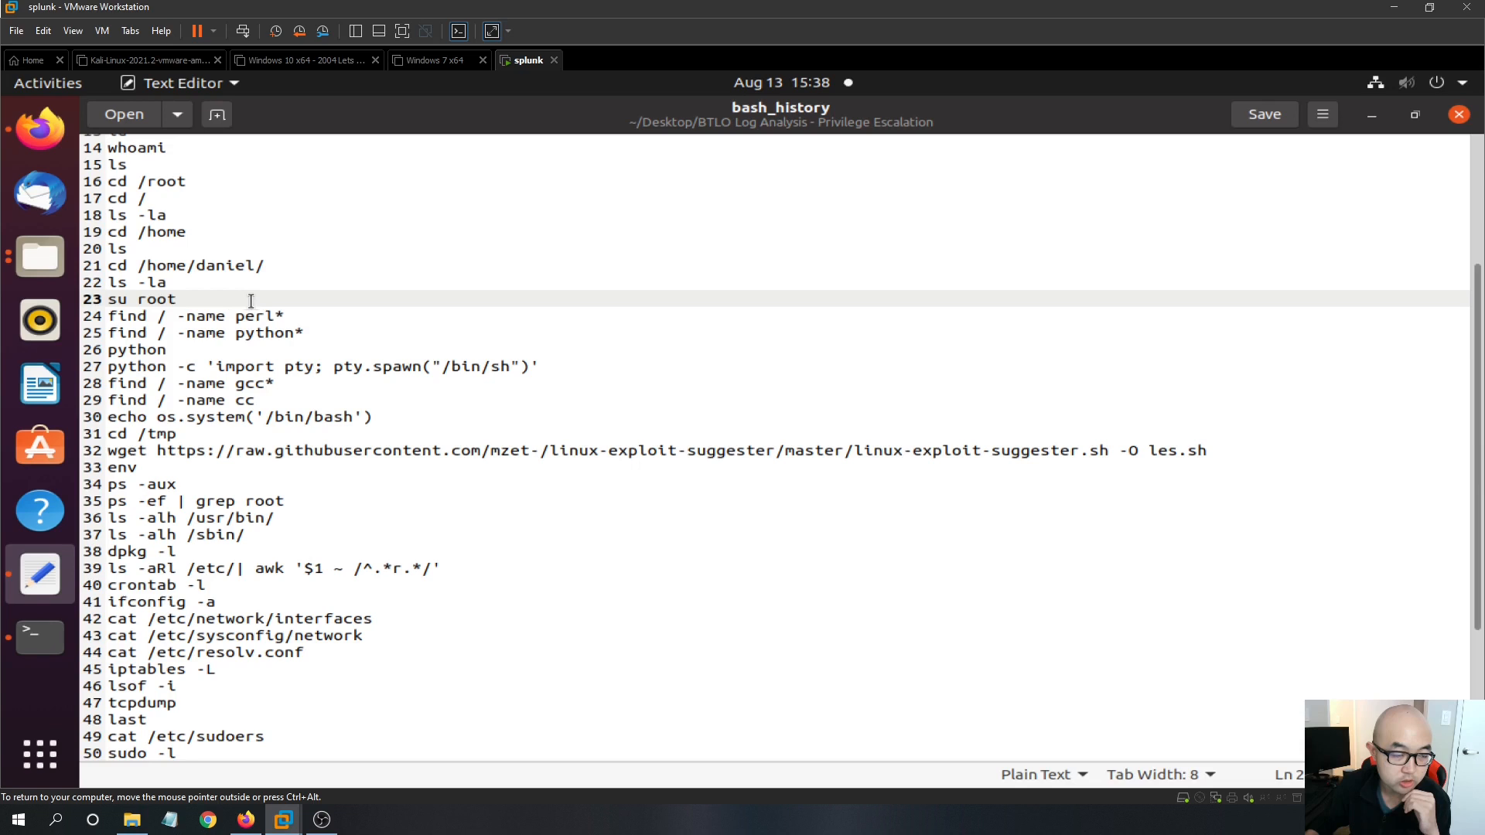
double_click(116, 298)
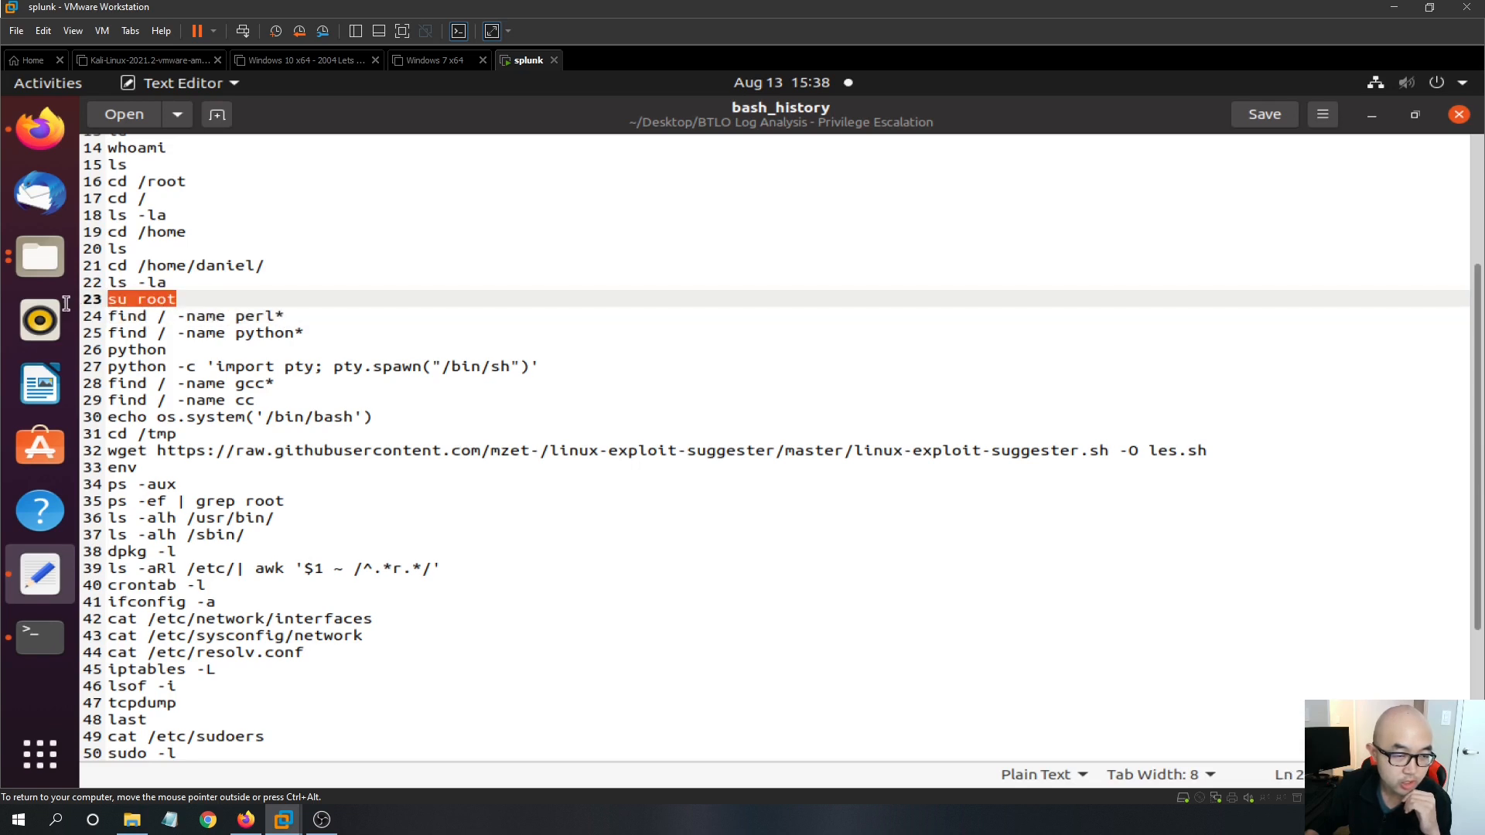
mouse_move(152, 365)
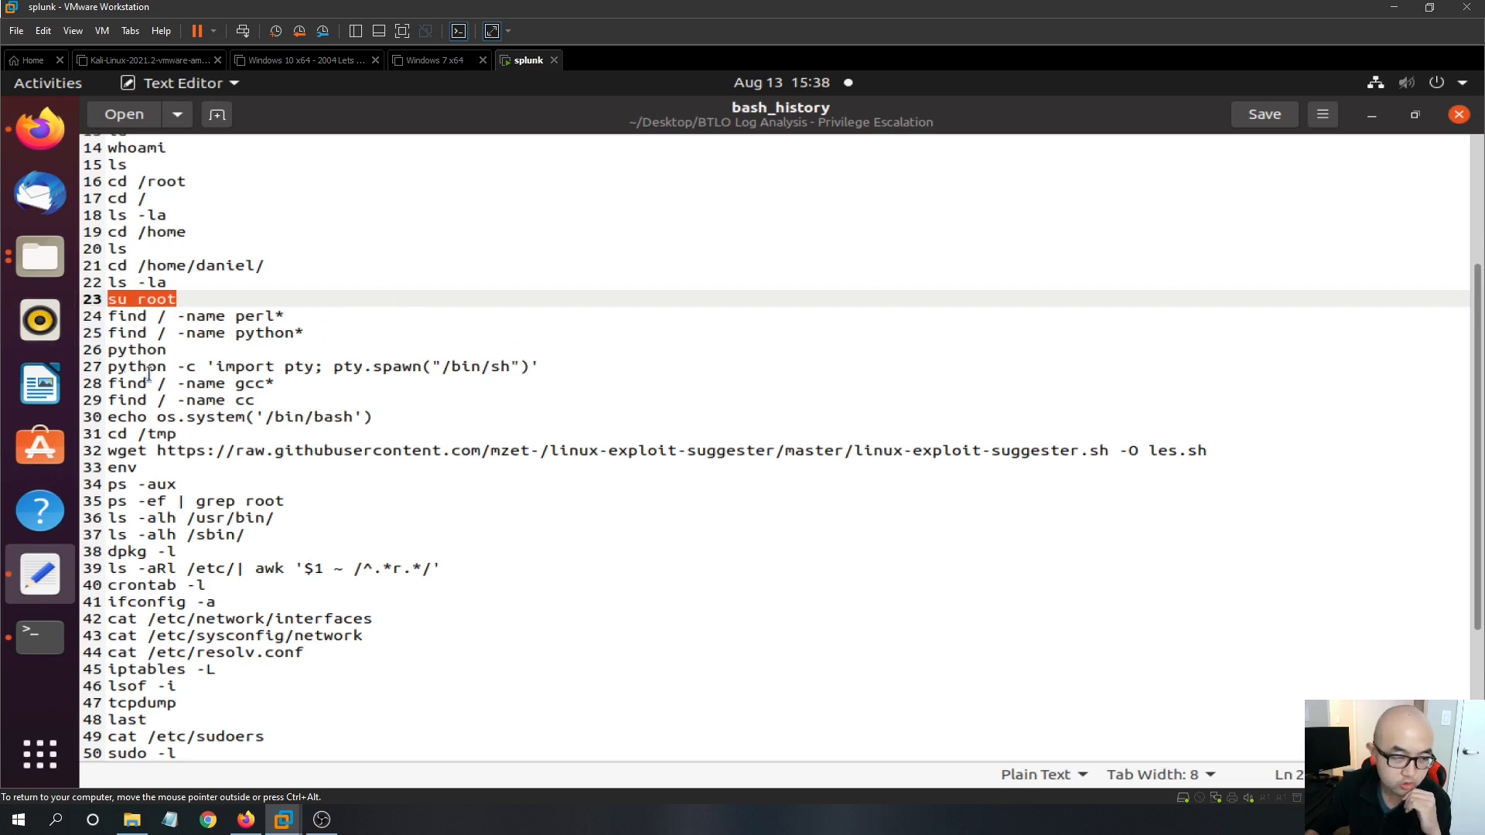
mouse_move(9, 274)
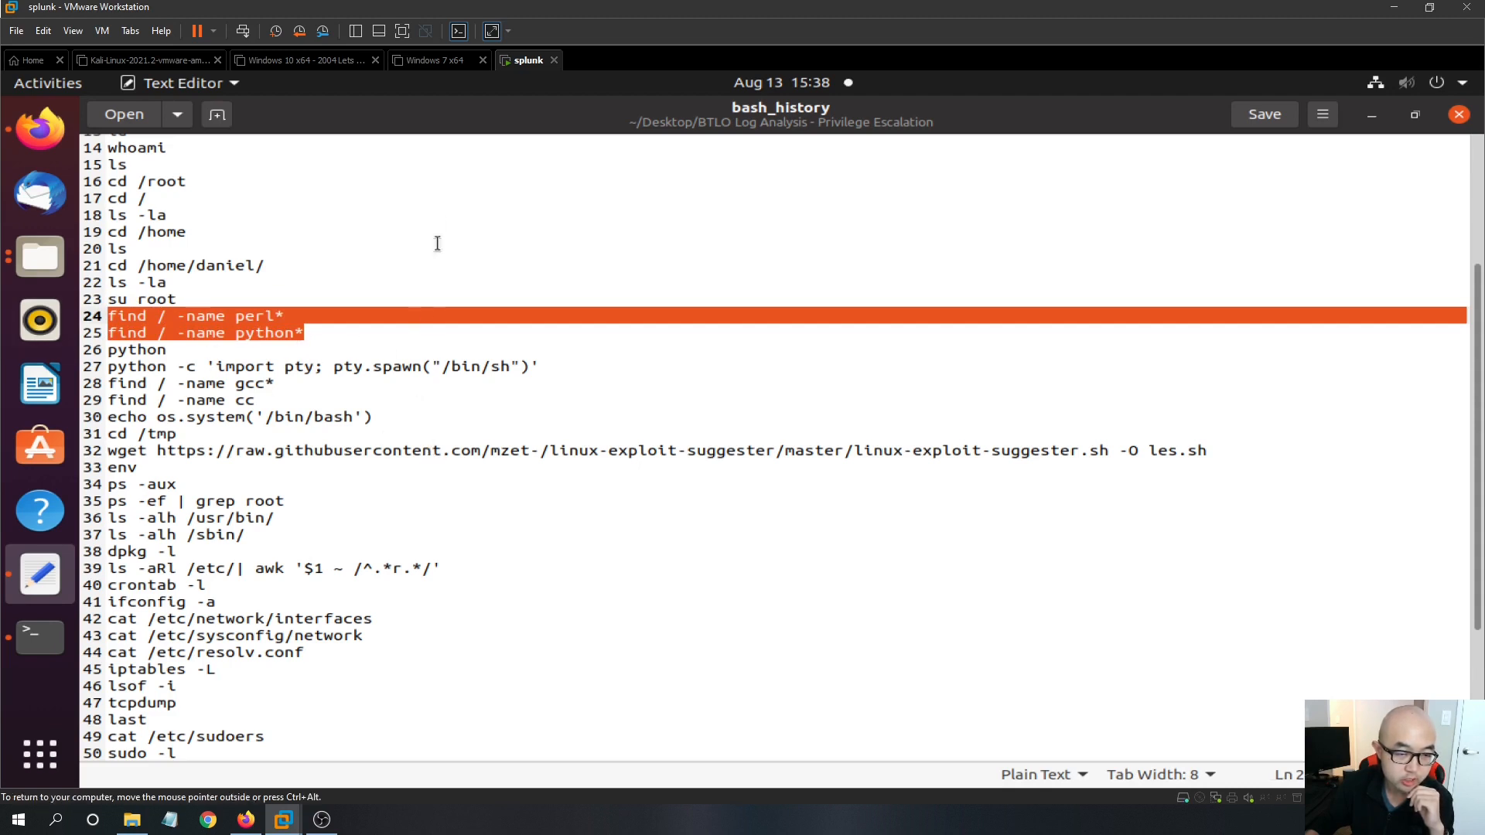
mouse_move(365, 347)
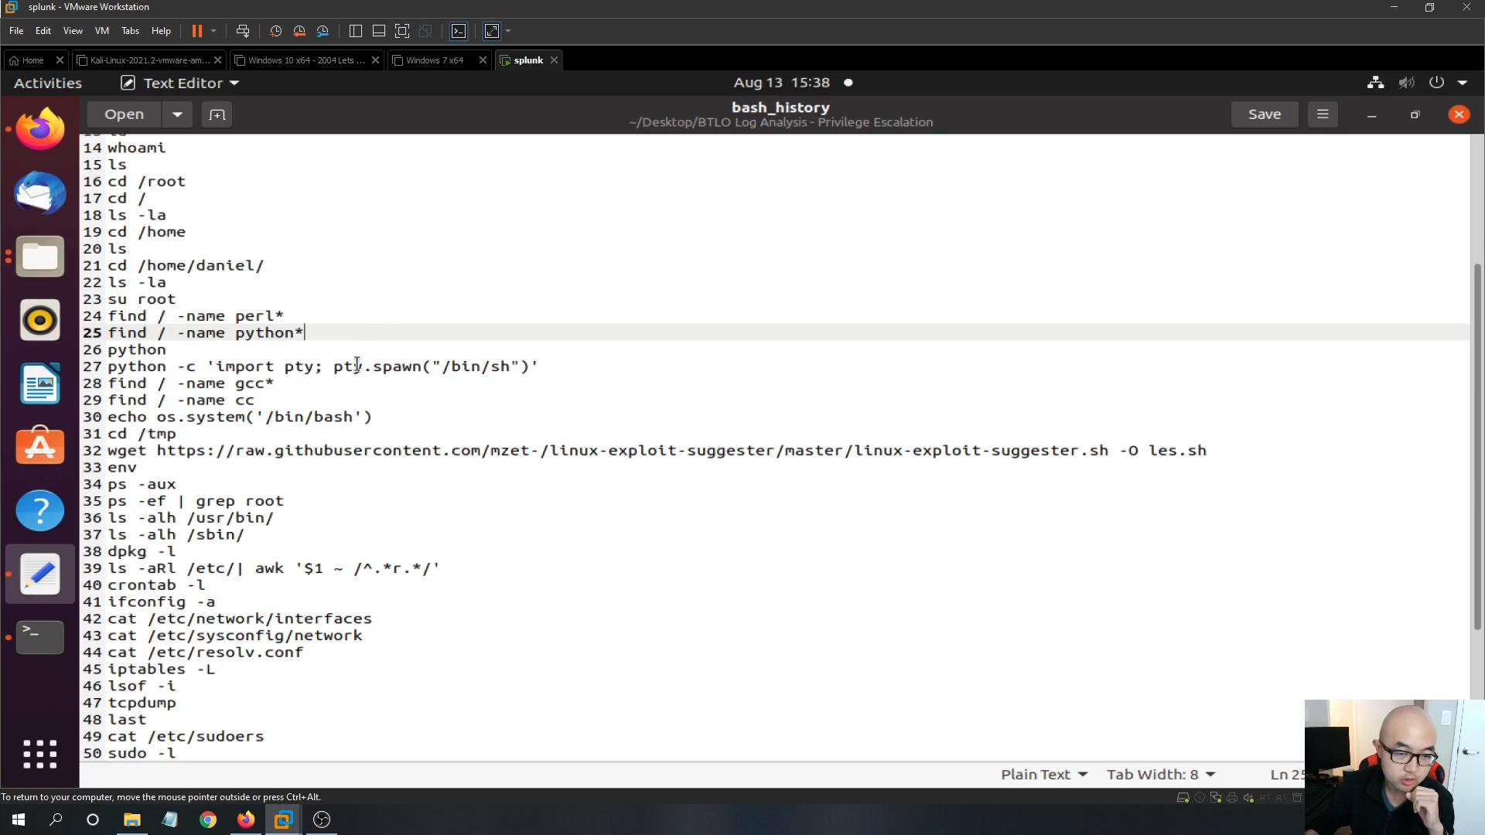
mouse_move(342, 331)
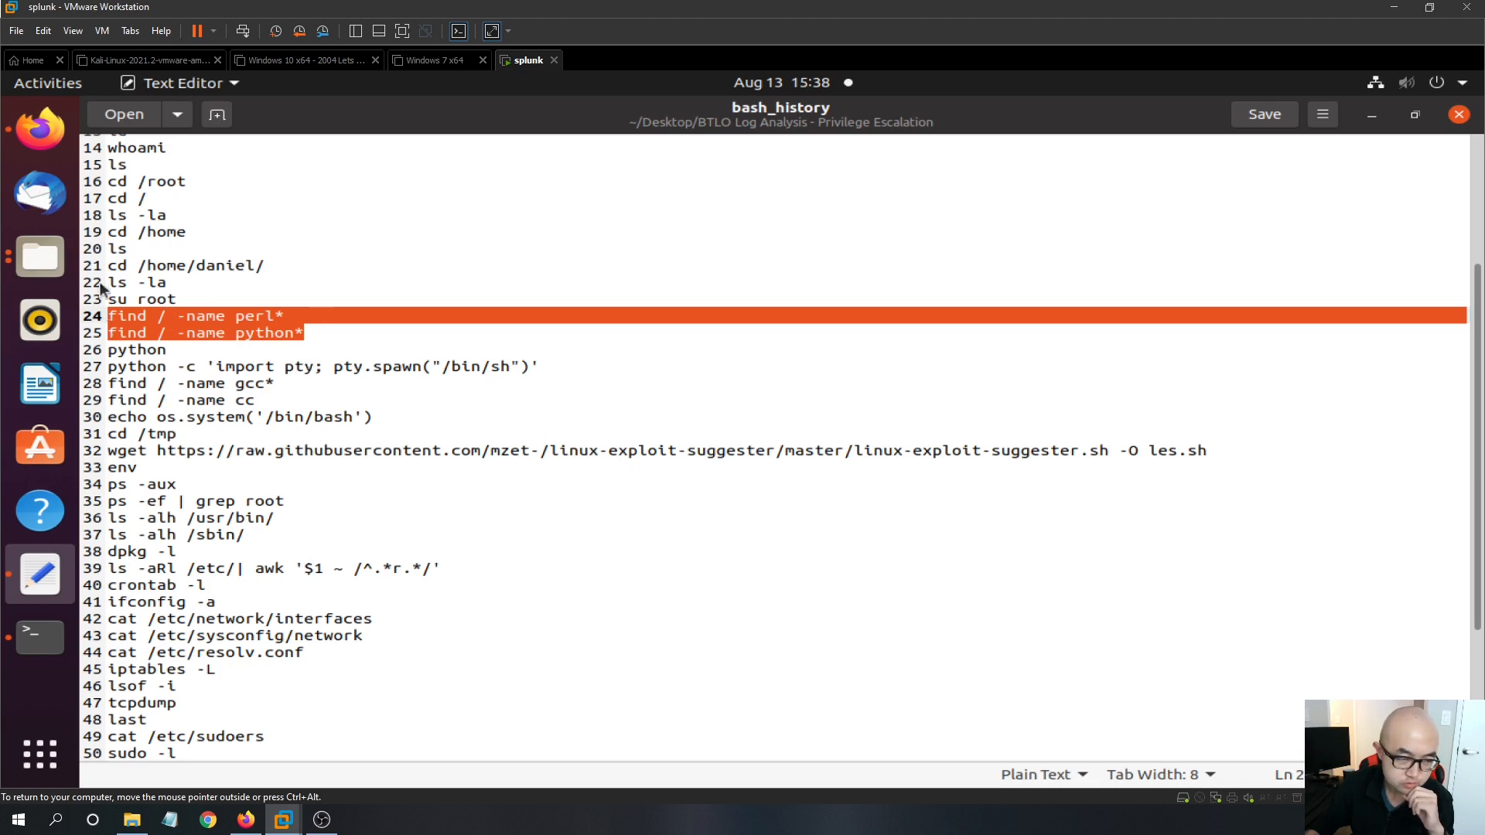
scroll("down", 3)
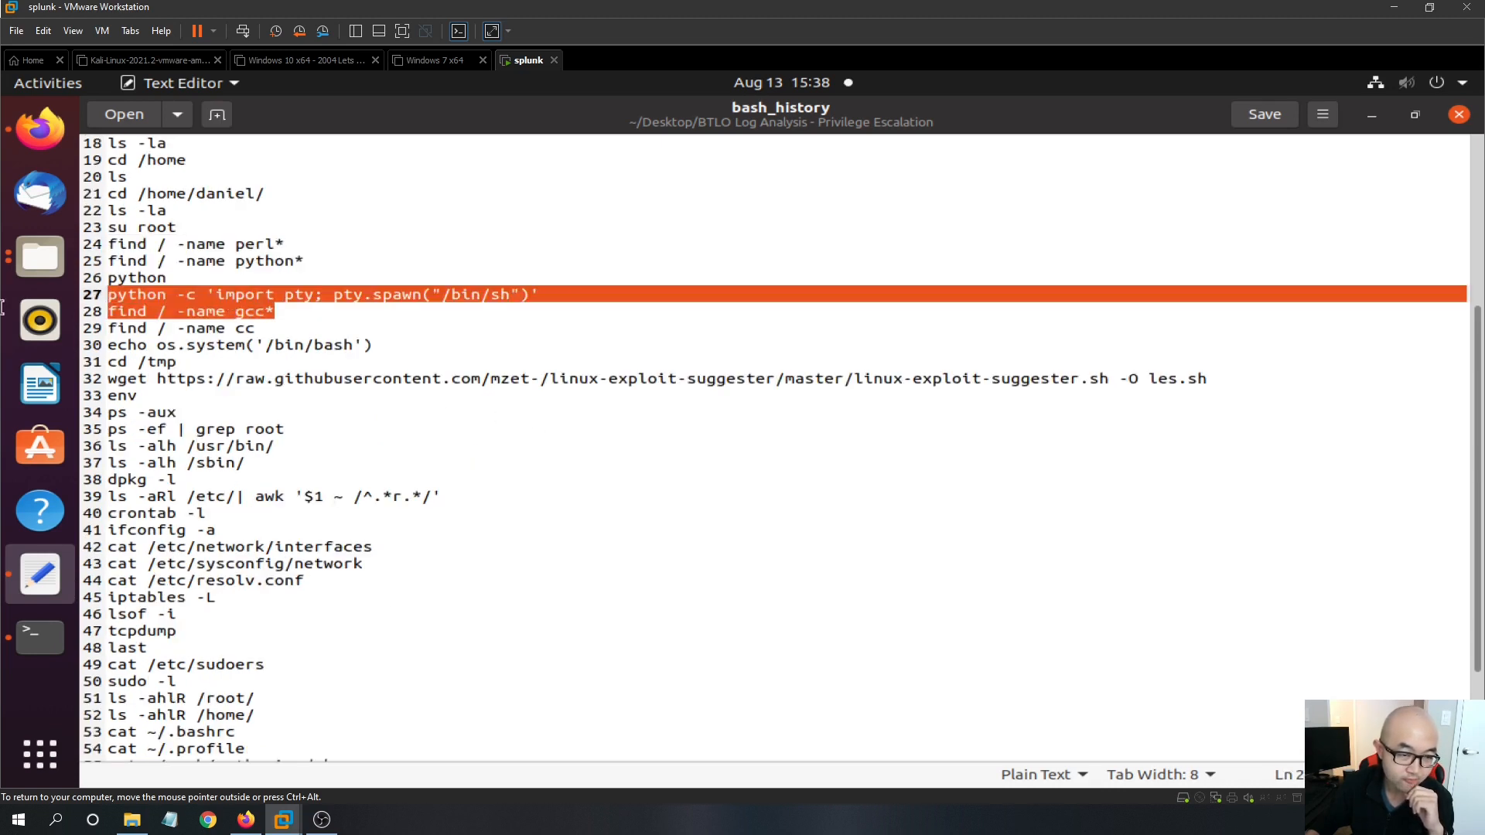
left_click(272, 445)
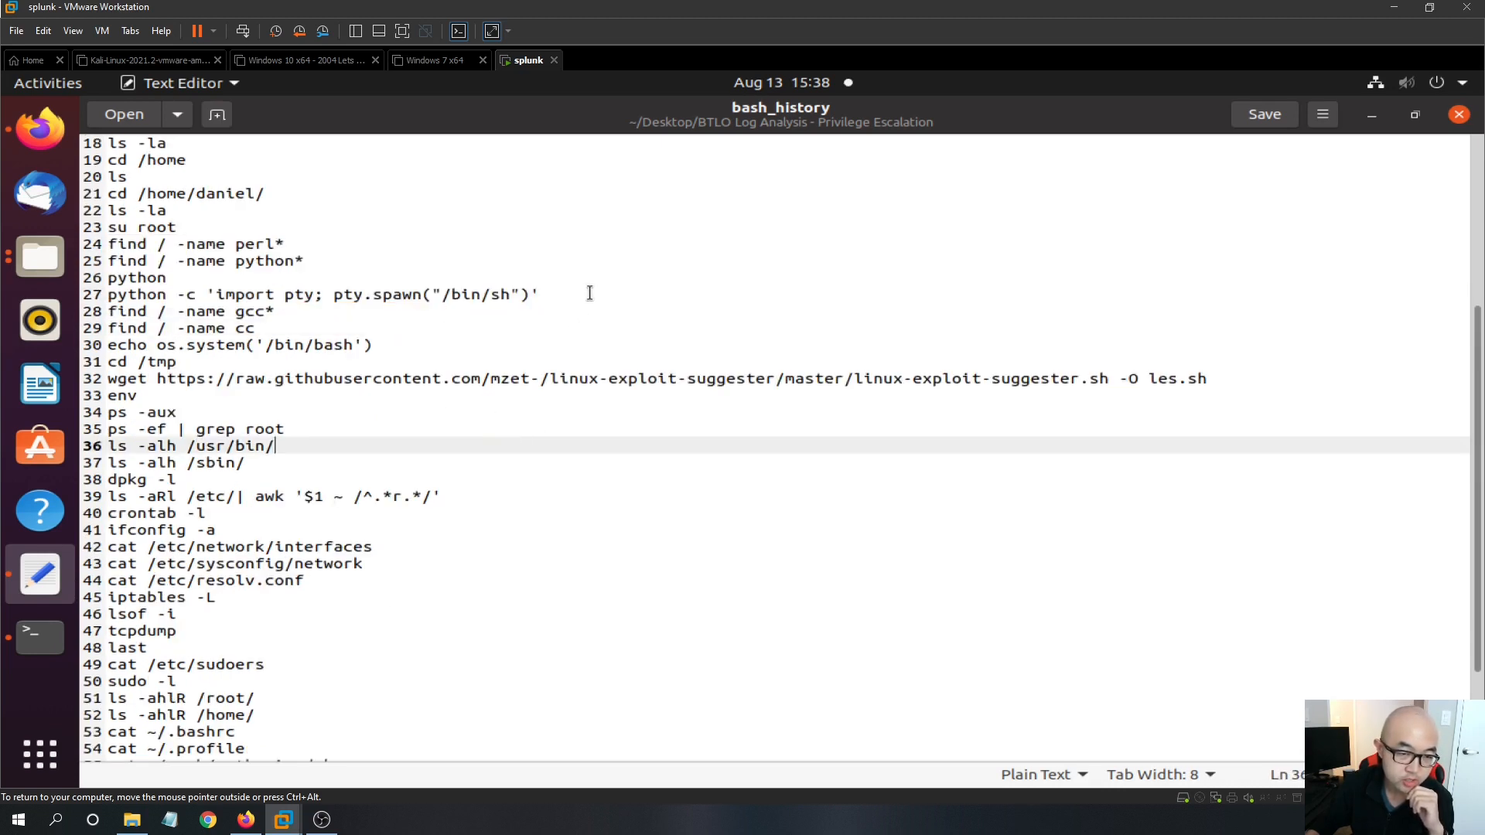
left_click_drag(104, 294, 540, 294)
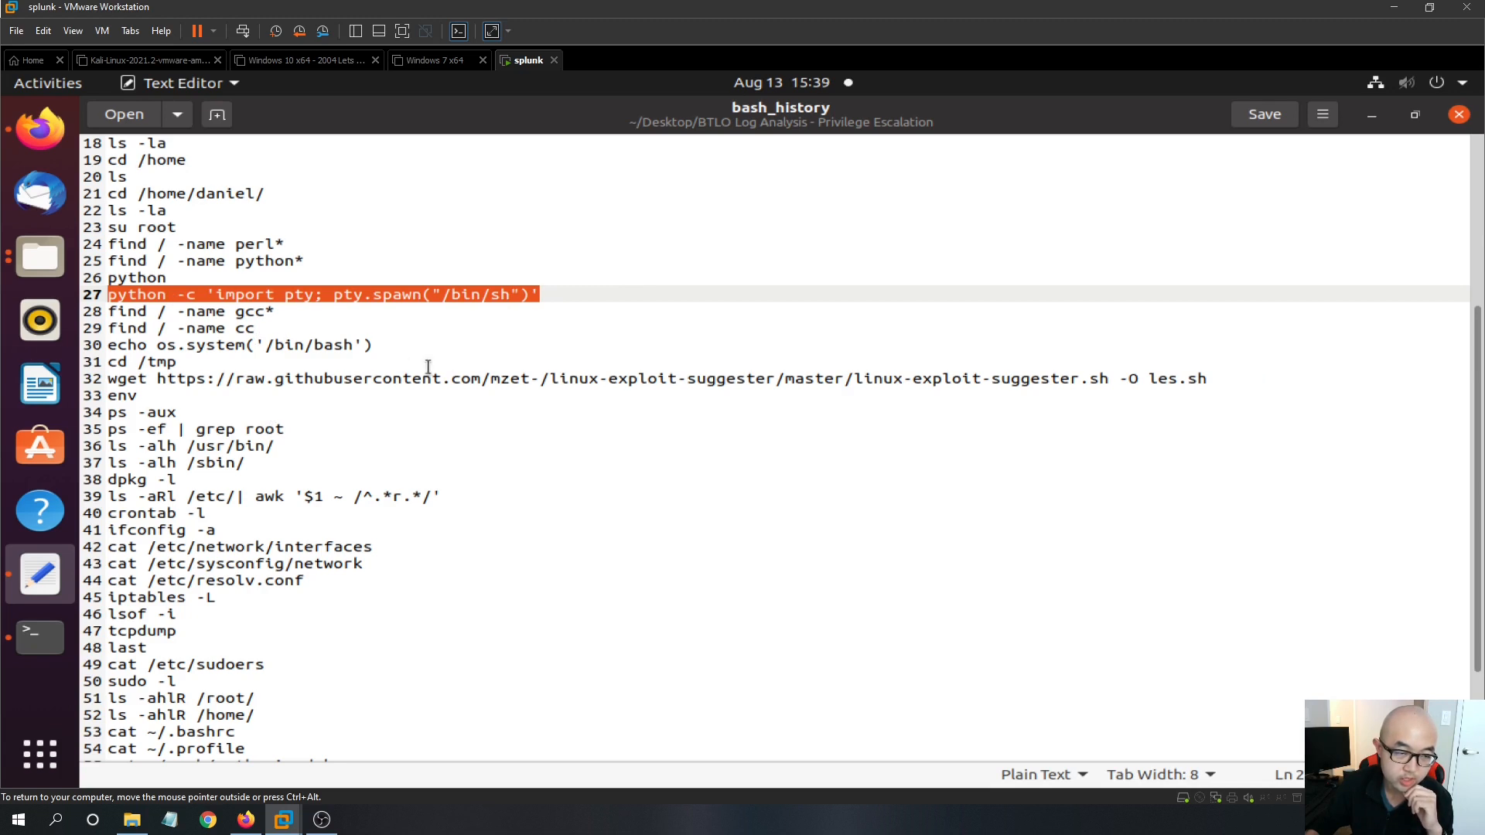
left_click(517, 379)
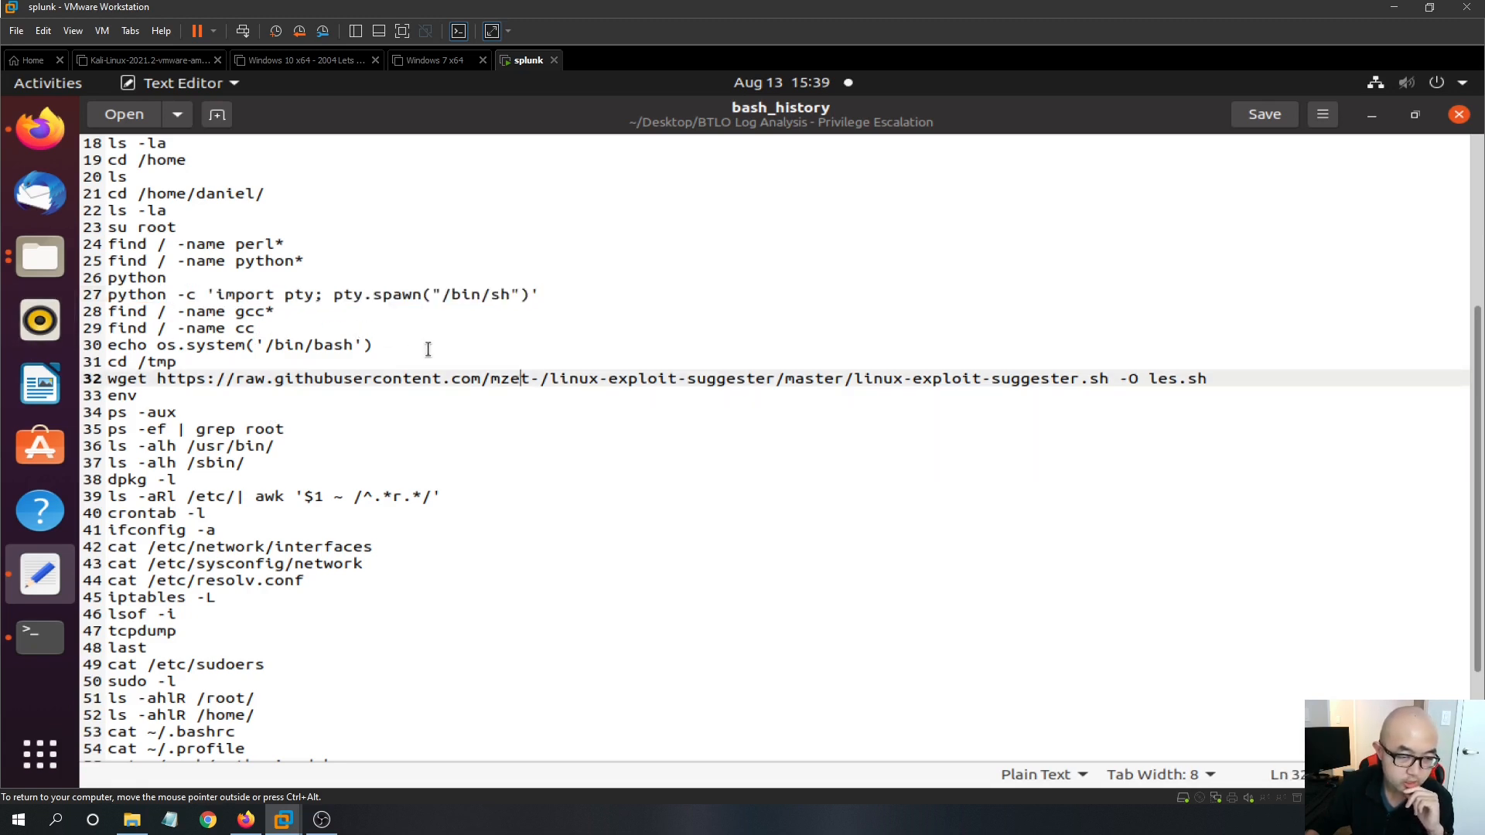
mouse_move(456, 327)
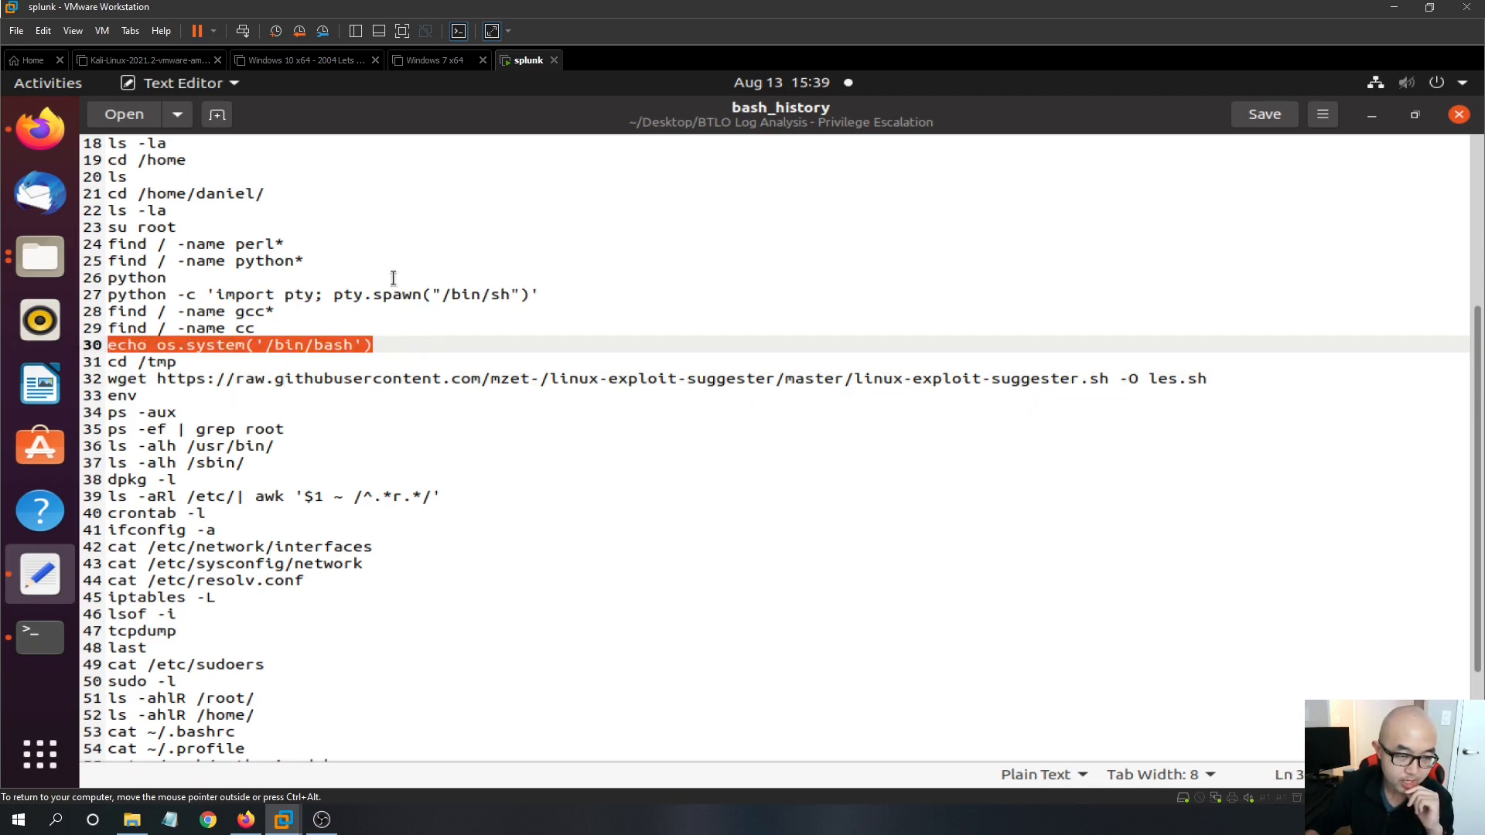
mouse_move(510, 367)
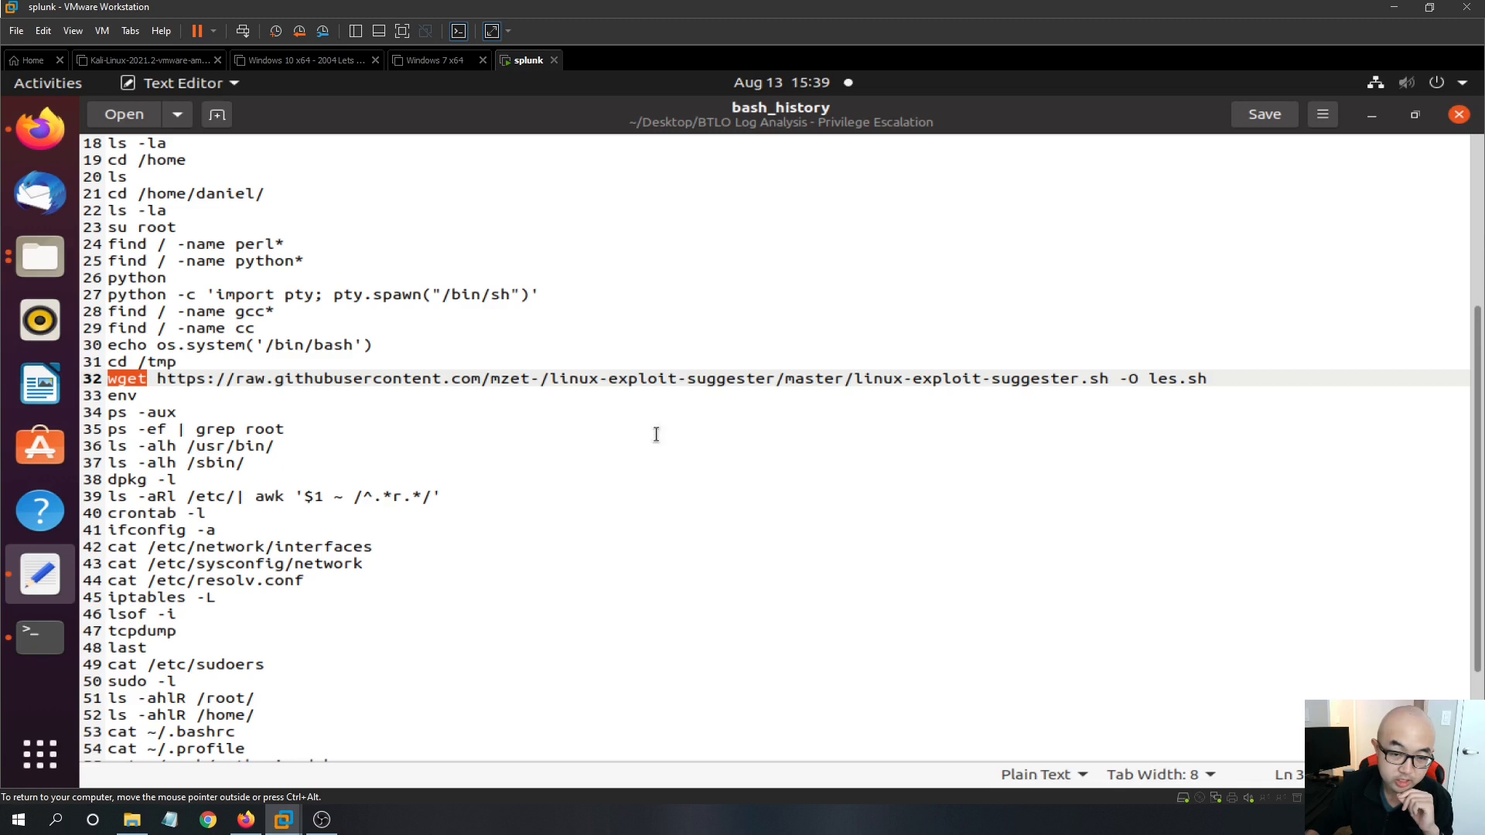
mouse_move(594, 373)
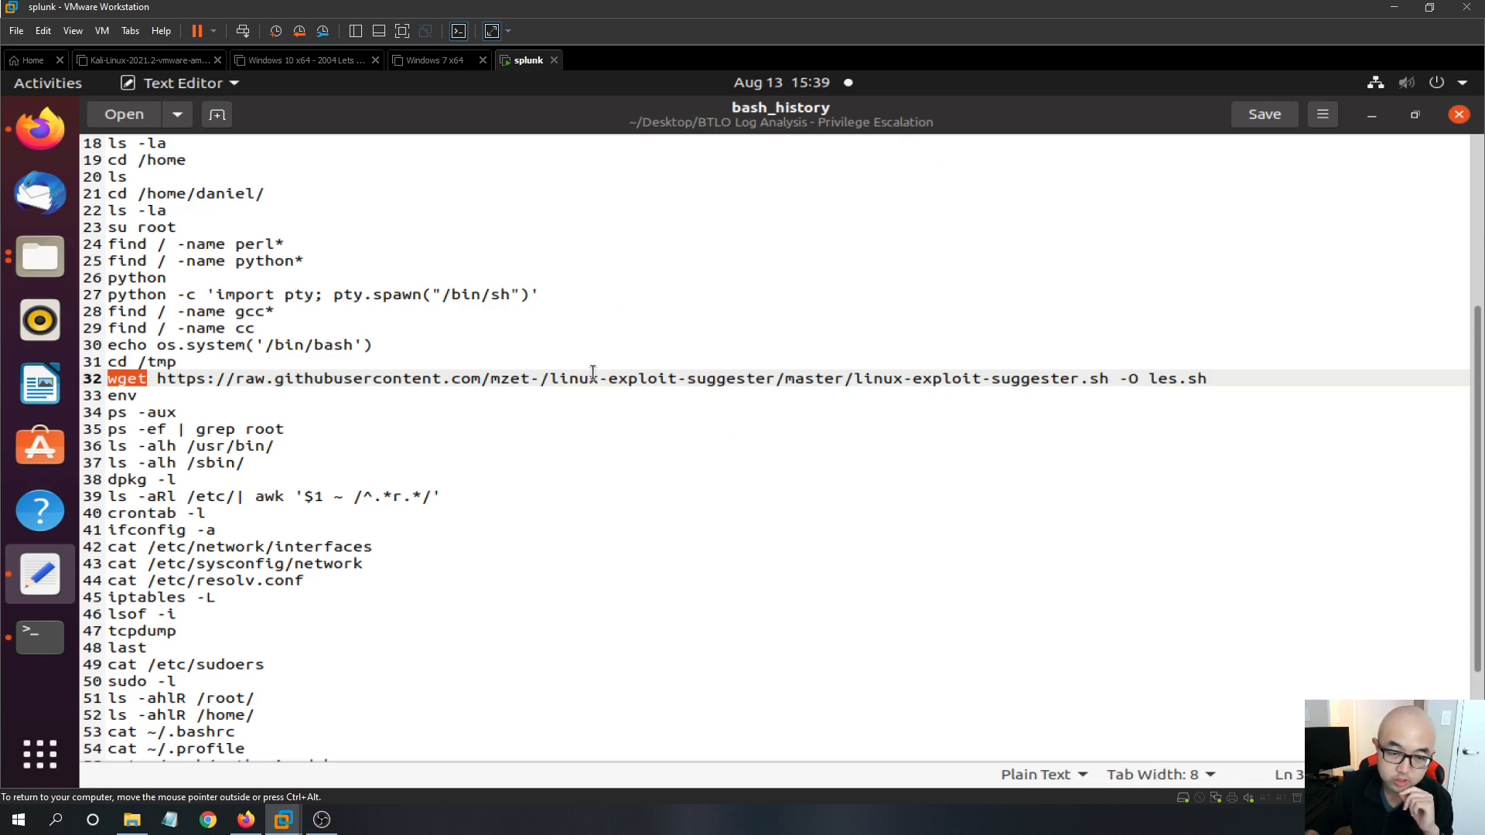
mouse_move(783, 364)
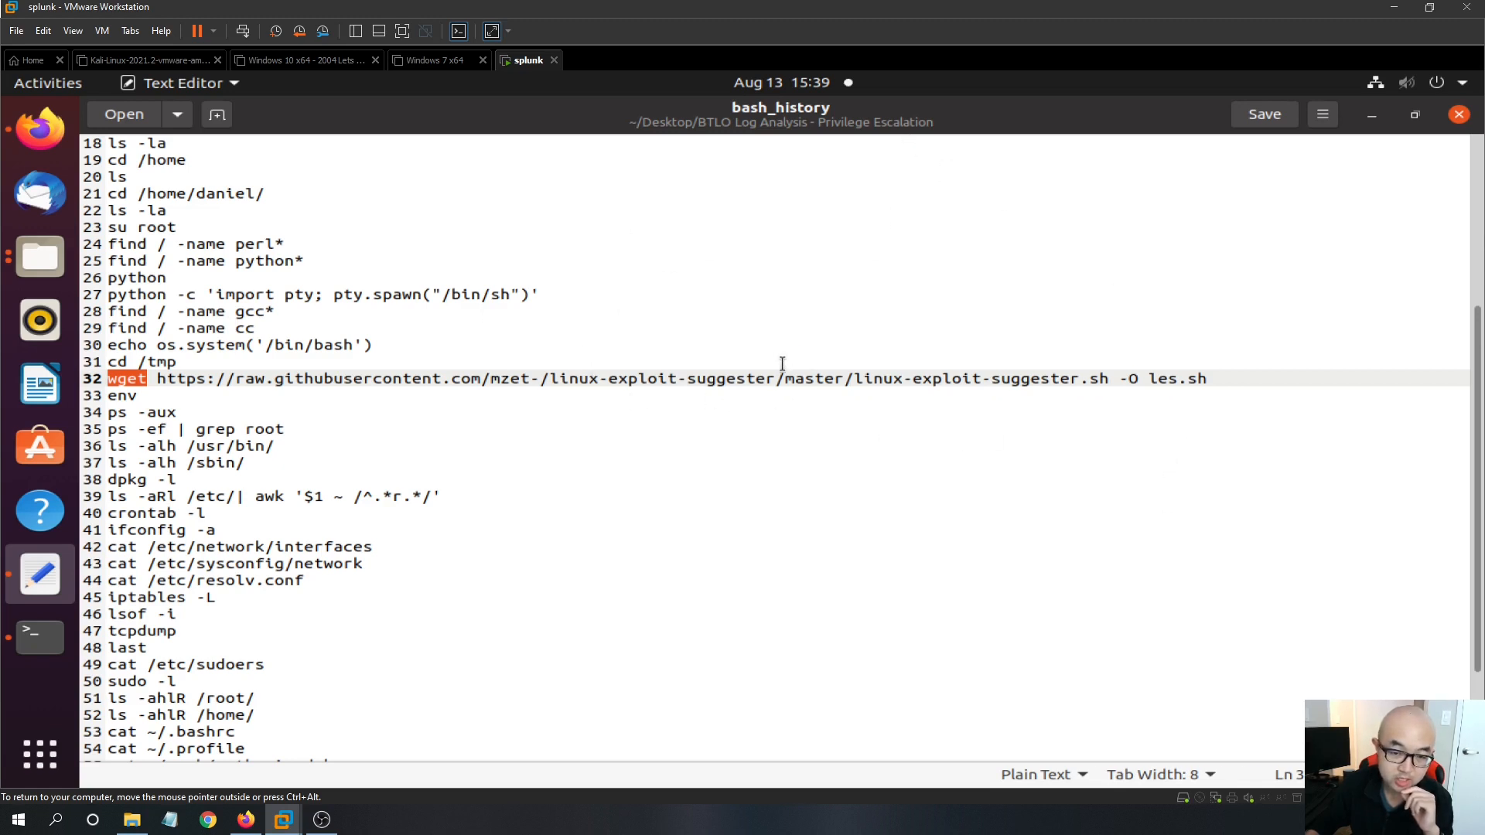
double_click(665, 380)
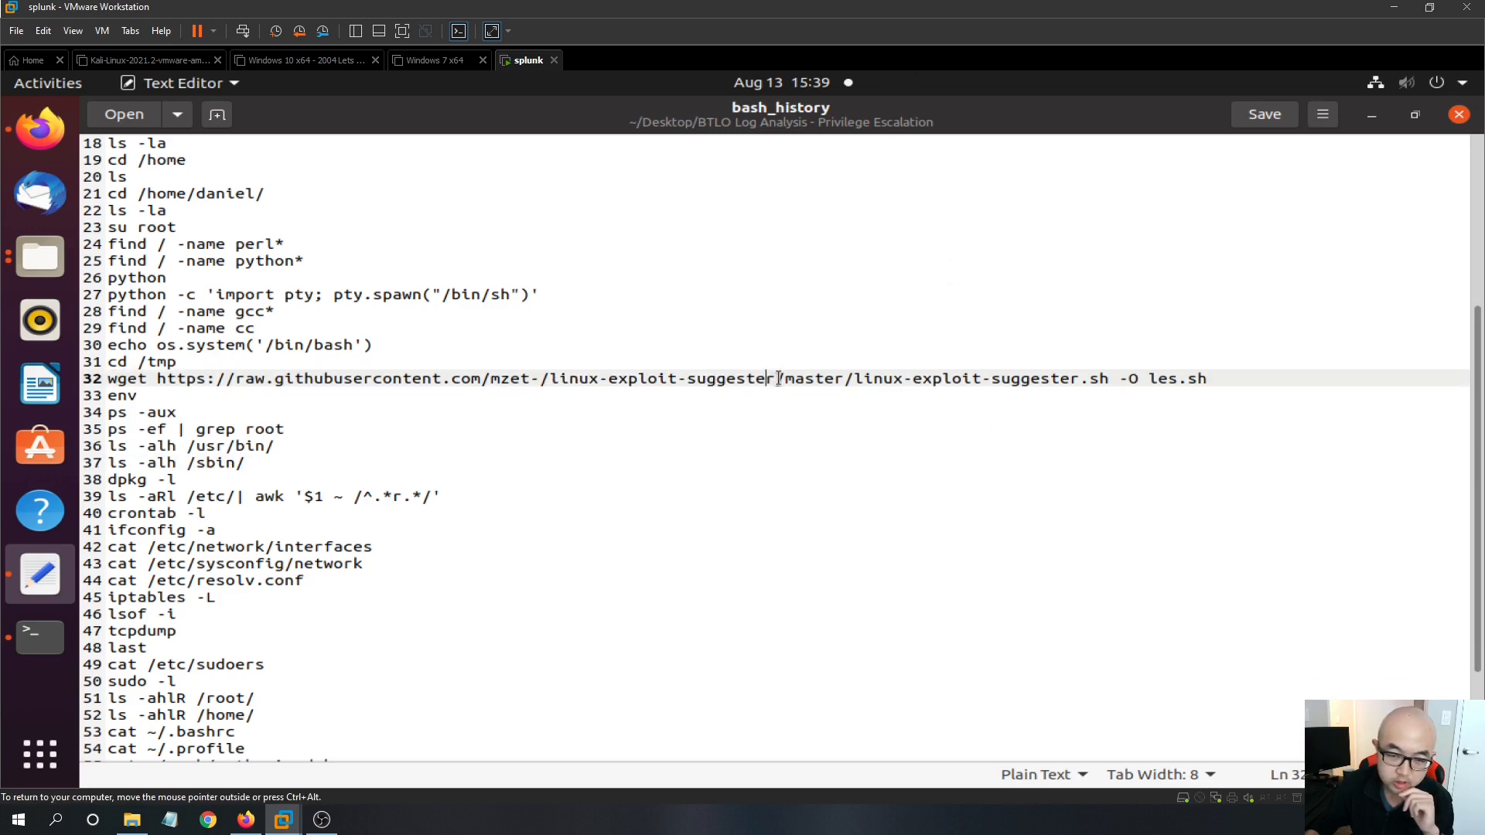
right_click(662, 379)
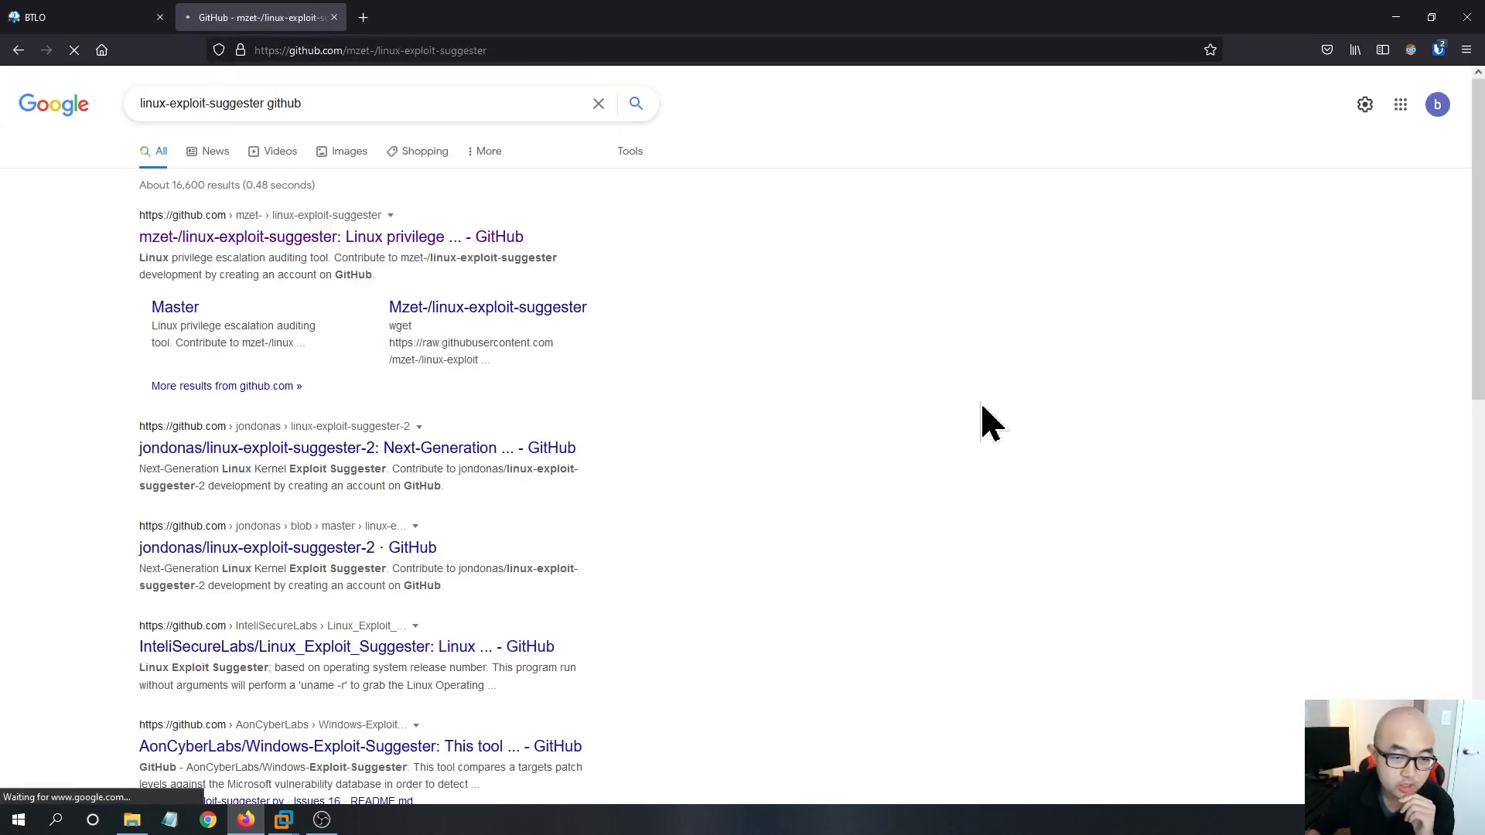
Read the linux-exploit-suggester README's sample output and Exposure level explanations on GitHub.
left_click(331, 237)
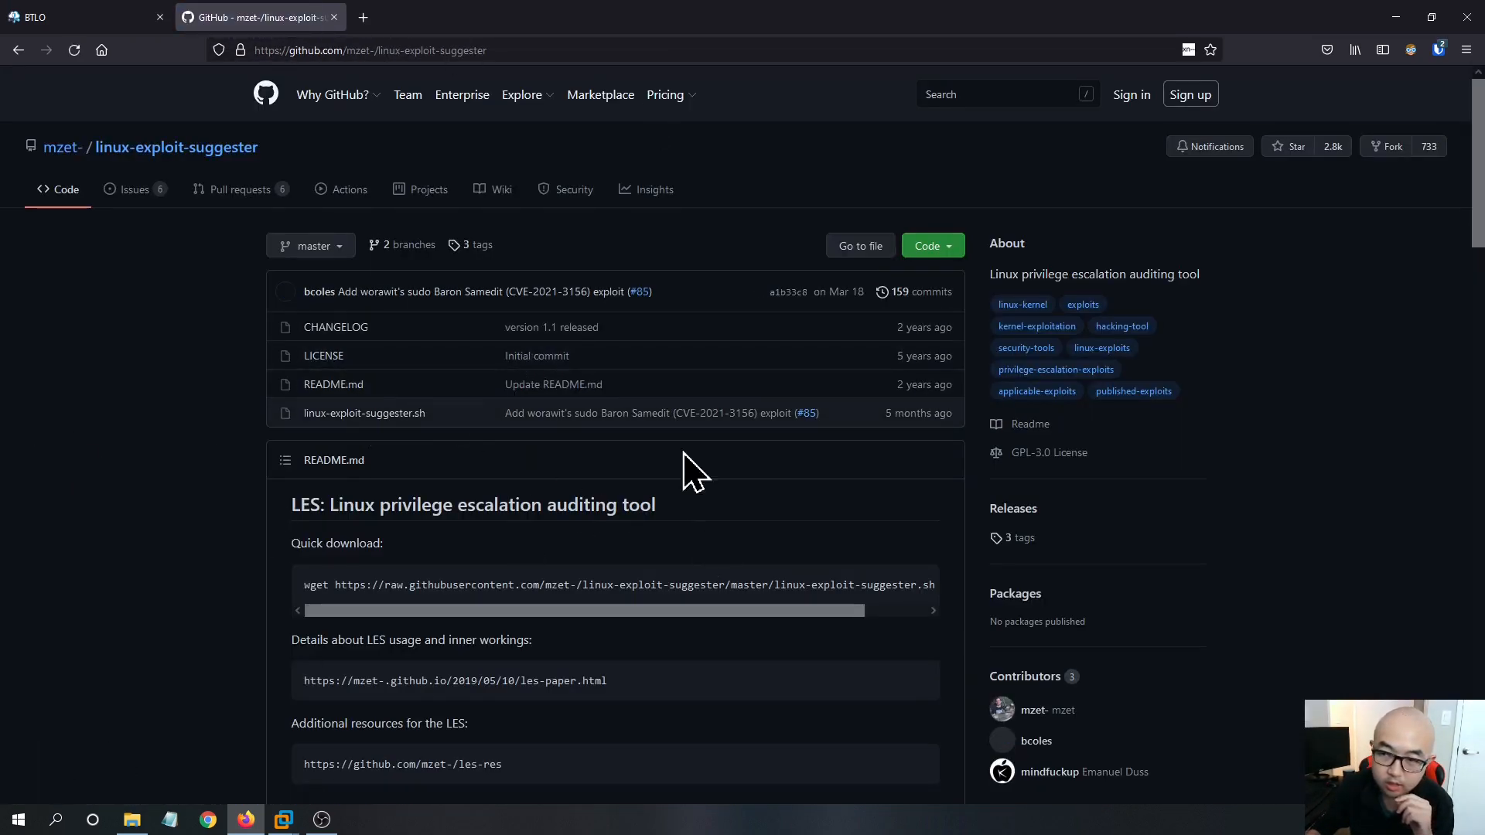
scroll("down", 3)
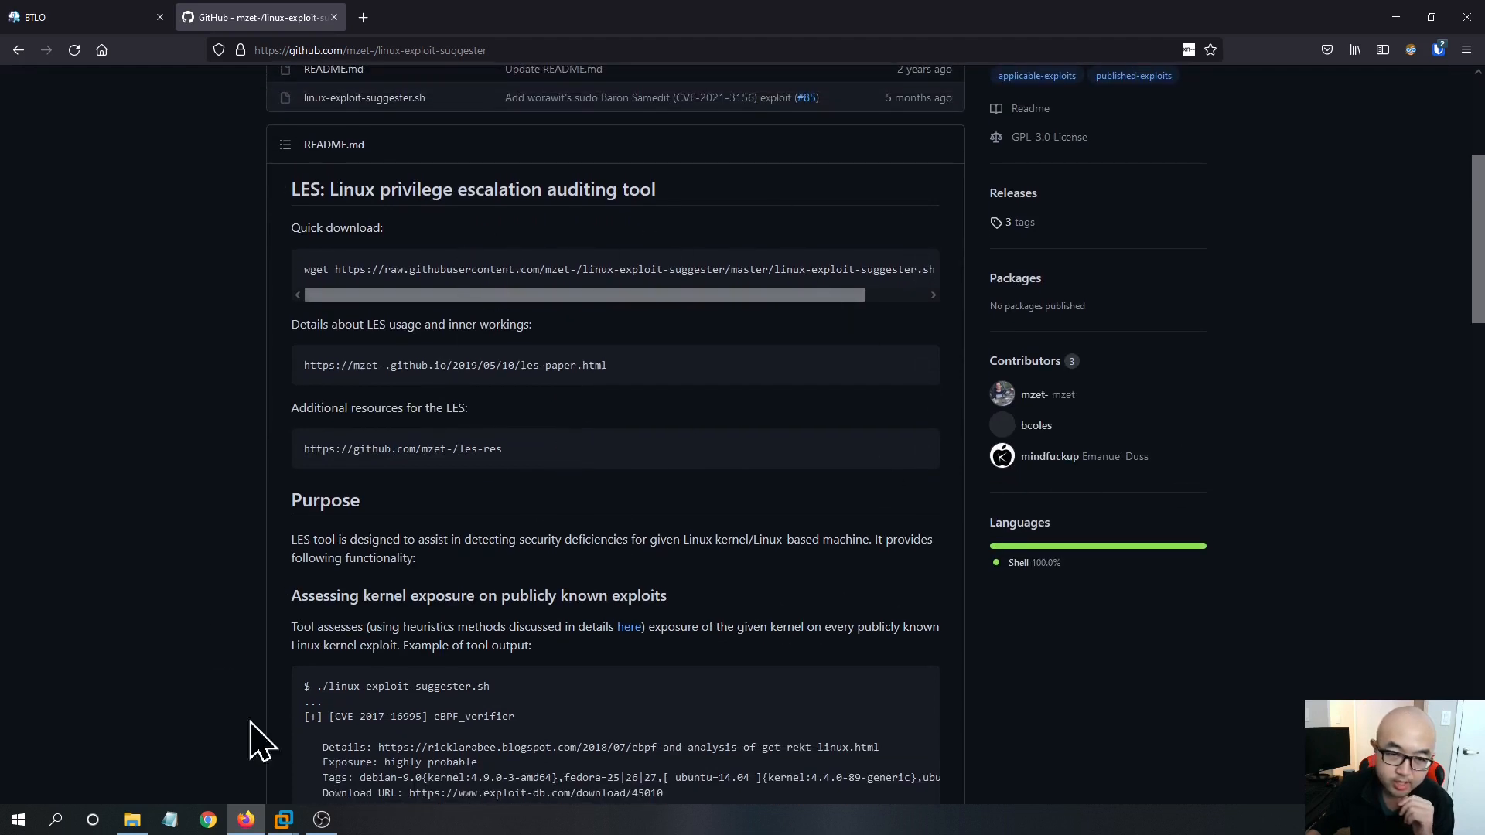
scroll("down", 3)
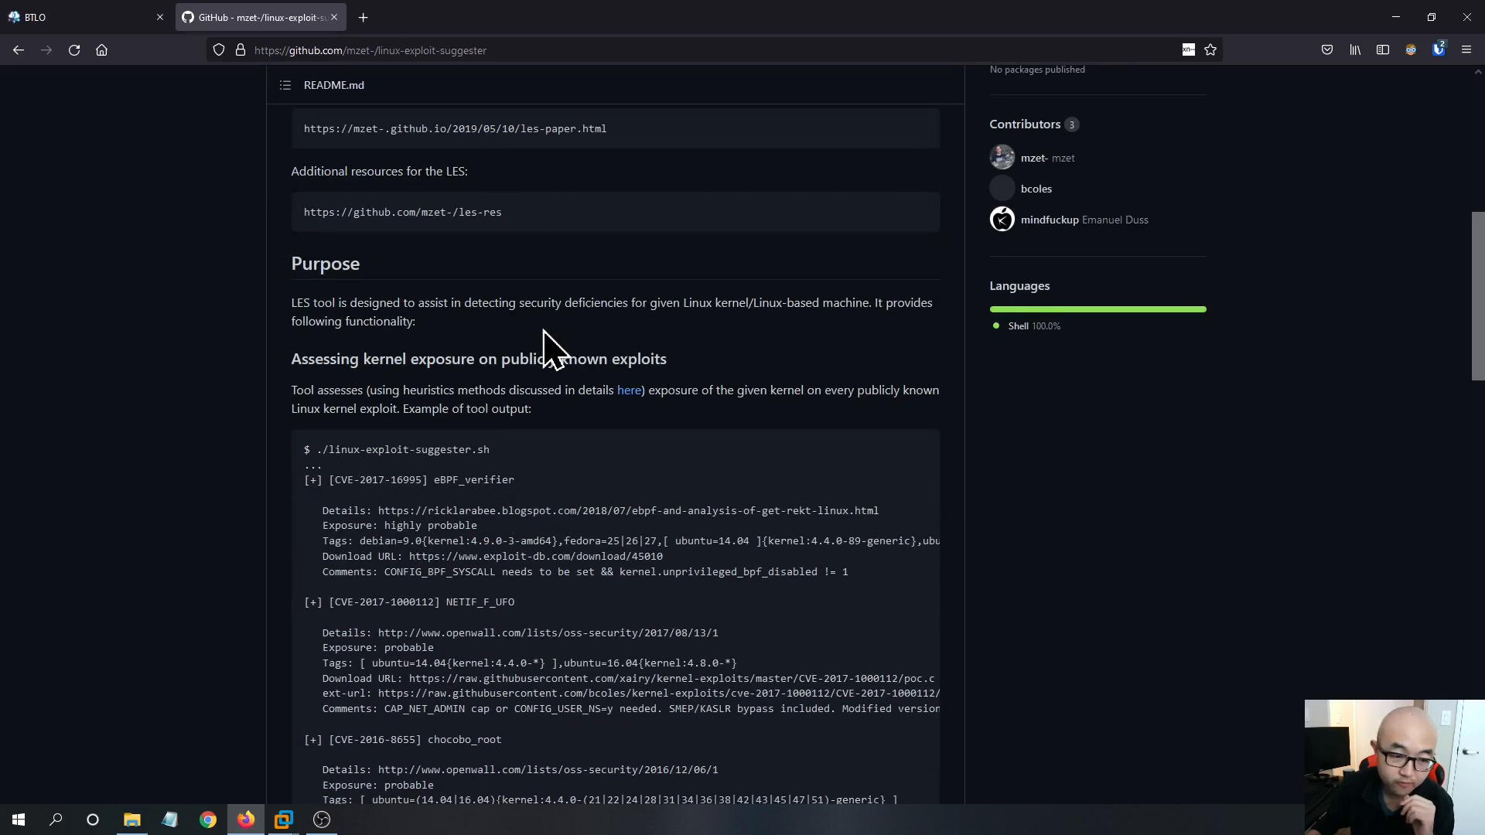
scroll("down", 3)
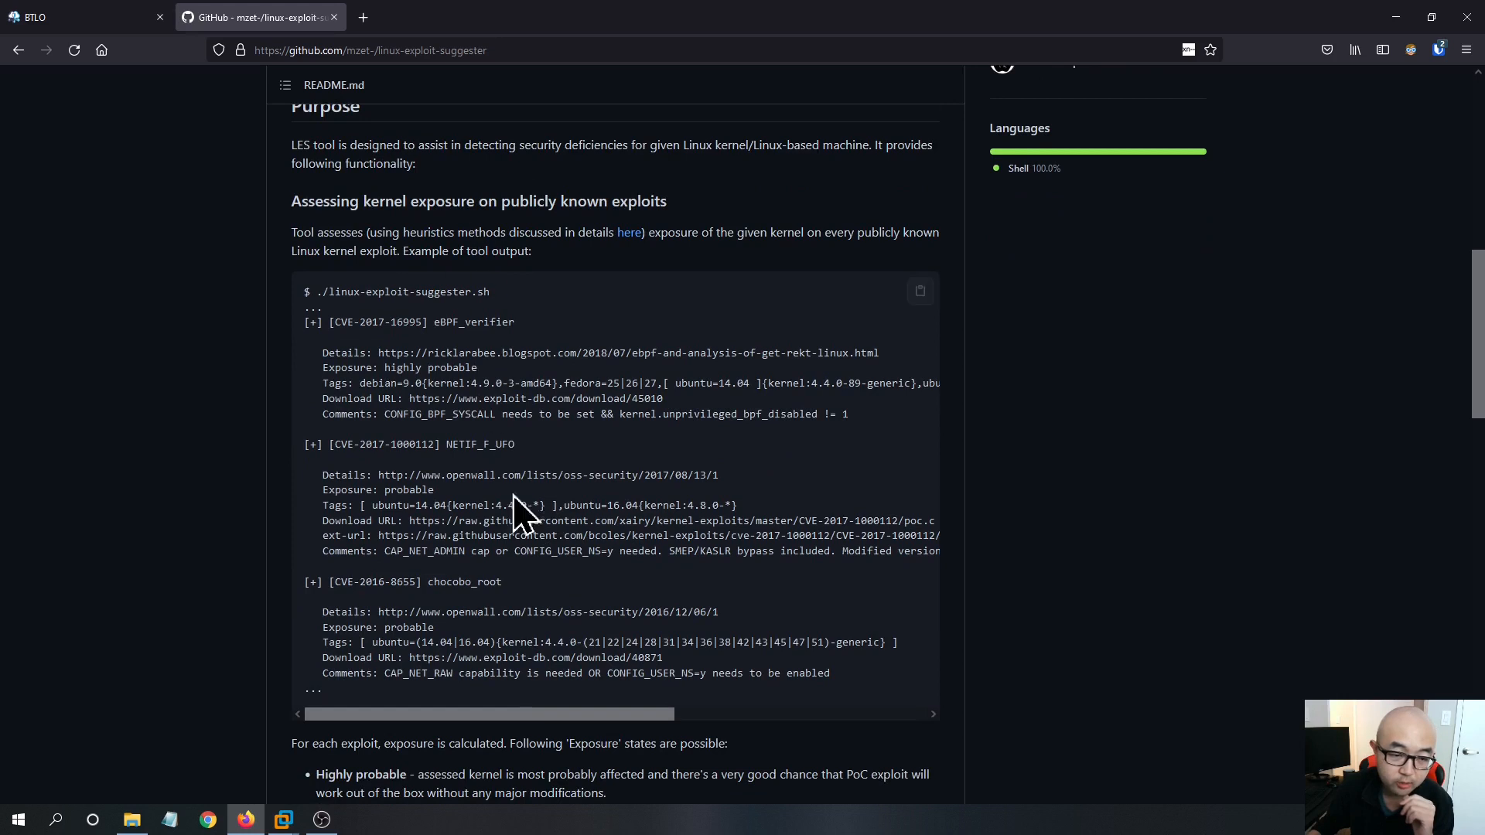
mouse_move(557, 458)
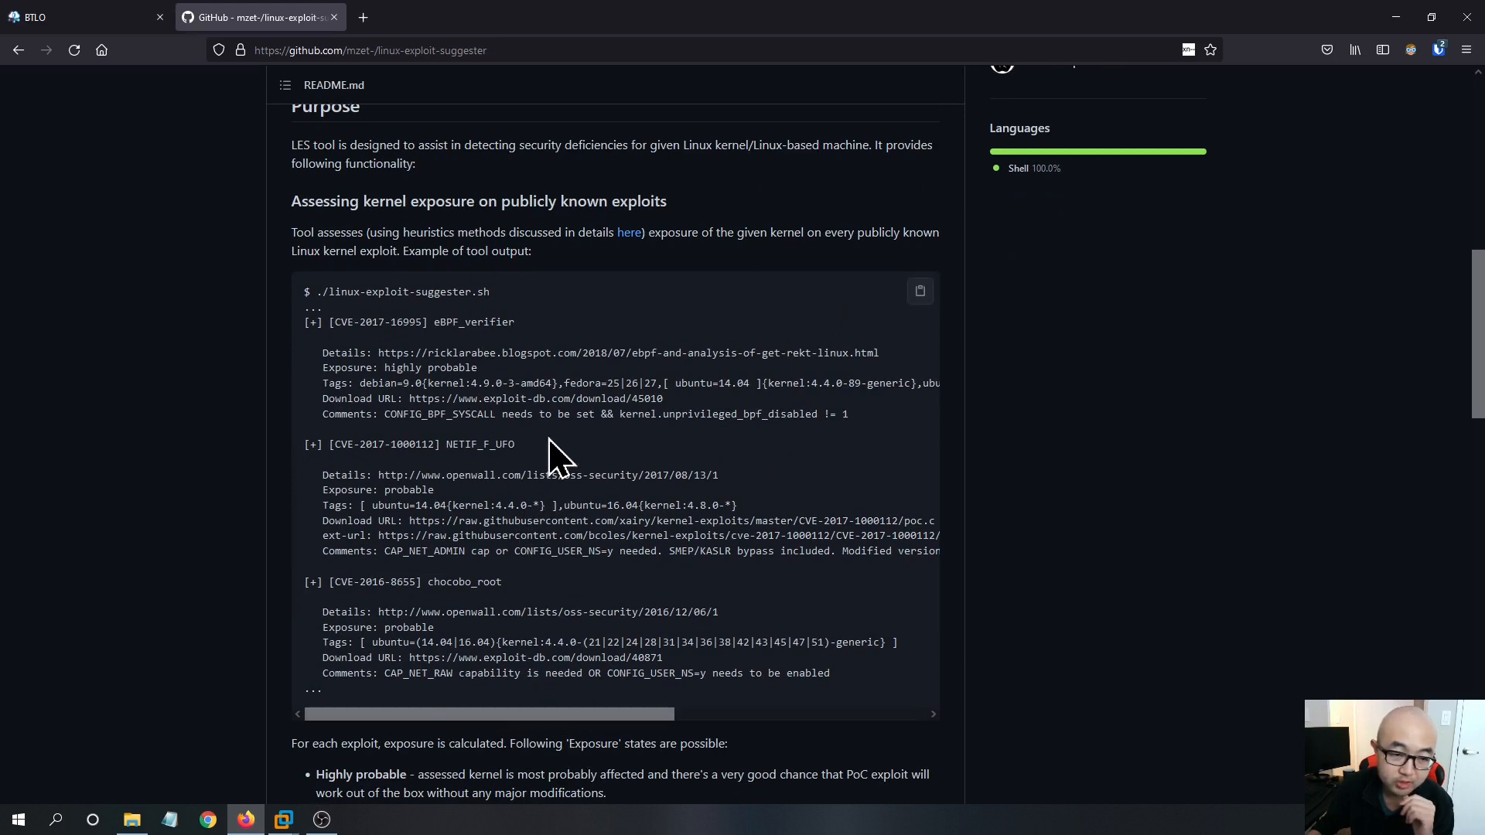
mouse_move(1055, 334)
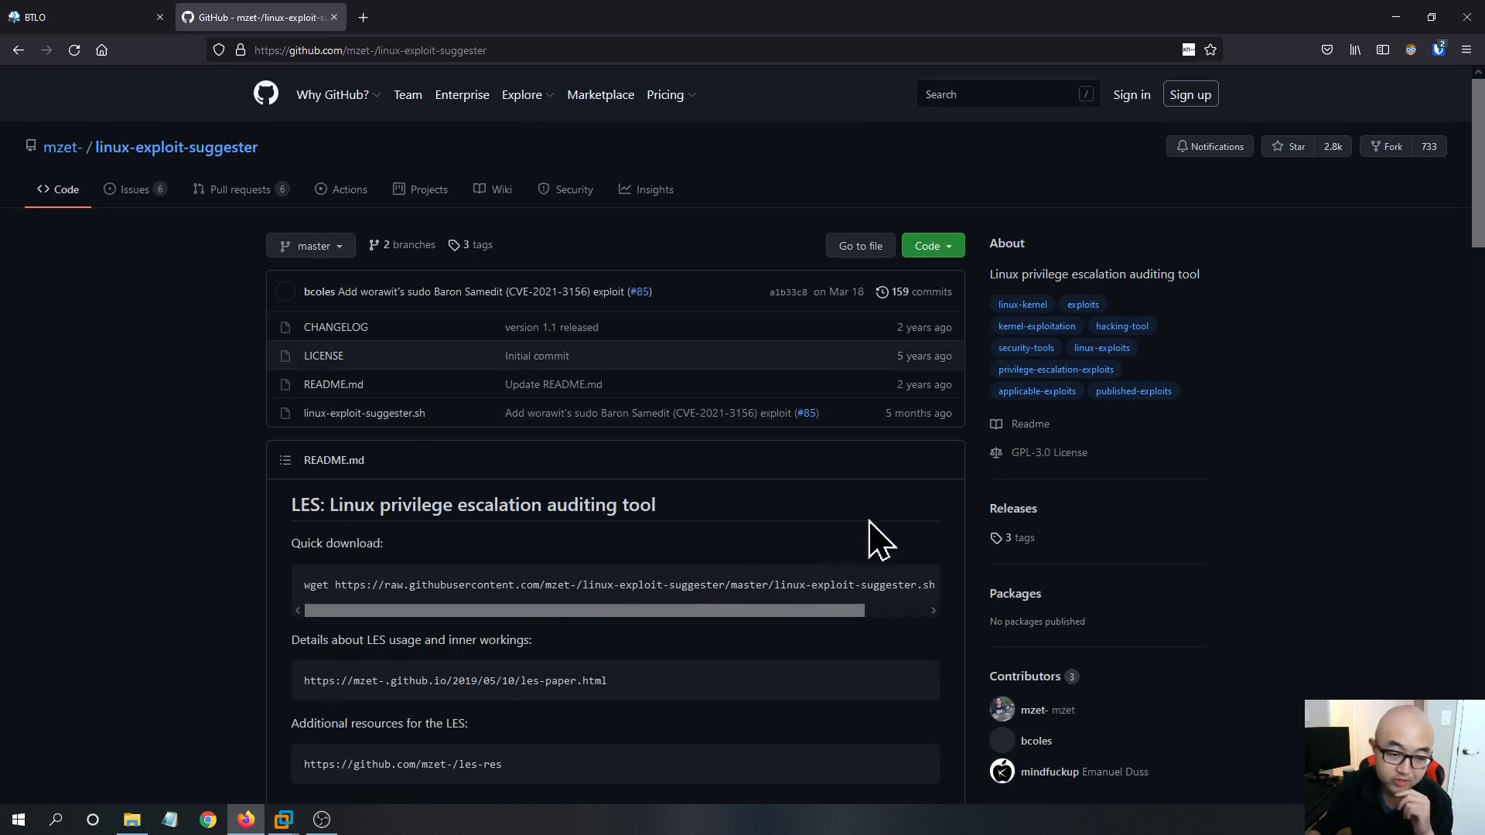
scroll("down", 3)
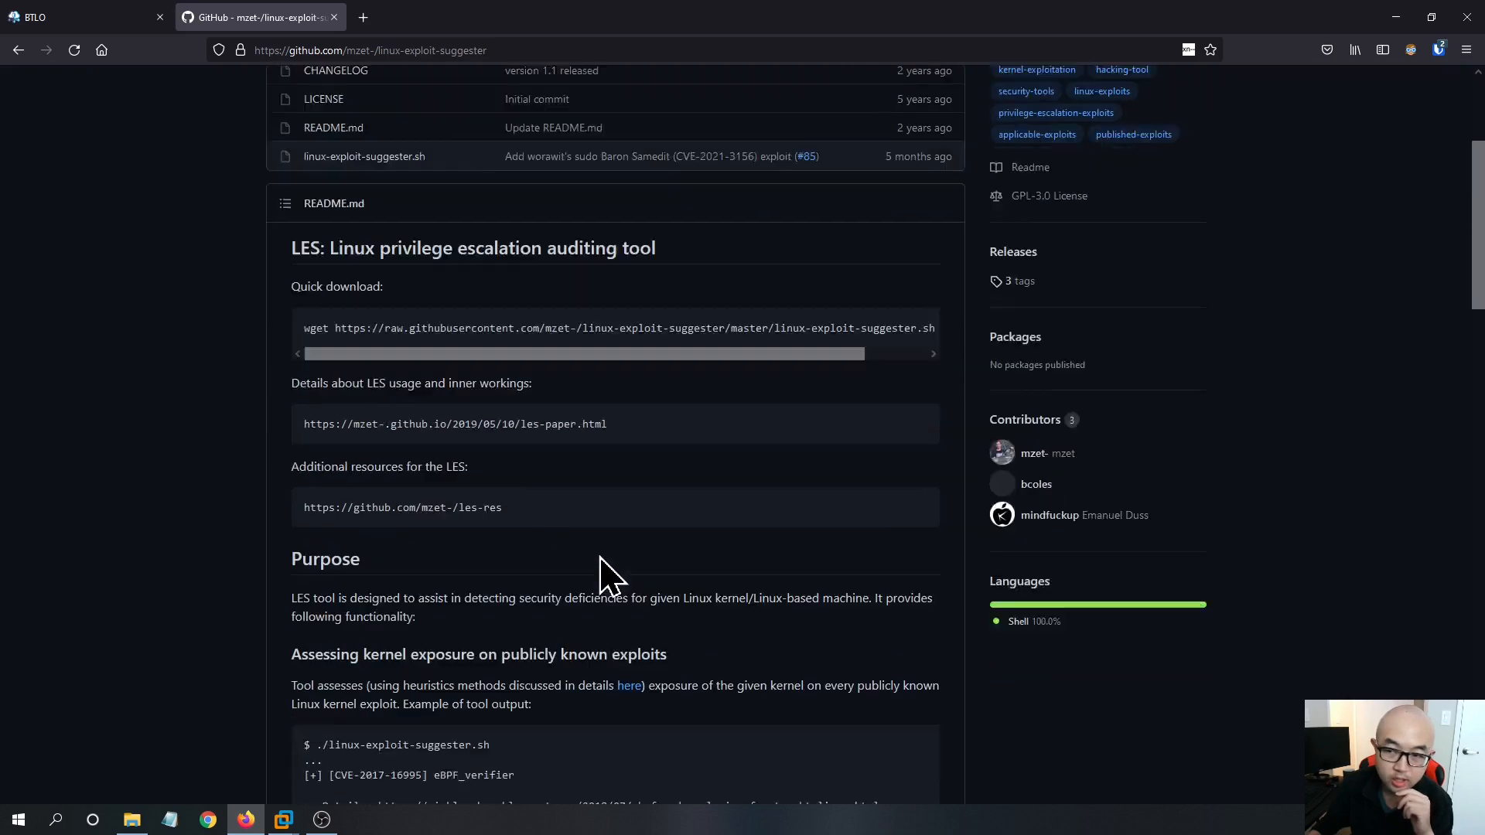
scroll("down", 3)
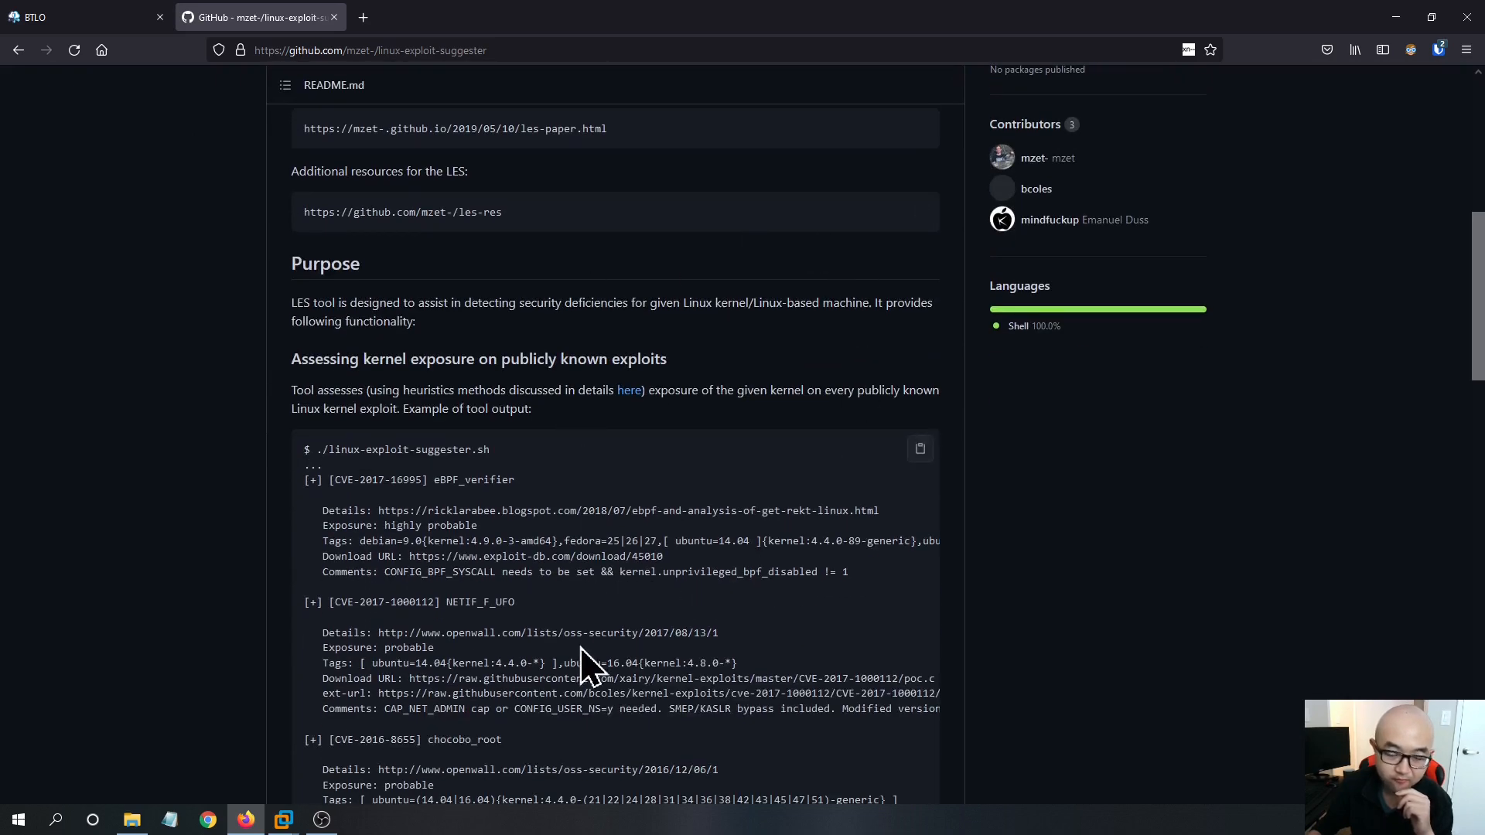
scroll("down", 3)
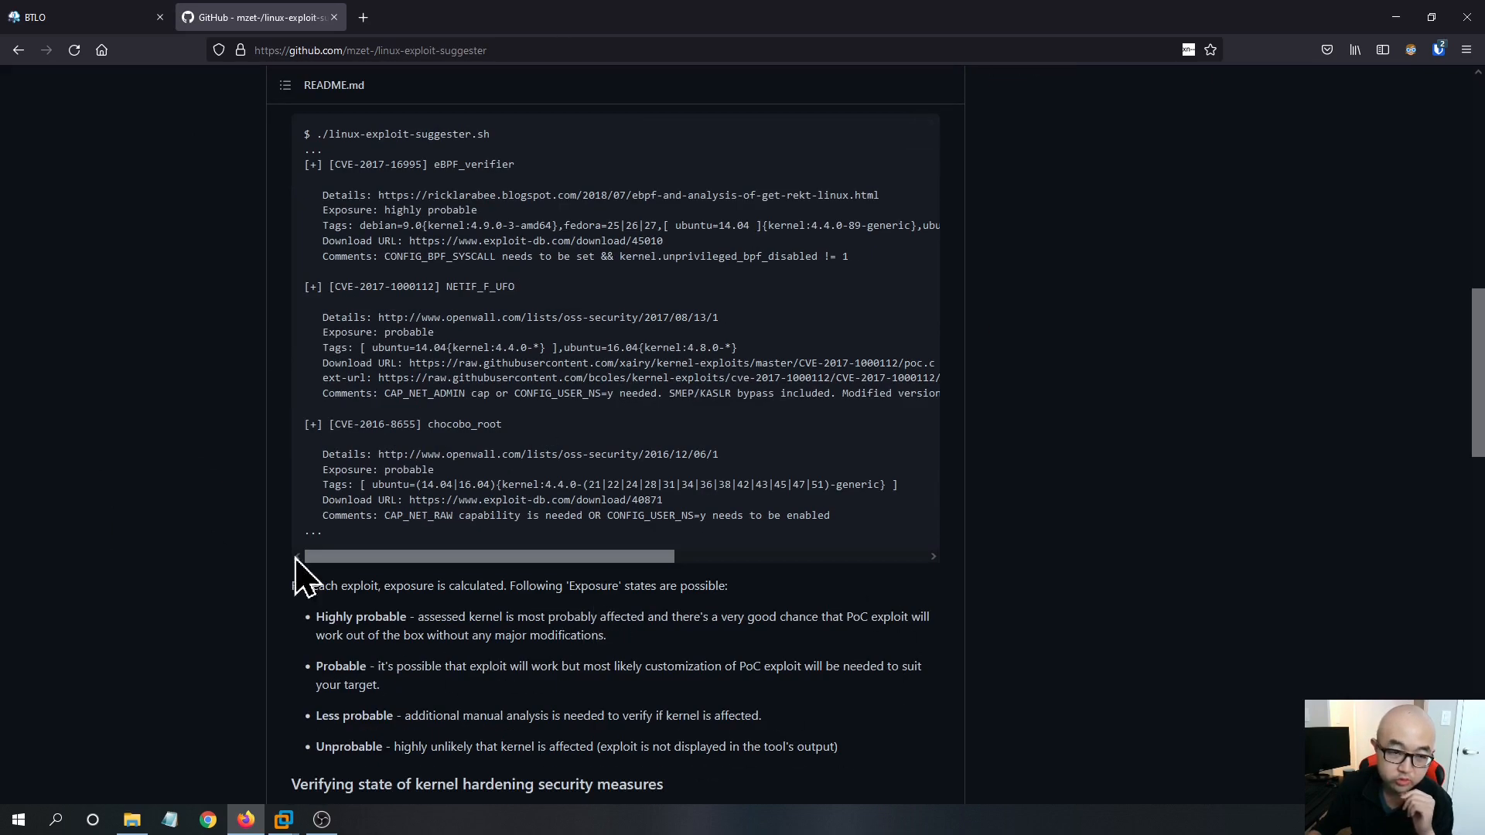
mouse_move(694, 657)
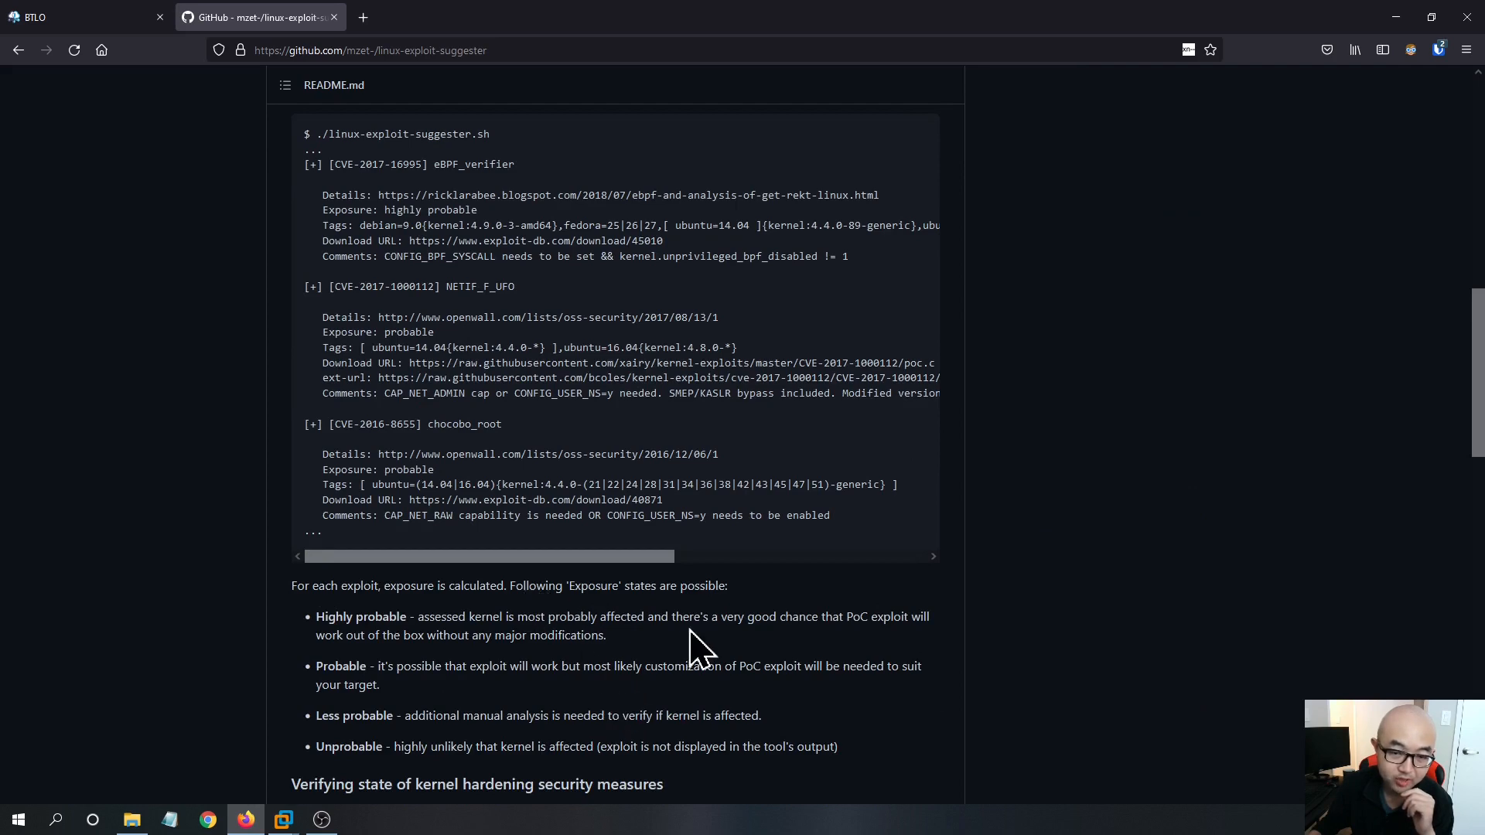
scroll("down", 3)
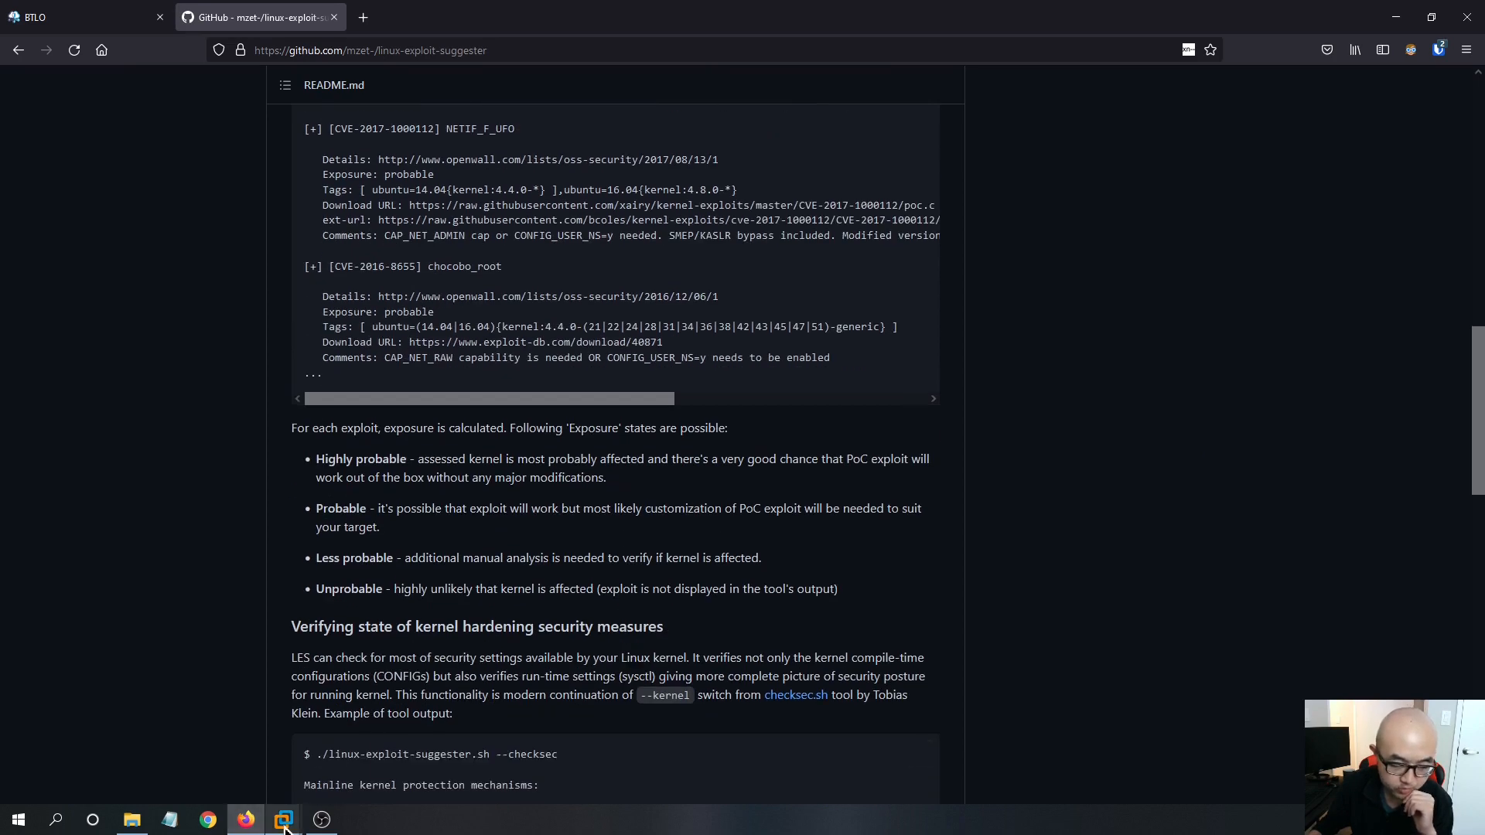
Check linux-exploit-suggester.sh on line 32 of bash_history, then return to the challenge form.
left_click(285, 820)
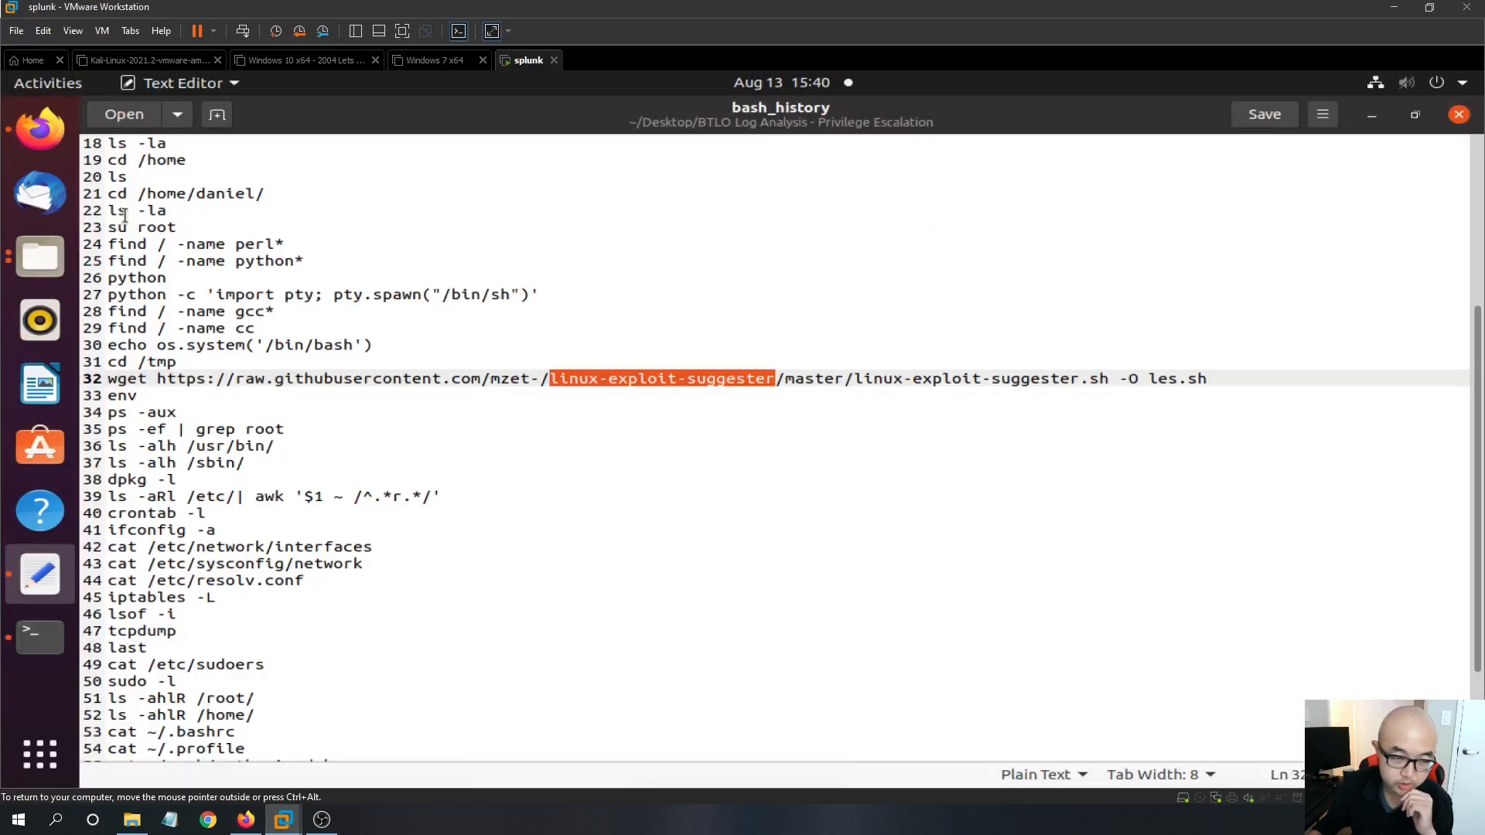
mouse_move(1173, 396)
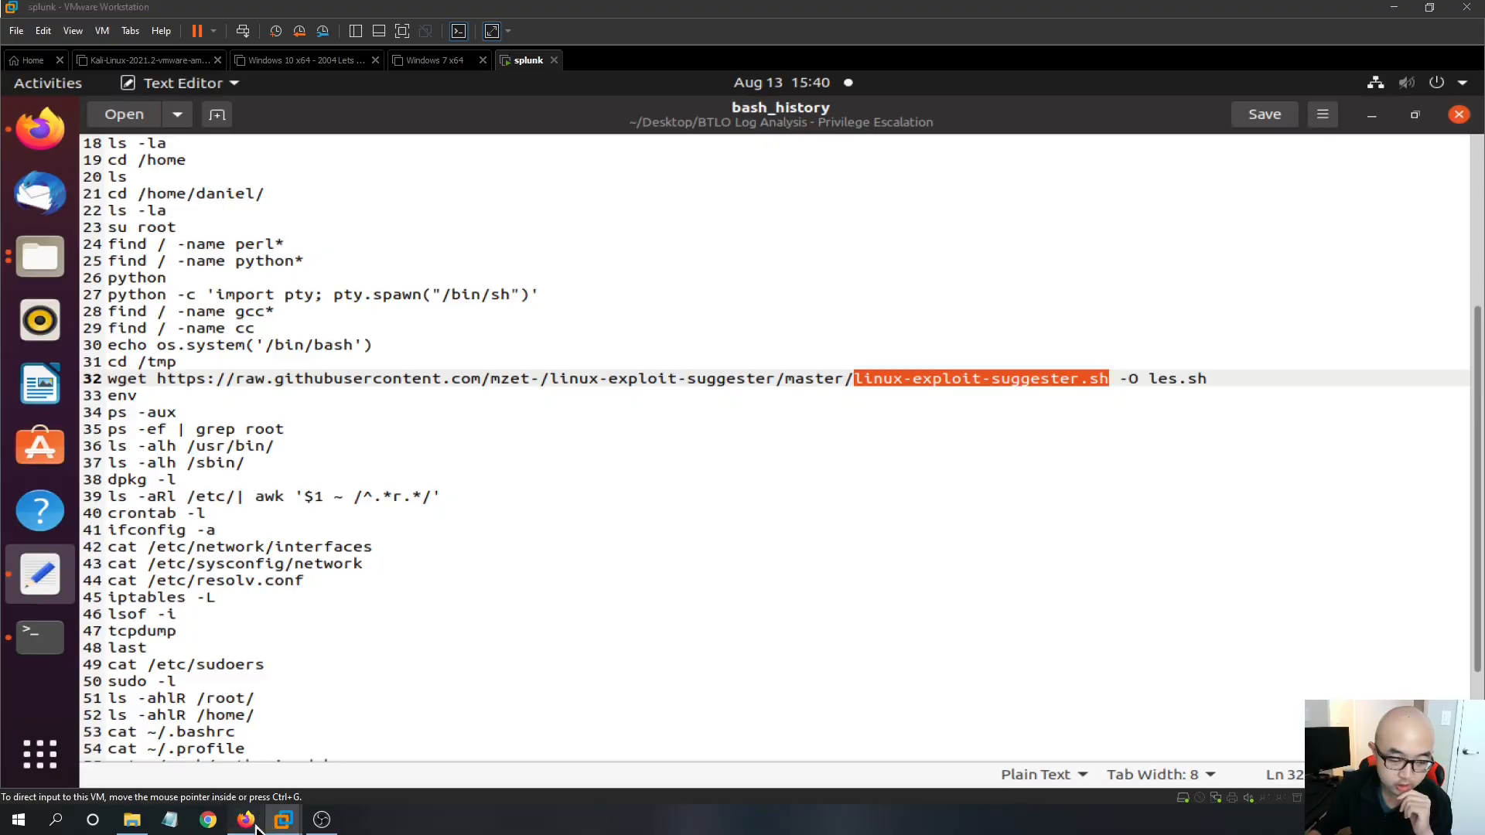
left_click(246, 820)
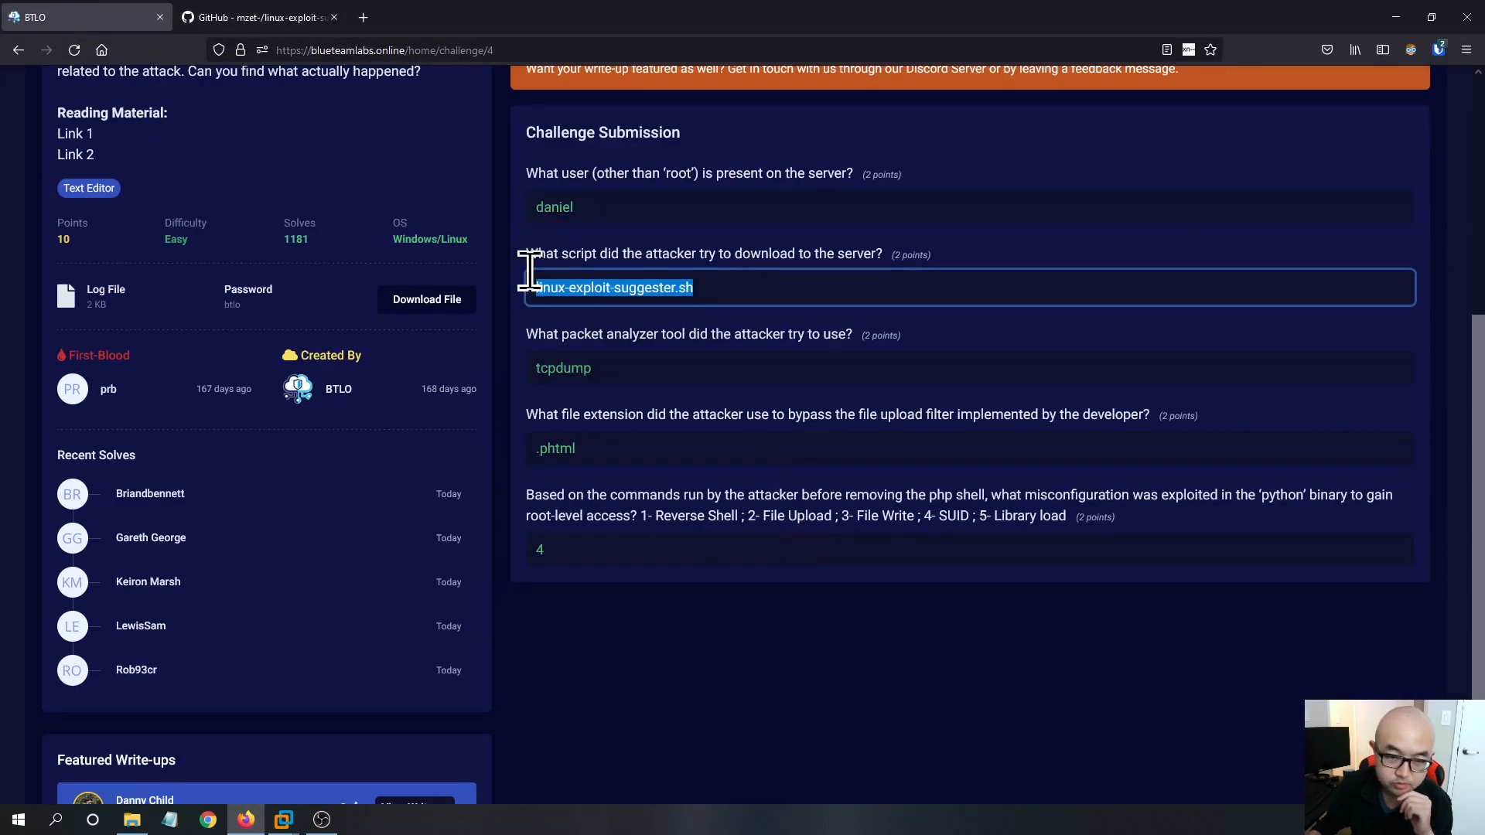
mouse_move(611, 433)
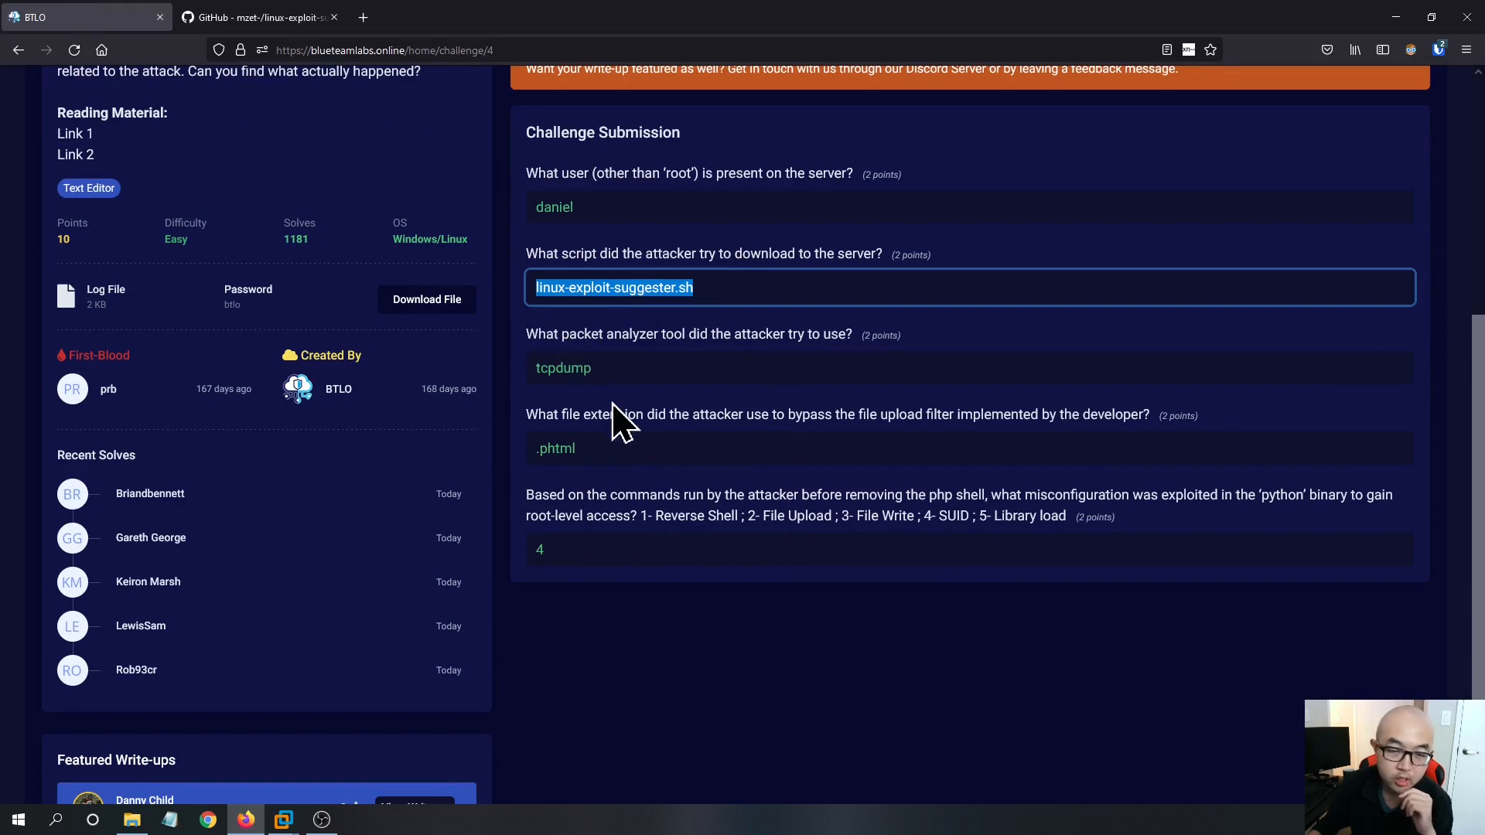
mouse_move(719, 369)
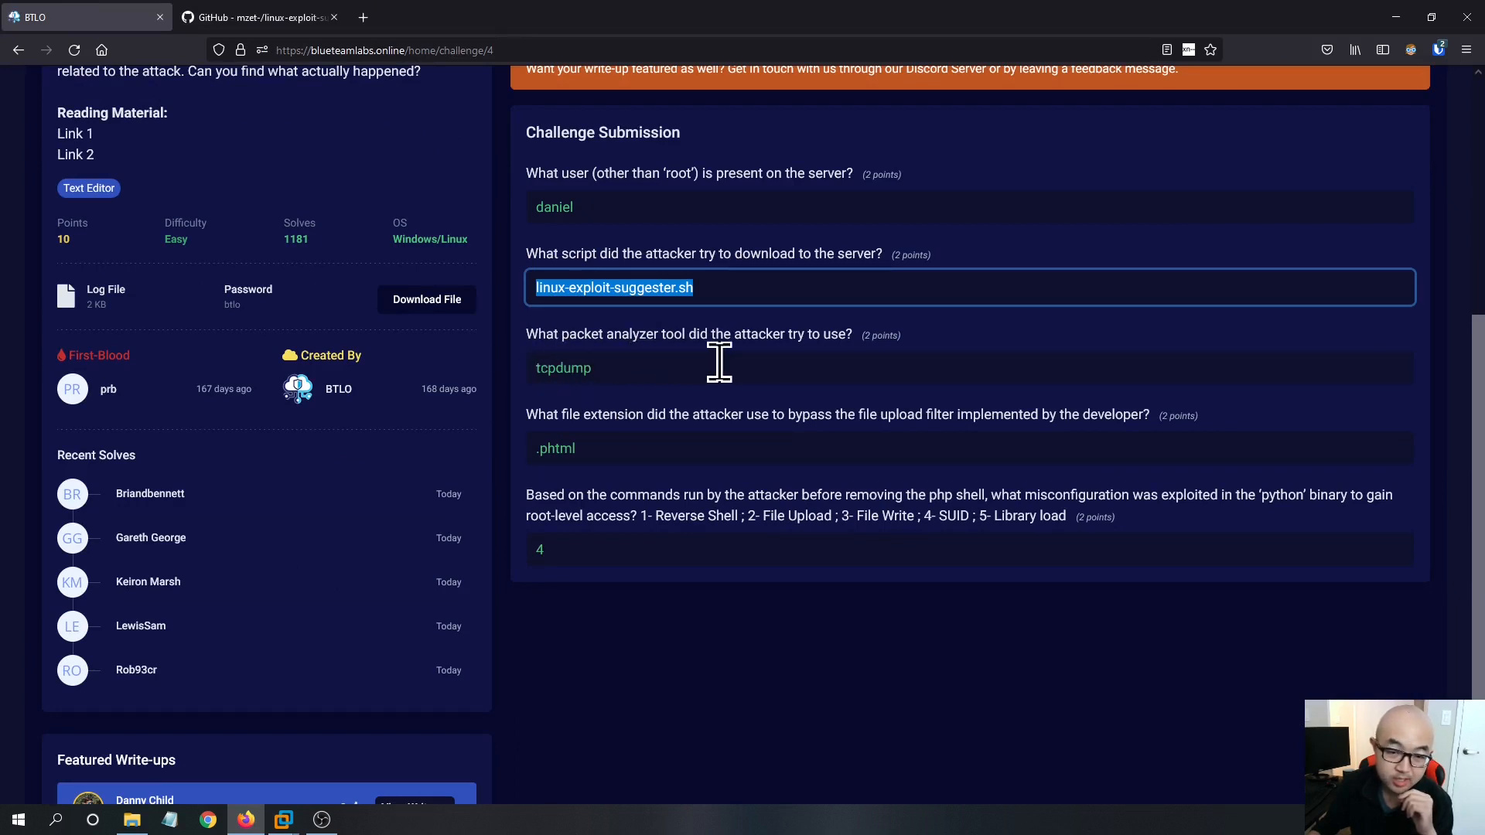
mouse_move(696, 368)
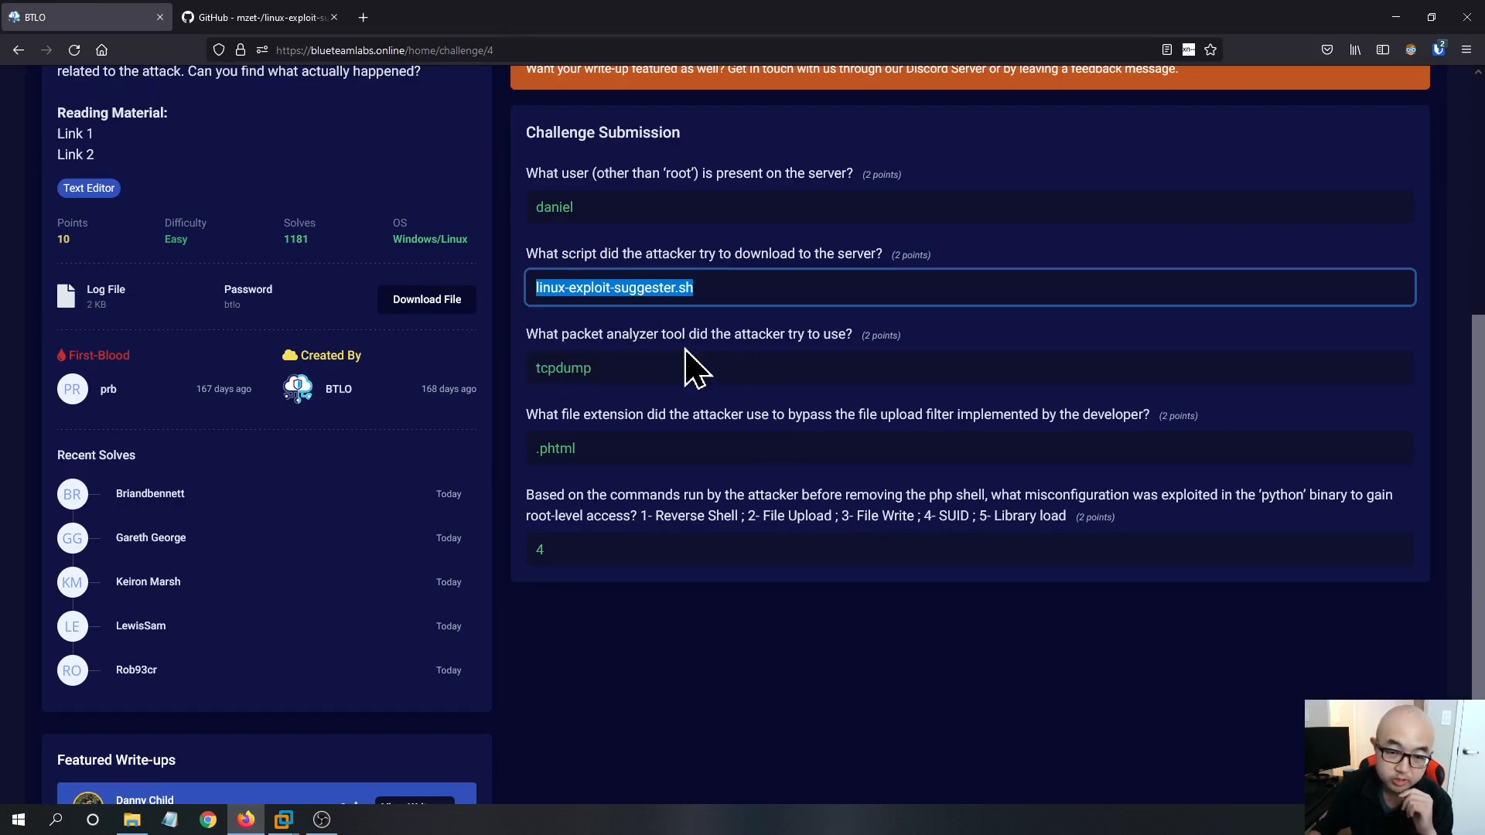
mouse_move(526, 664)
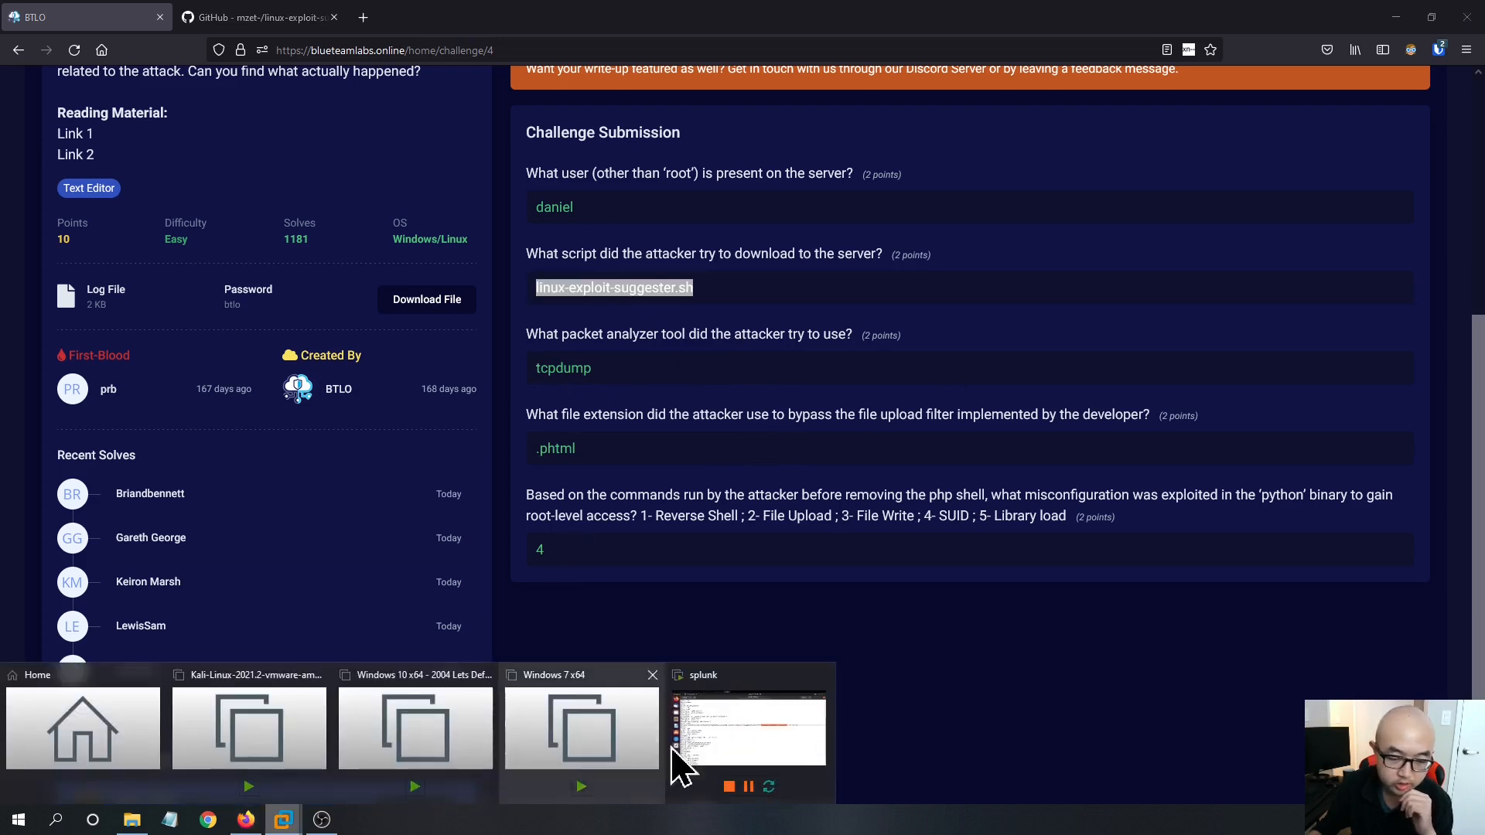
Switch back to the splunk Linux VM after answering linux-exploit-suggester.sh.
left_click(750, 730)
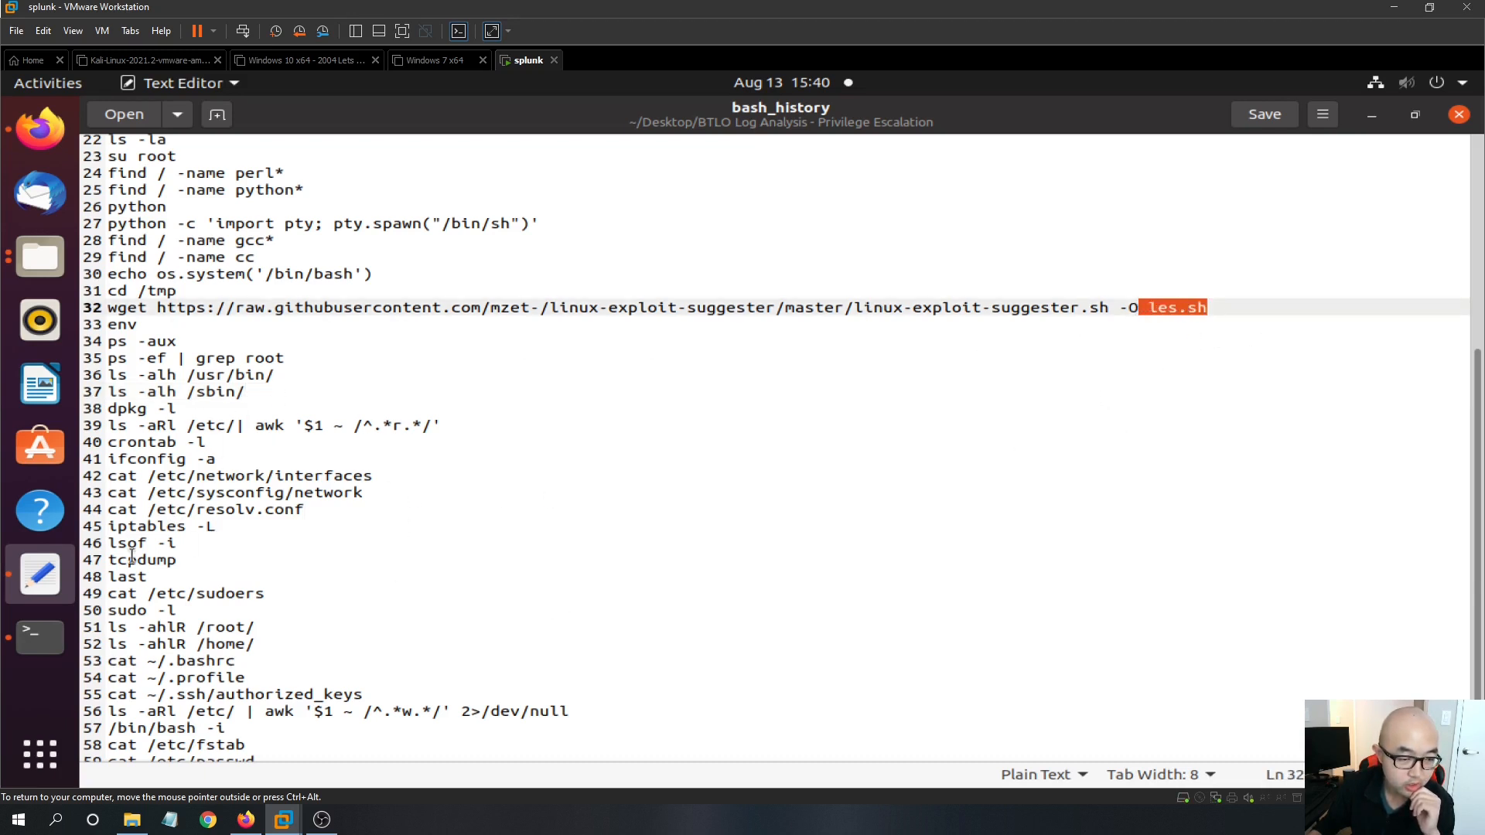
Highlight the reconnaissance commands on lines 40–45 (crontab, ifconfig, network configs, iptables).
scroll("down", 3)
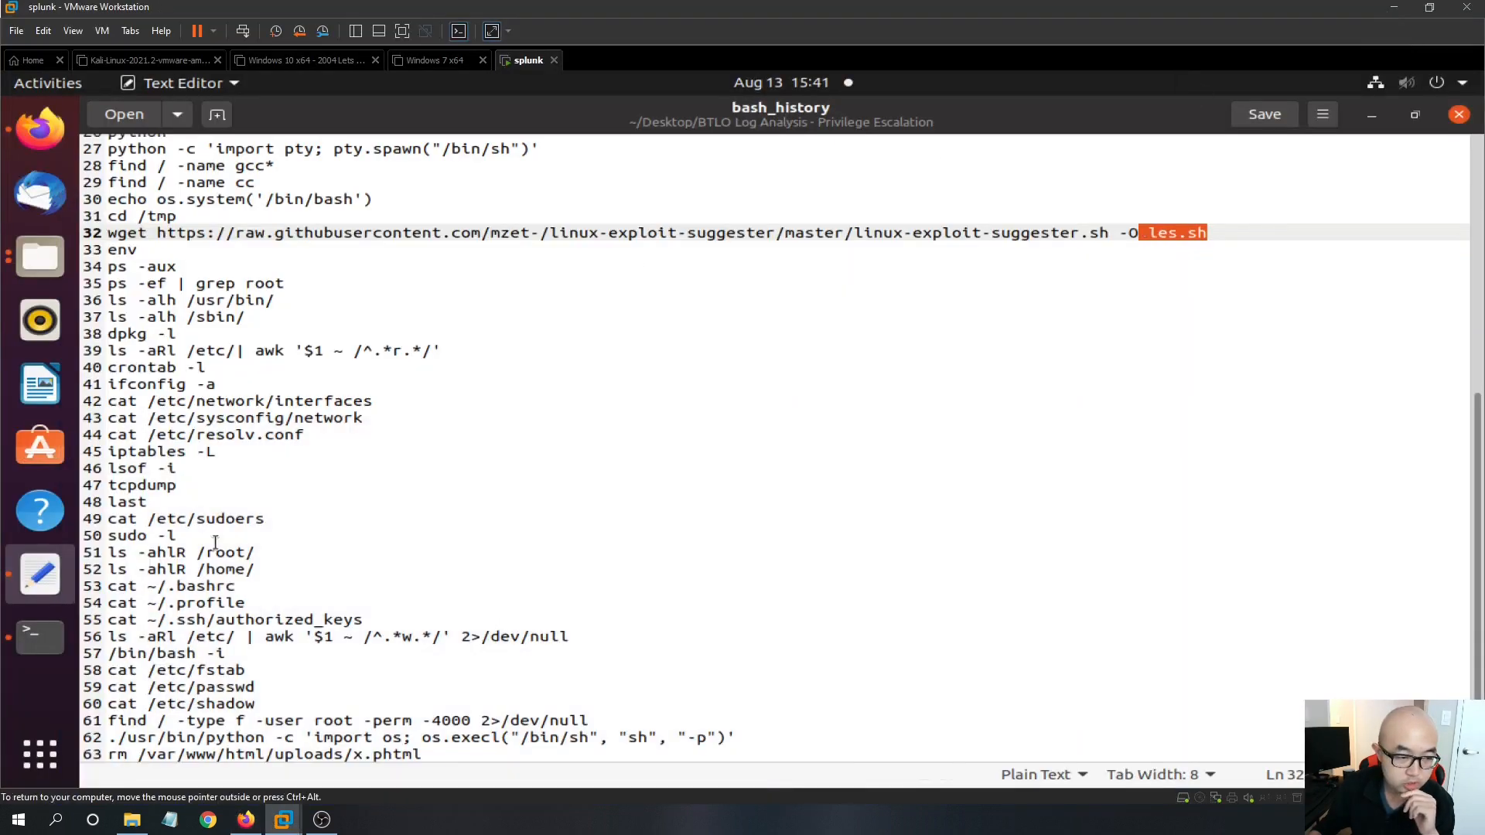
mouse_move(395, 416)
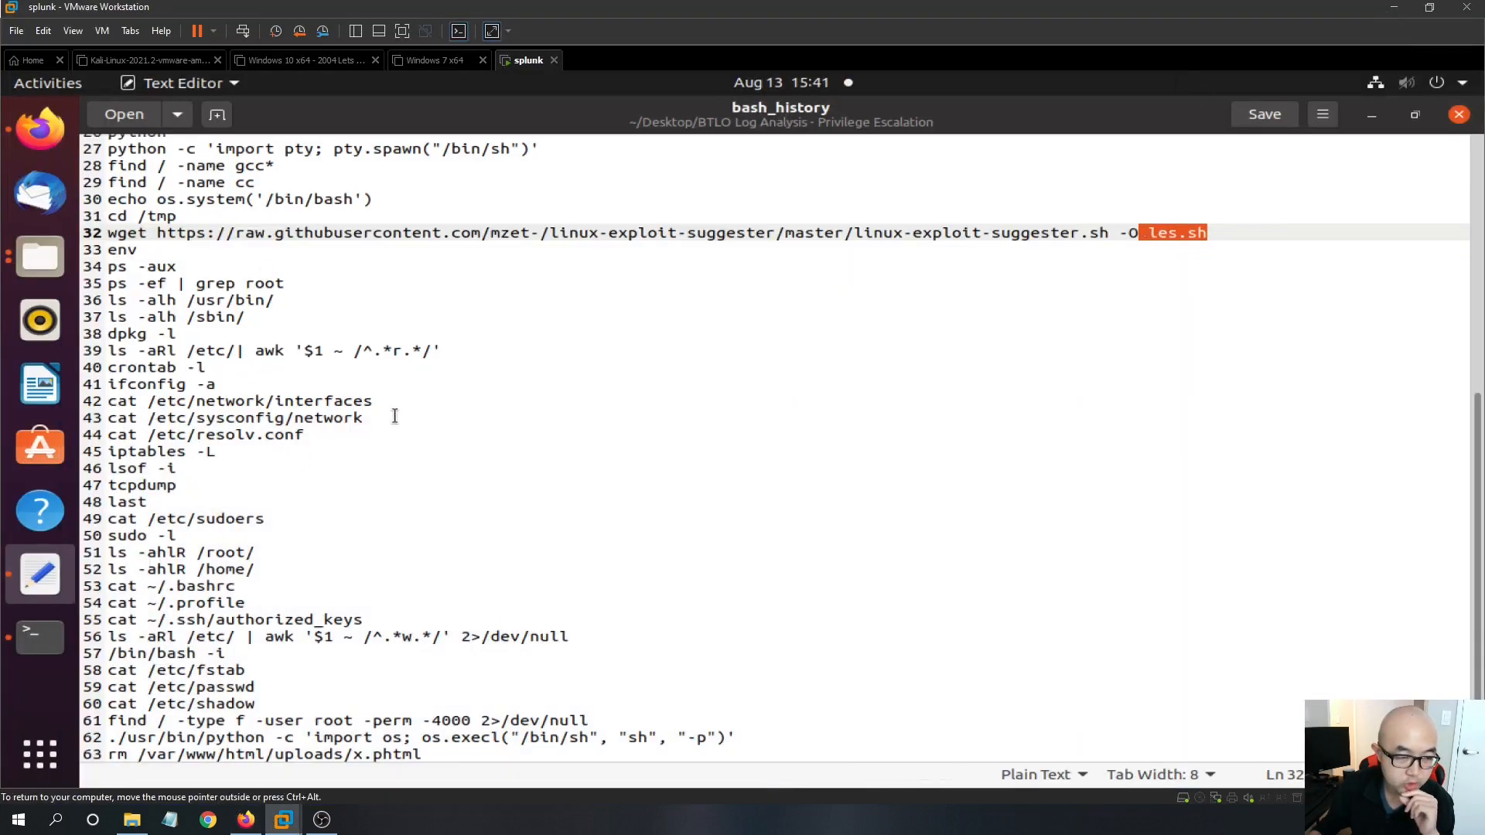
mouse_move(308, 387)
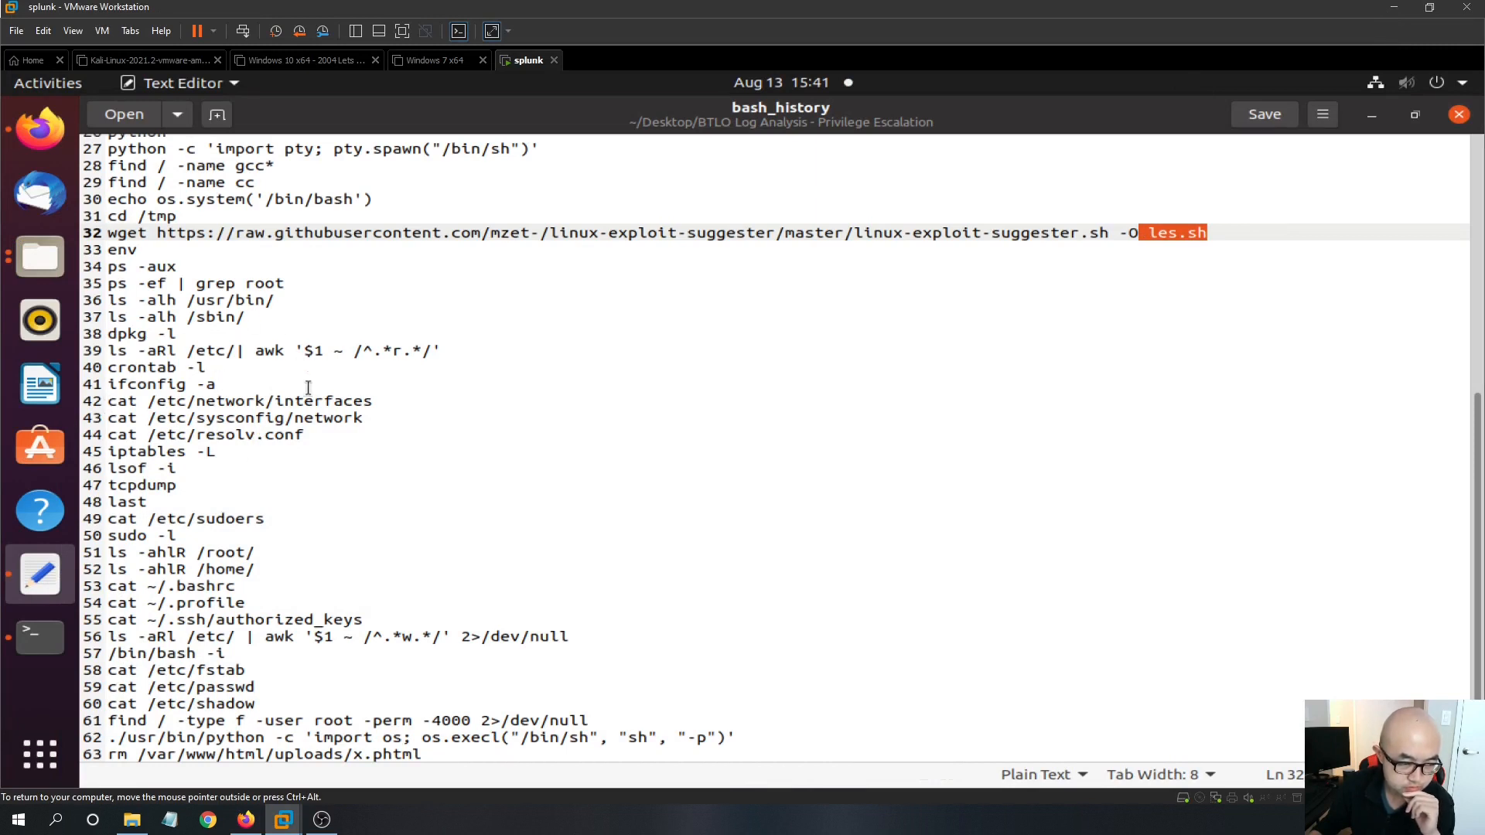
left_click_drag(108, 368, 217, 452)
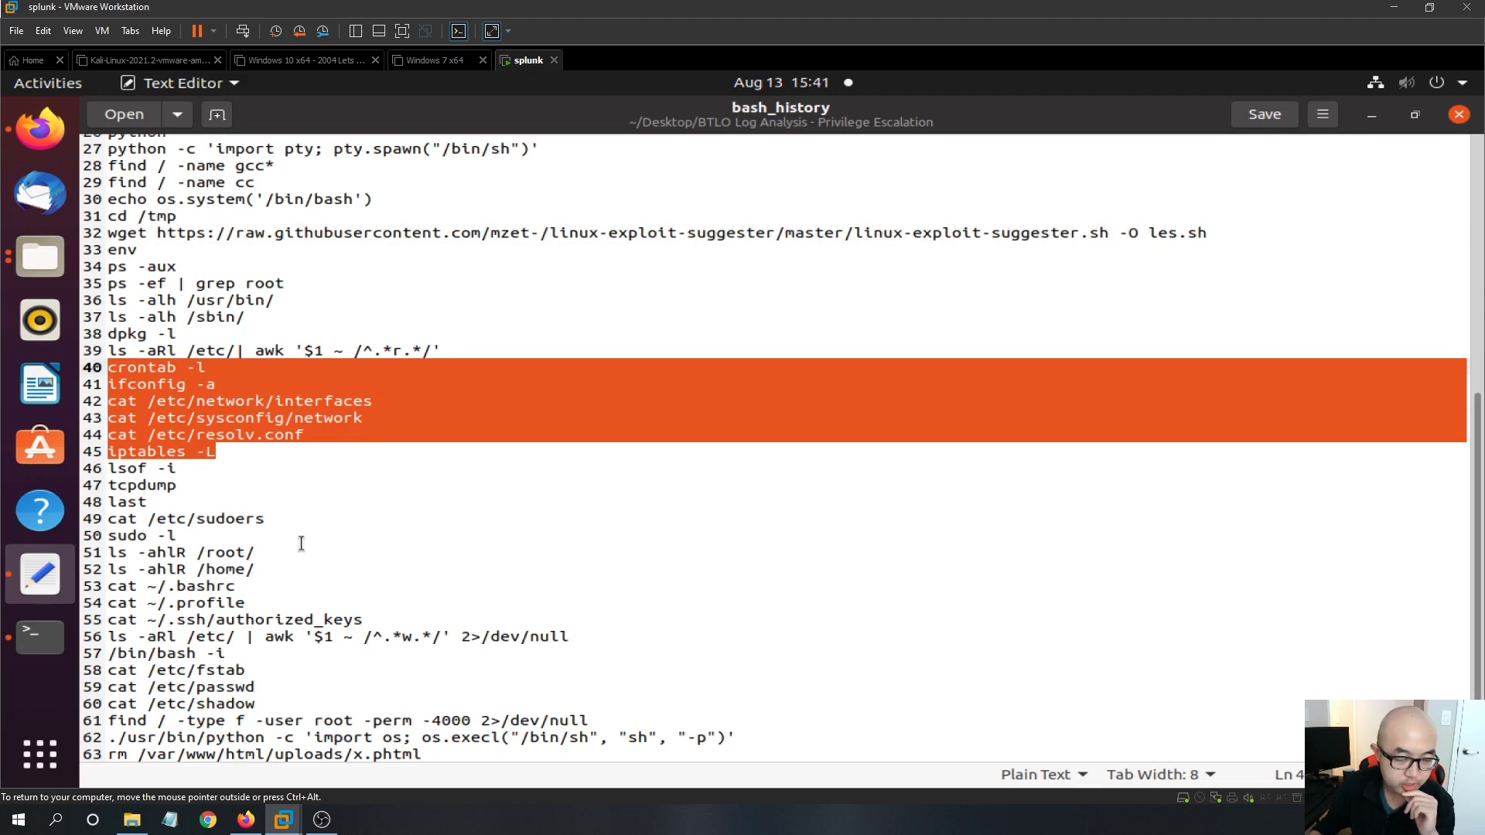
mouse_move(19, 478)
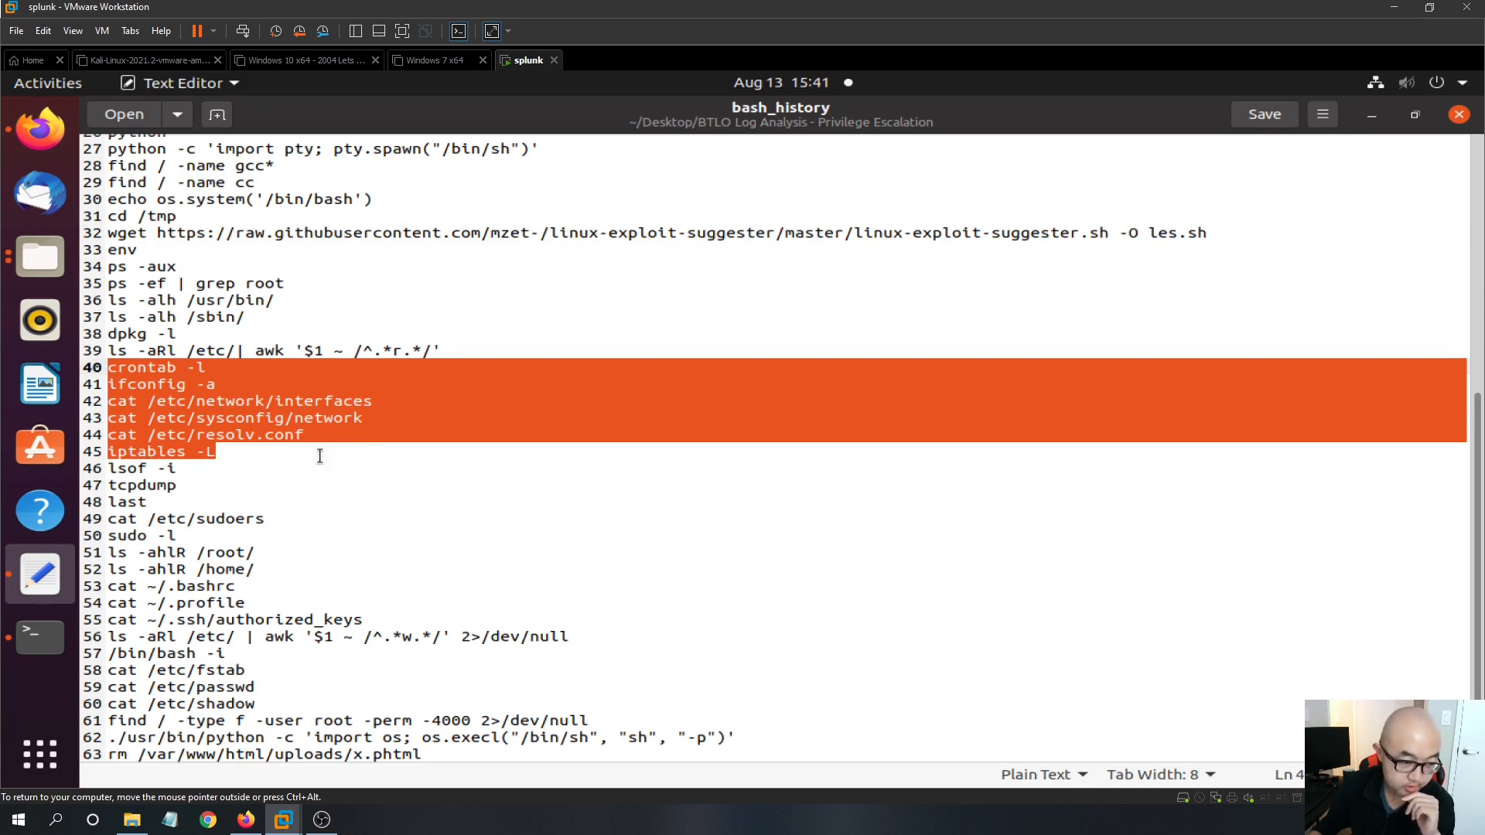
mouse_move(167, 566)
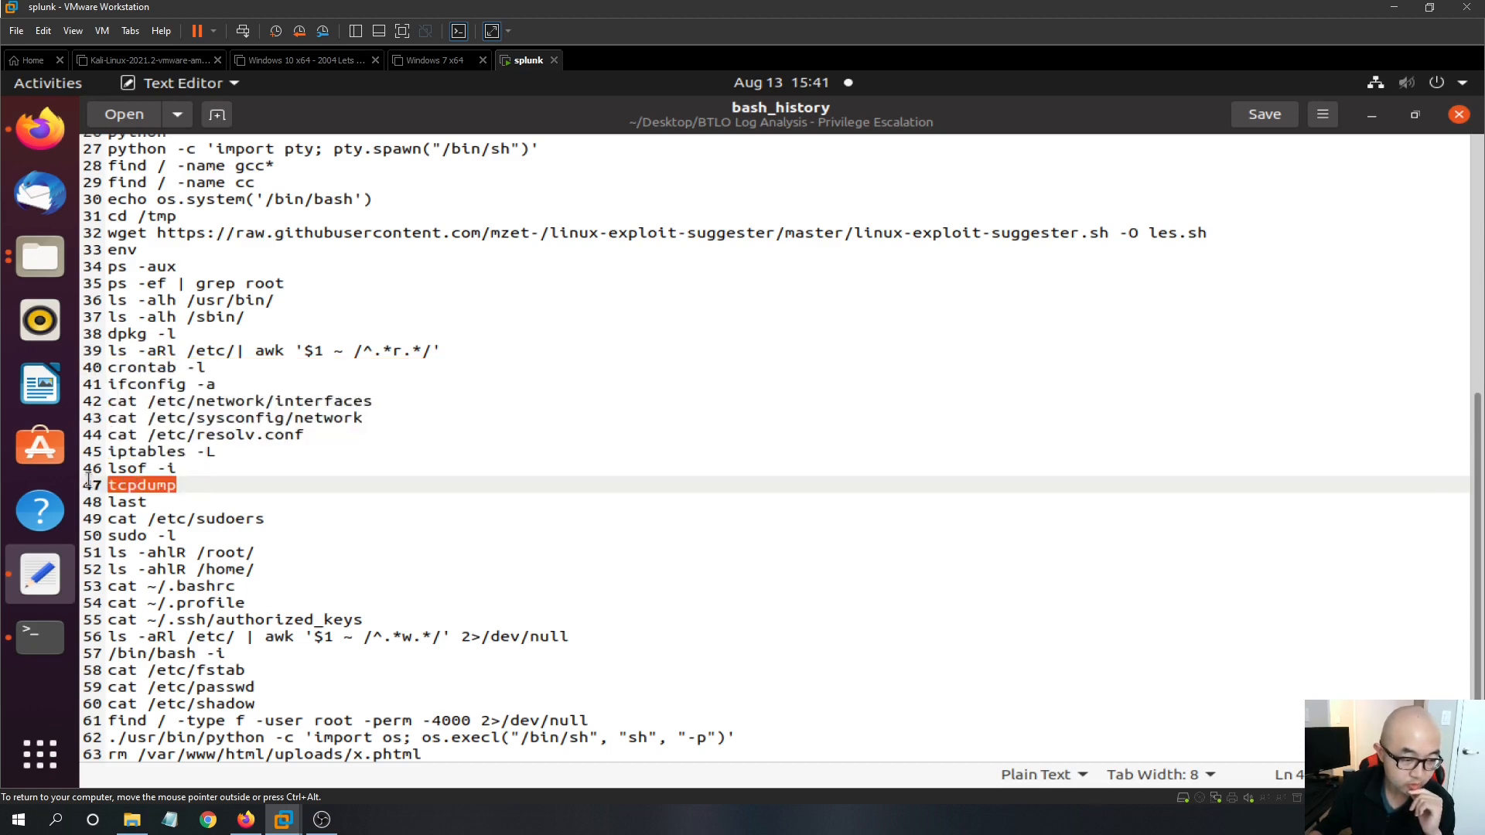
mouse_move(62, 229)
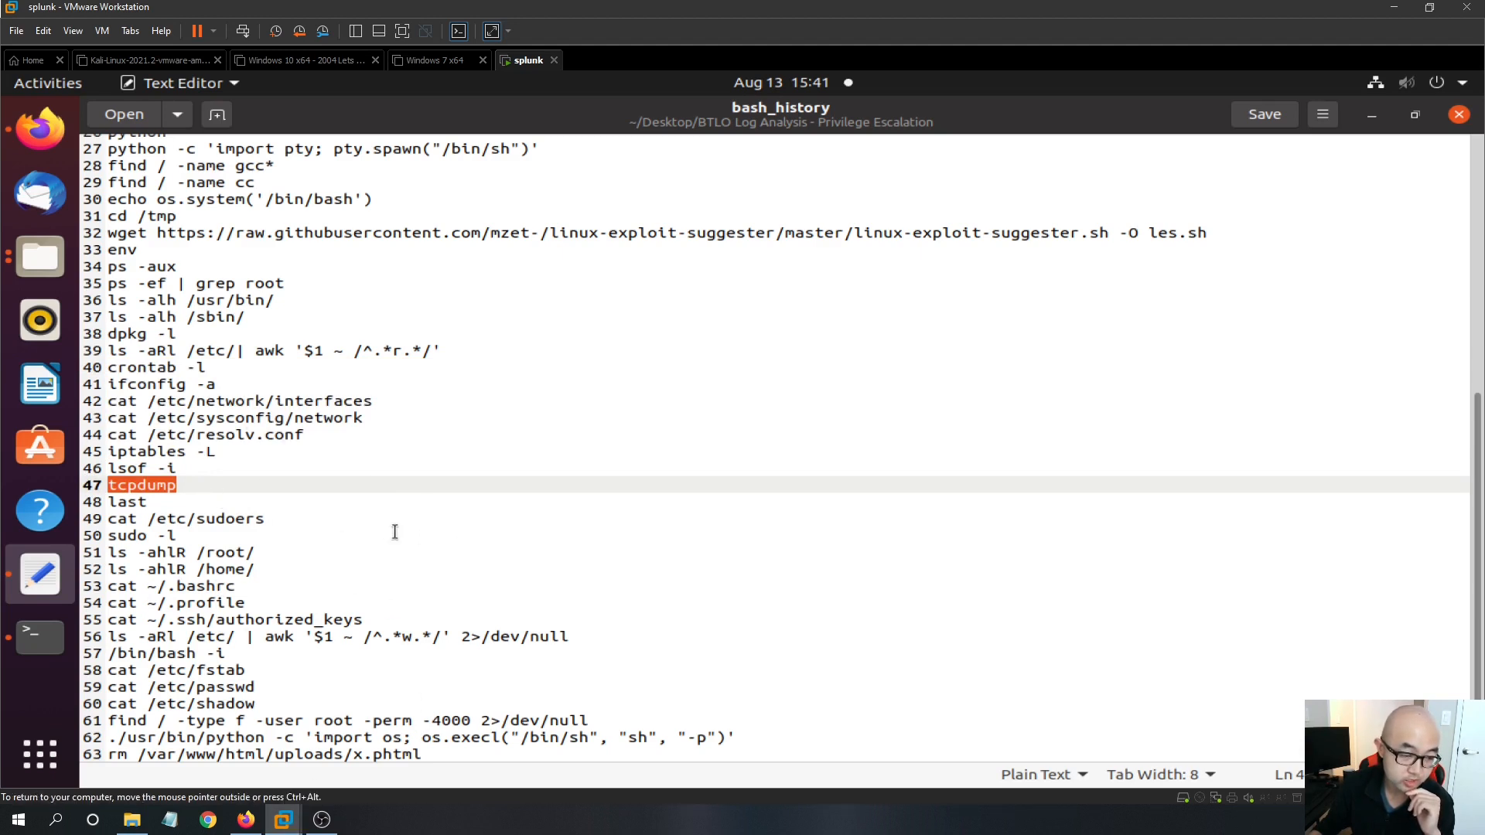
mouse_move(447, 589)
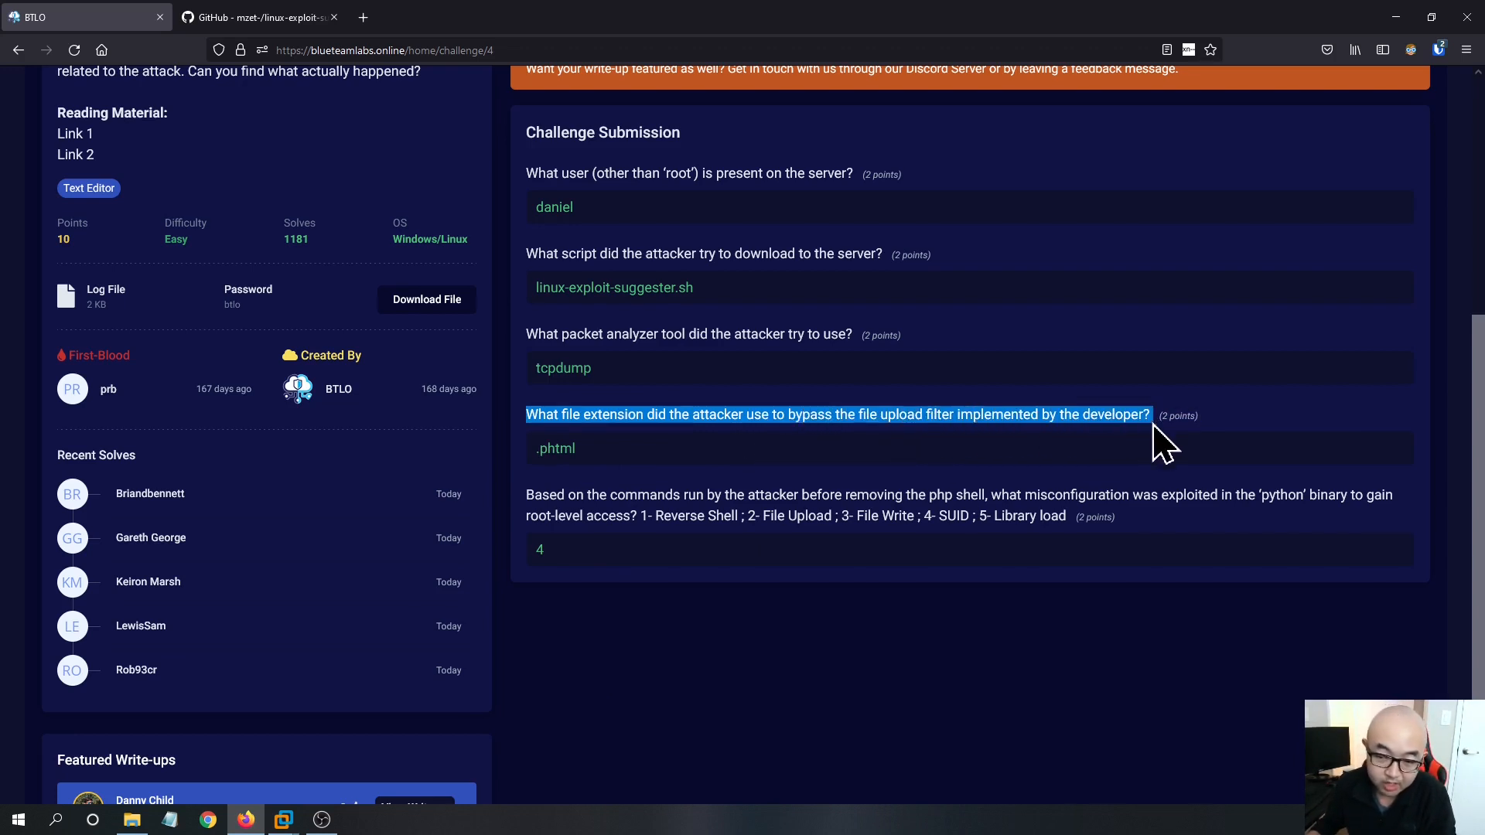
Switch to the Linux VM and highlight the phtml extension in line 63's rm command.
left_click(283, 820)
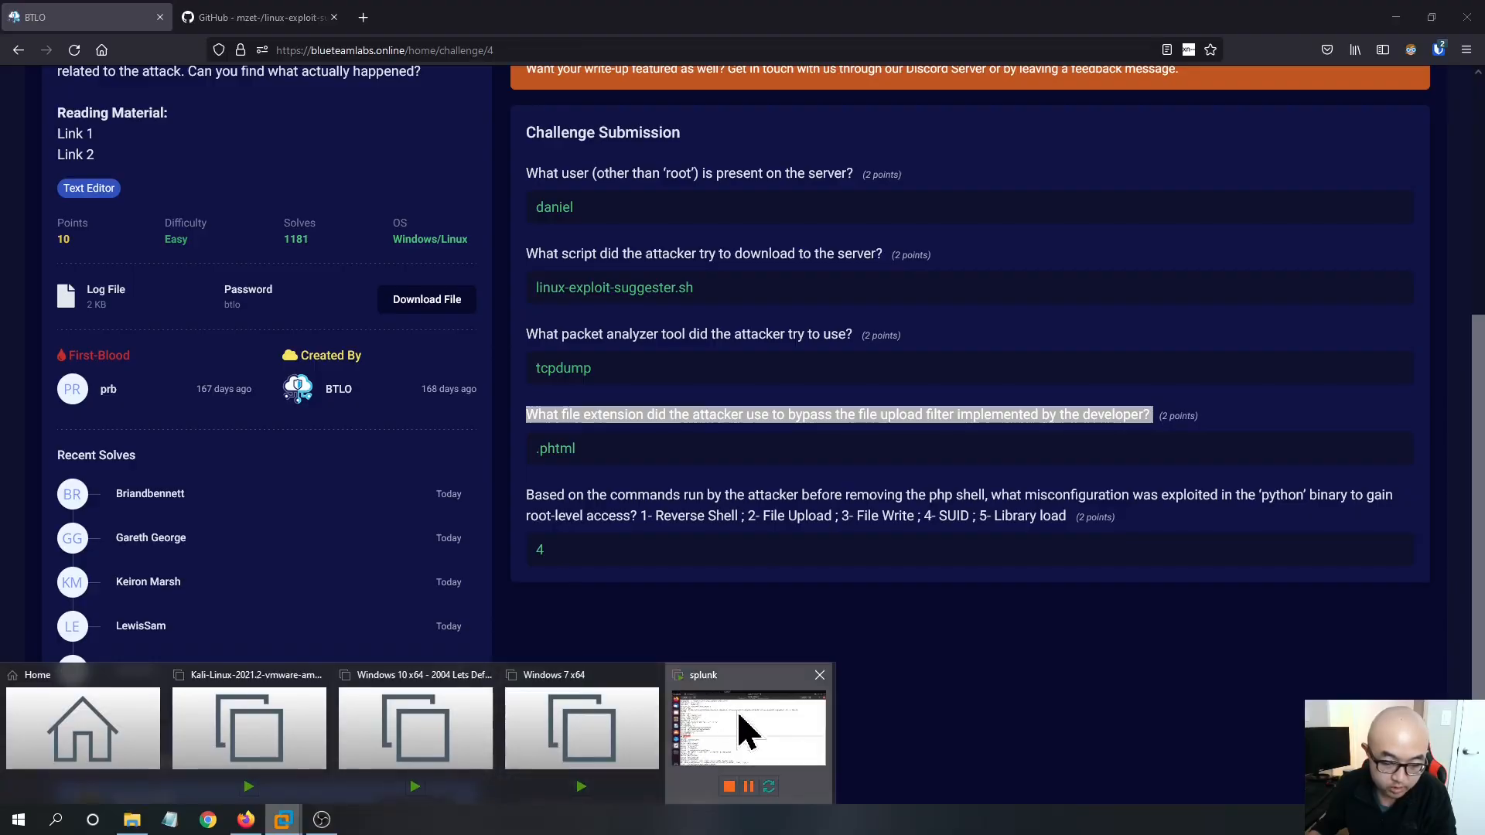
left_click(749, 728)
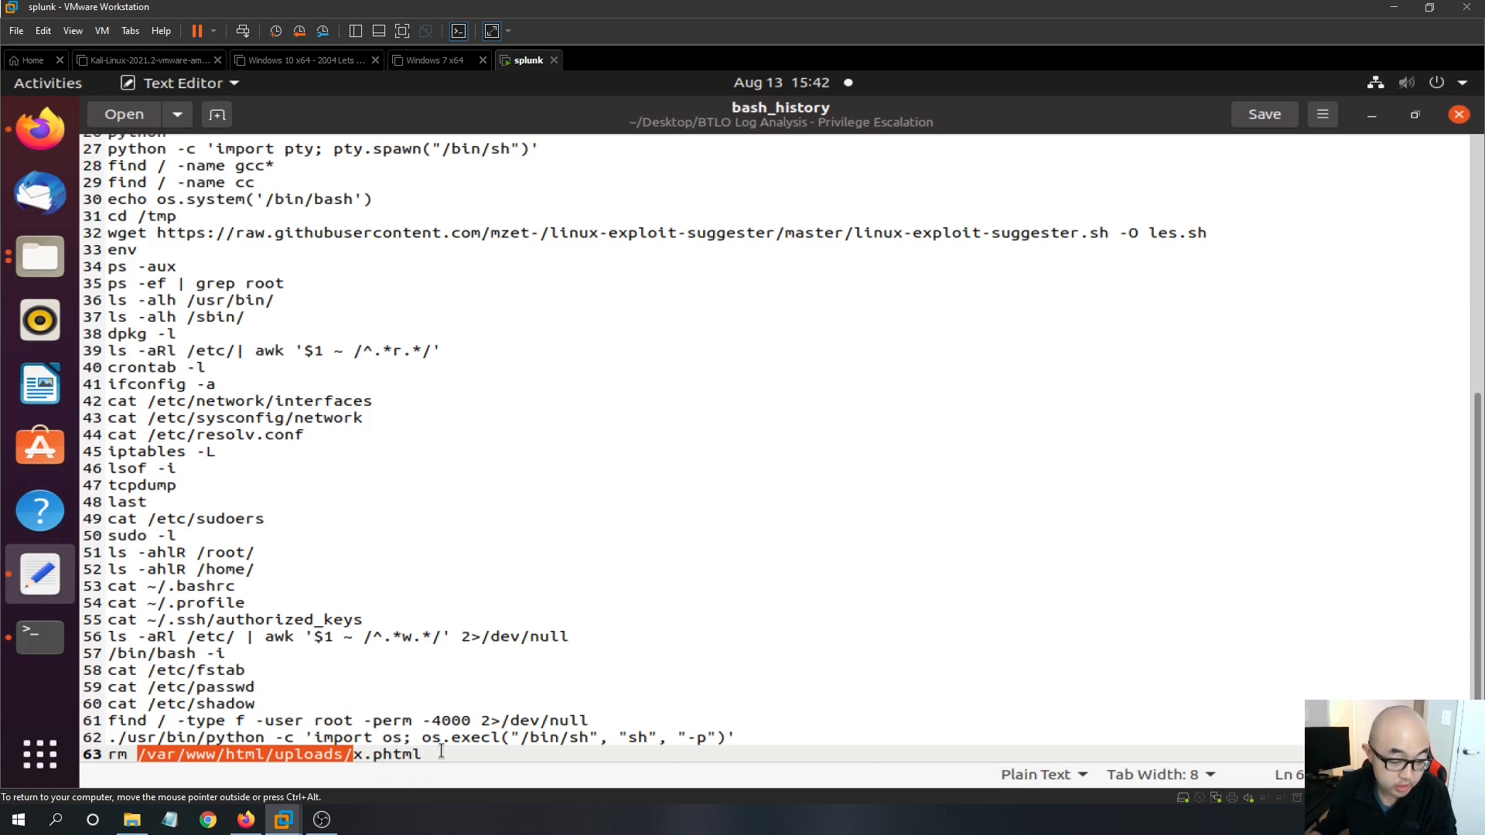
mouse_move(504, 656)
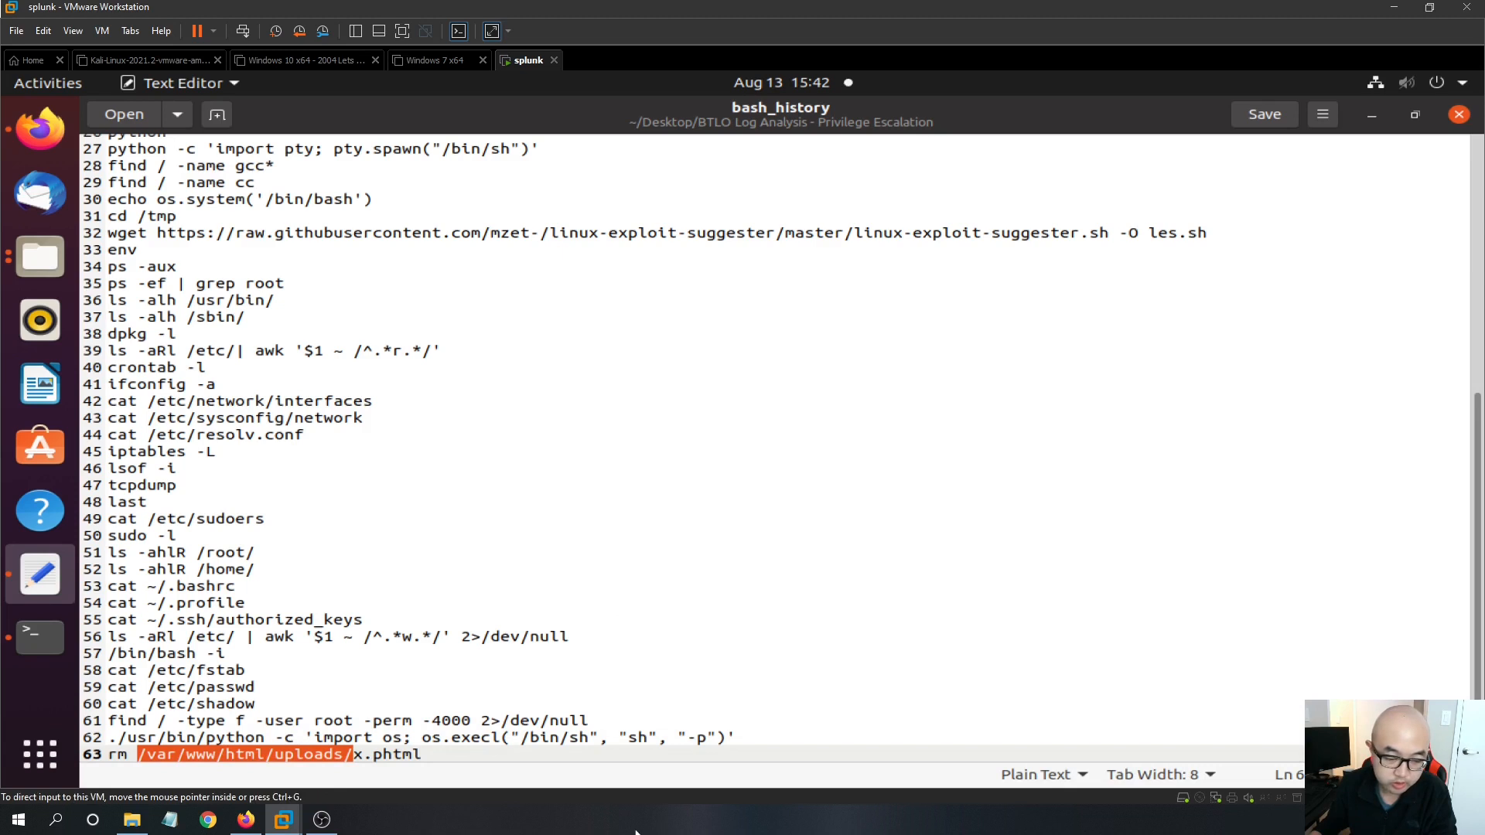
mouse_move(365, 516)
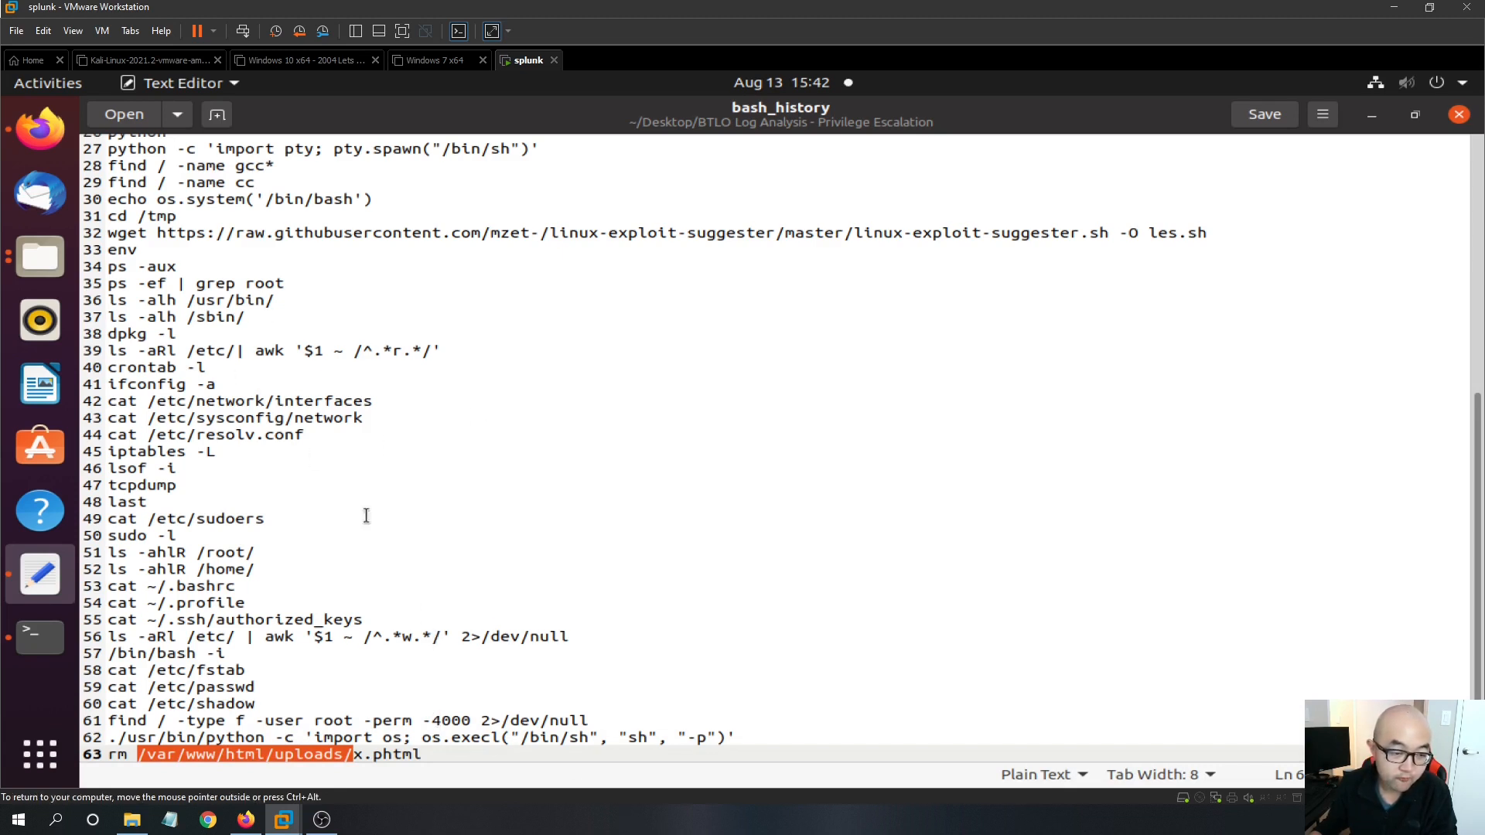
mouse_move(498, 581)
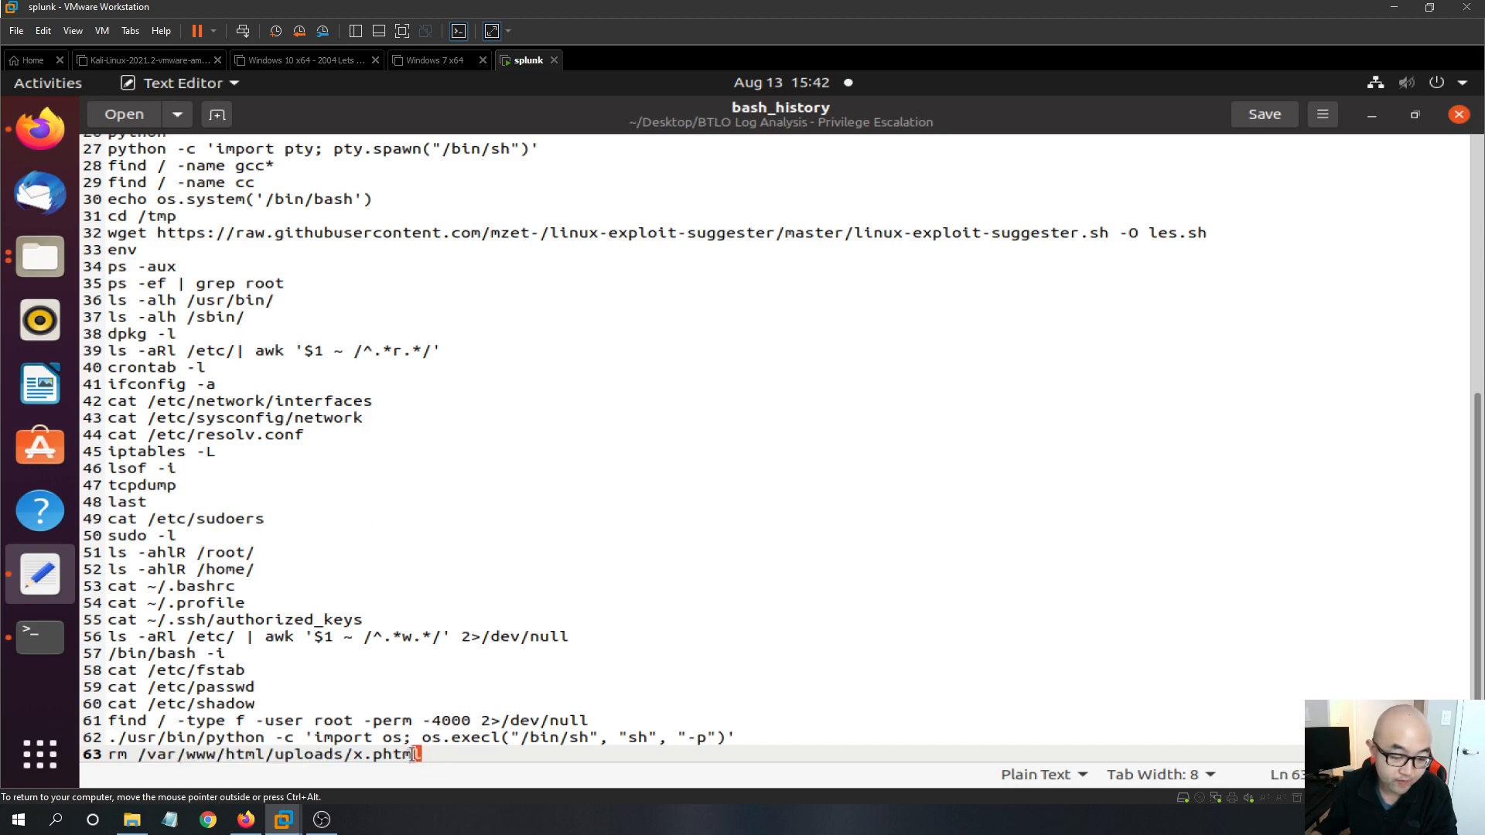
double_click(393, 755)
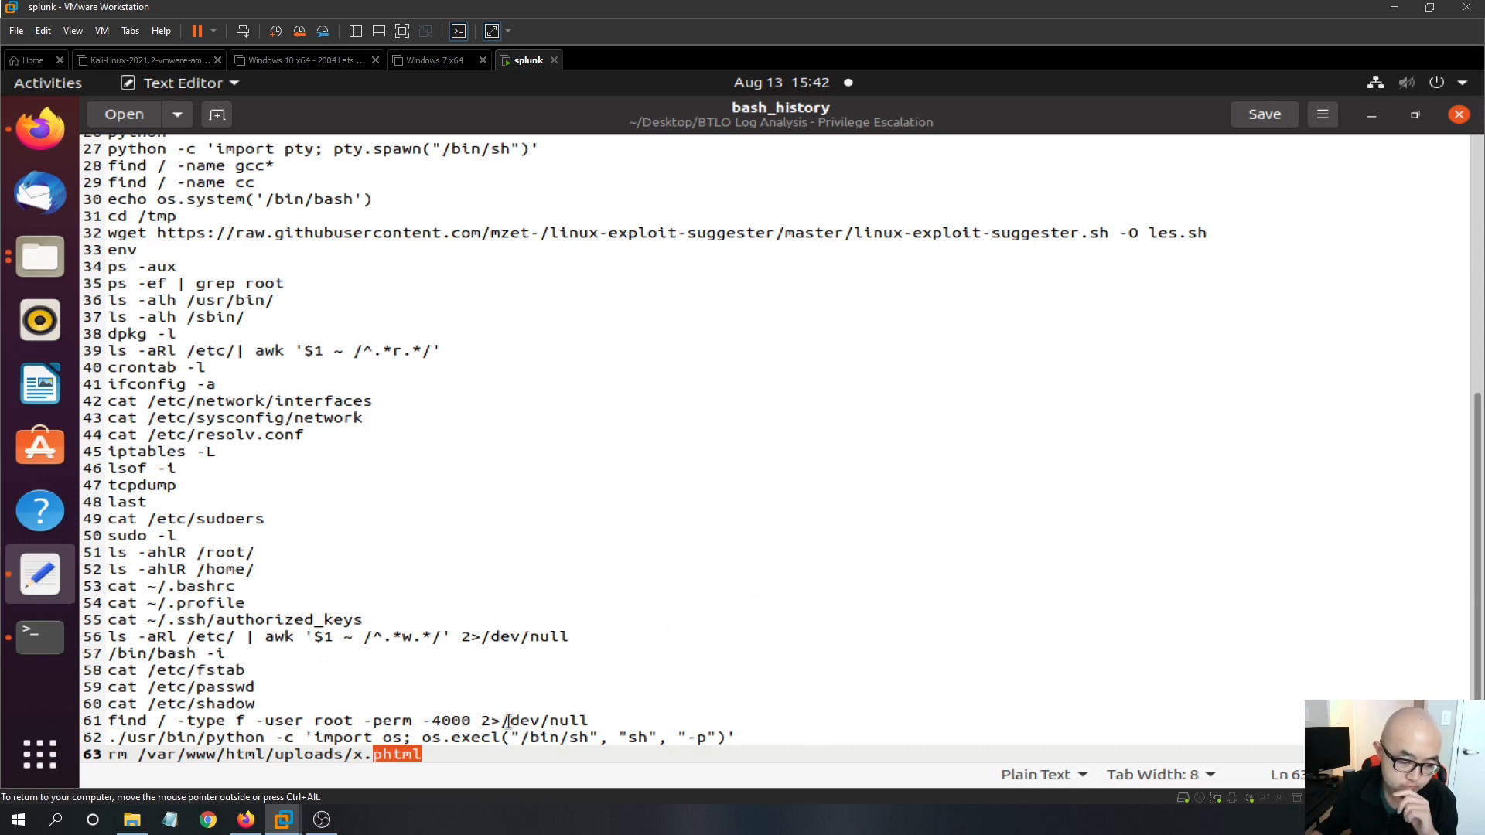
mouse_move(413, 788)
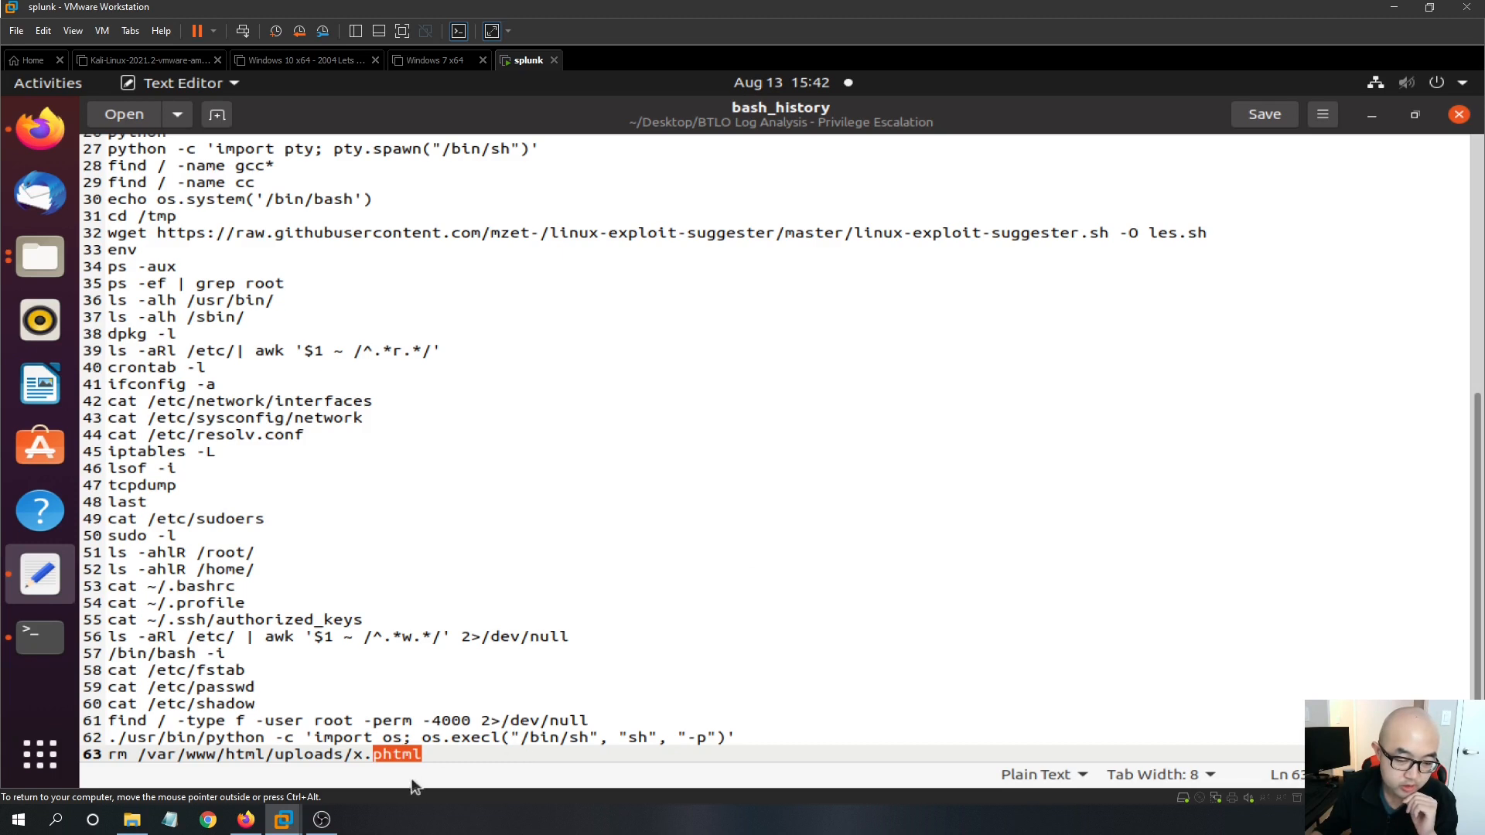
mouse_move(440, 781)
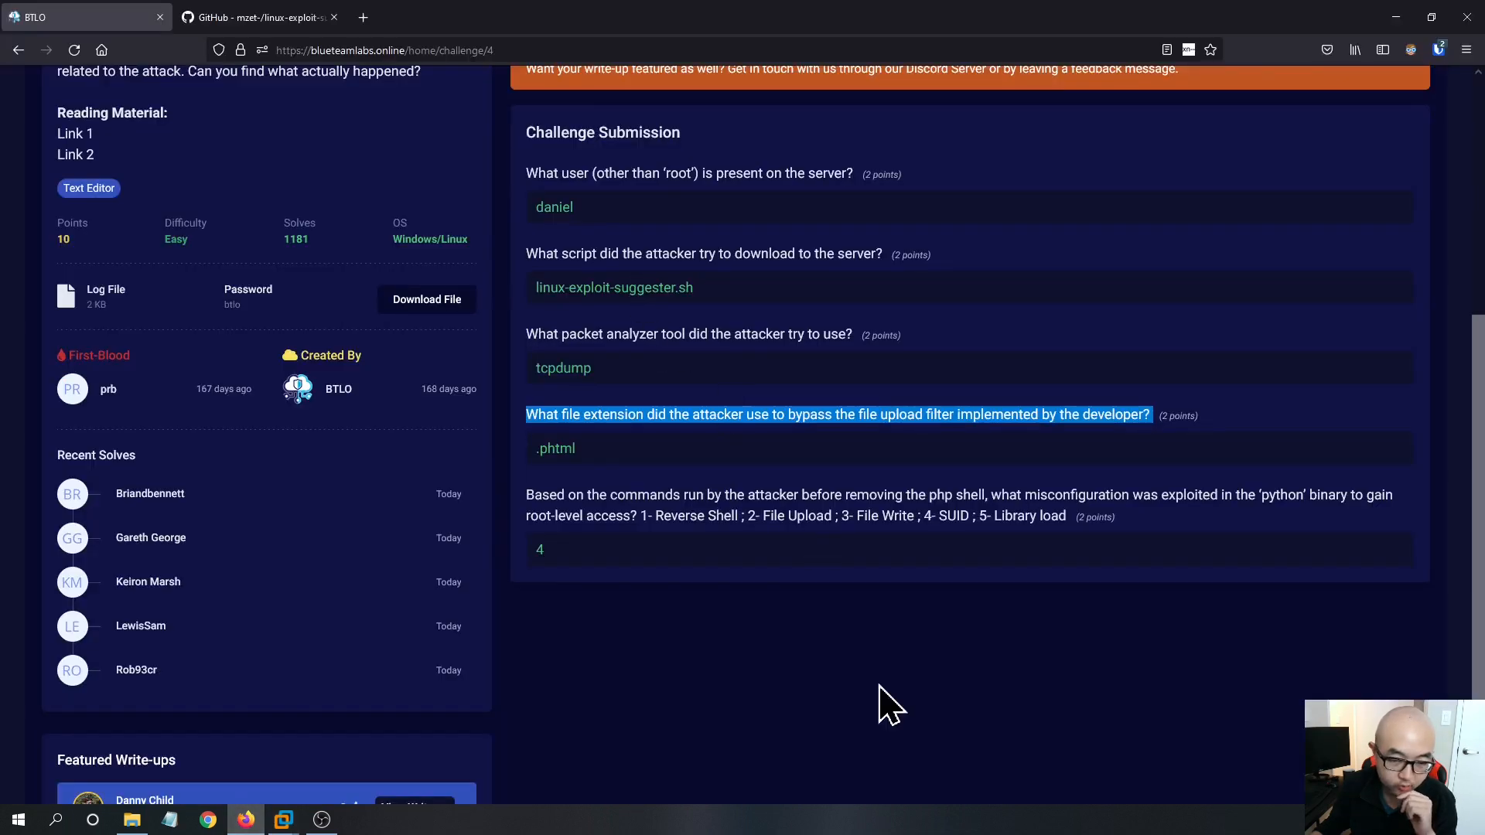
mouse_move(768, 604)
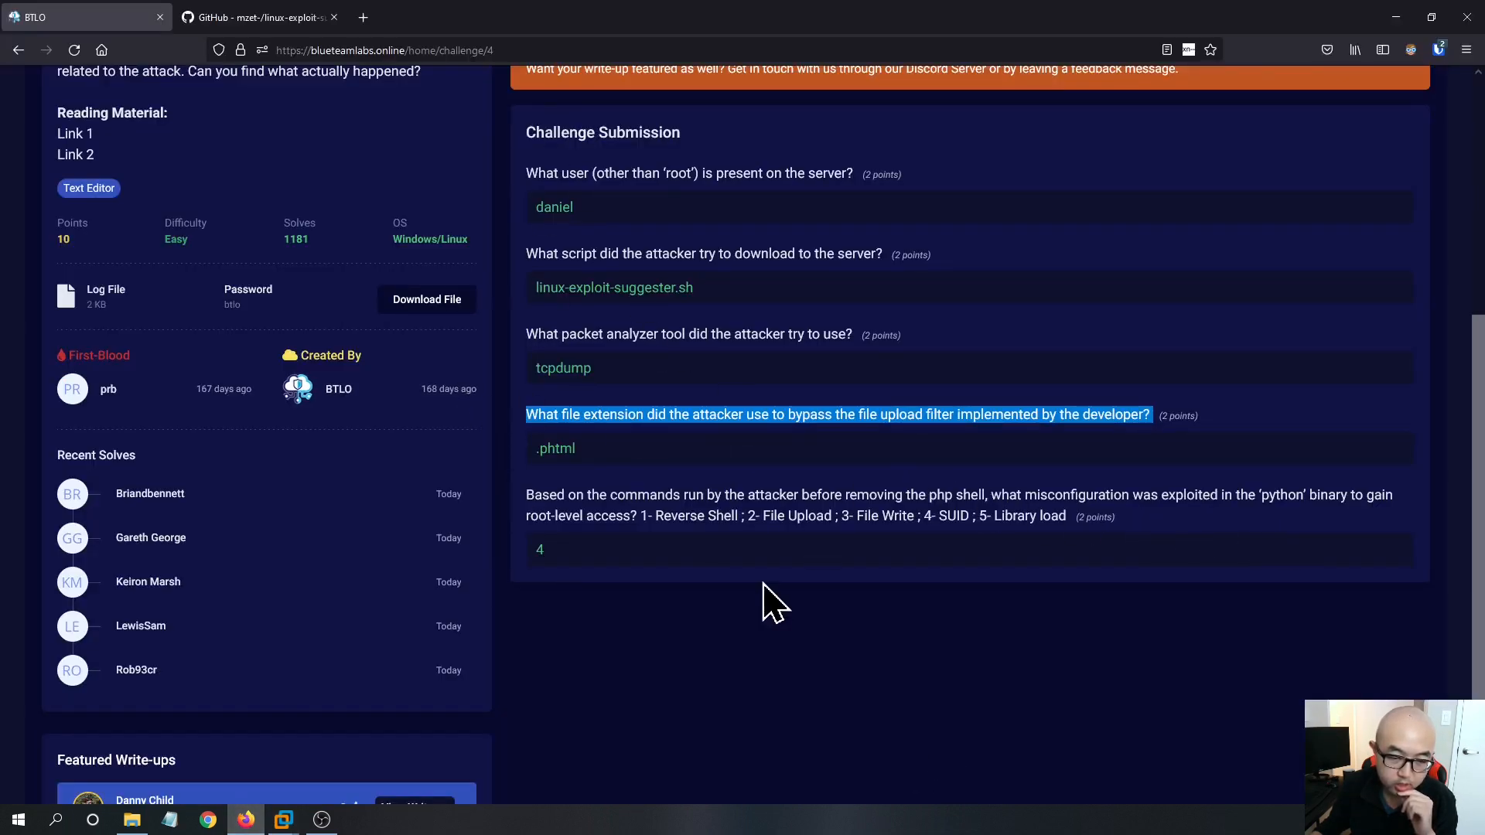
mouse_move(555, 526)
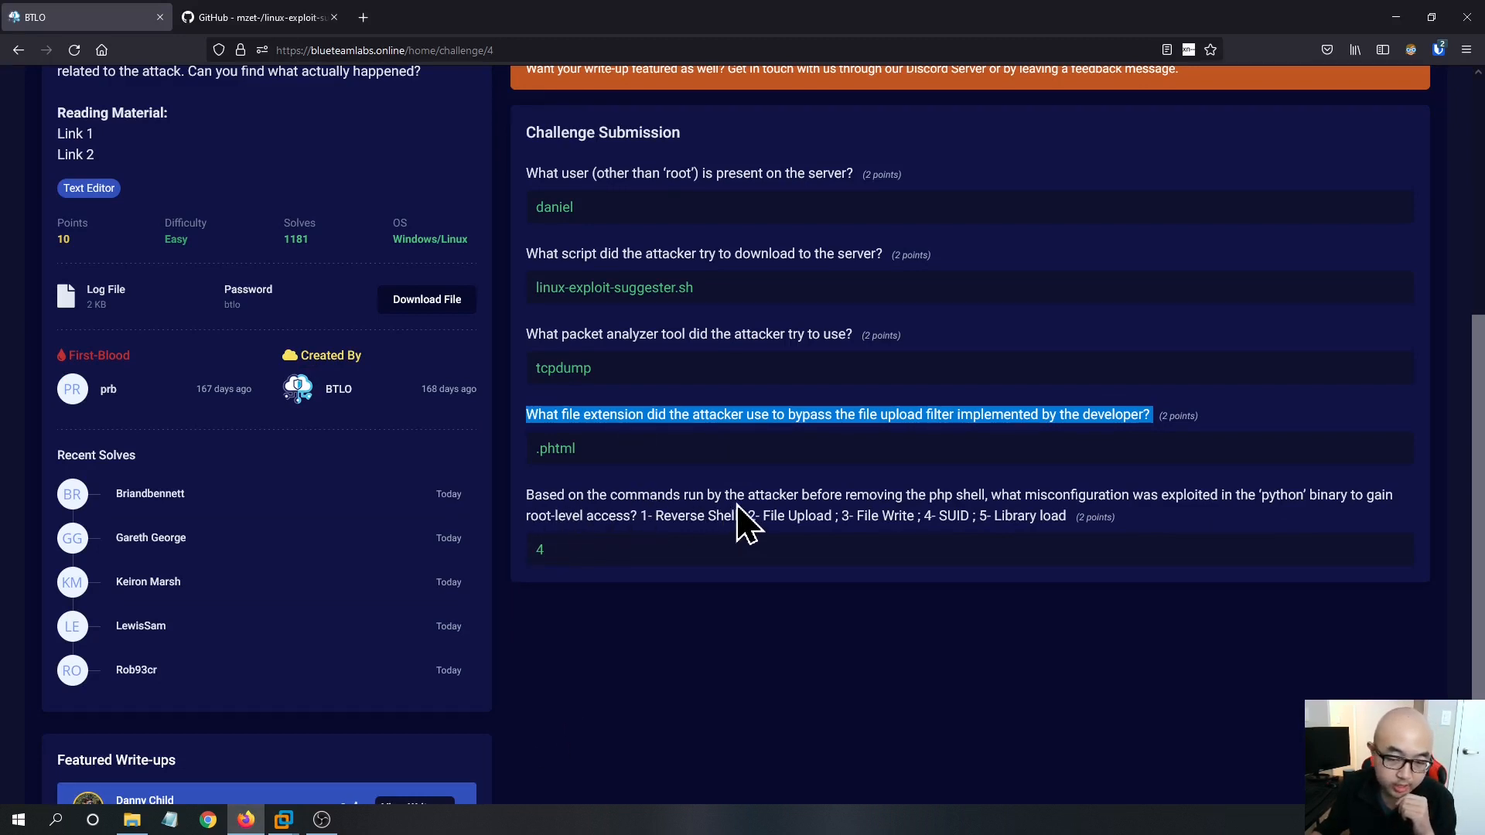
mouse_move(988, 535)
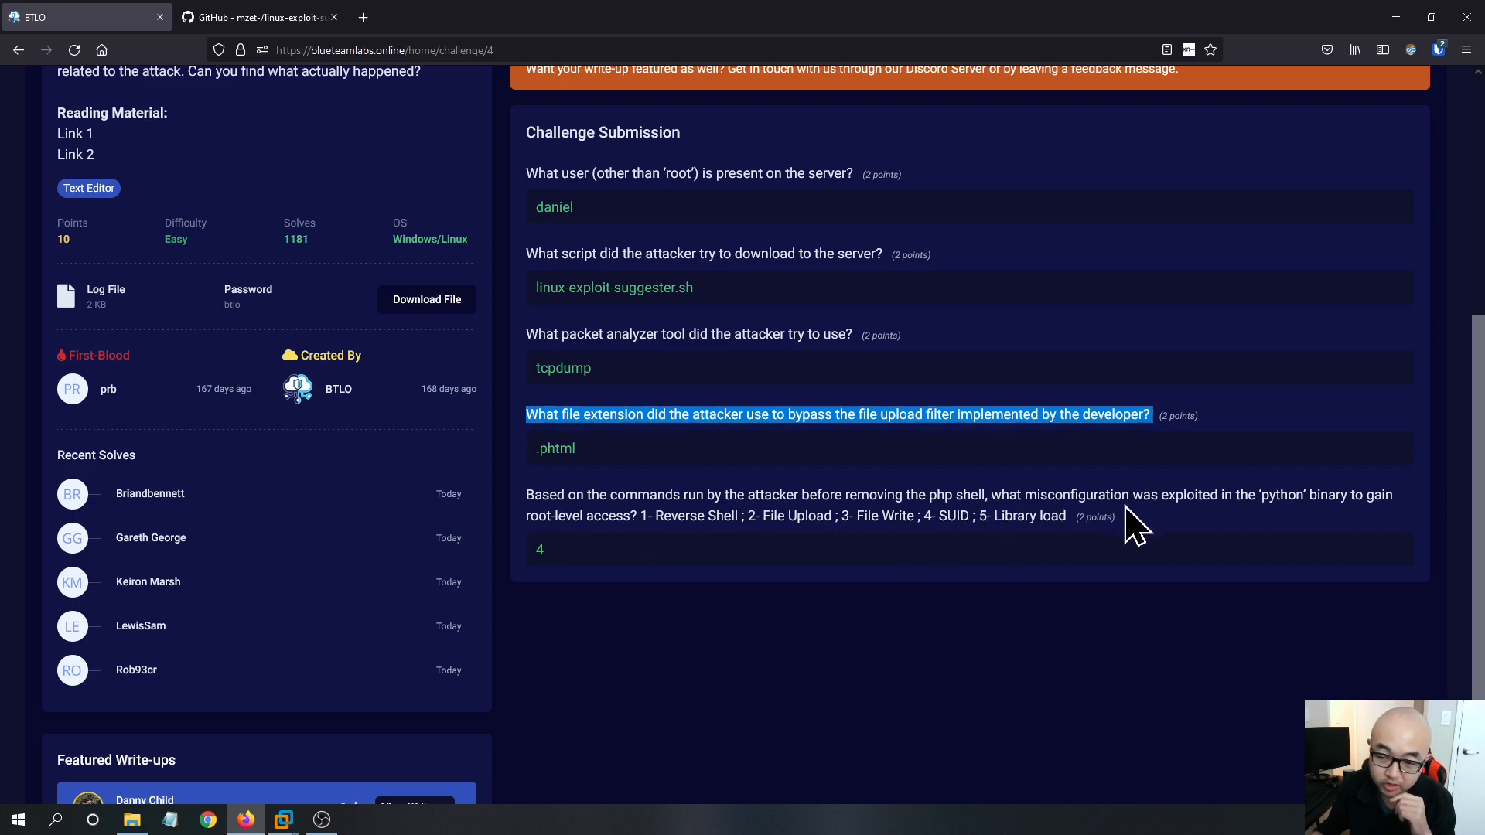
mouse_move(1288, 526)
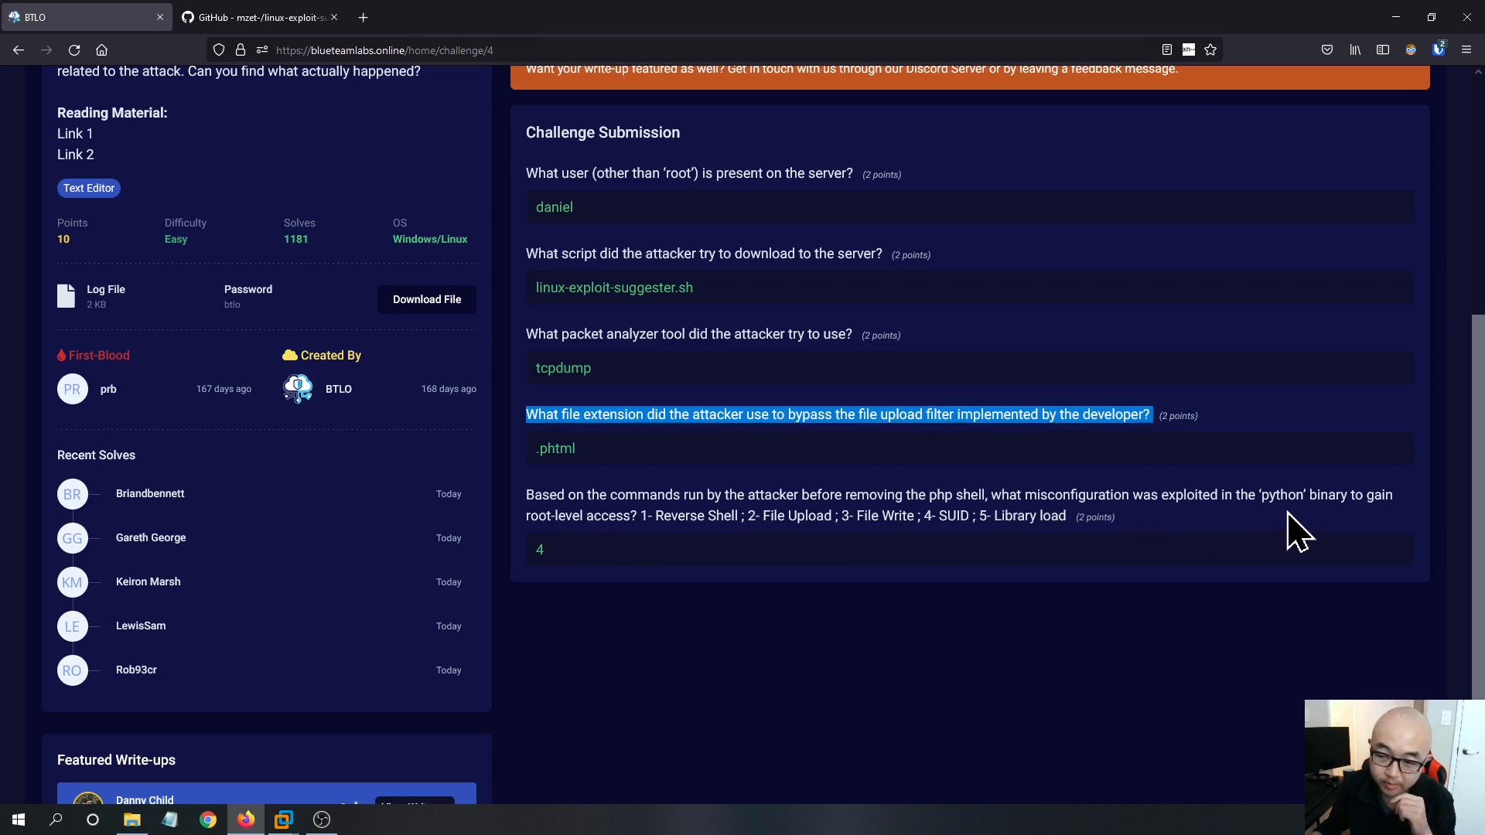
mouse_move(625, 604)
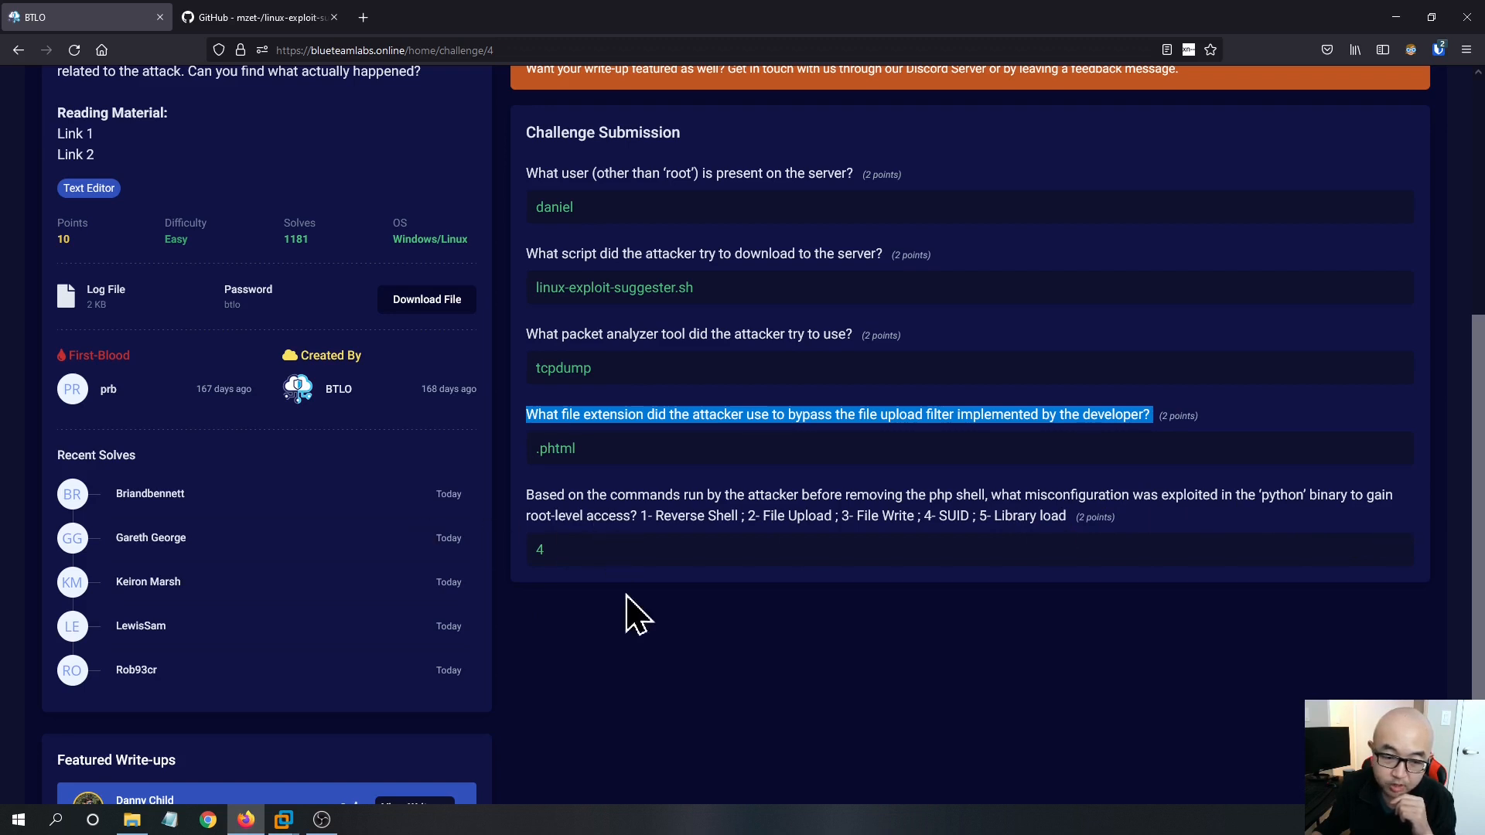
mouse_move(563, 554)
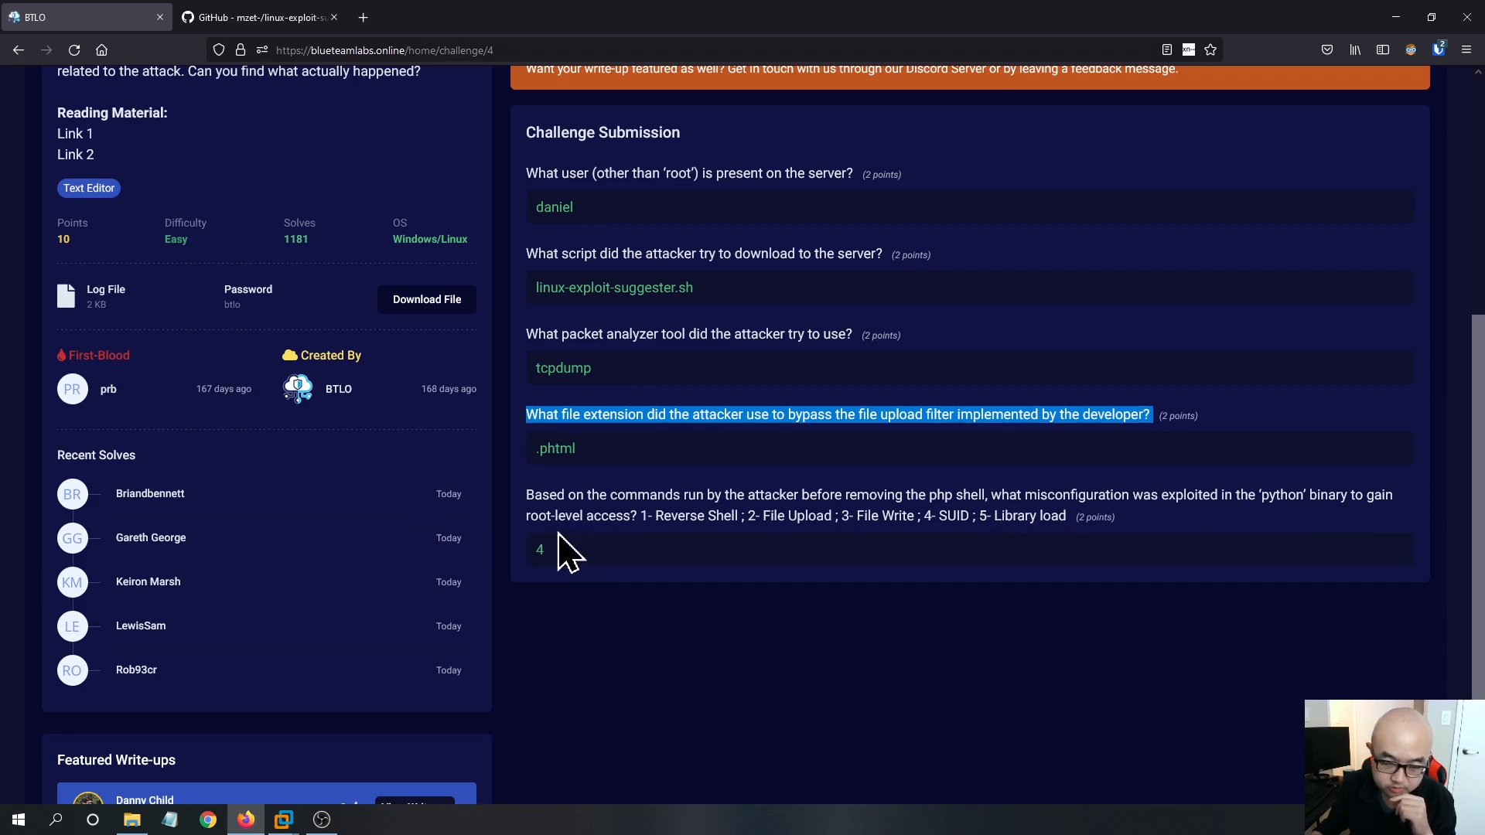
mouse_move(686, 526)
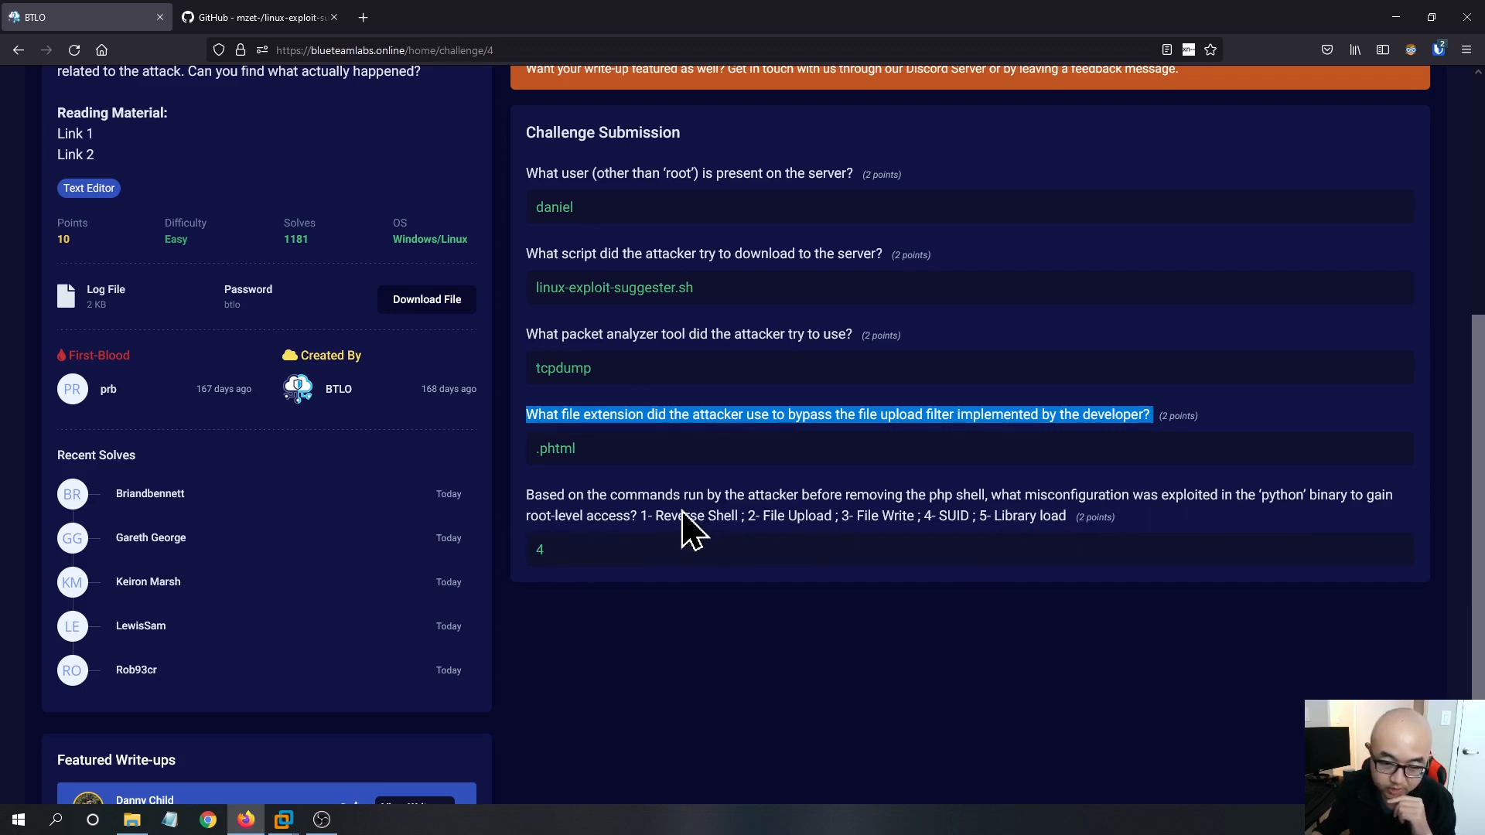
left_click(637, 517)
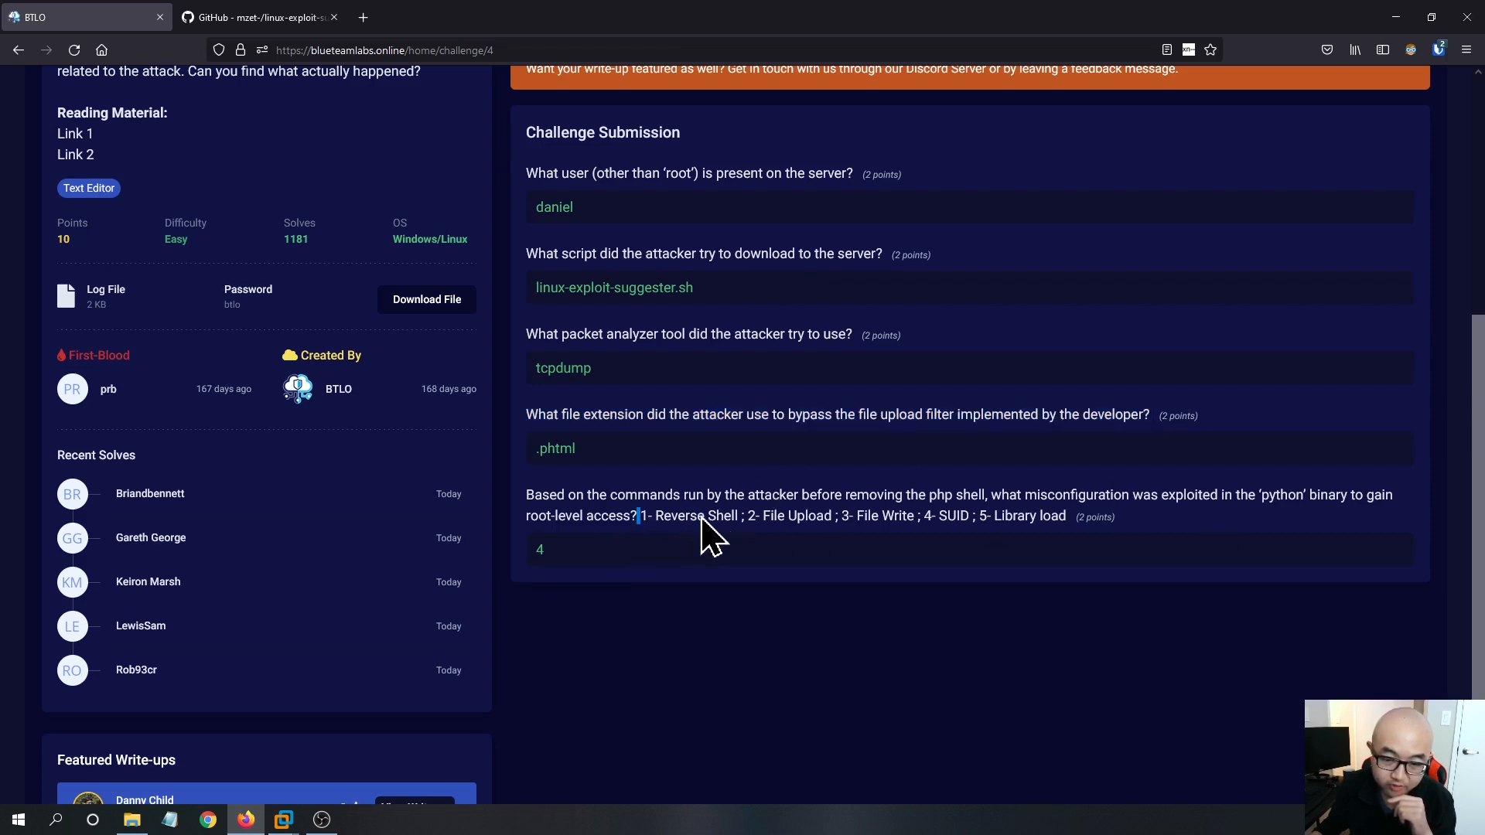
double_click(795, 517)
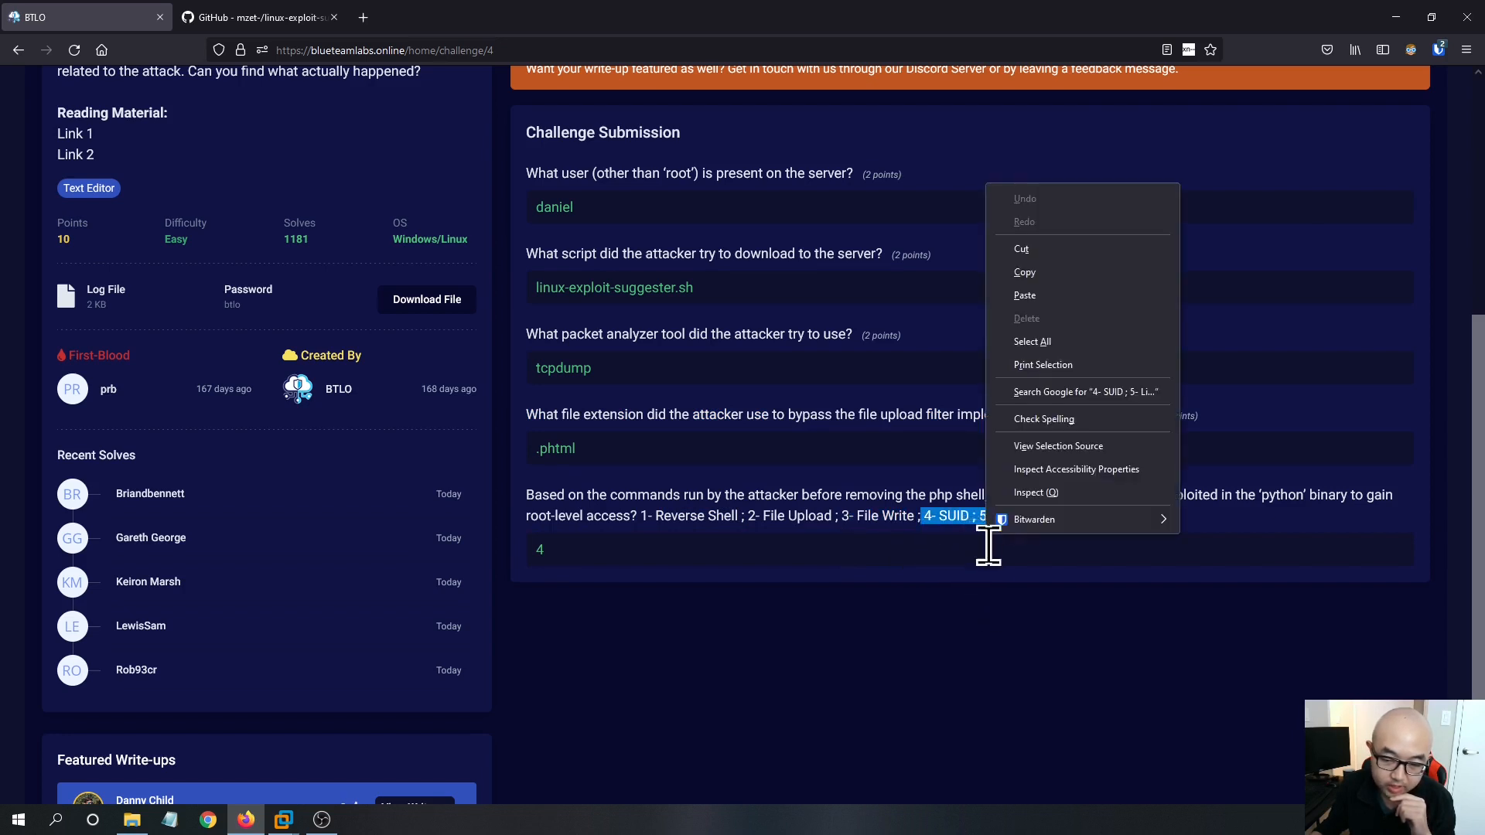
left_click(1071, 631)
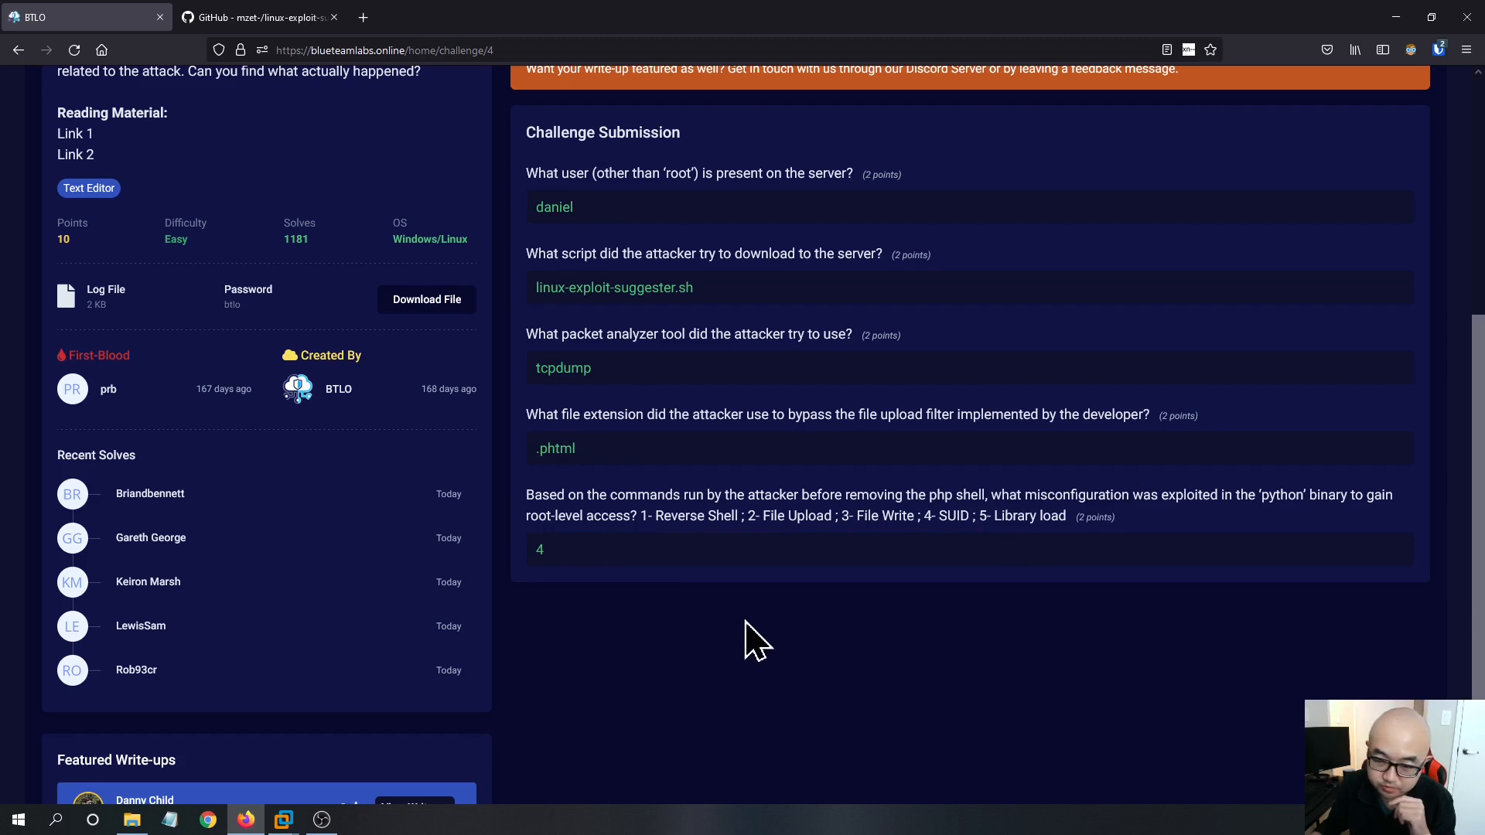
left_click(671, 550)
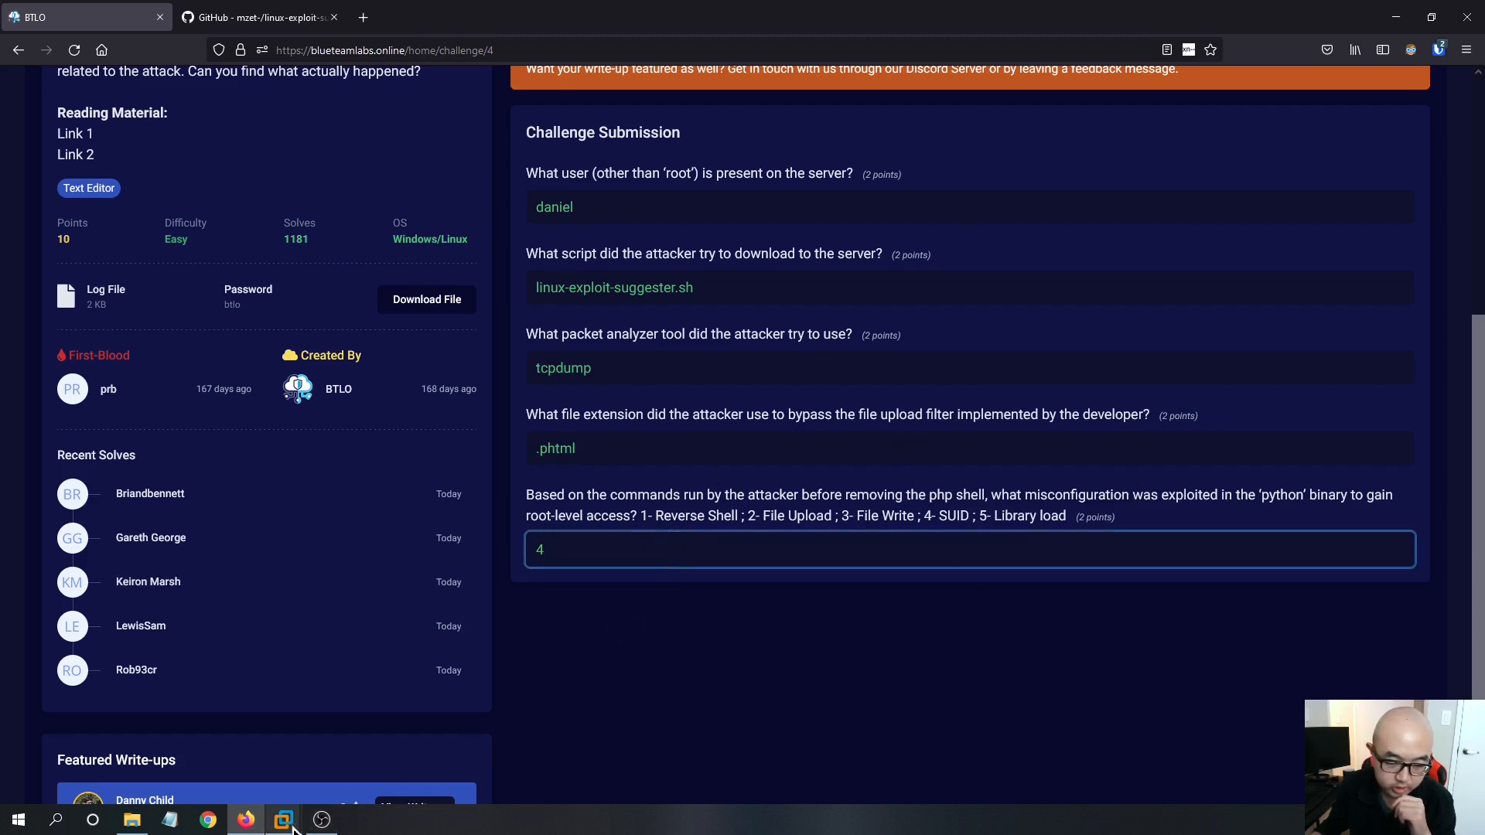
Search Google for line 61's find -perm -4000 command, then again with 'suid' appended.
left_click(283, 820)
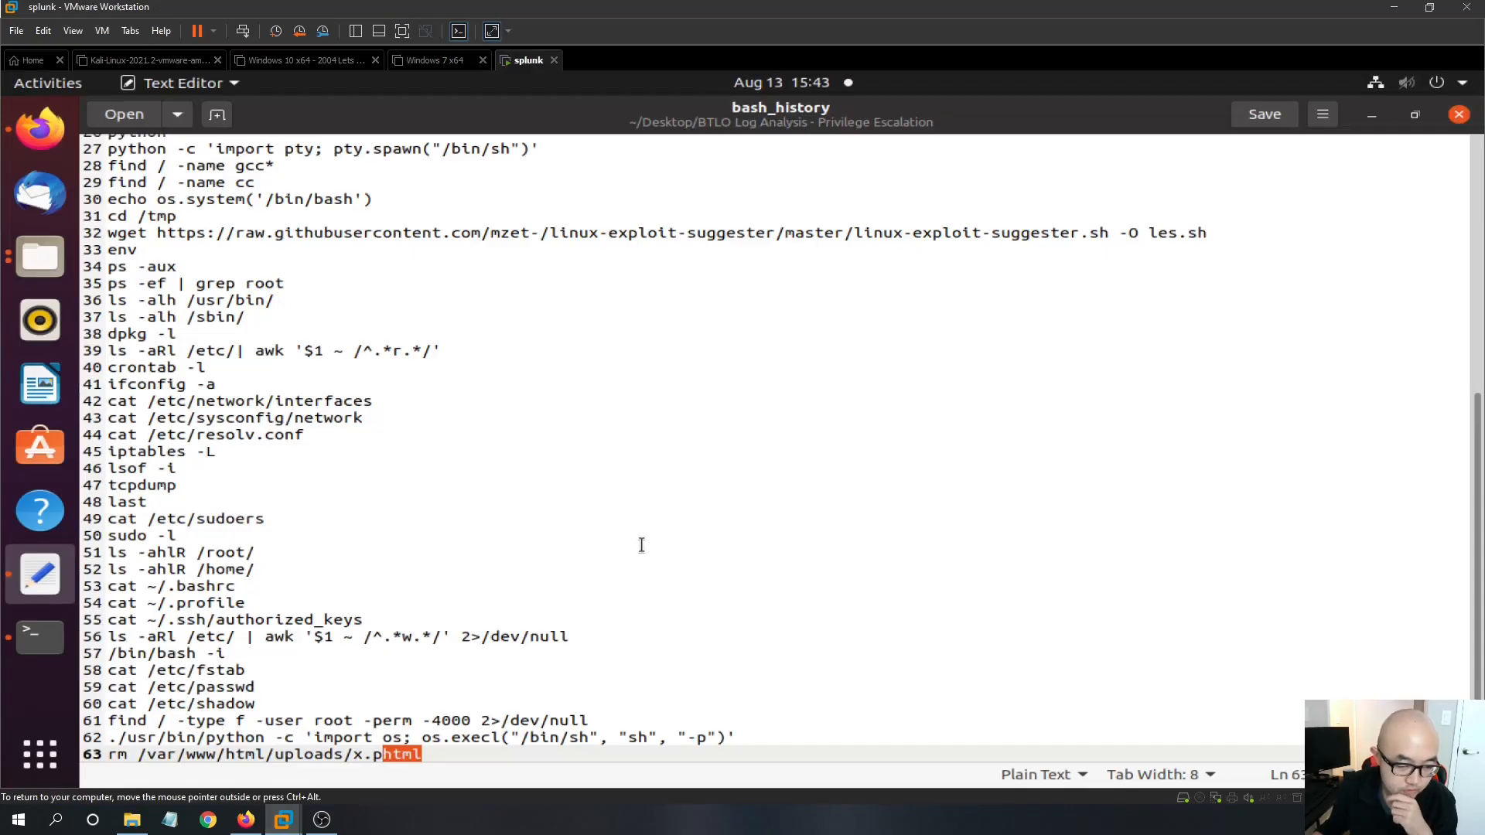
mouse_move(273, 703)
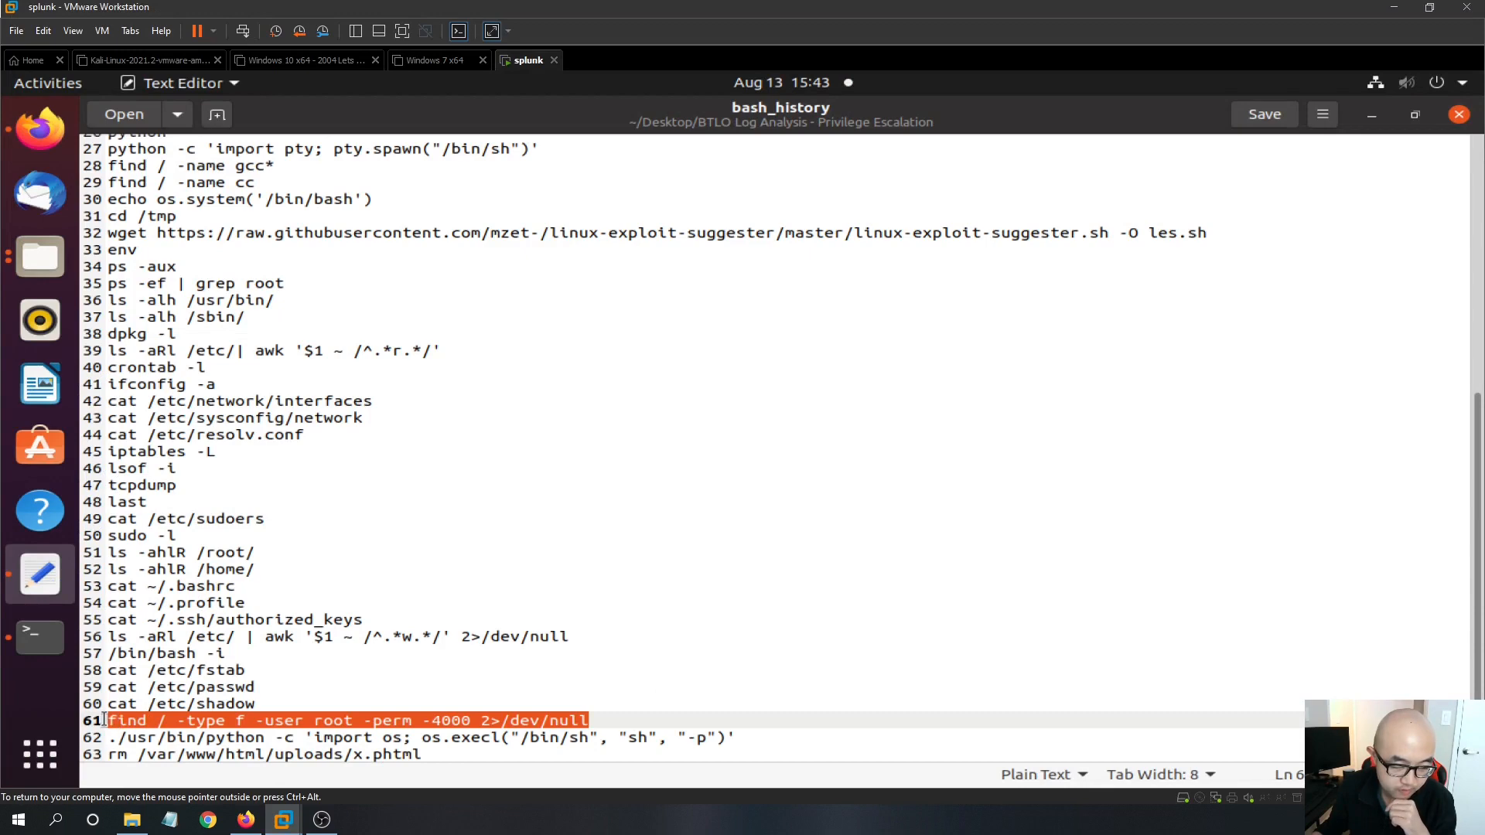
mouse_move(433, 99)
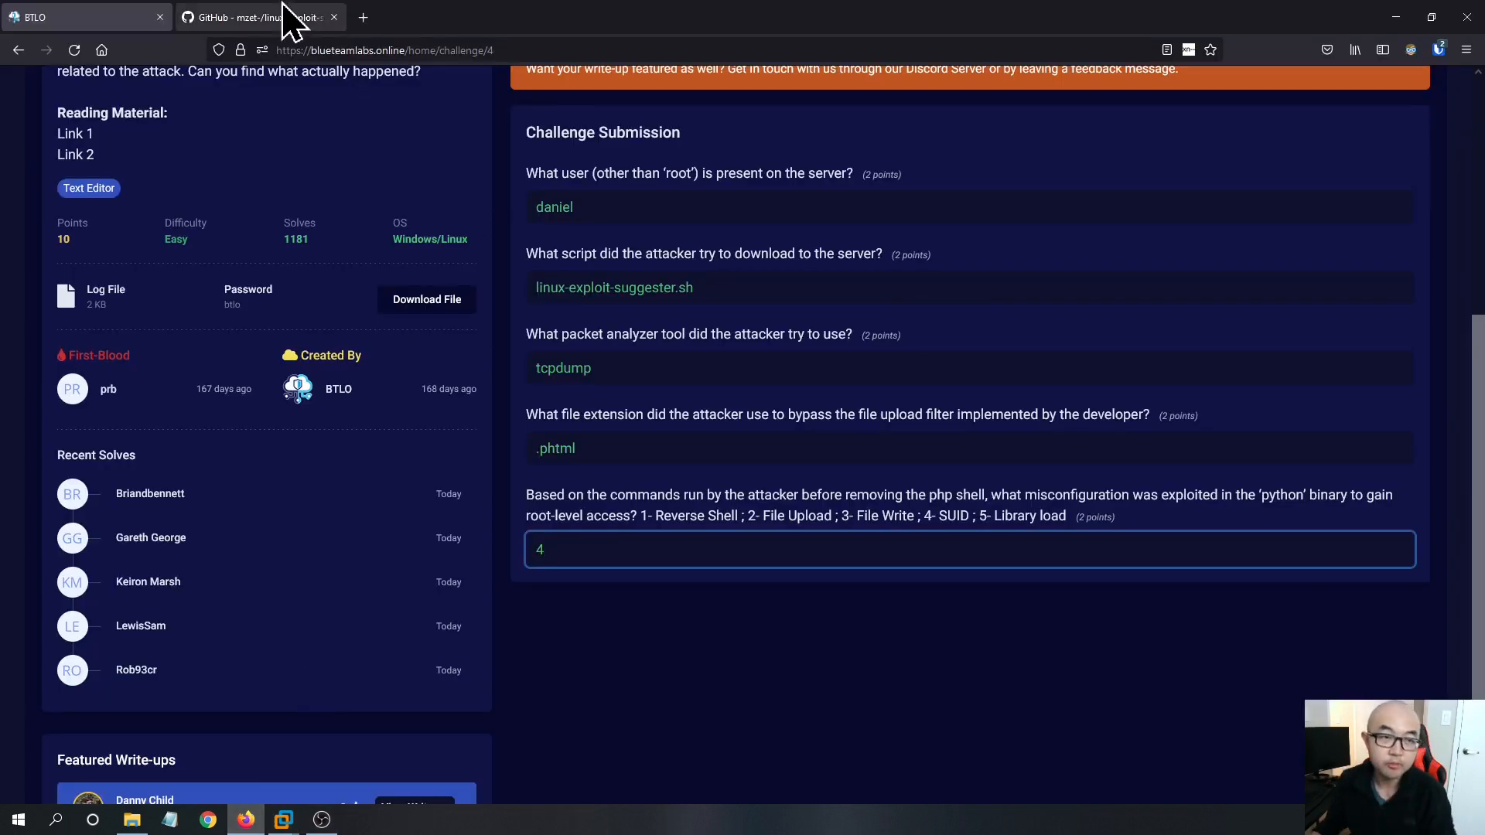
left_click(362, 17)
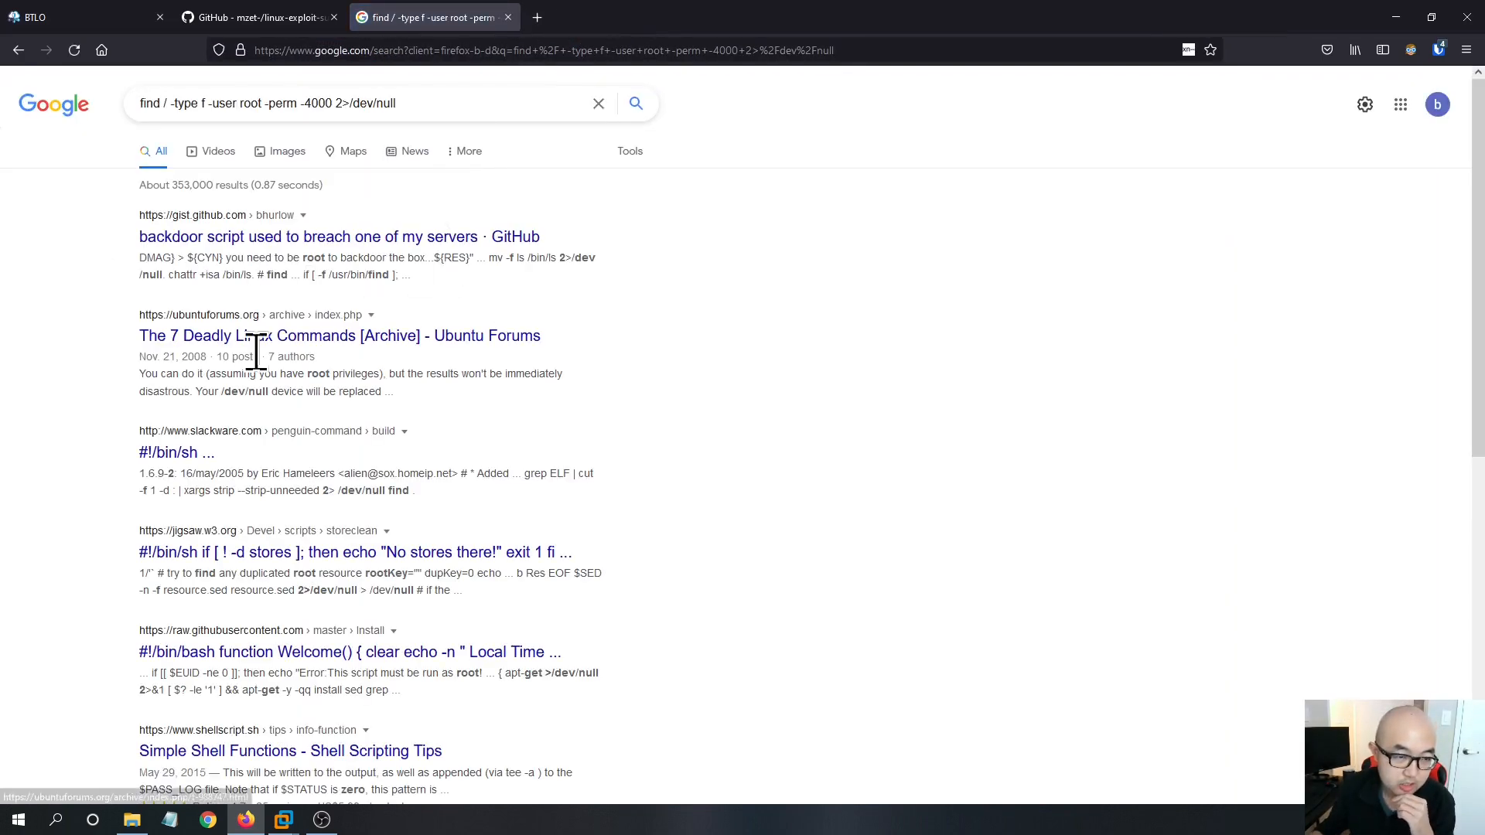
left_click(483, 104)
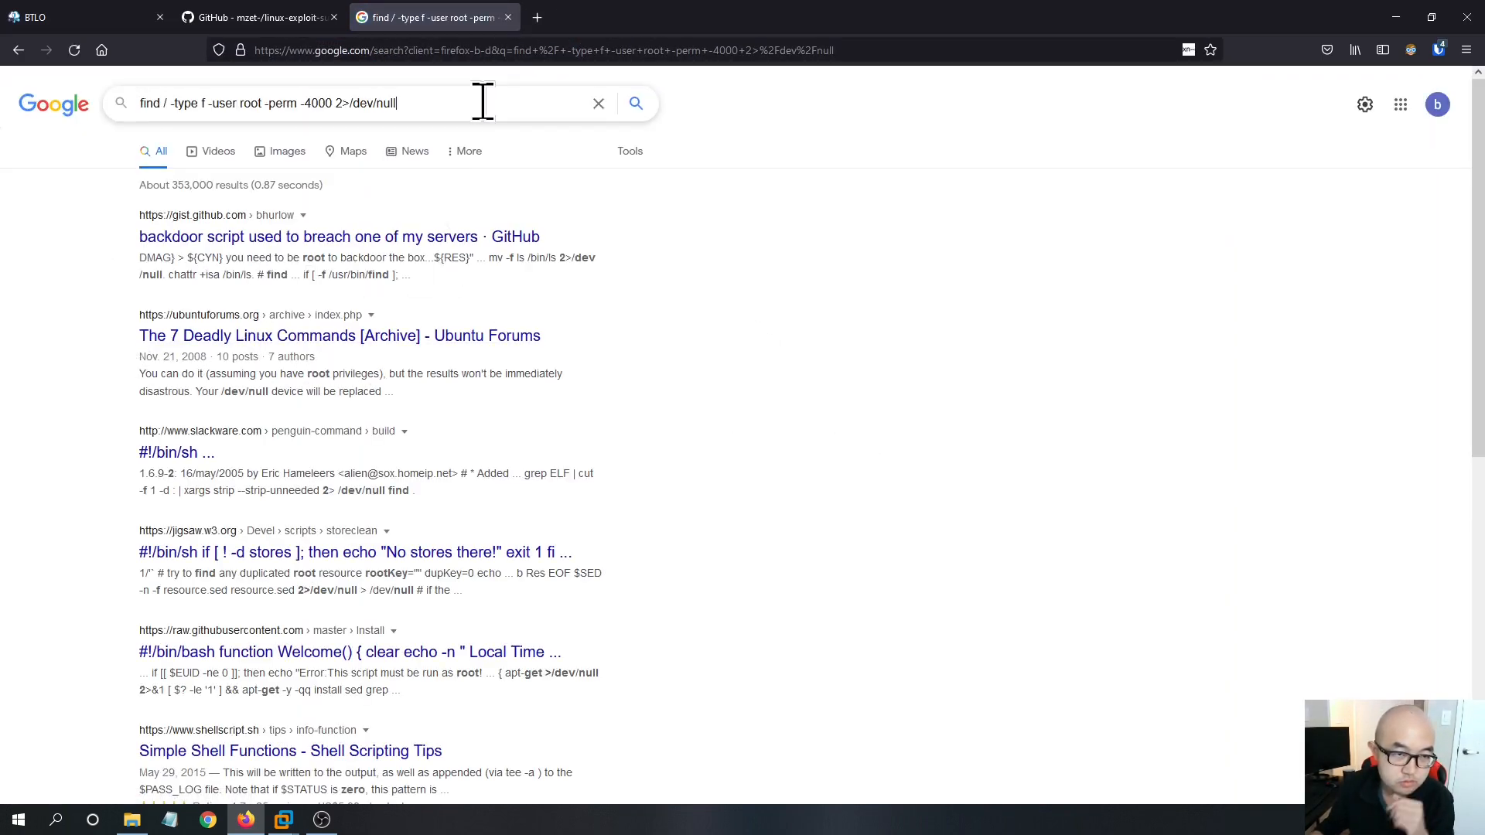
type("suid")
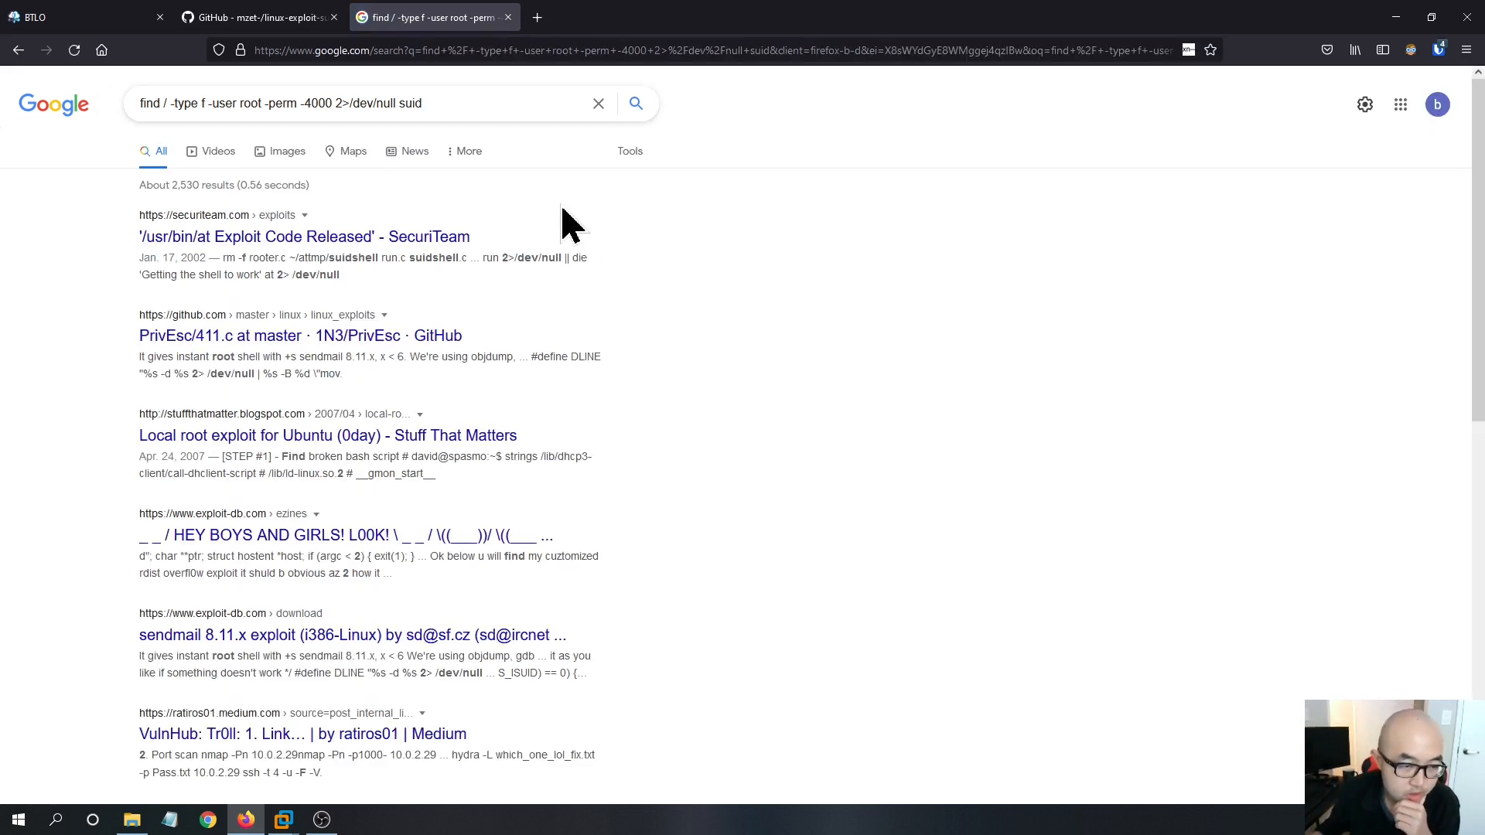
left_click(359, 104)
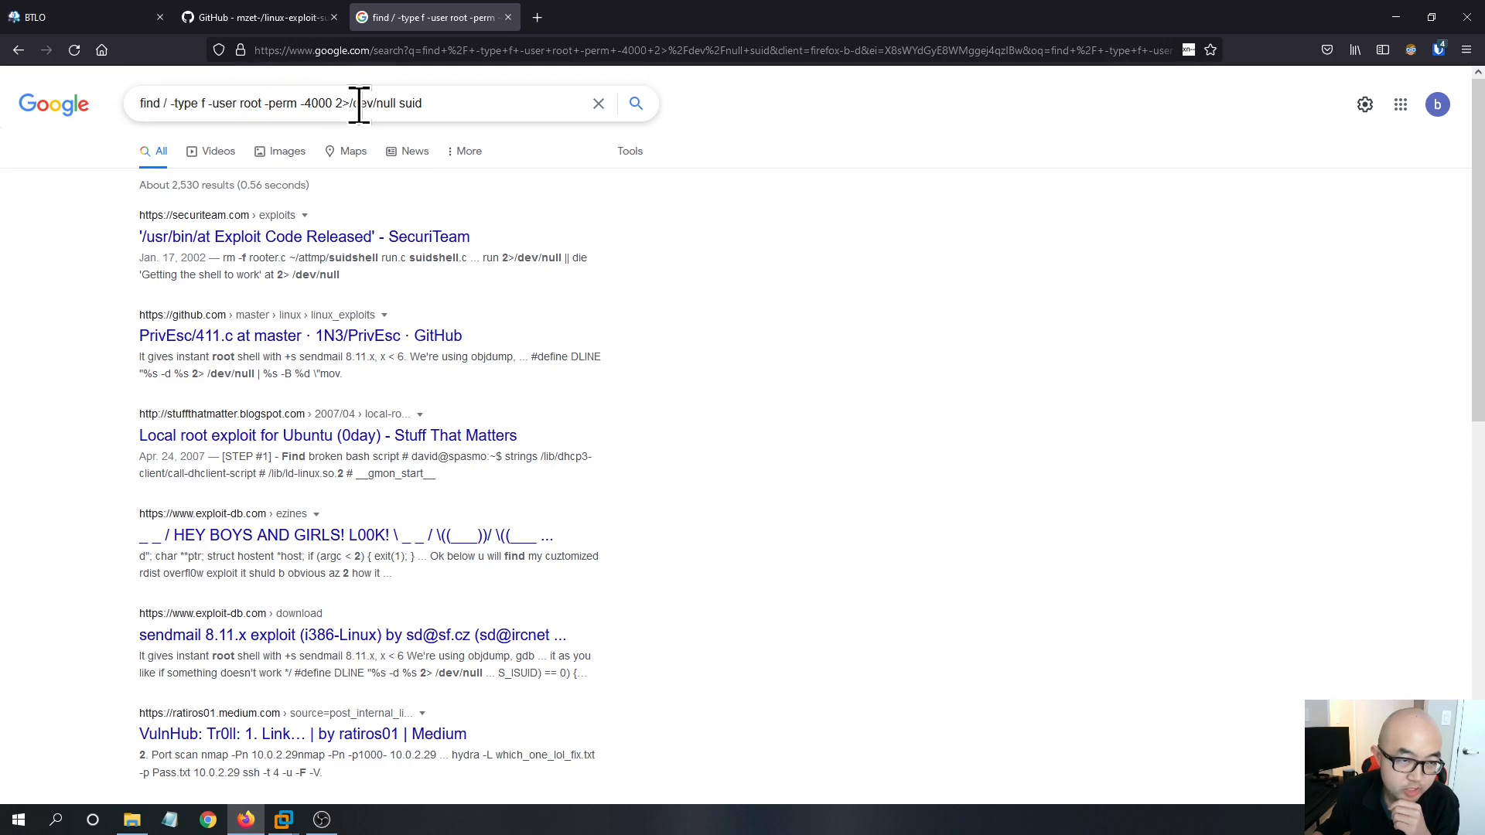
left_click(283, 820)
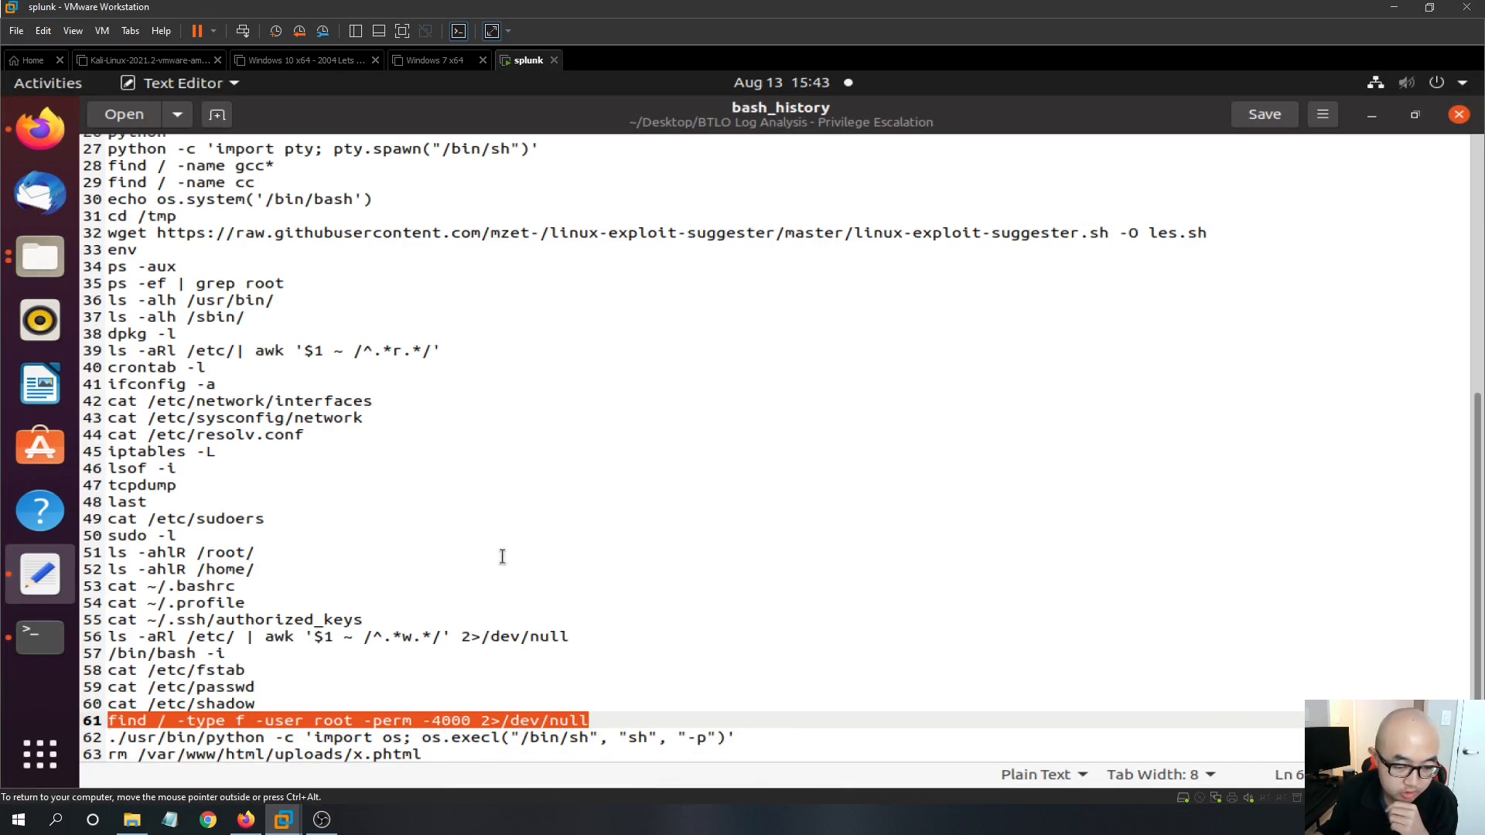
mouse_move(498, 637)
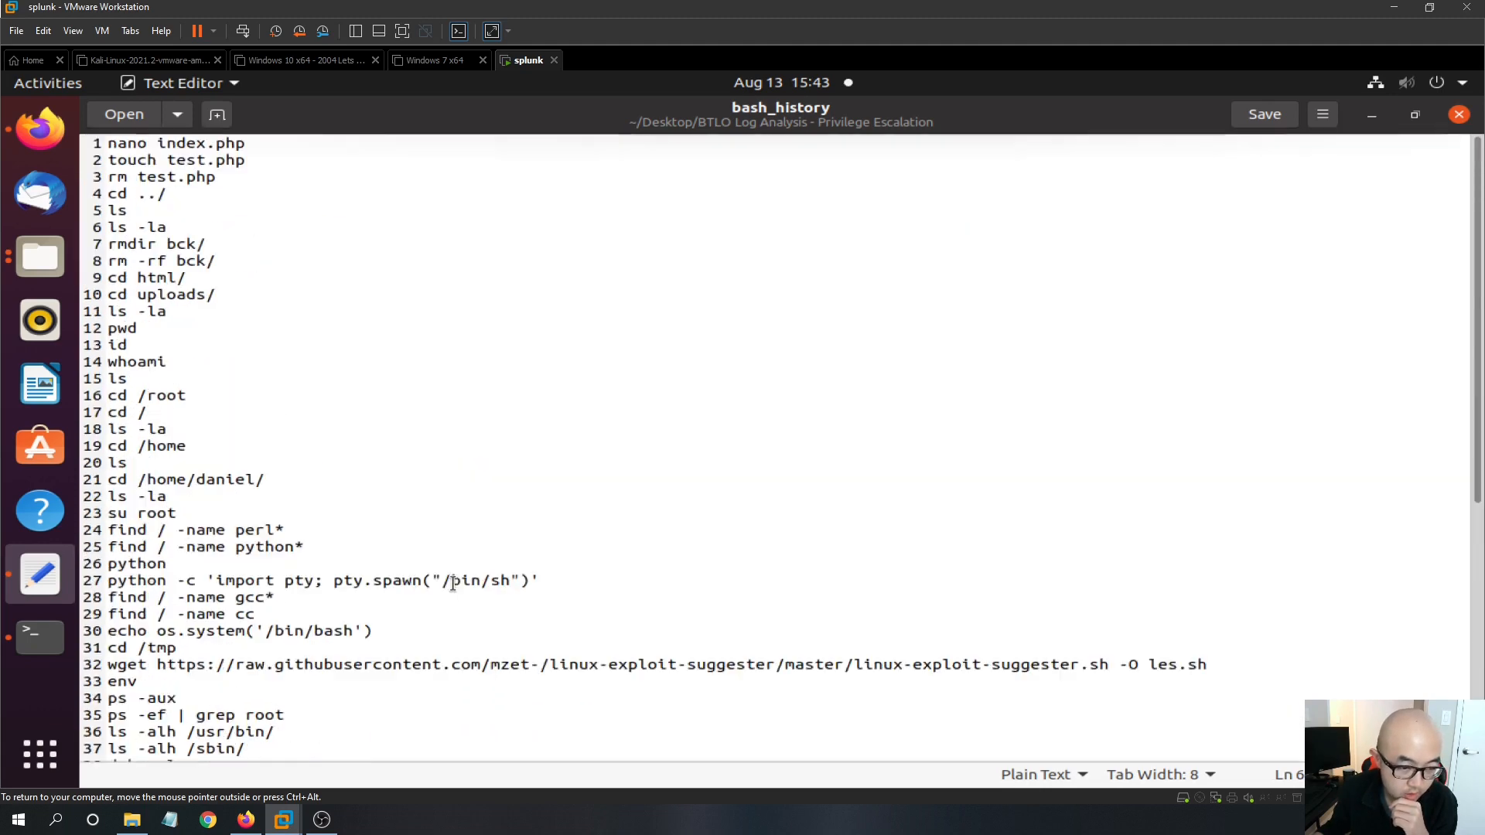
Scroll bash_history back to the line 61 find -perm -4000 command above the python line.
scroll("down", 3)
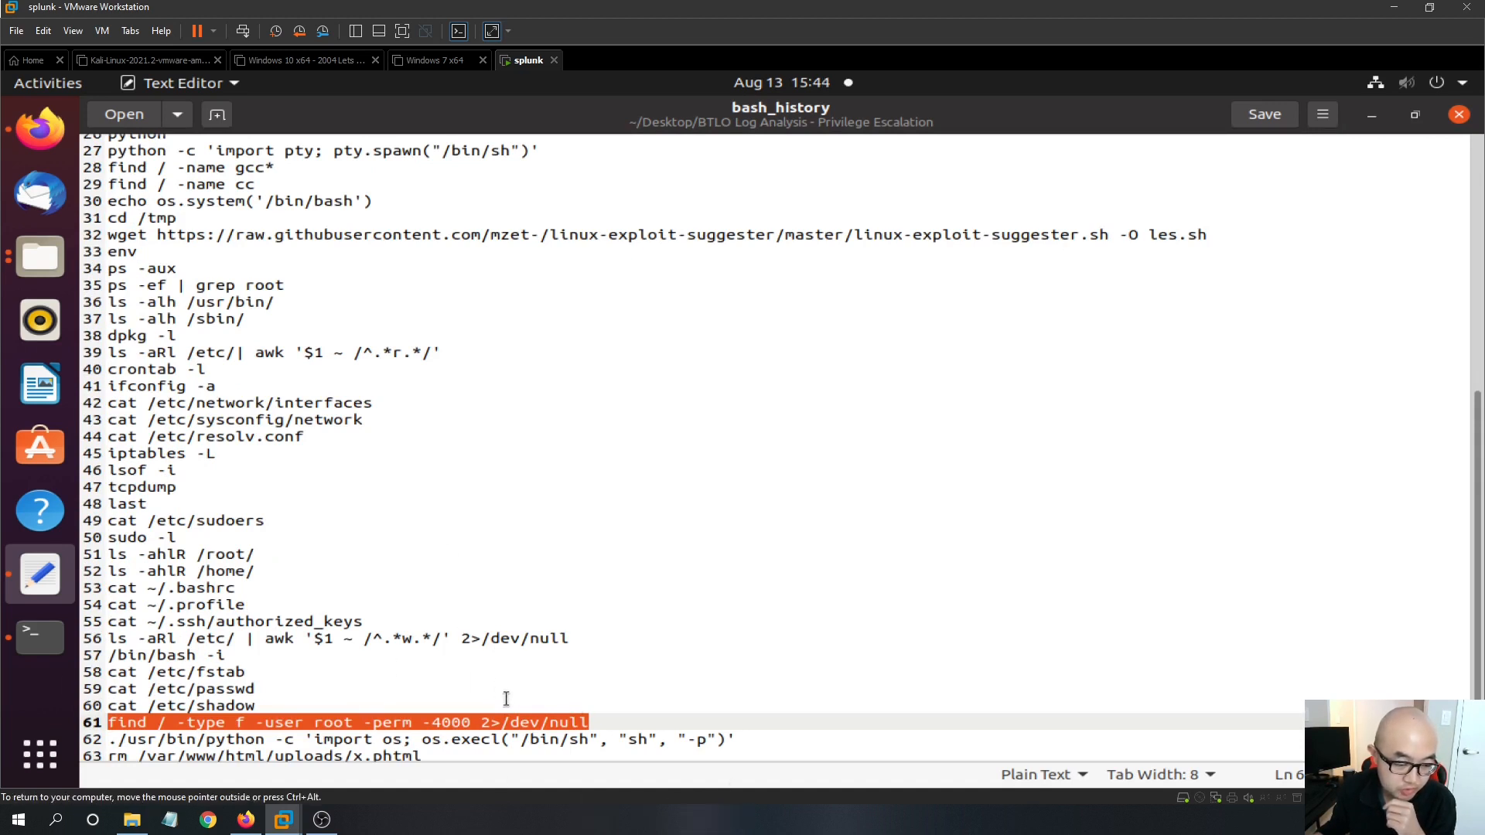
mouse_move(335, 483)
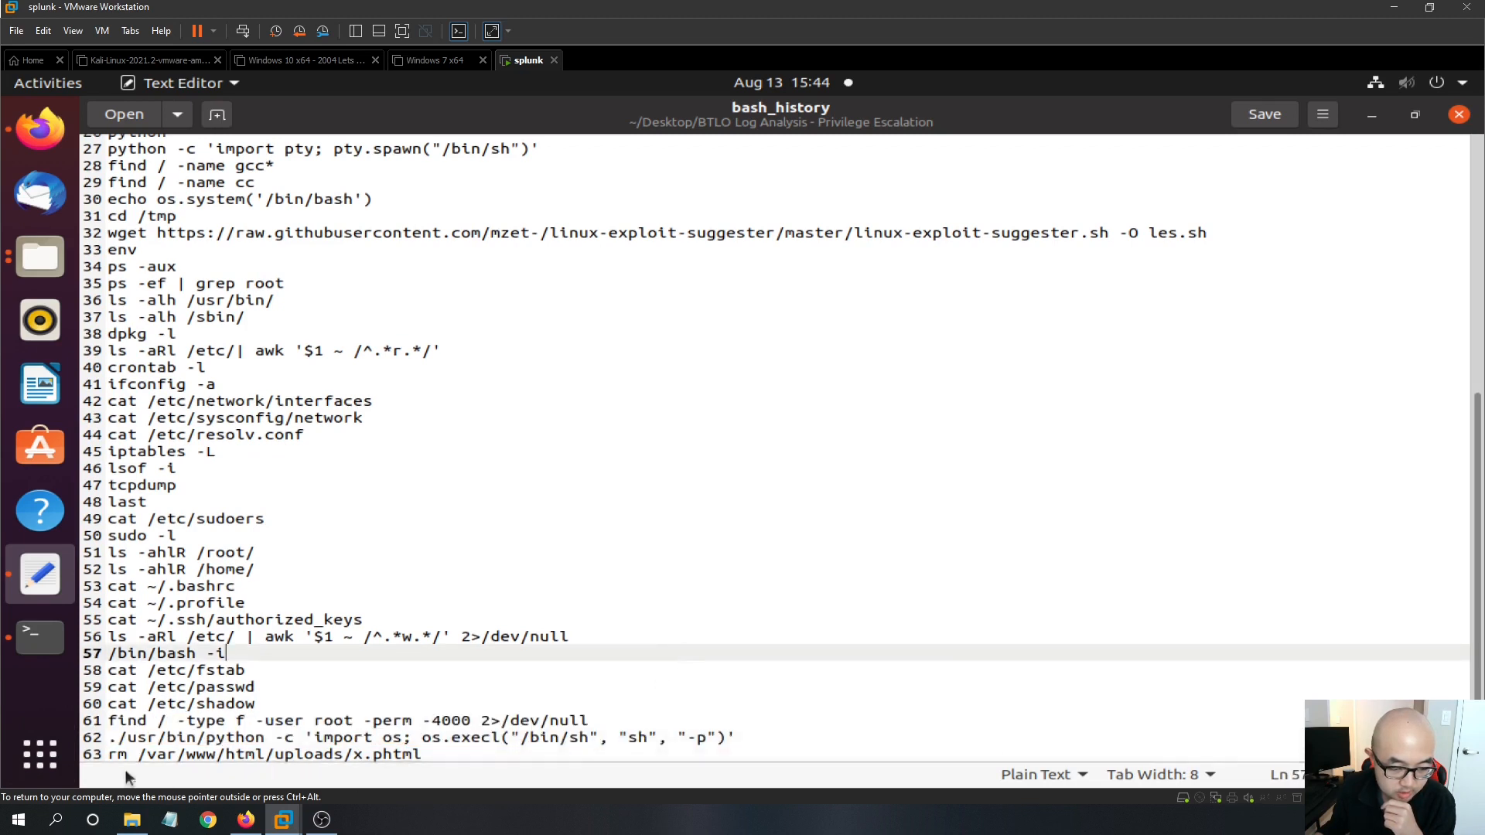
mouse_move(62, 690)
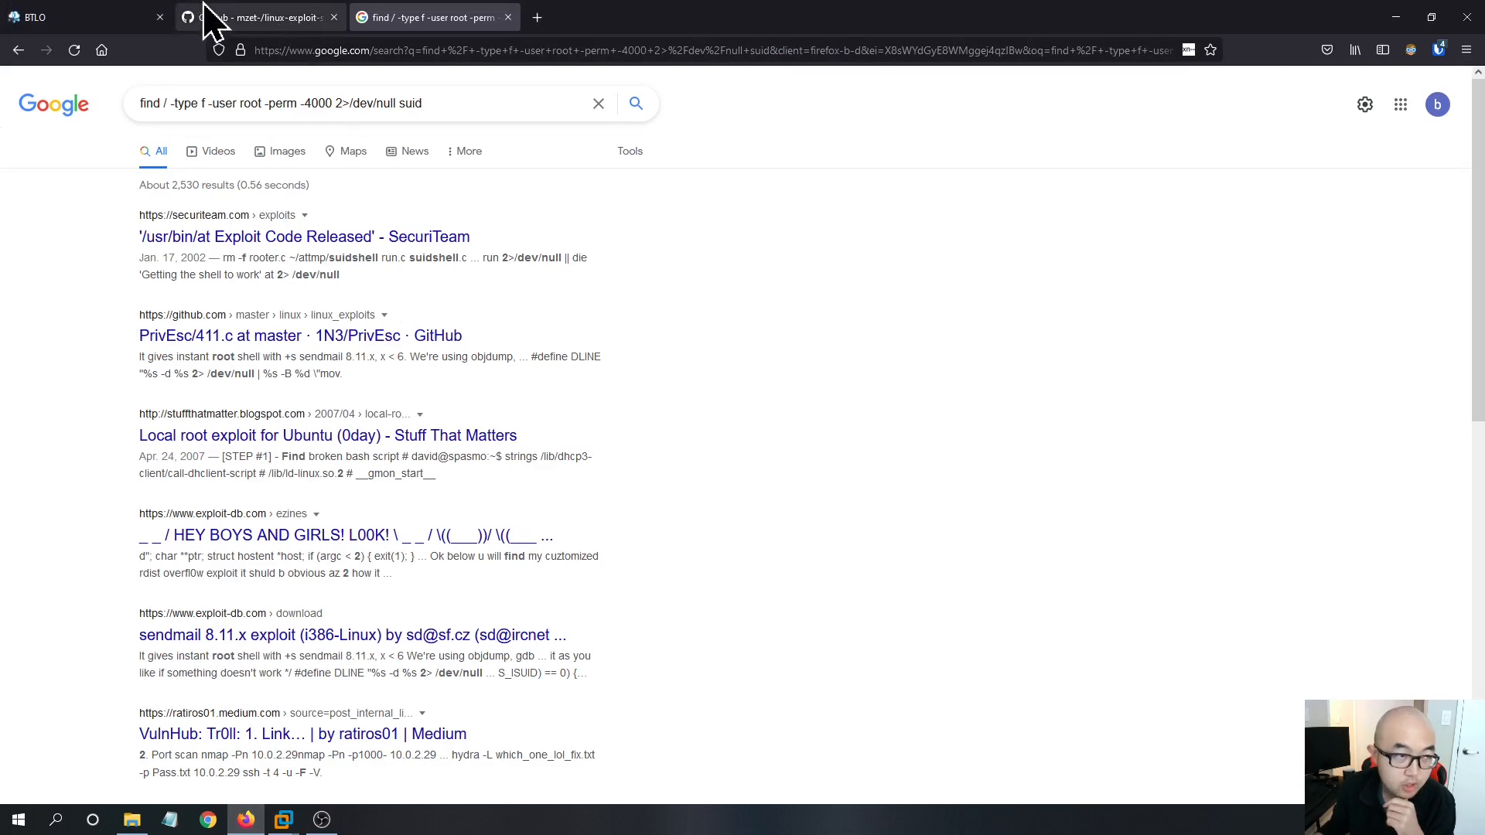
Return to the BTLO Log Analysis - Privilege Escalation challenge page and its scenario.
left_click(70, 17)
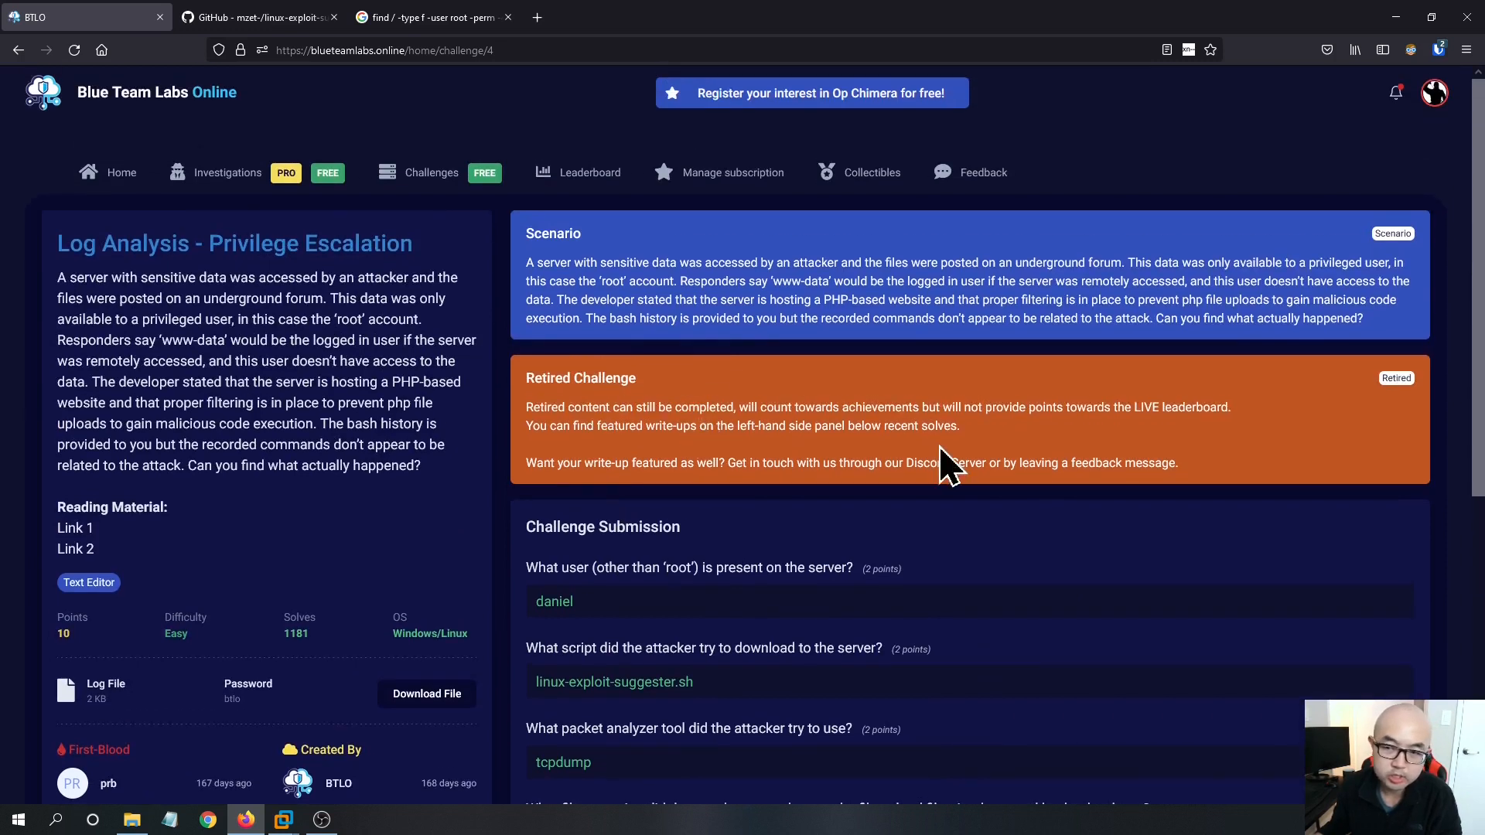
mouse_move(688, 497)
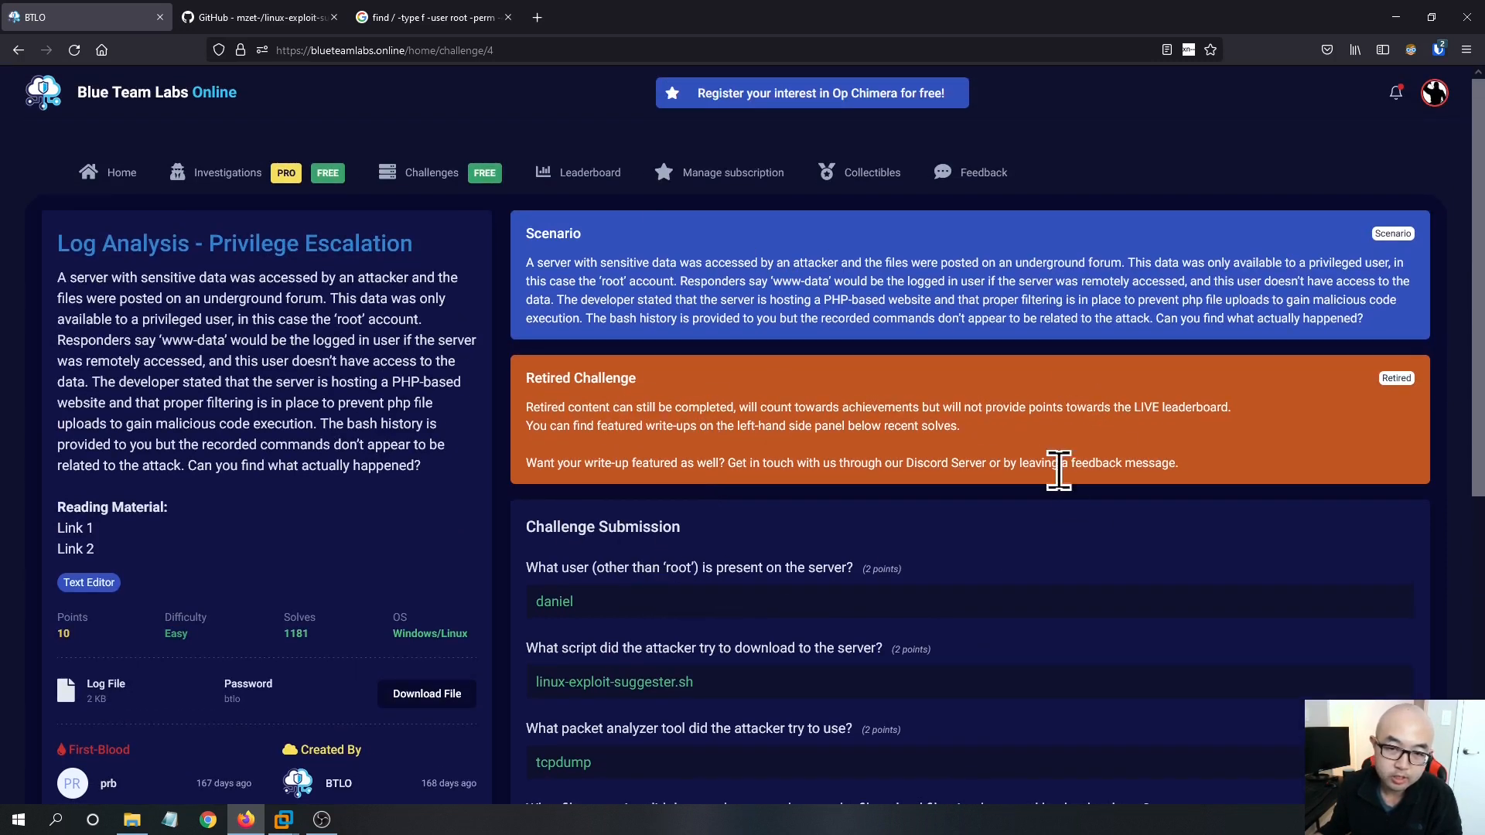
mouse_move(837, 343)
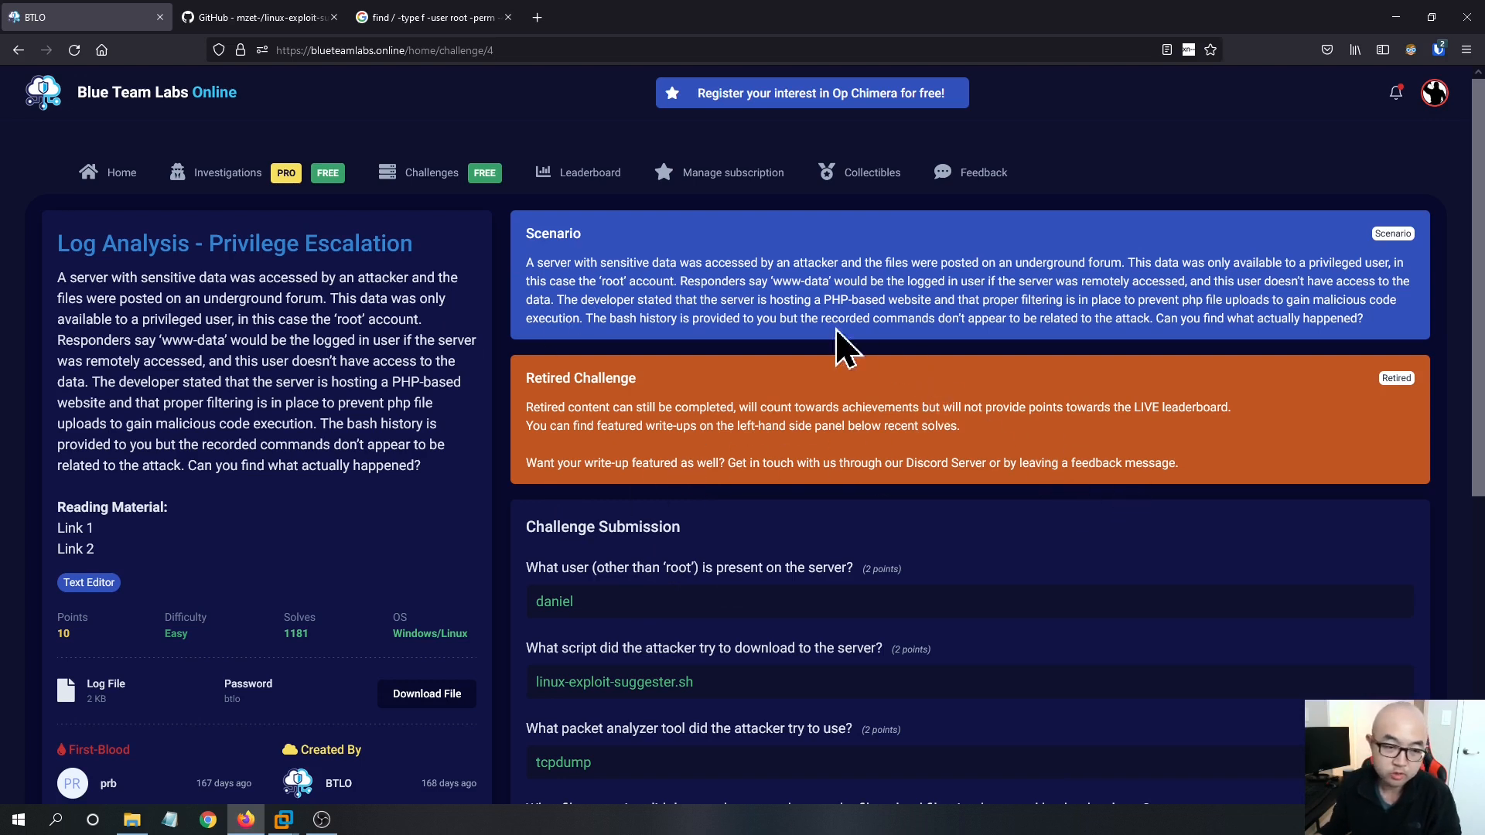
mouse_move(838, 535)
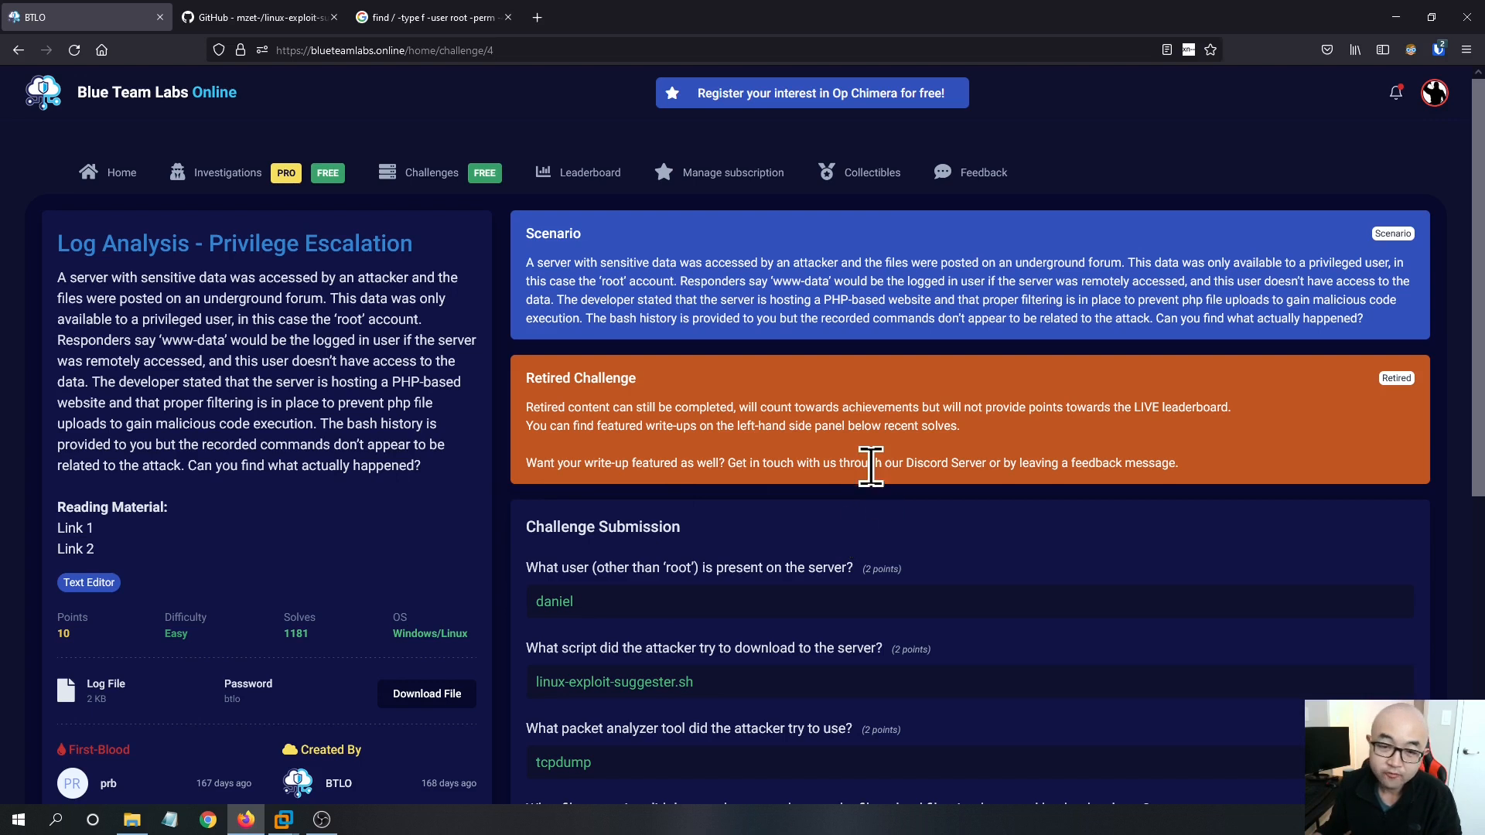
mouse_move(906, 515)
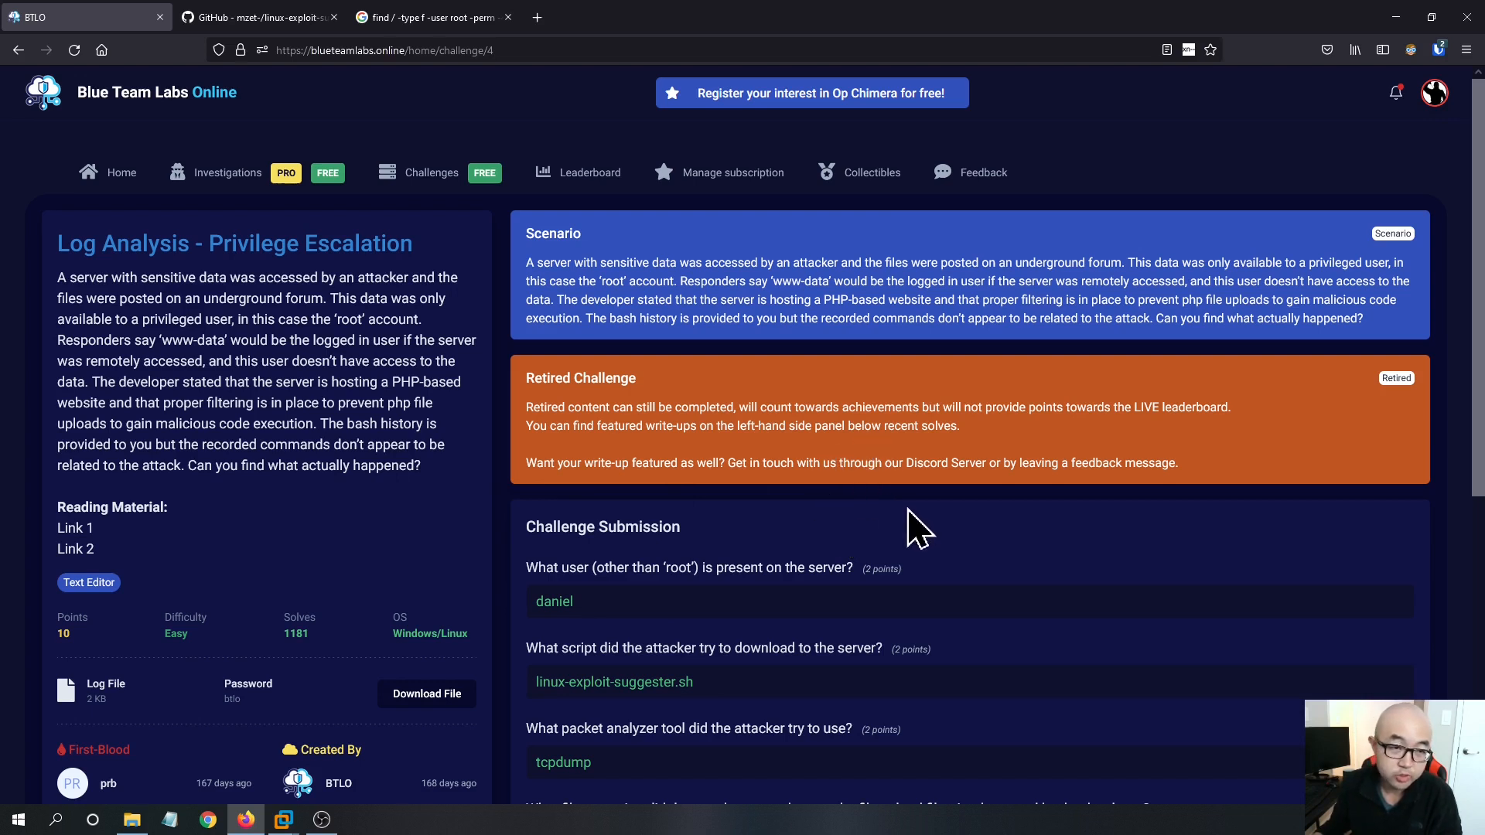
mouse_move(647, 390)
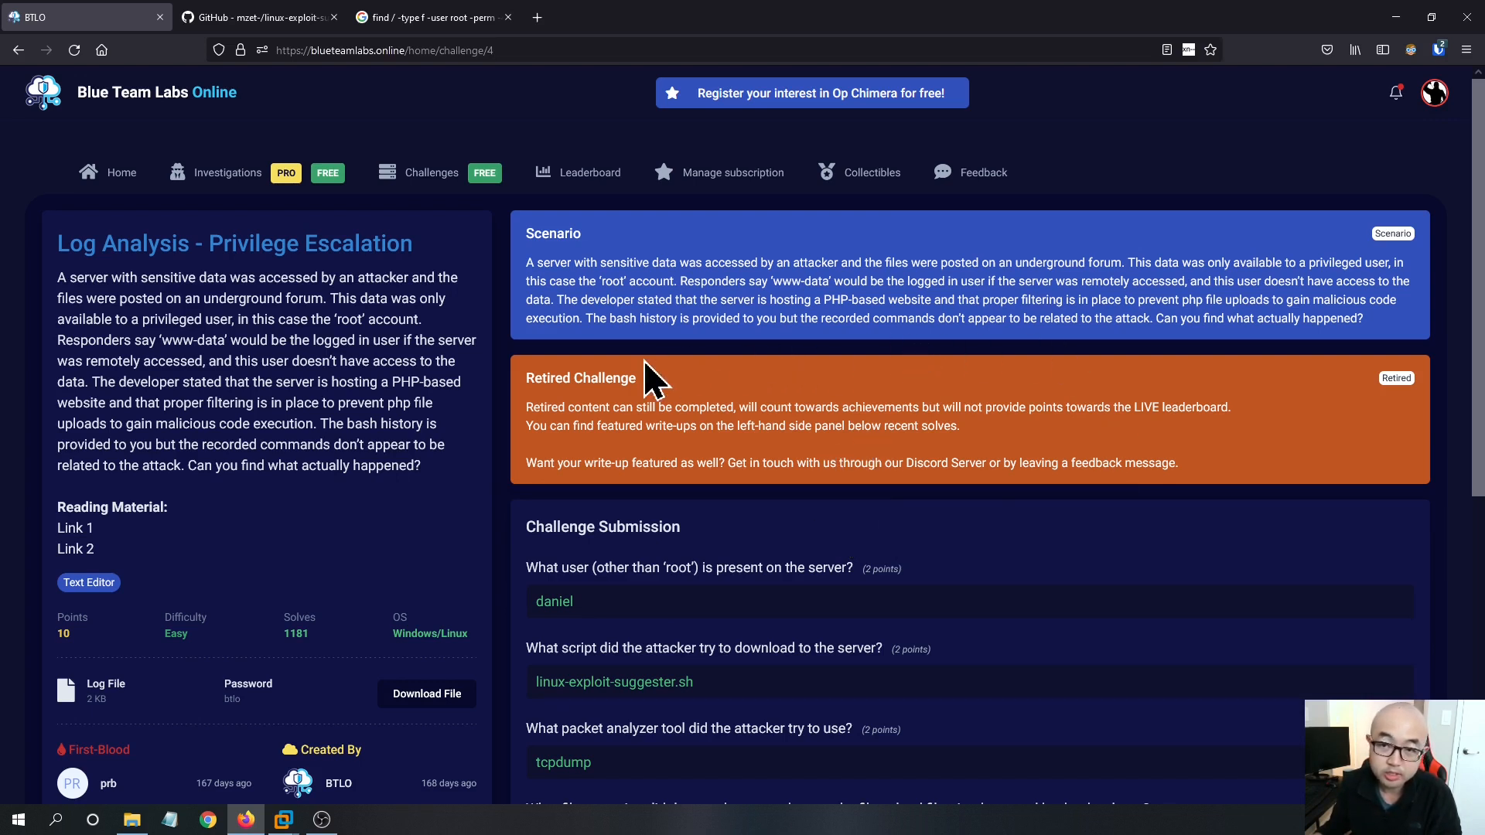